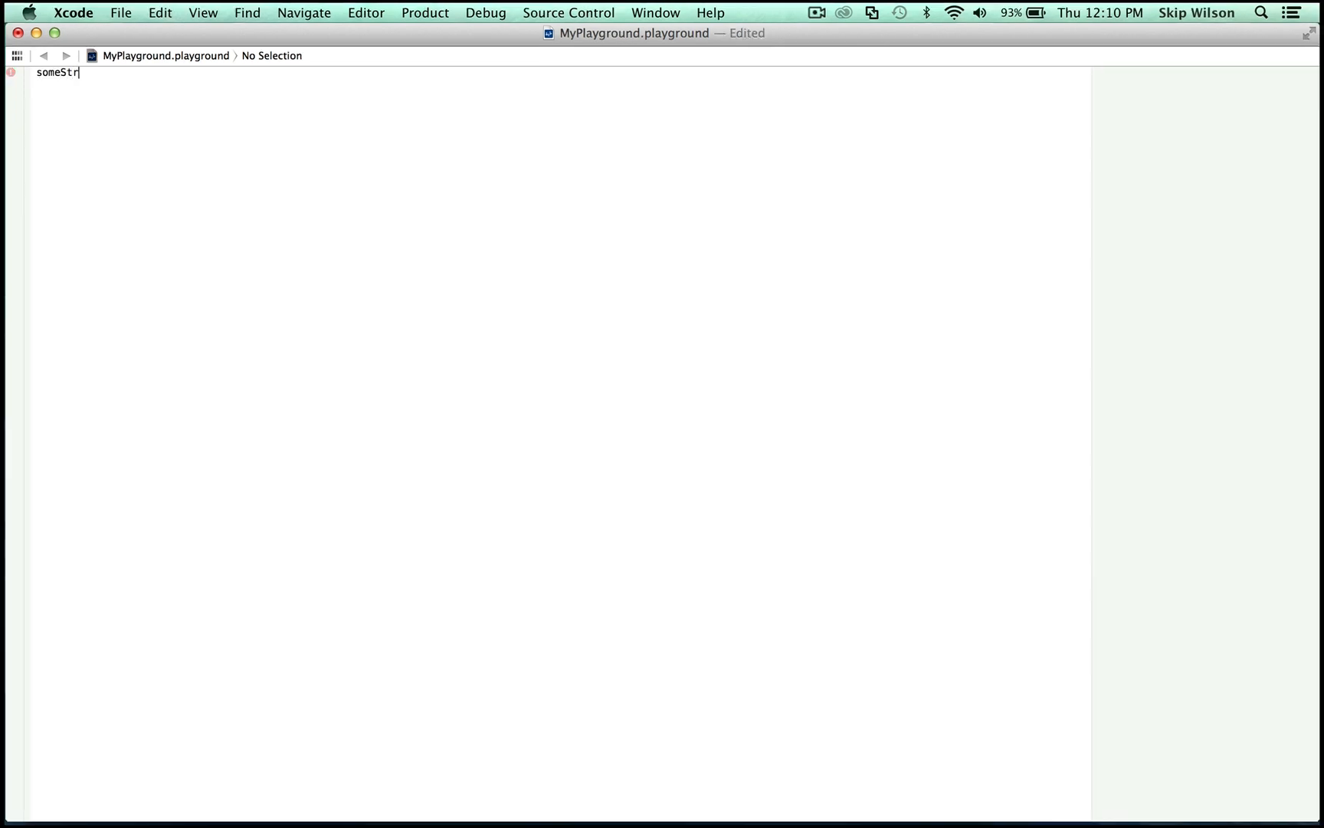
Declare an empty struct named someStruct with its braces in place
text(uct)
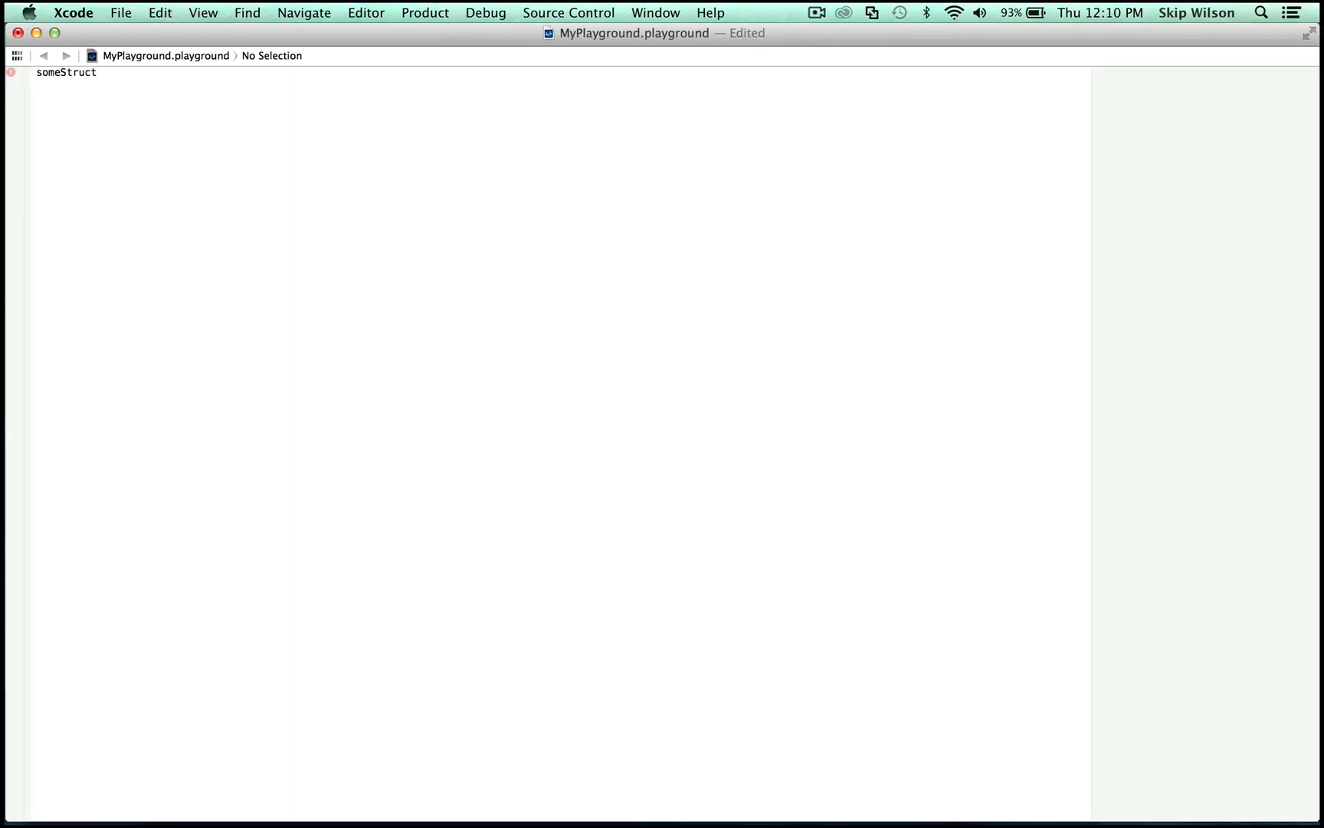
text(struct)
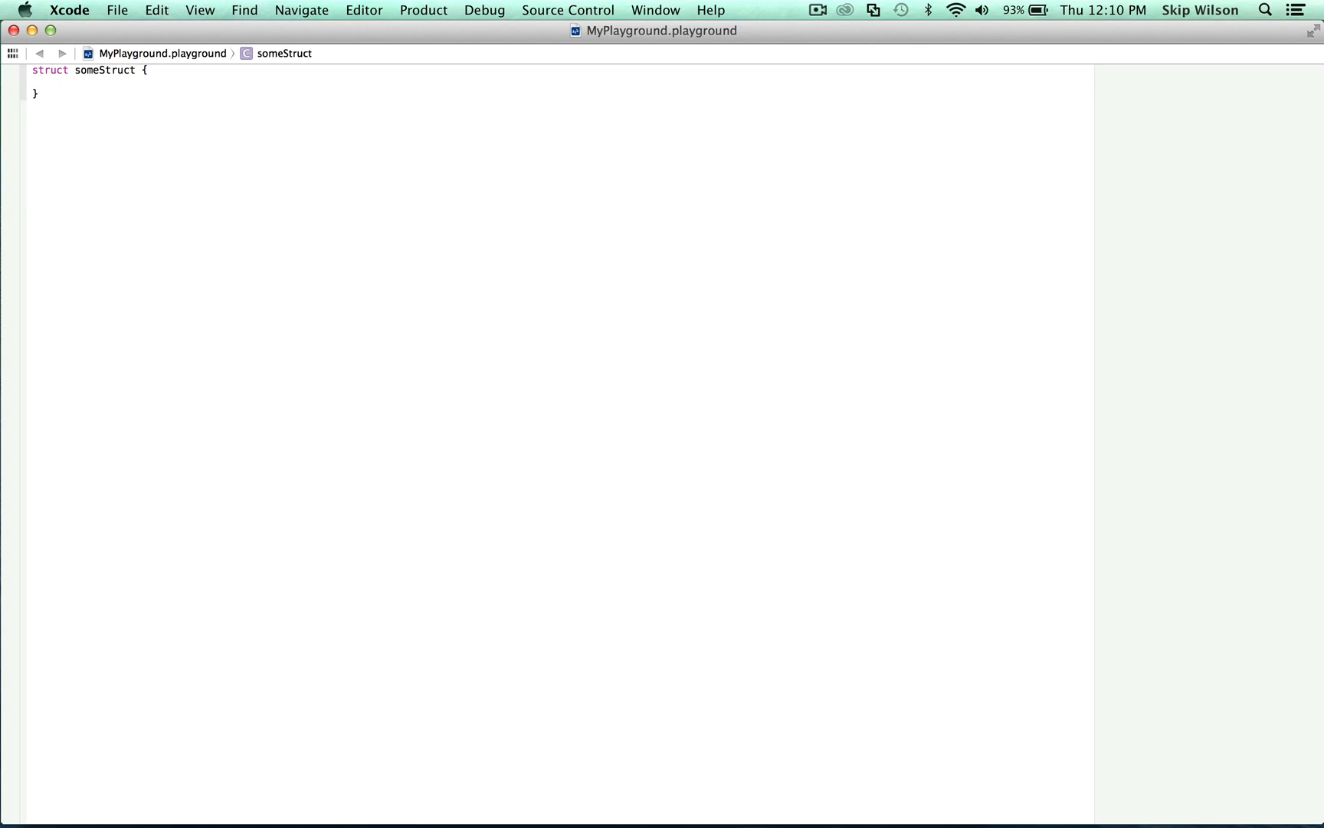
Add latitude = 0.0 and longitude = 0.0 properties inside the struct
text(String)
text(var l)
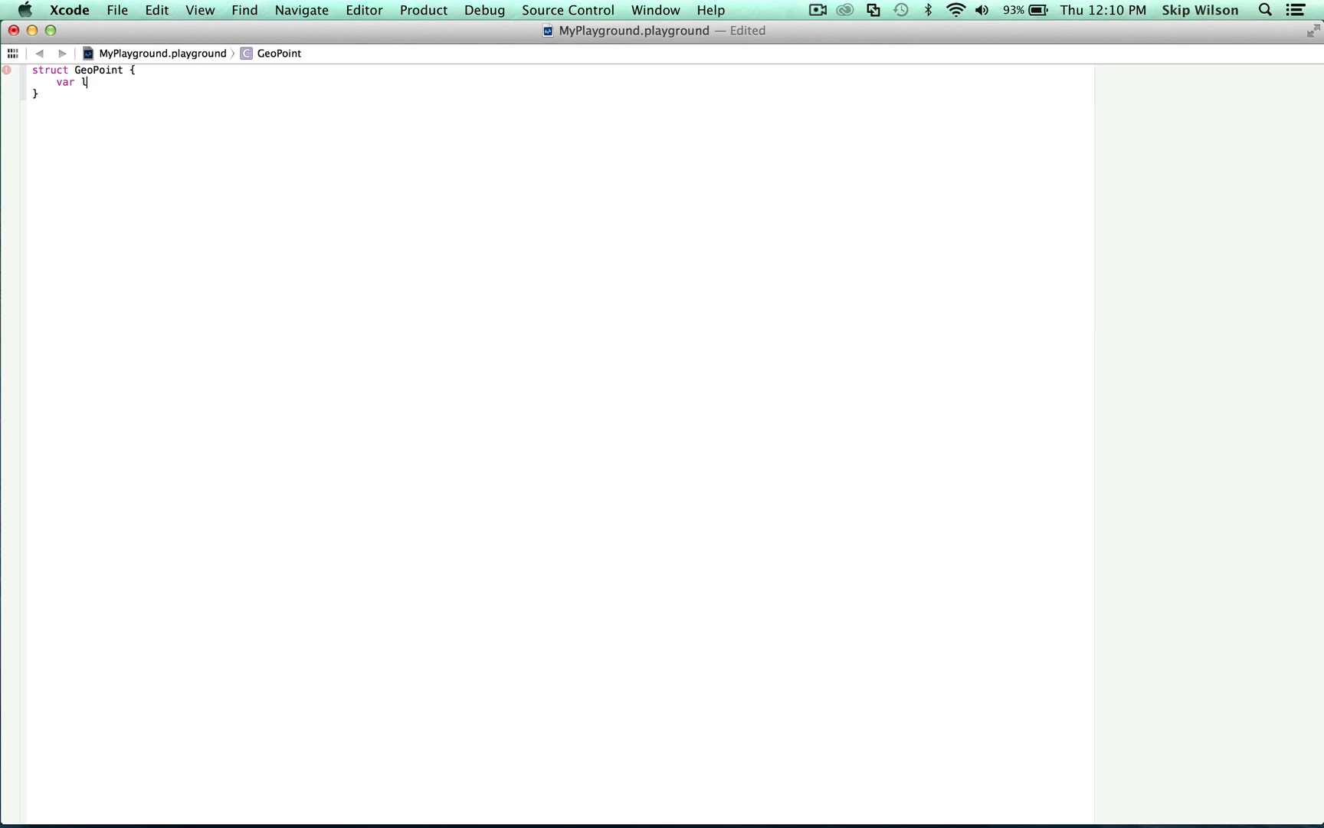
text(atitud)
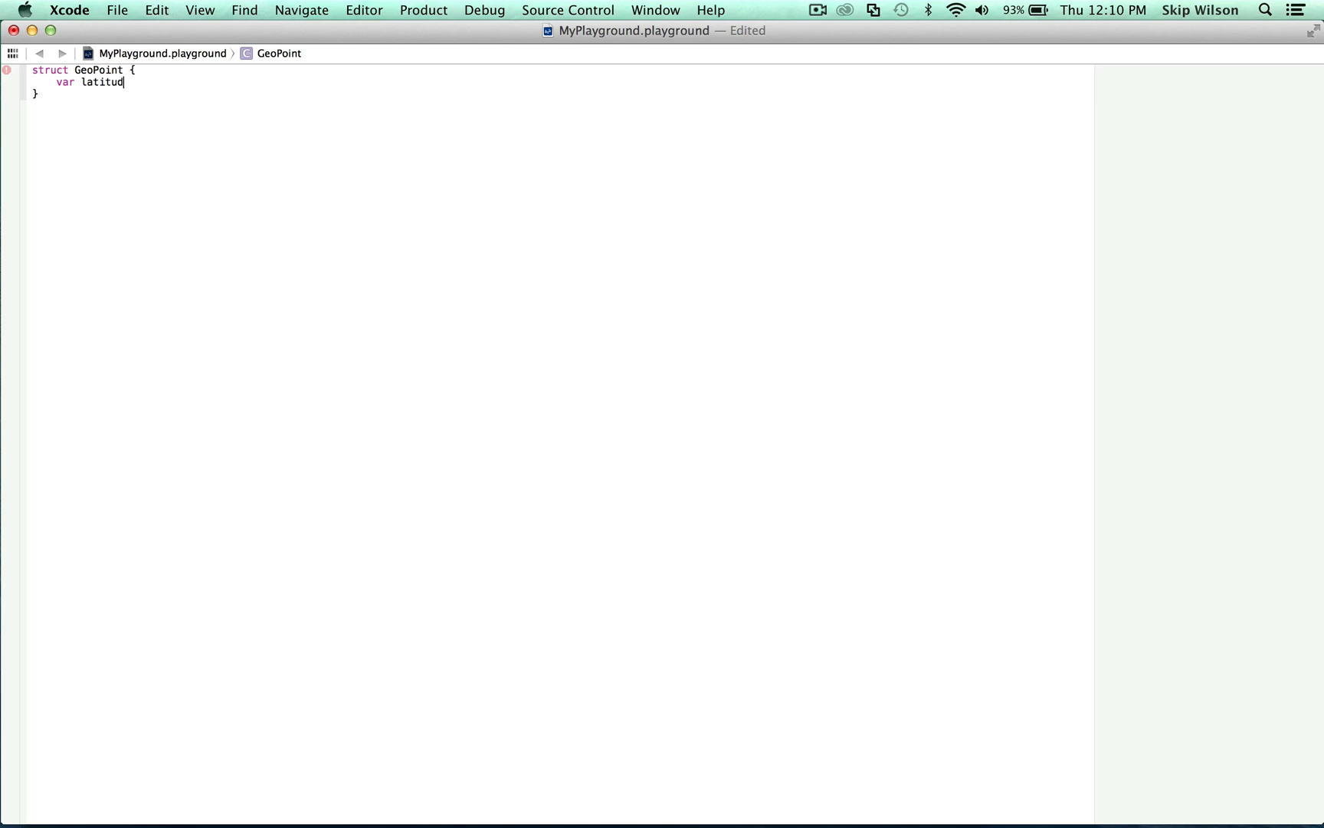
text(e =)
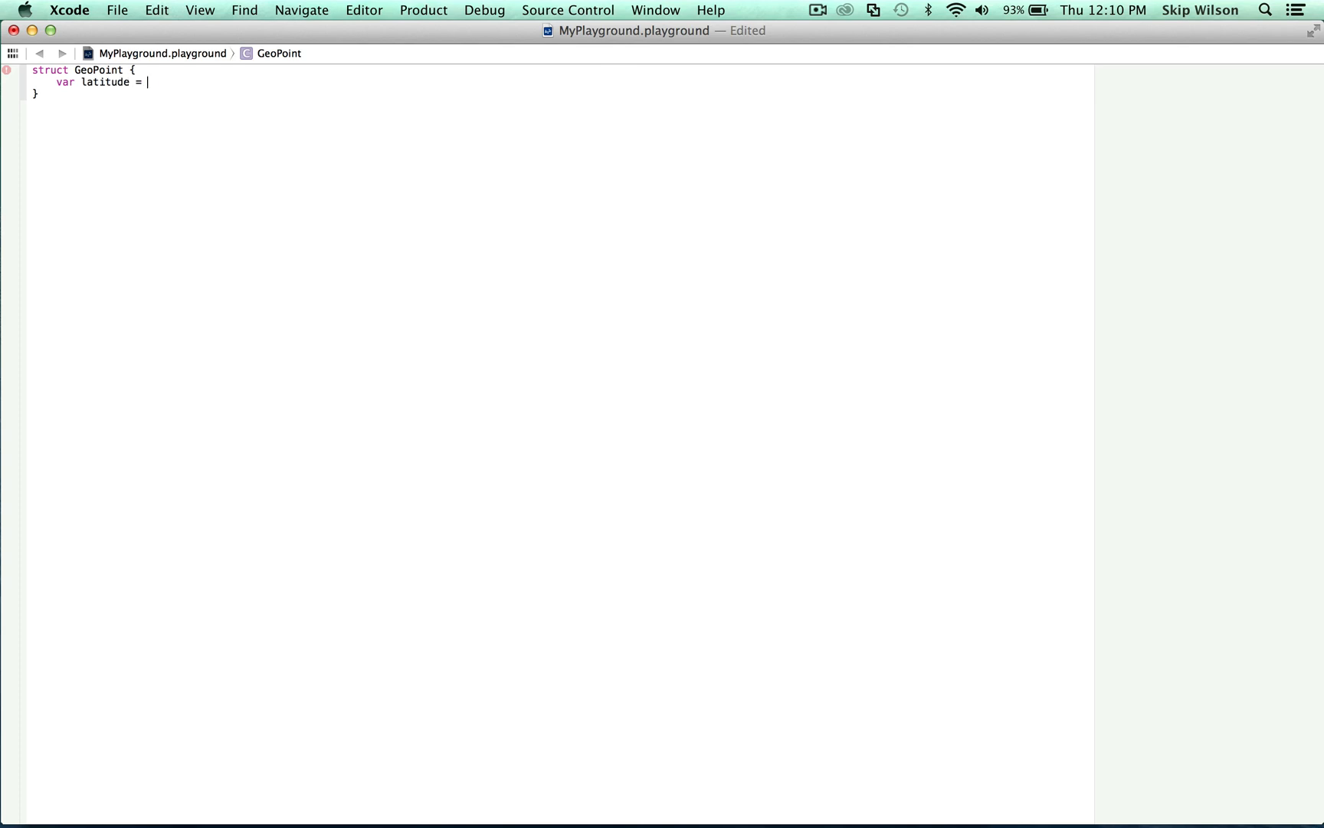
text(0.0)
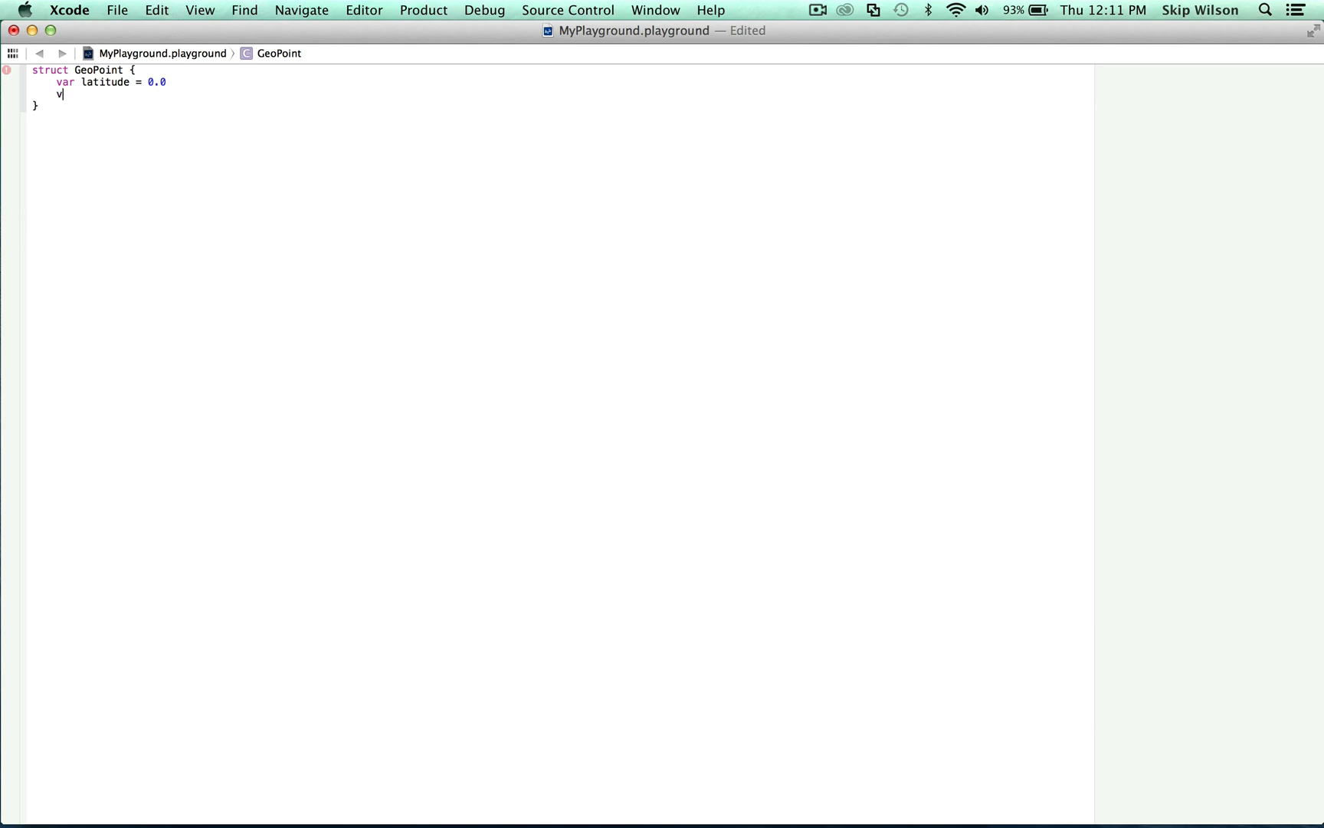
text(ar longi)
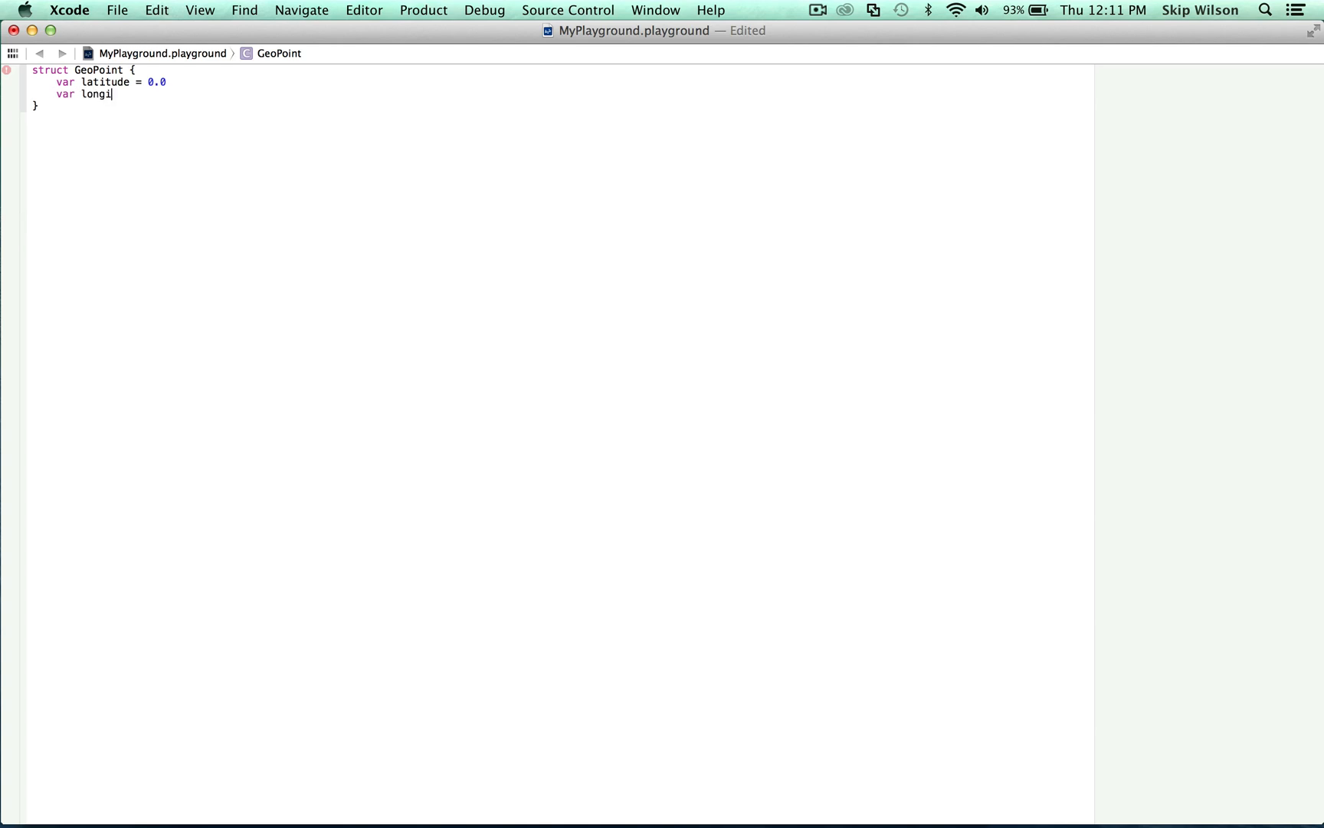
text(tue)
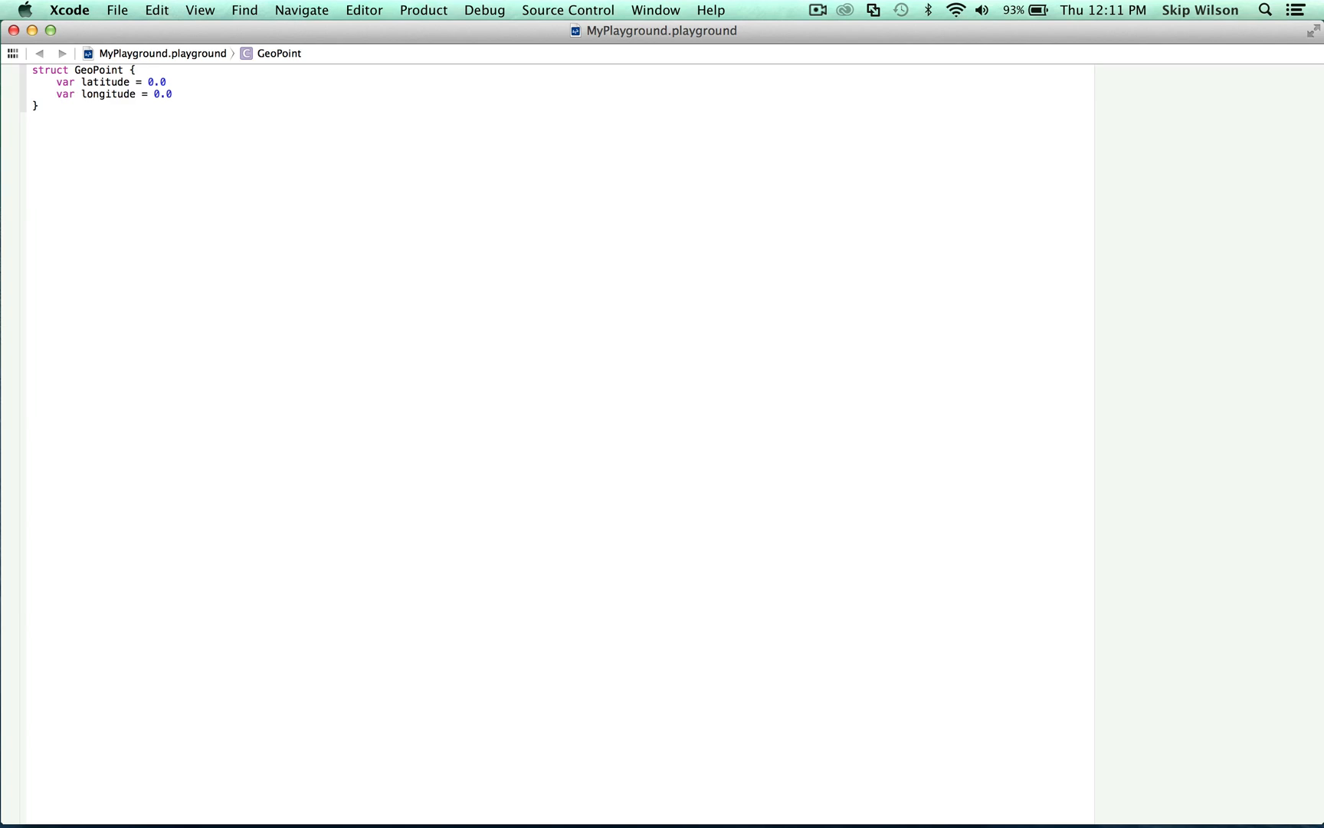
Rename the struct to GeoPoint in the editor
click(174, 93)
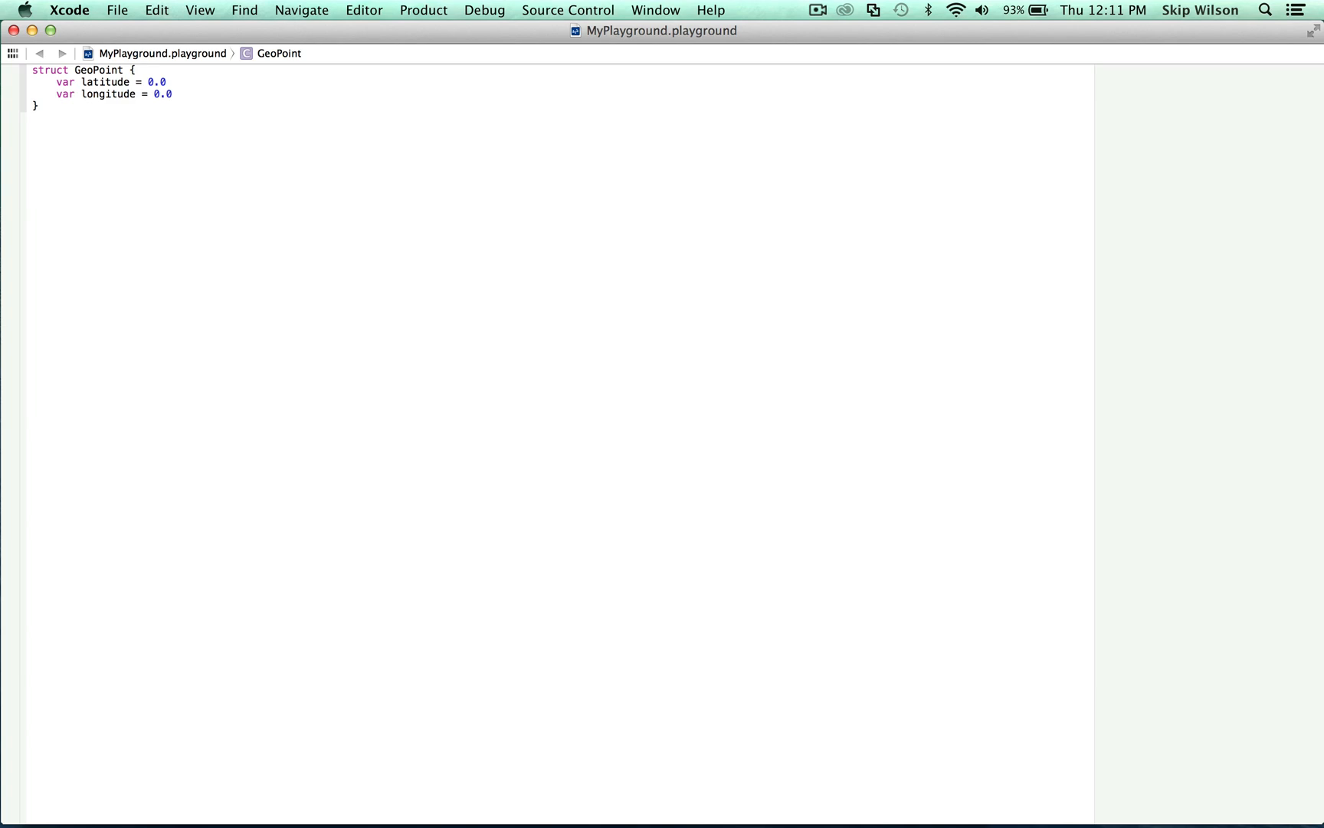
click(174, 93)
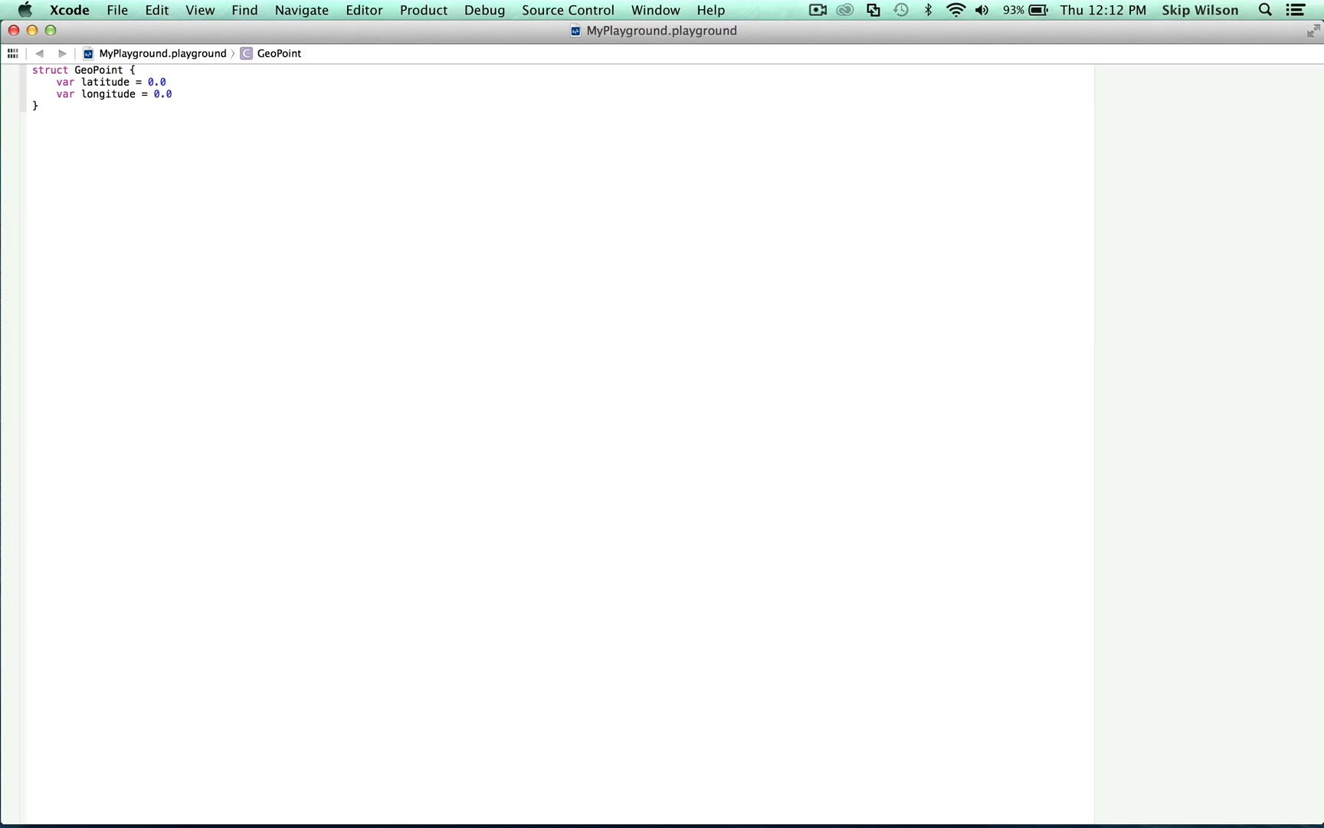
click(173, 93)
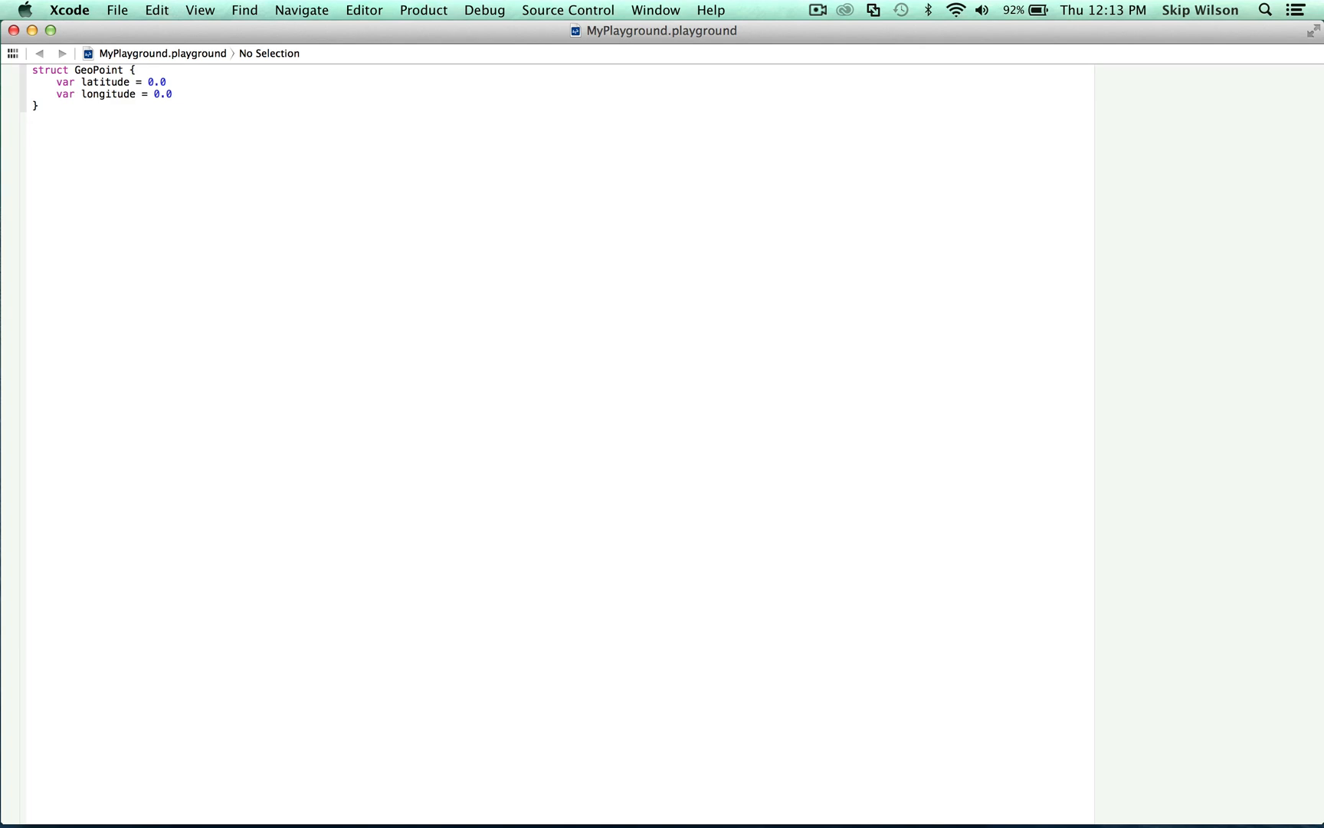
Declare var newGeoPoint = GeoPoint() and view latitude 0.0, longitude 0.0 in results
key(Return)
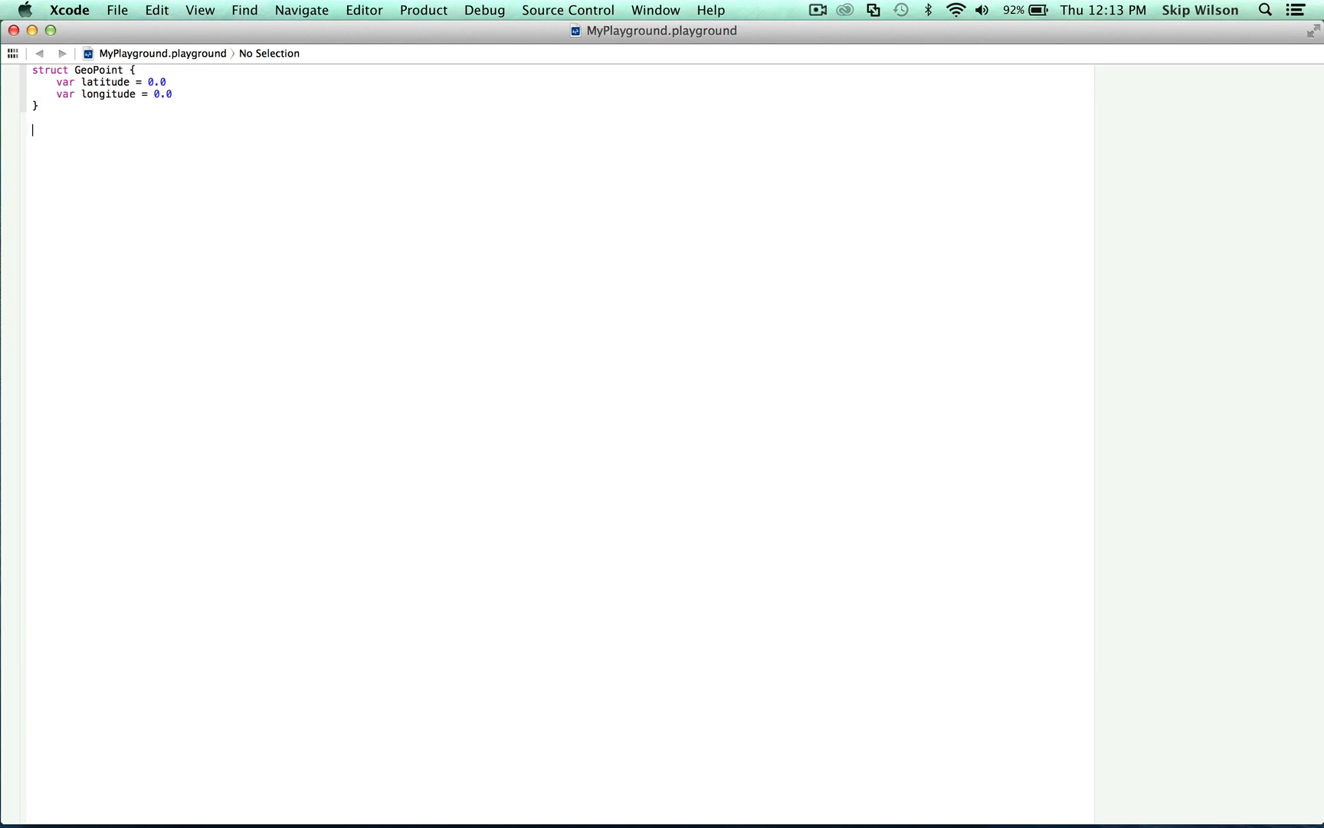
text(var n)
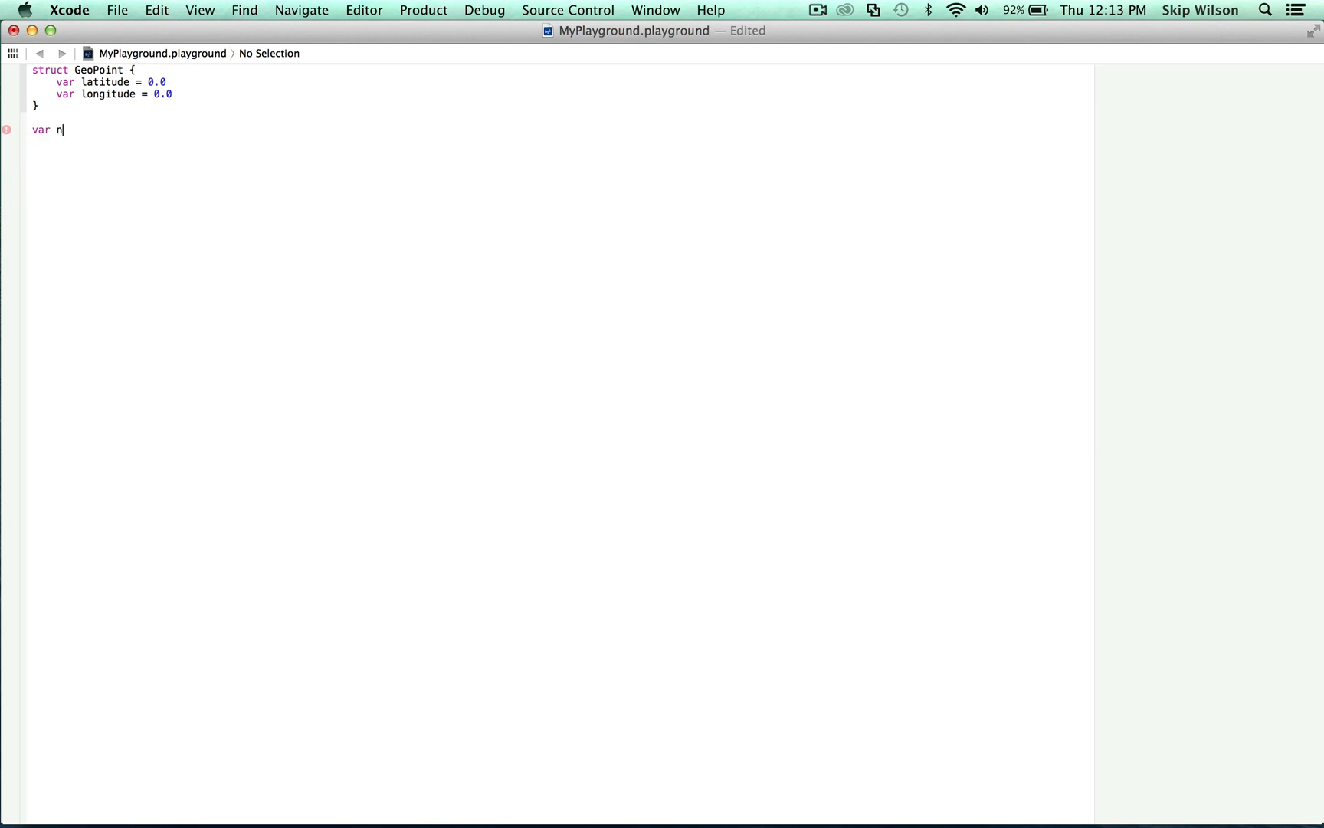
text(ewGeoPo)
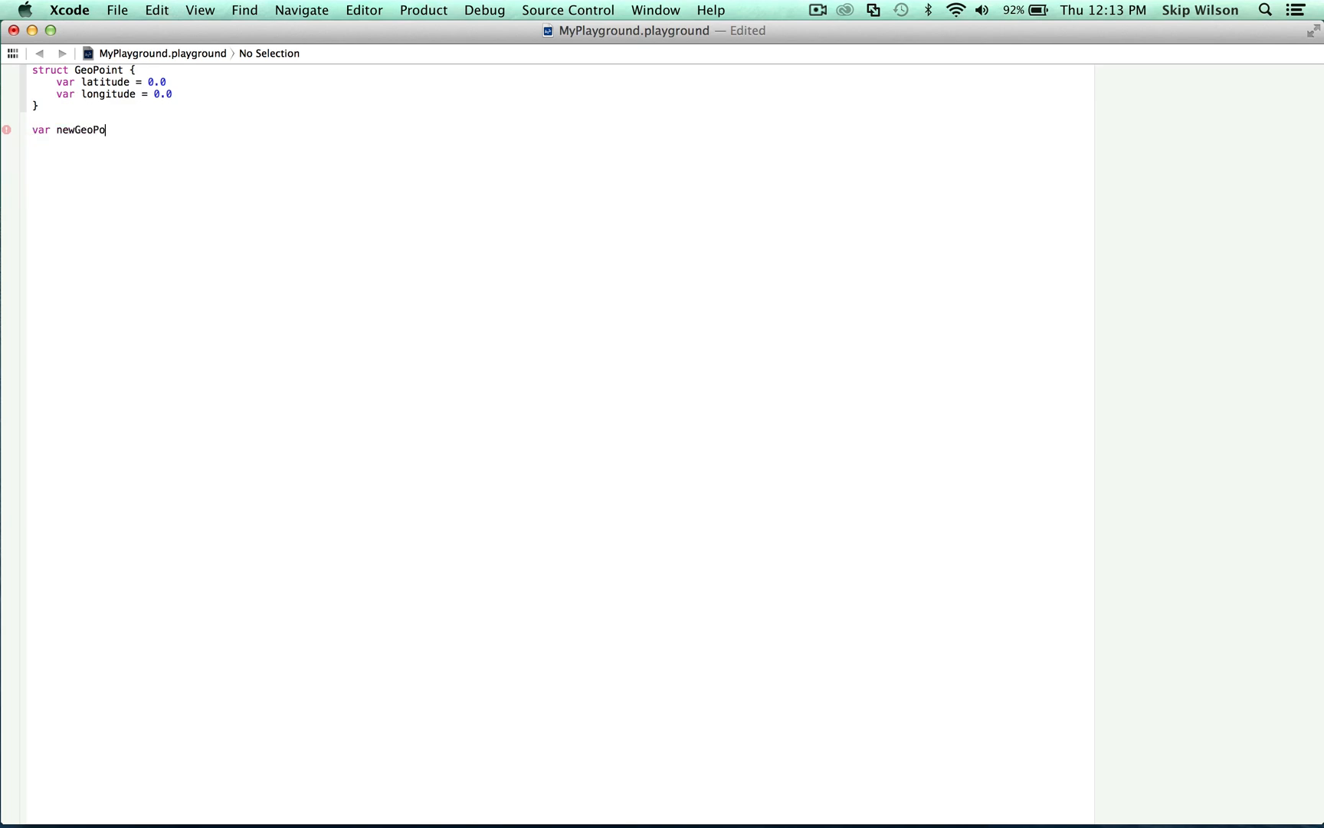
text(int =)
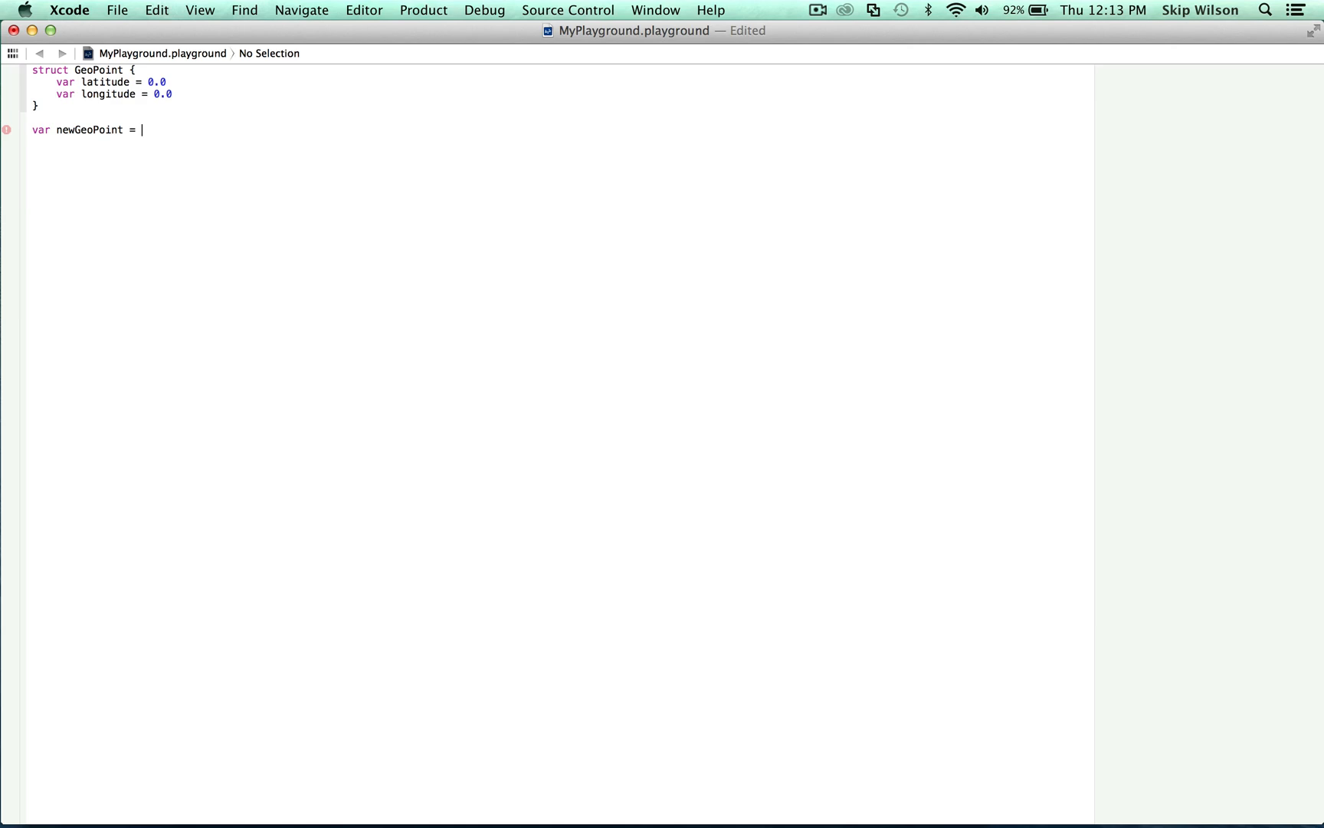
text(GeoPoint()
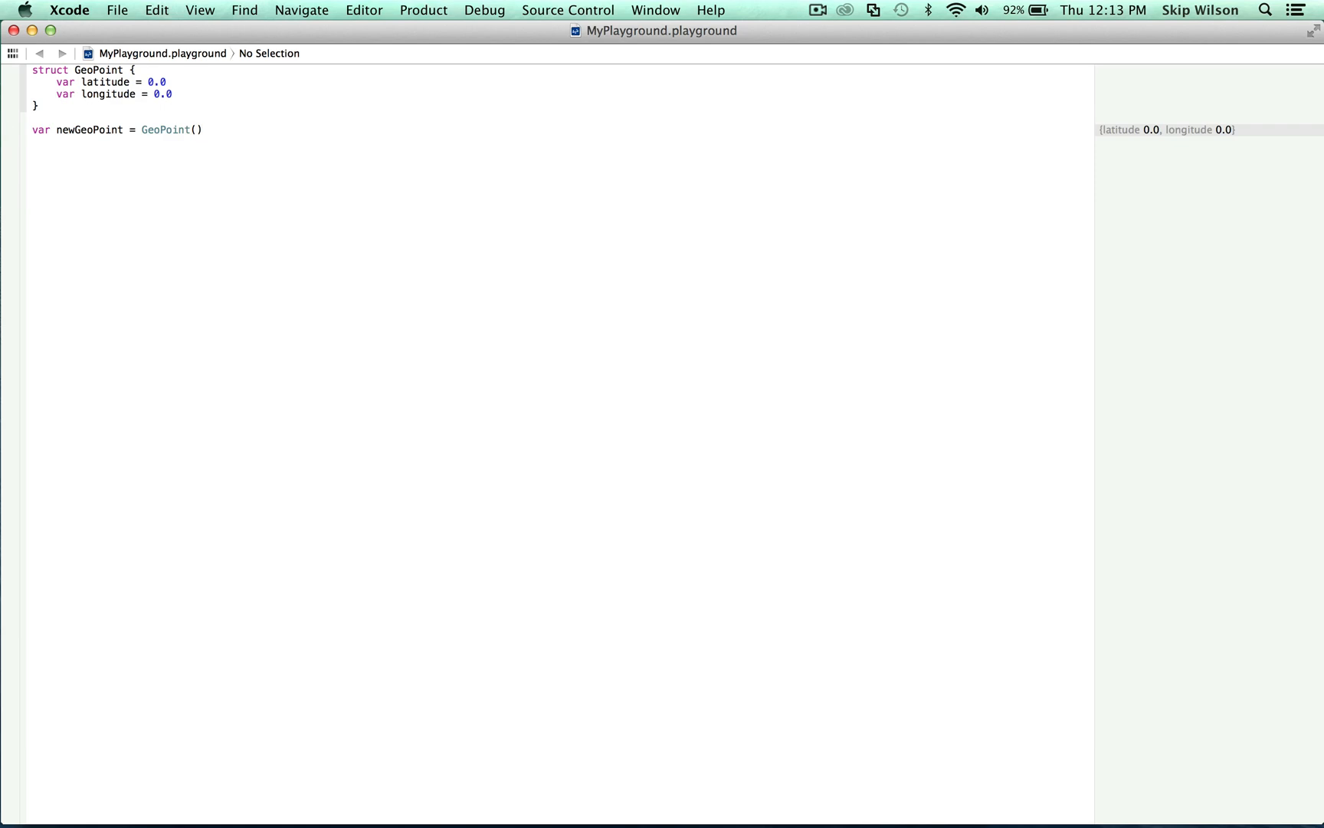
click(202, 128)
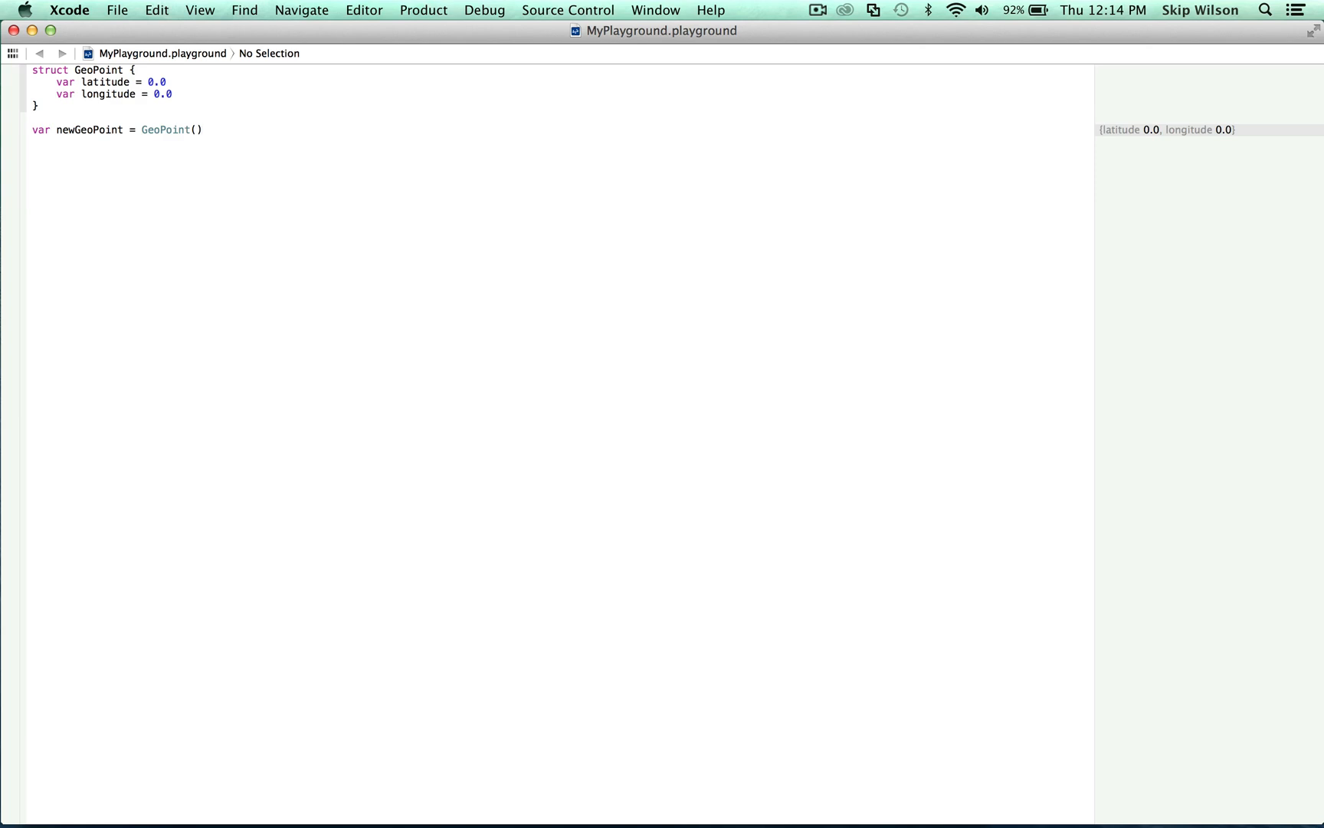
Set newGeoPoint.latitude to 42.8572
text(newGeoPoint)
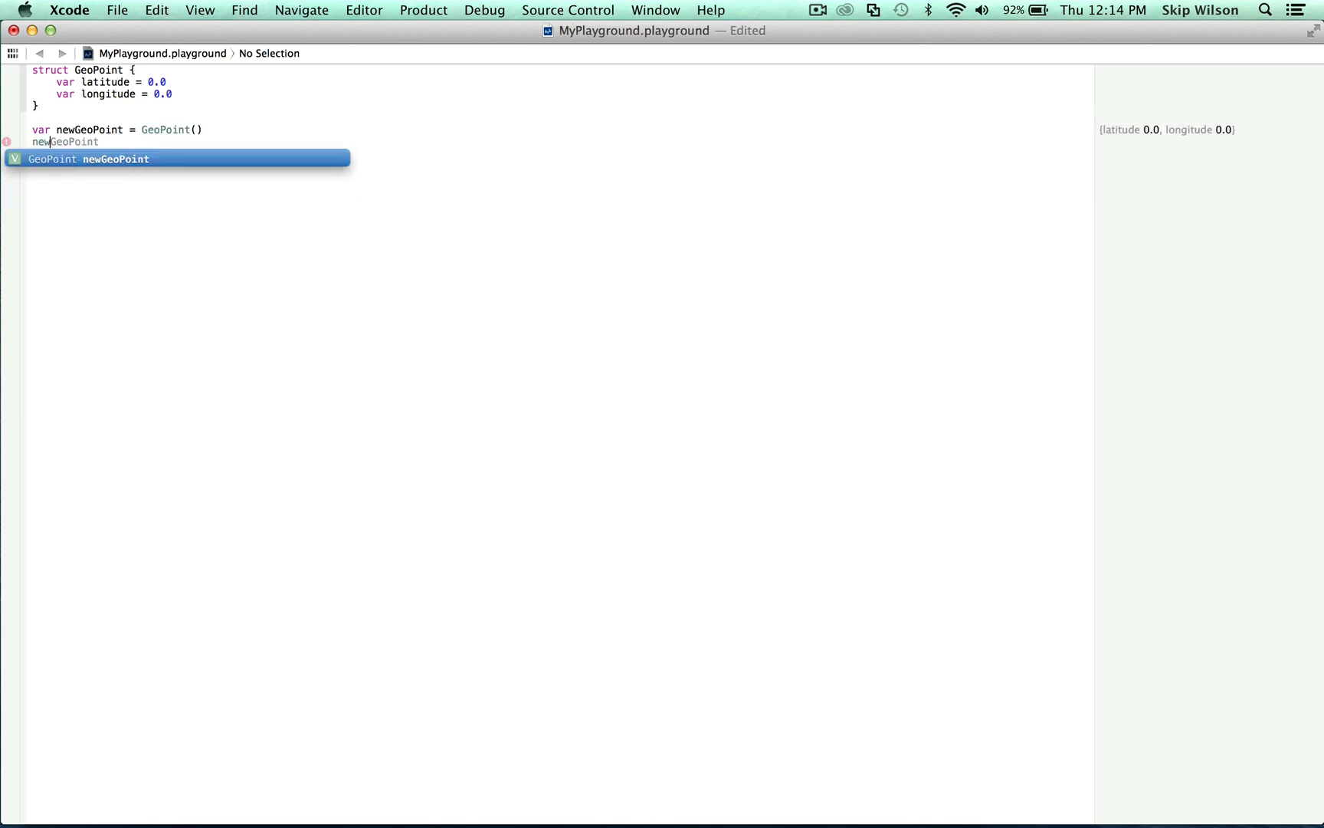
text(.lat)
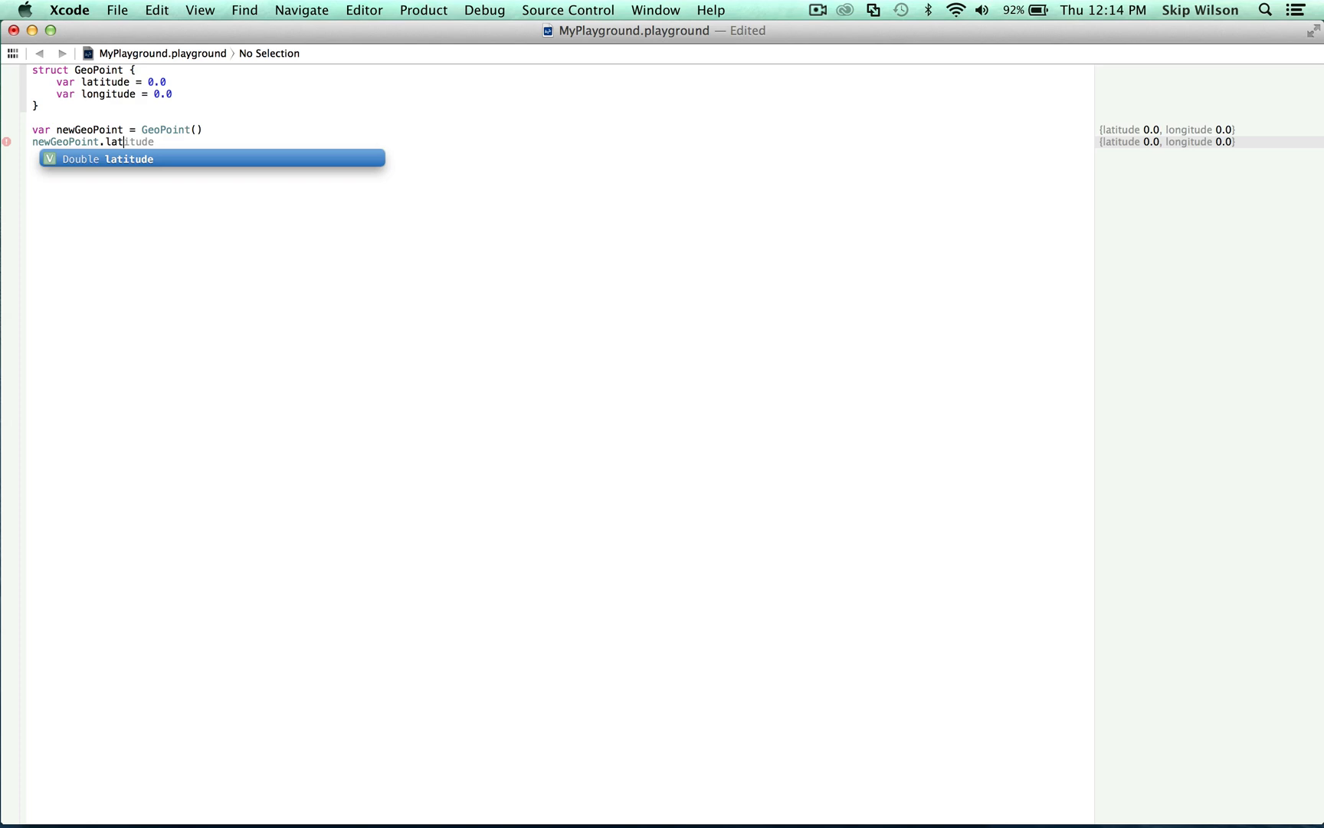
text(= 4)
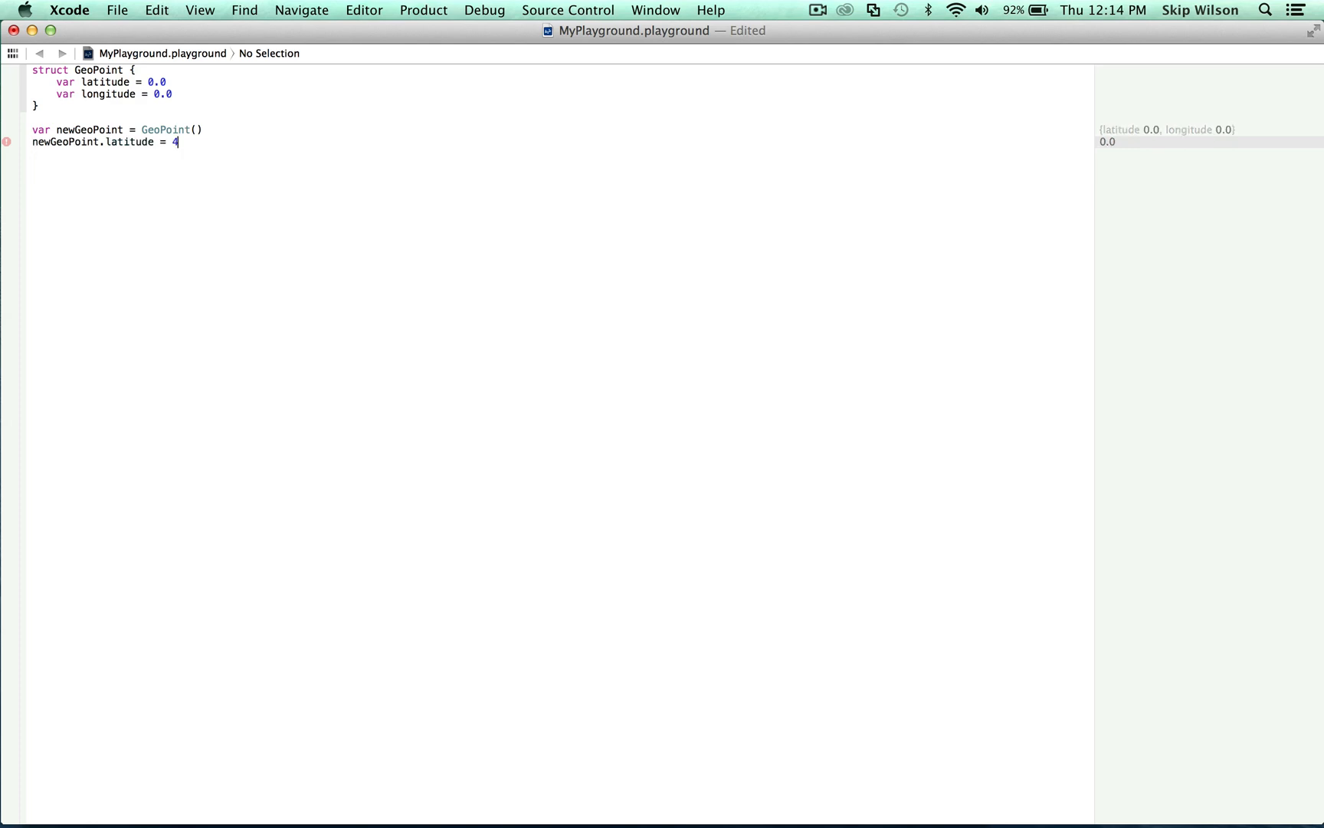
text(2.857)
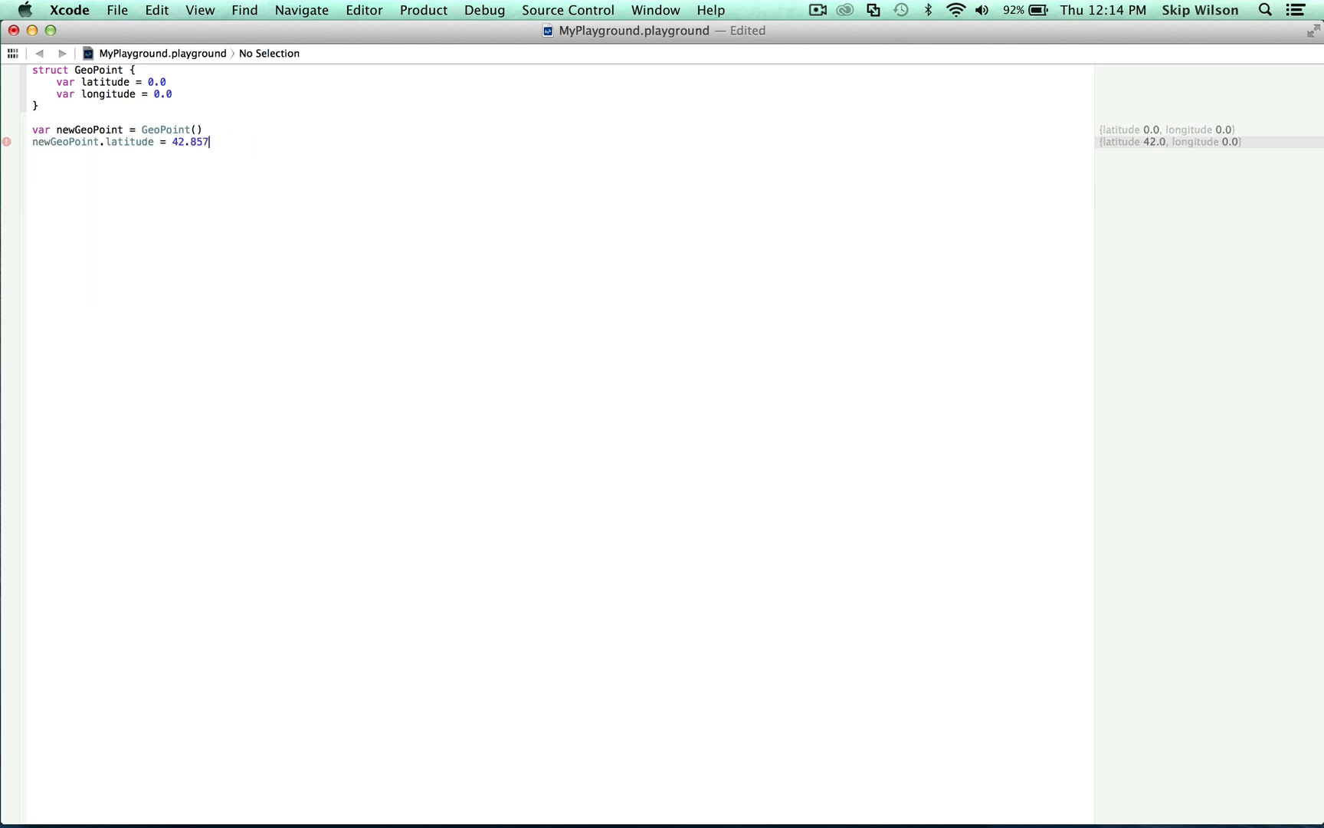
text(2)
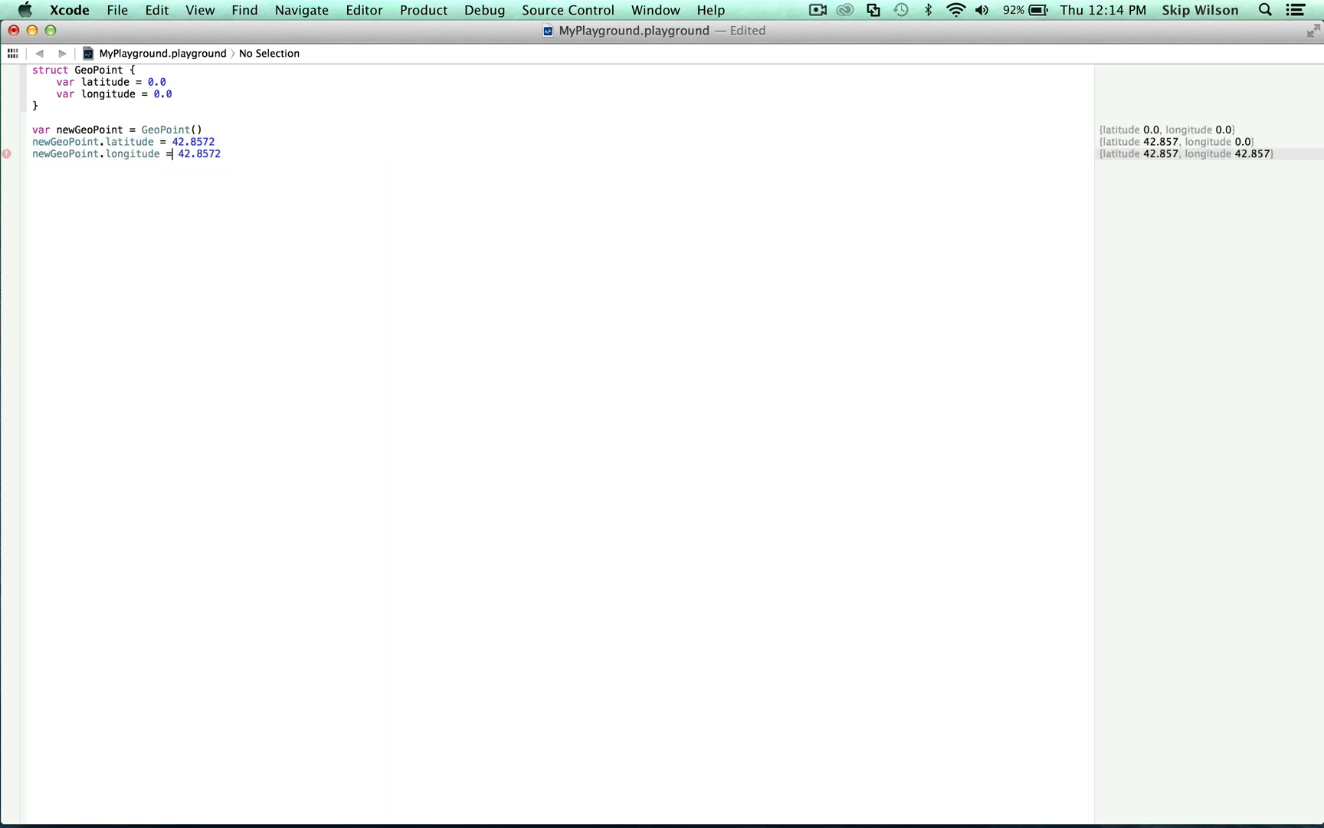
Set newGeoPoint.longitude to -12.4222
text(-1)
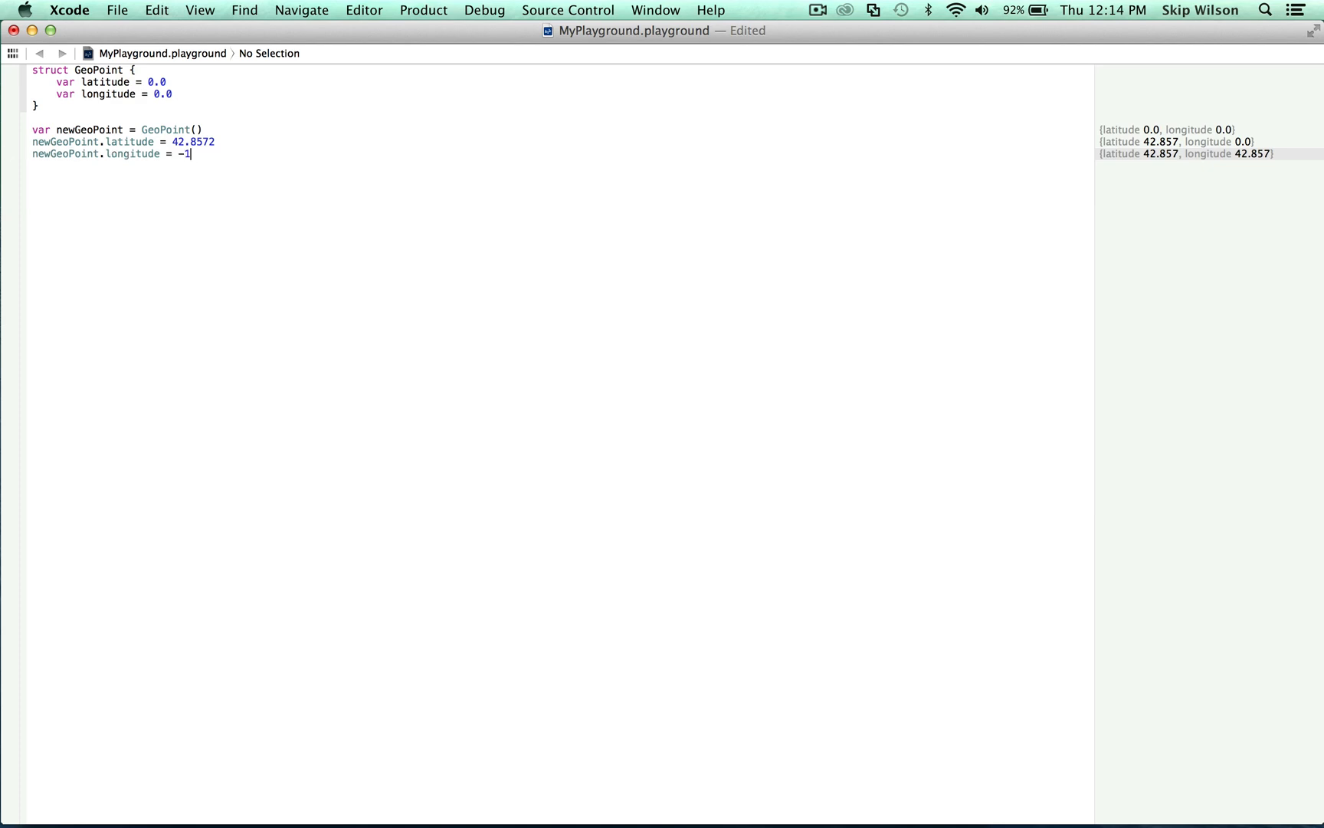
text(2.422)
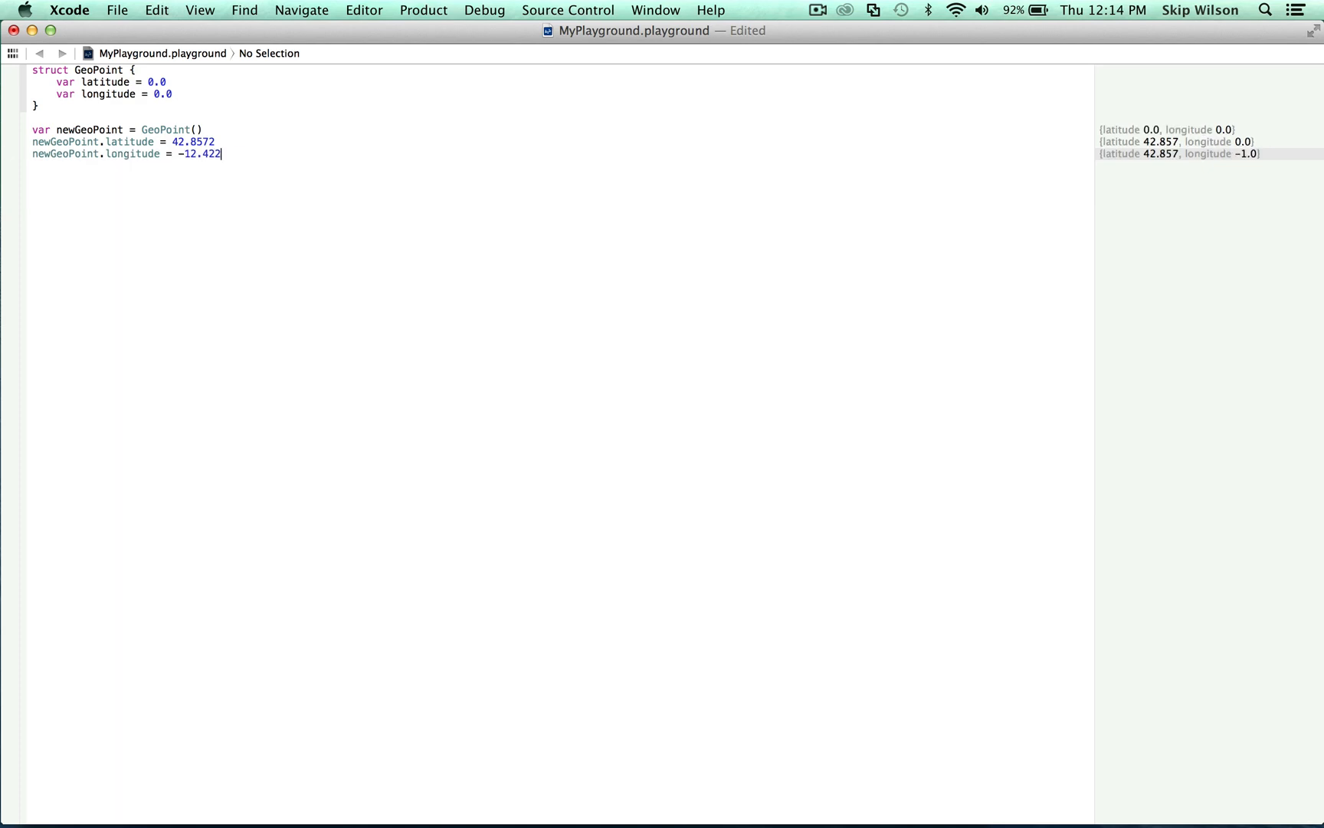
text(2)
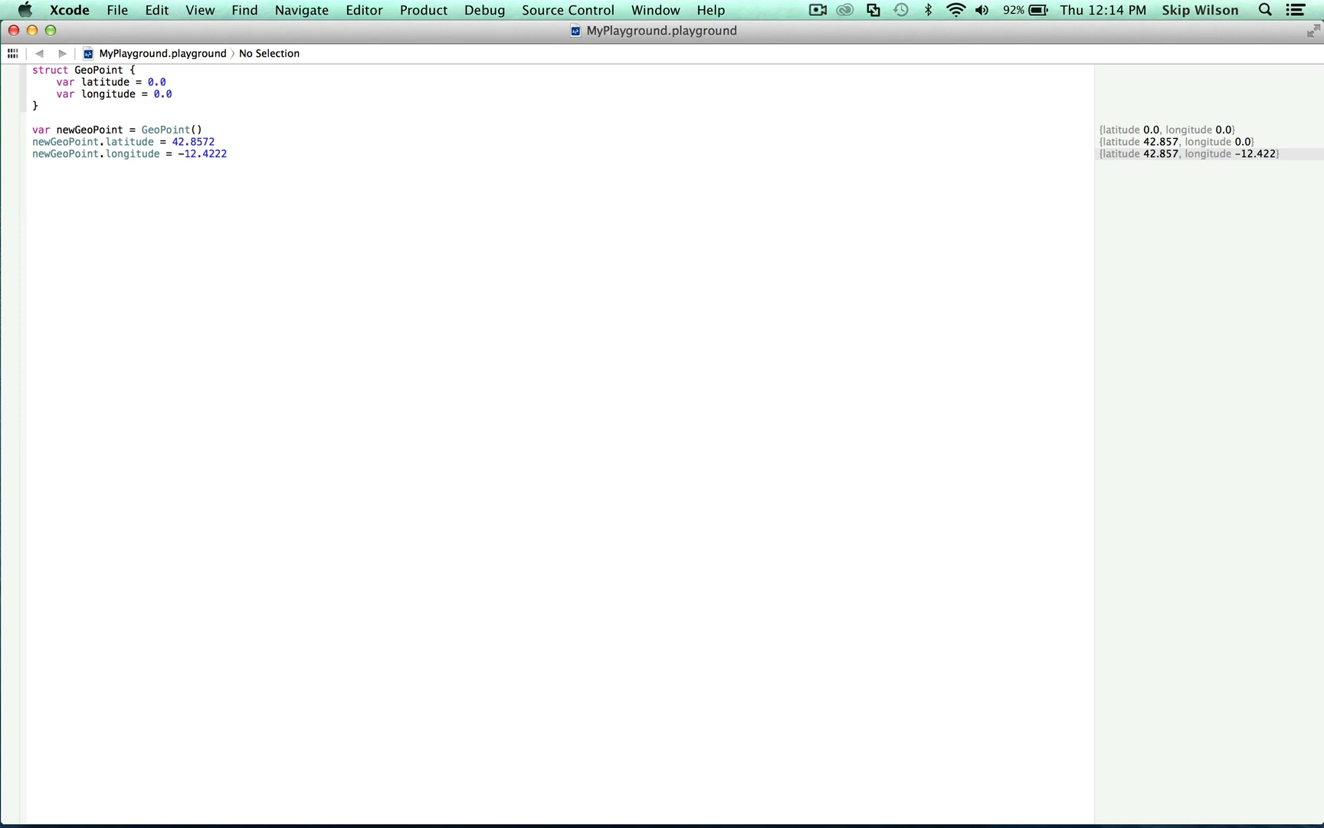
Declare var memberwiseGeoPoint using GeoPoint's memberwise initializer
text(var)
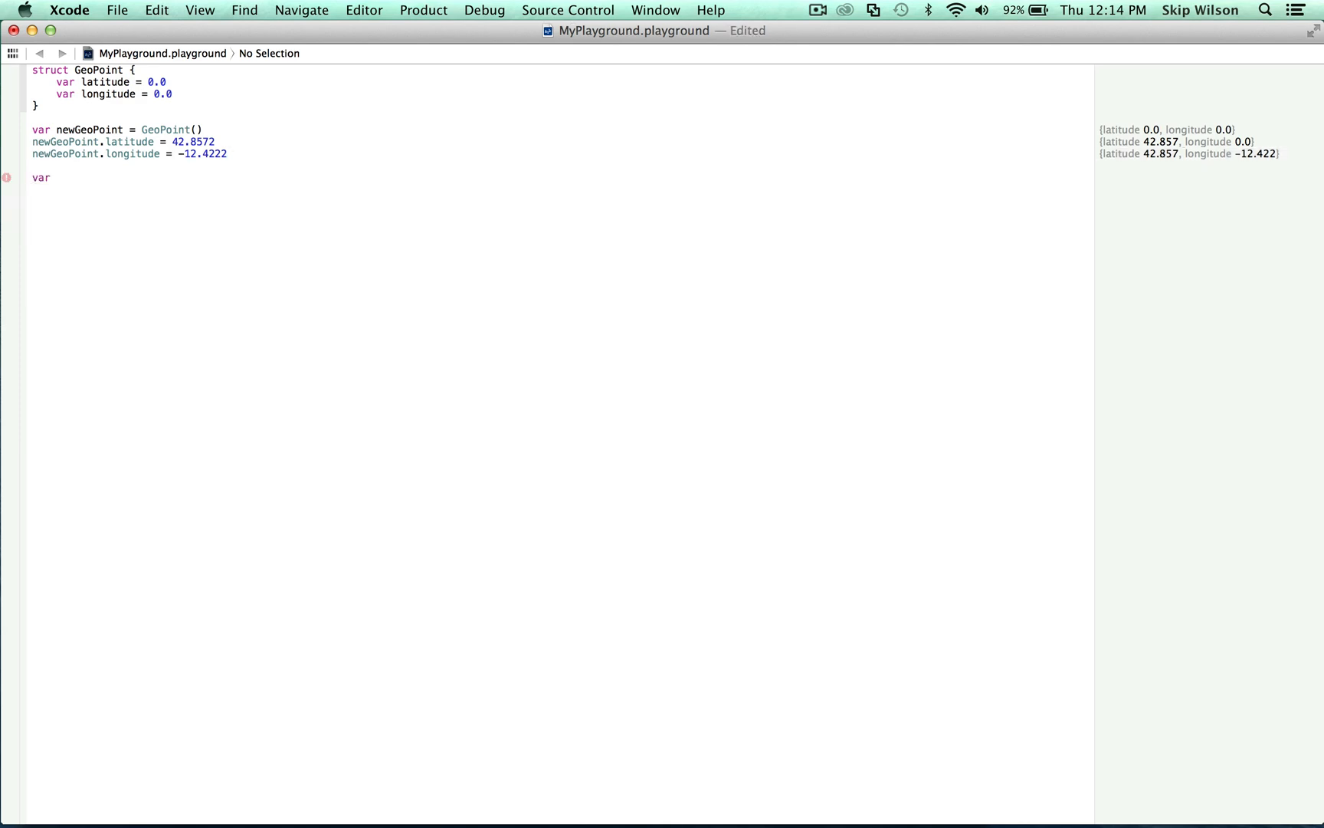
text(memb)
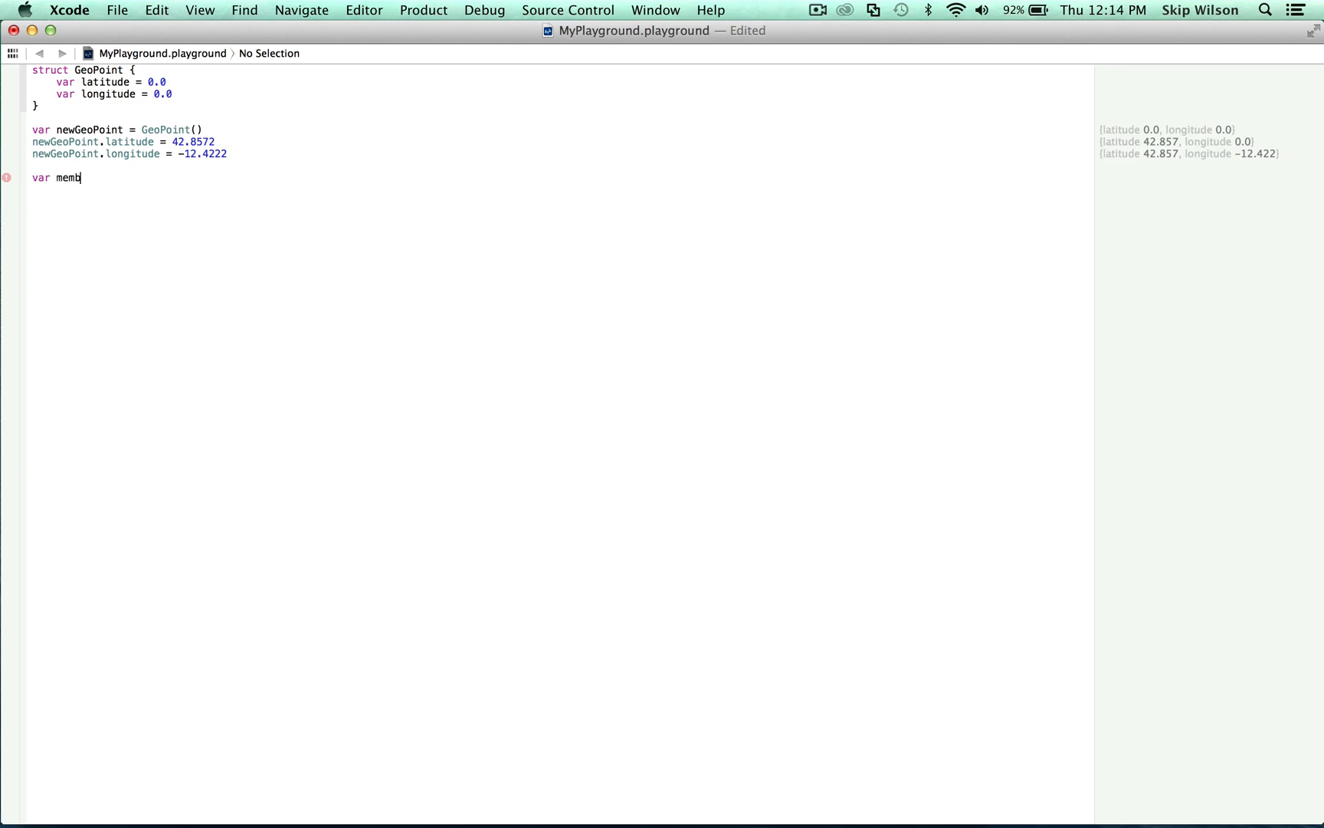
text(erwiseGeoPoint)
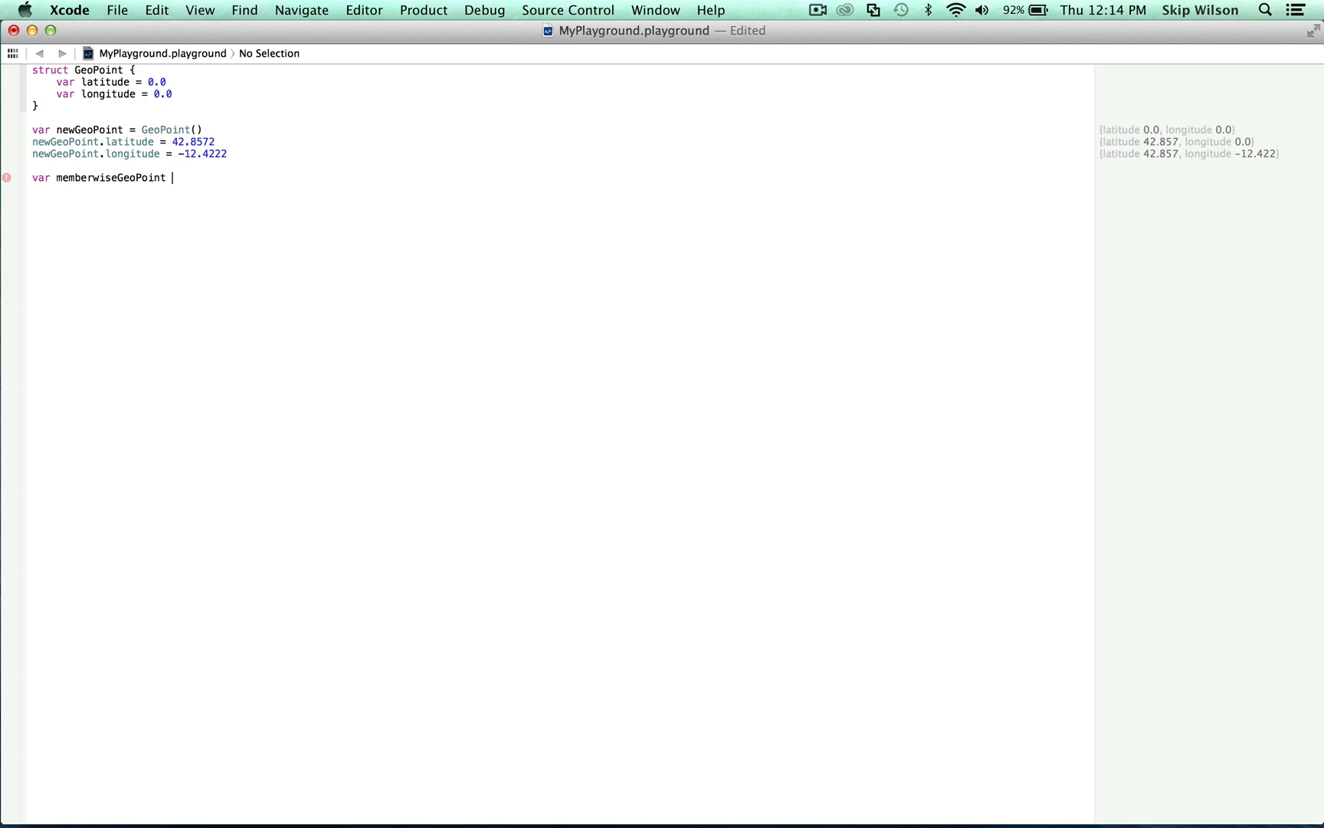
text(= GeoPoint(latitude: 12, longitude: Double)
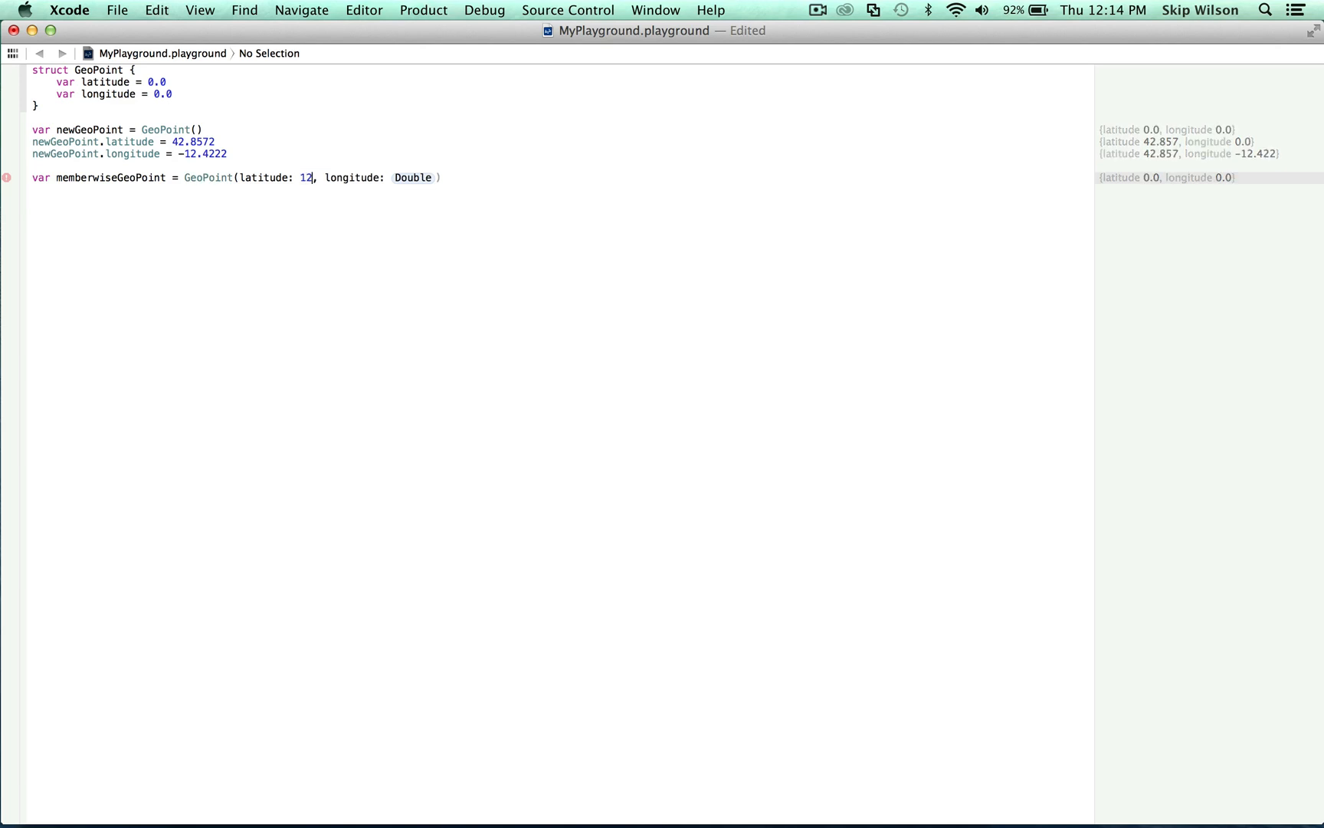
Fill the initializer with latitude 12.324 and longitude 29.1111
text(.324)
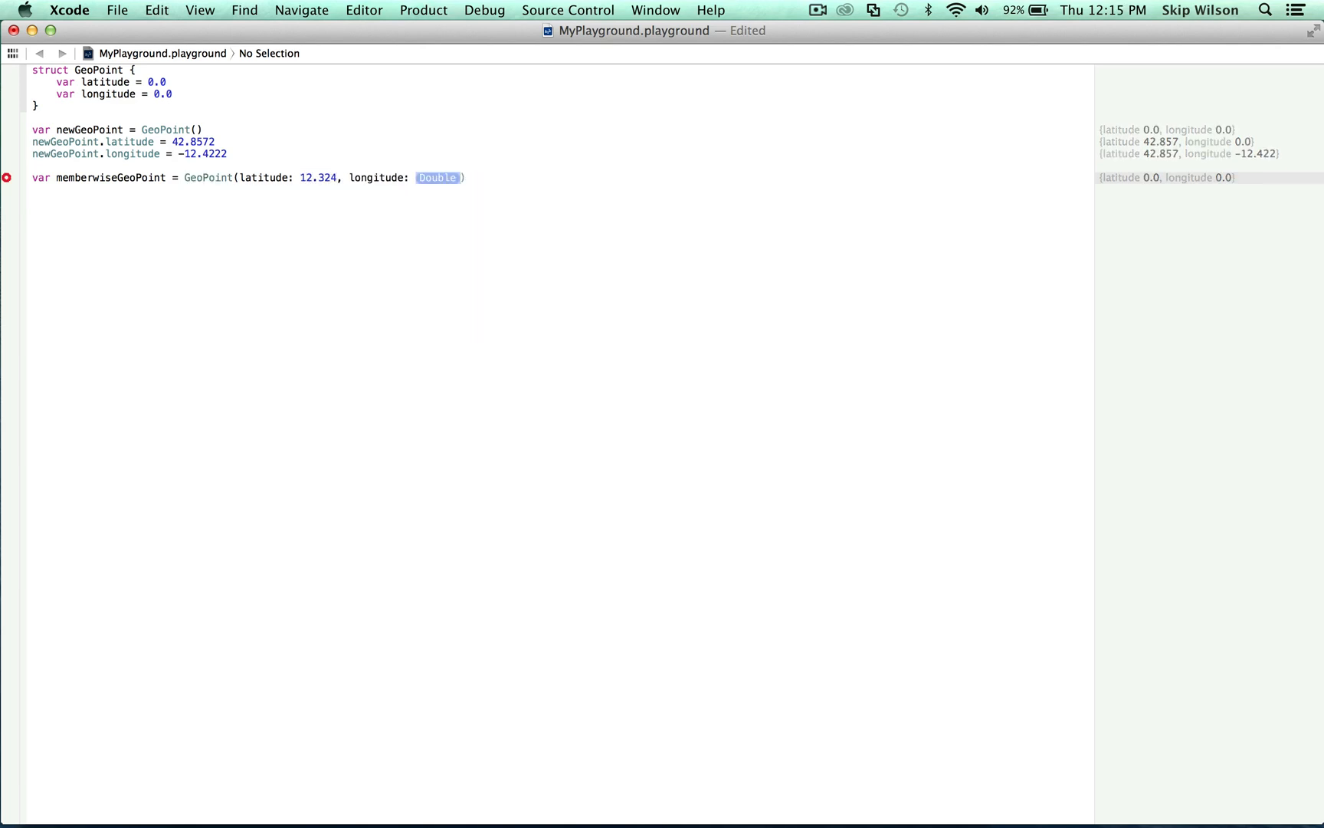
text(29.1111)
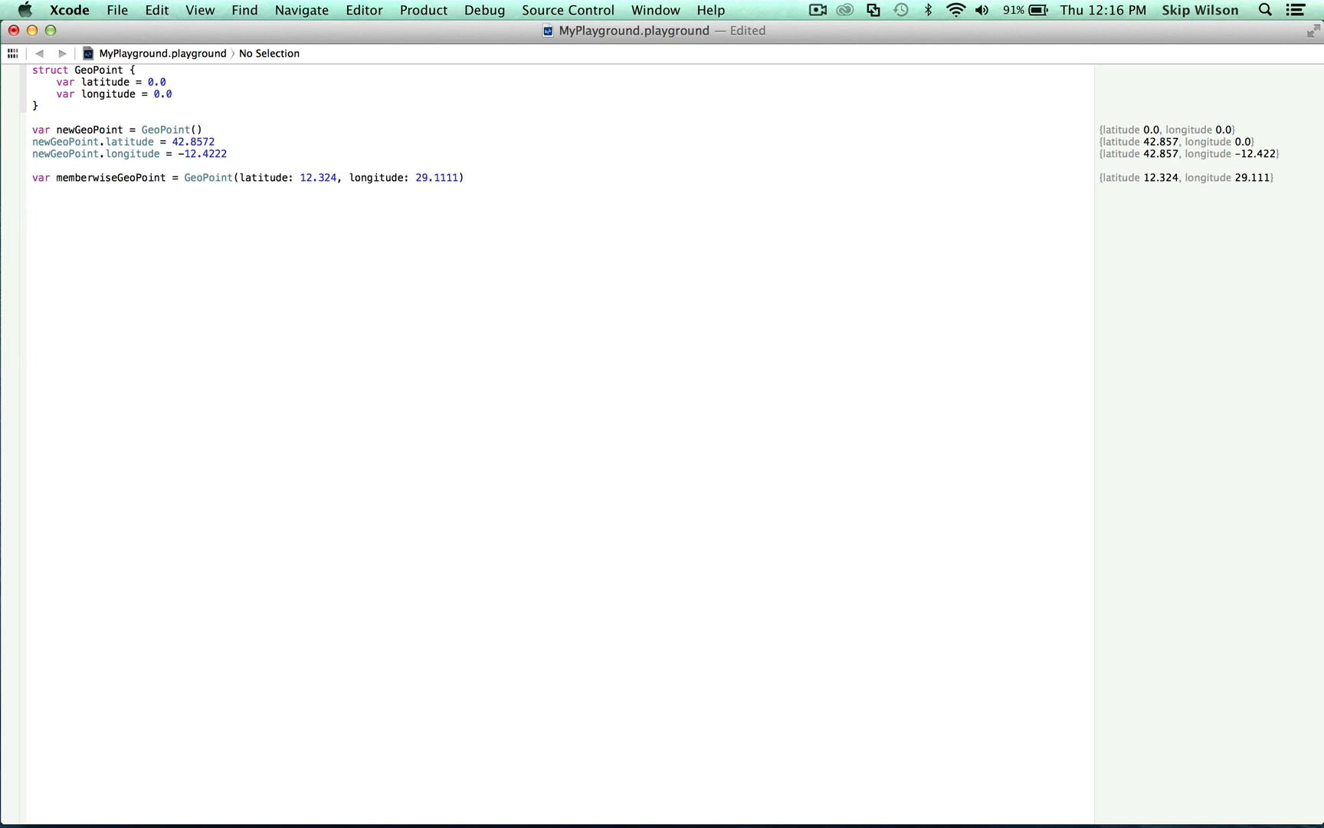
key(Return)
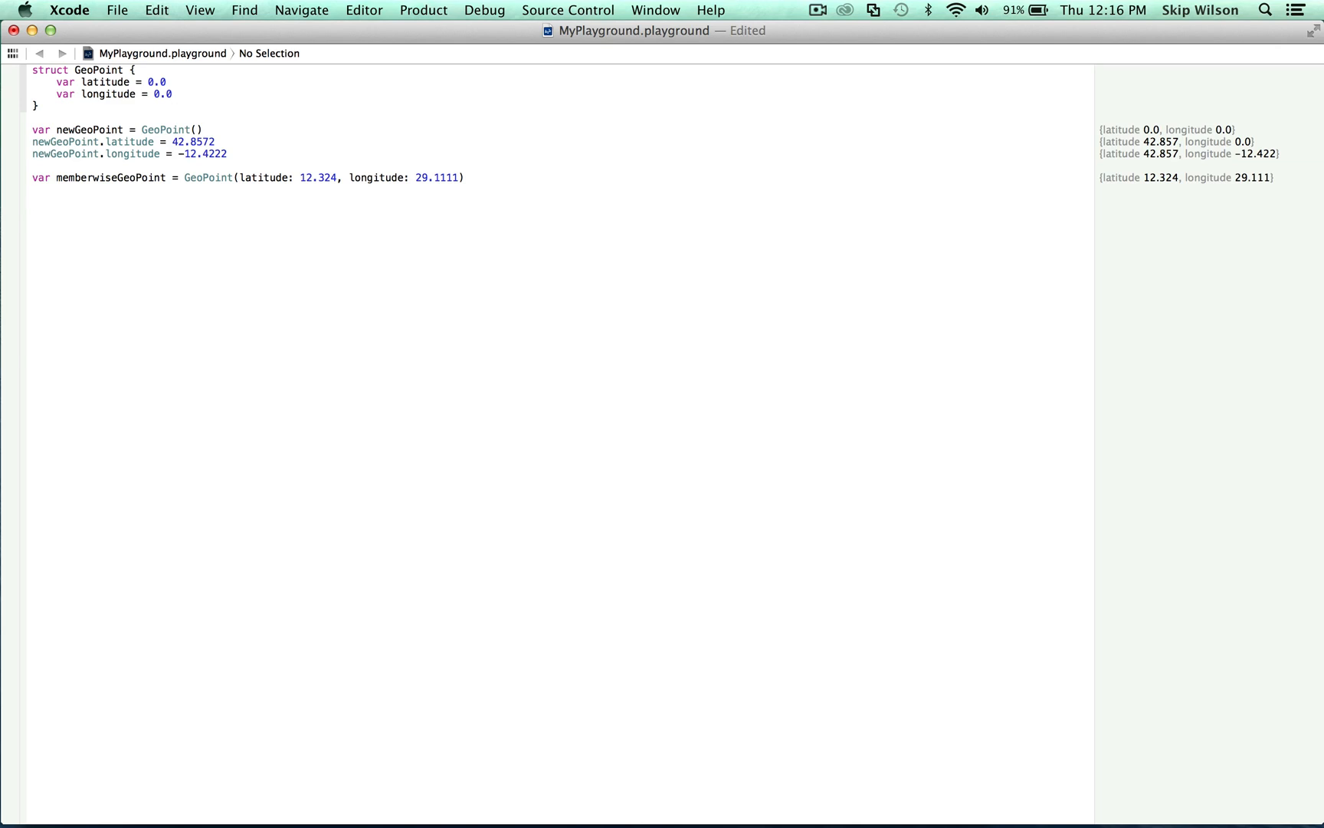
key(Return)
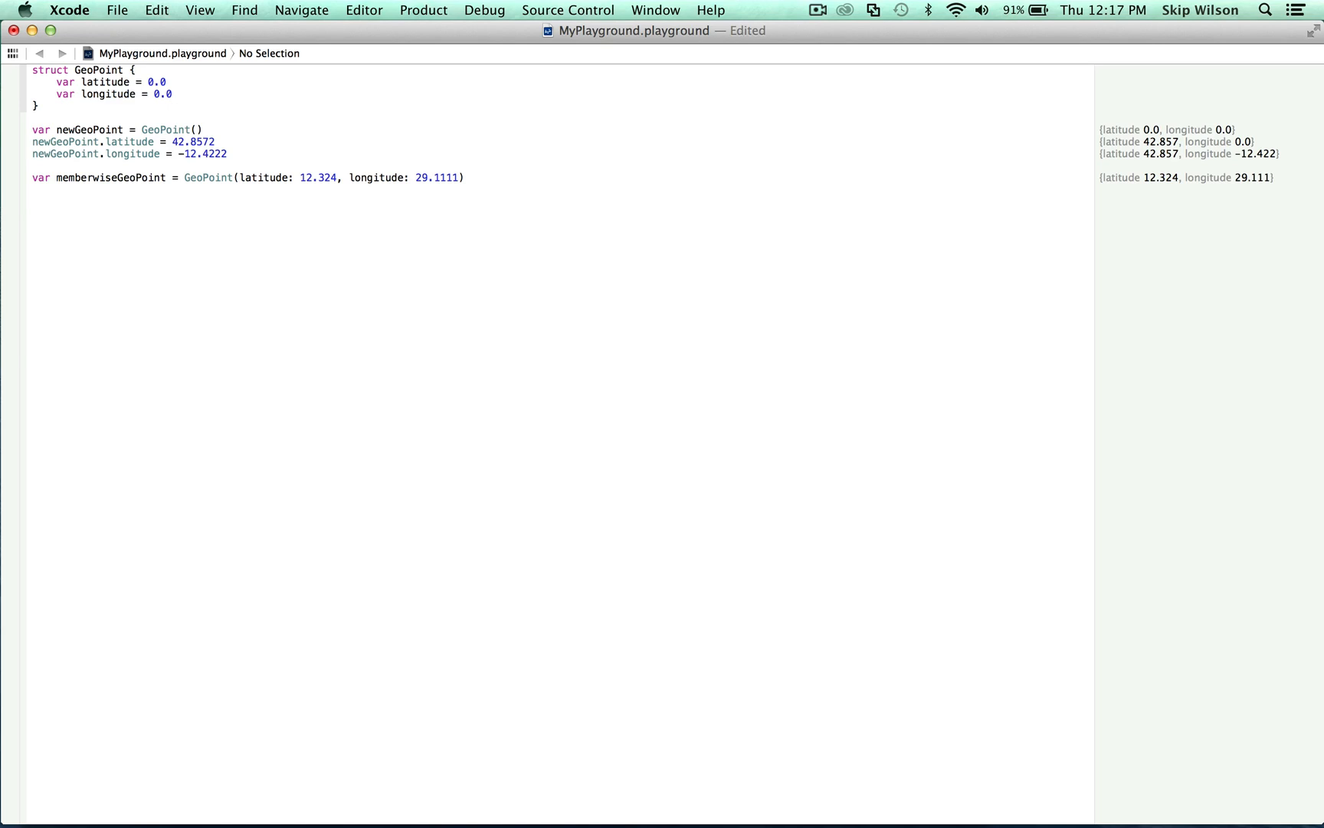
Declare struct Point with var x:Int, y:Int properties
text(struct)
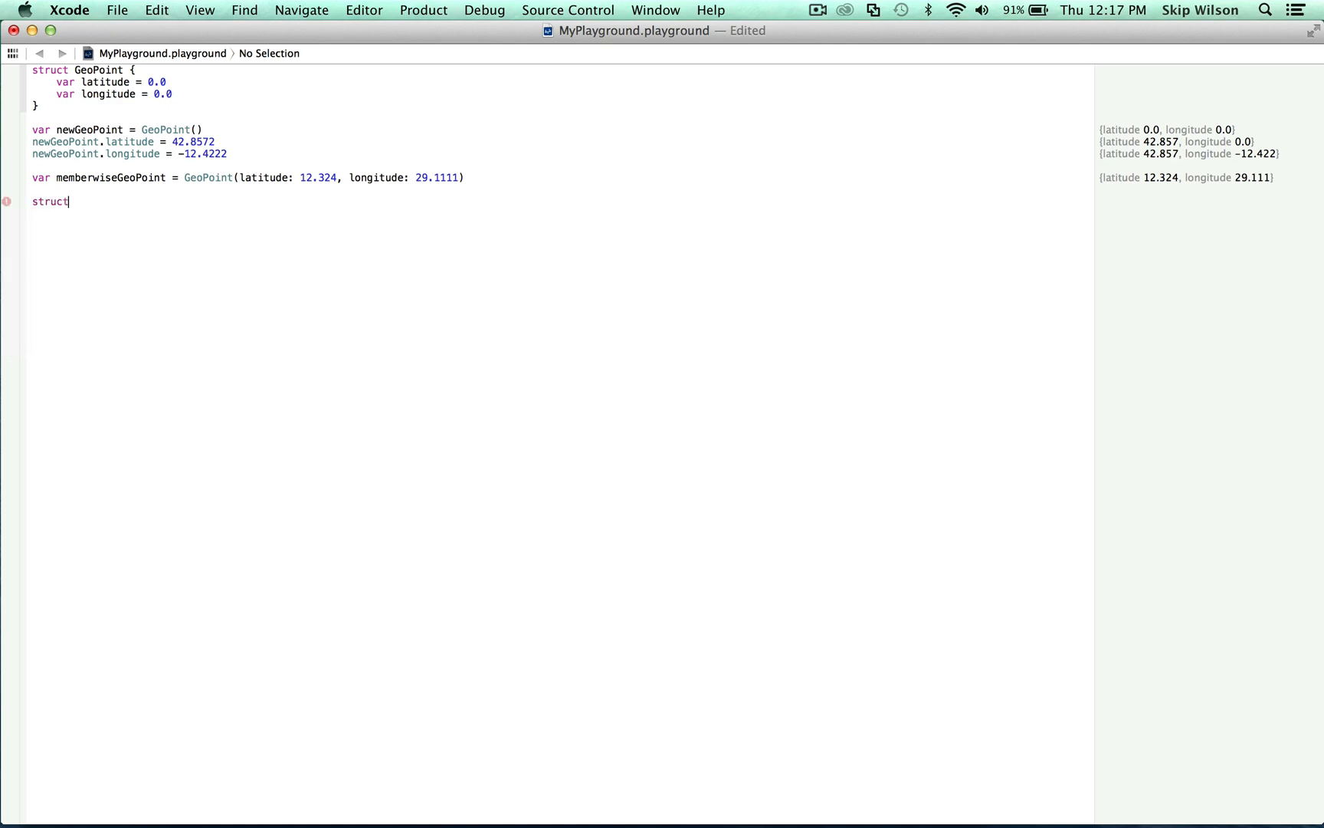
text(p)
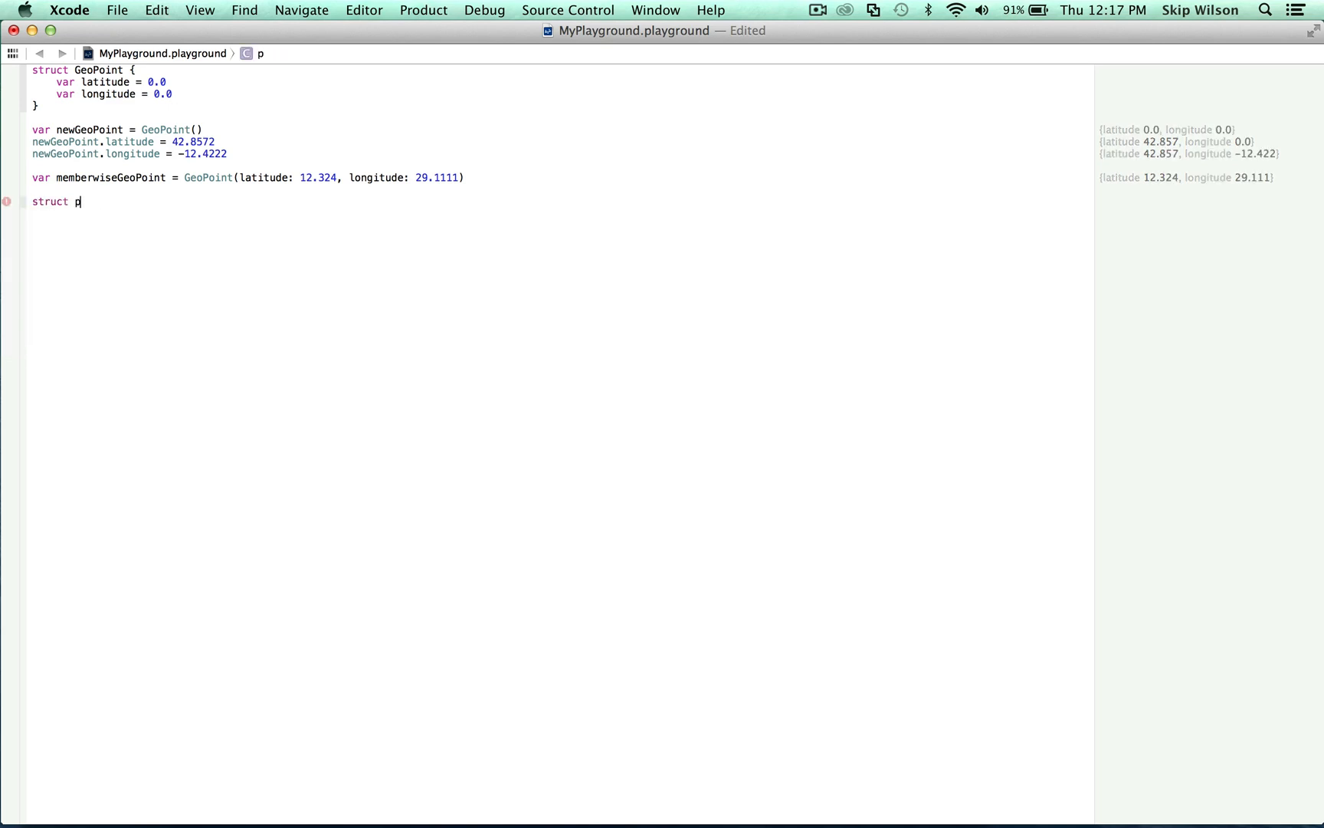
text(oint {)
text(var x:Int, y:In)
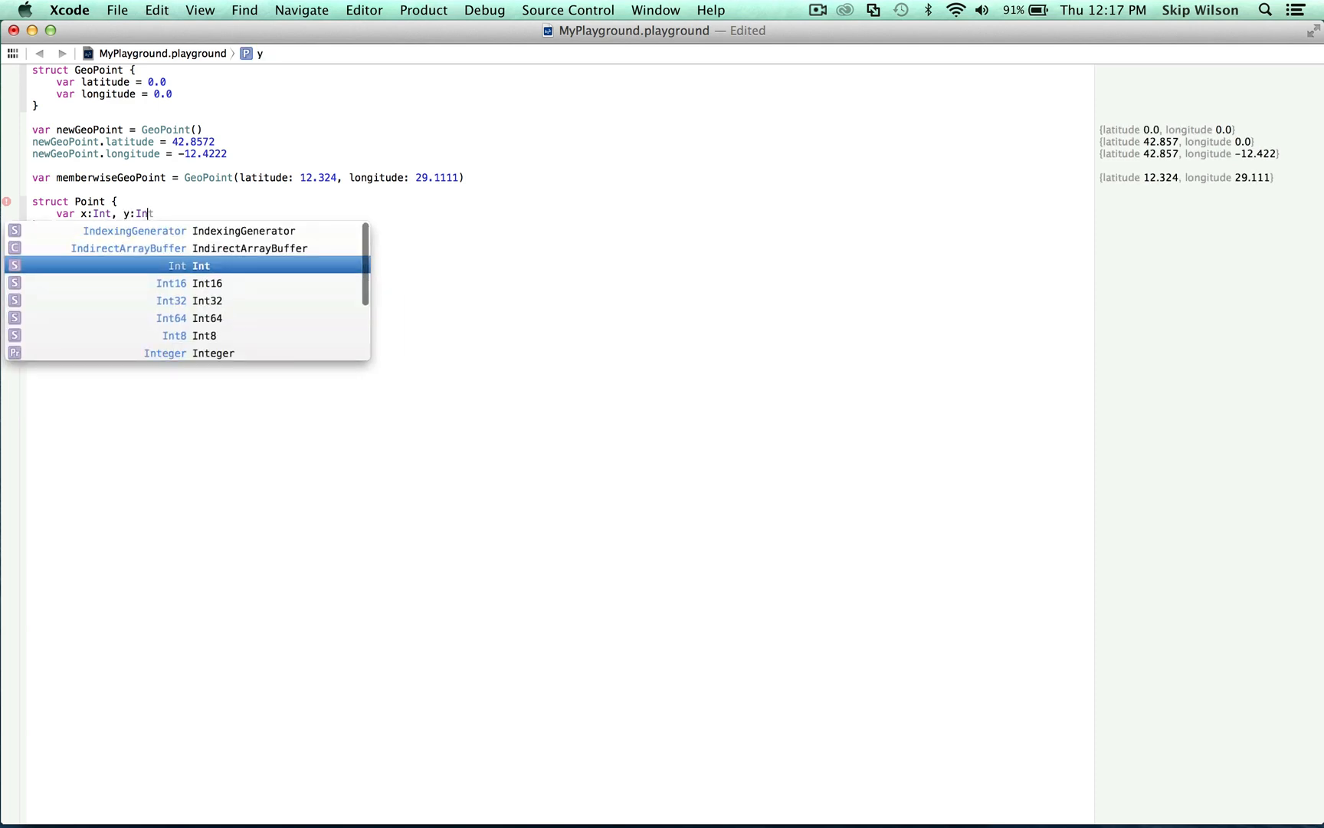
text(String)
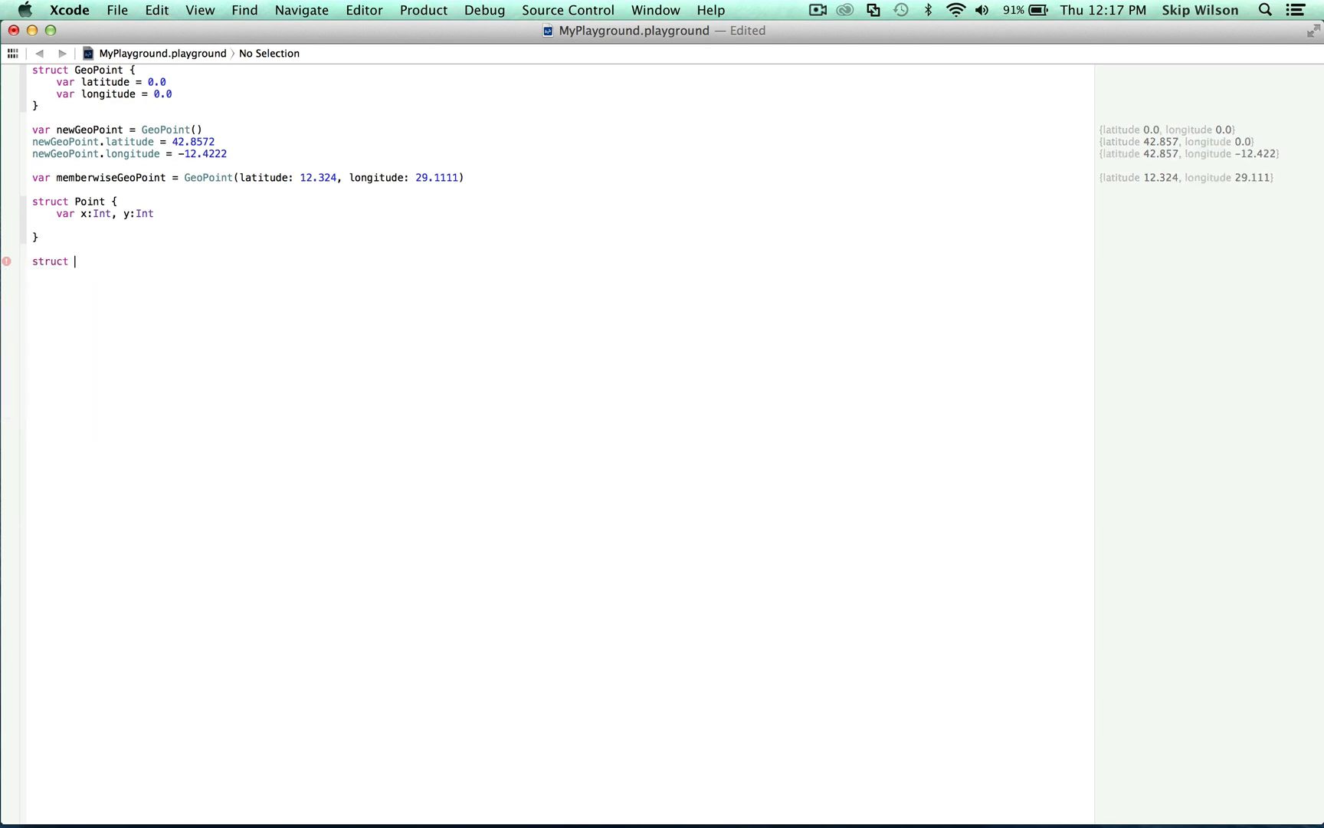
Declare struct Size with var width:Int, height:Int properties
text(Size {)
text(var width:)
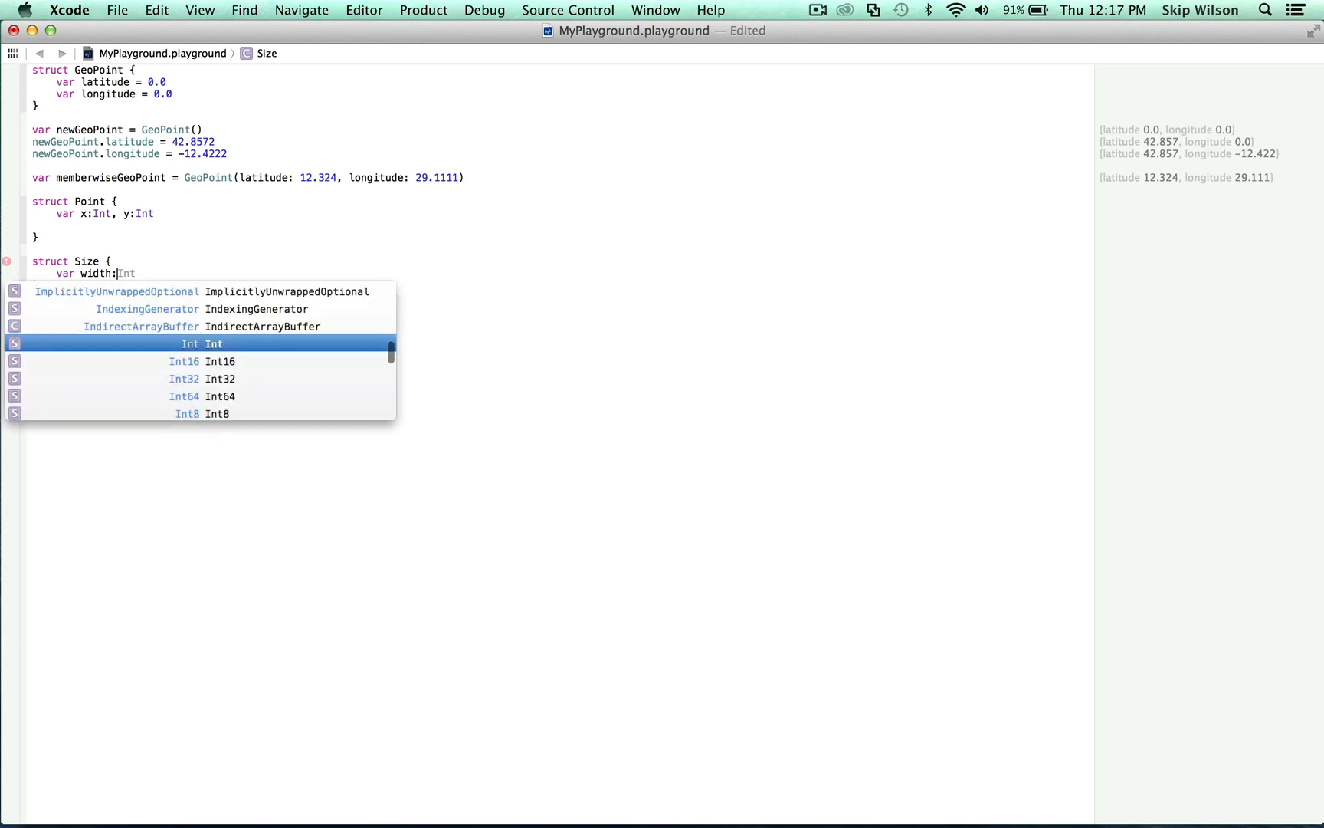
text(, h)
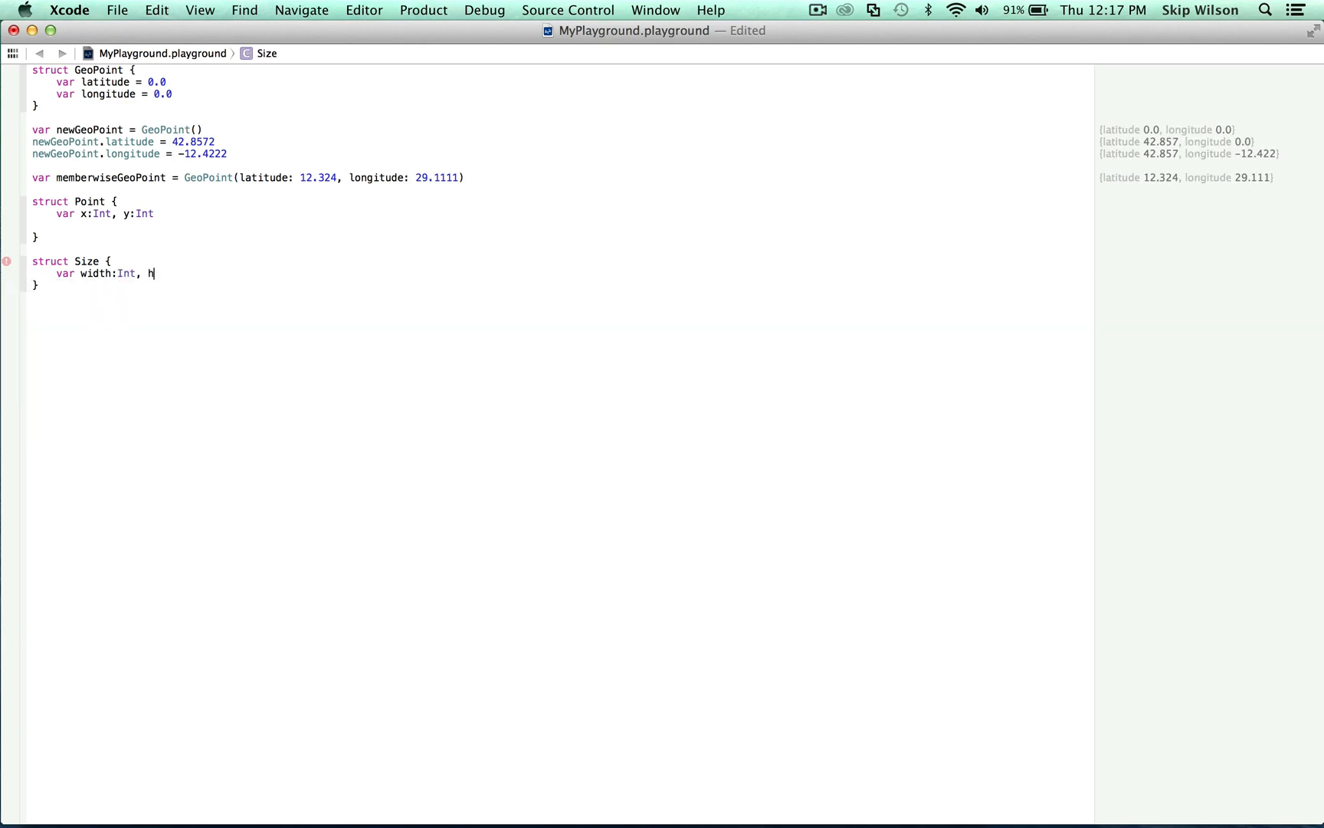
text(eight:Int)
click(561, 308)
text(St)
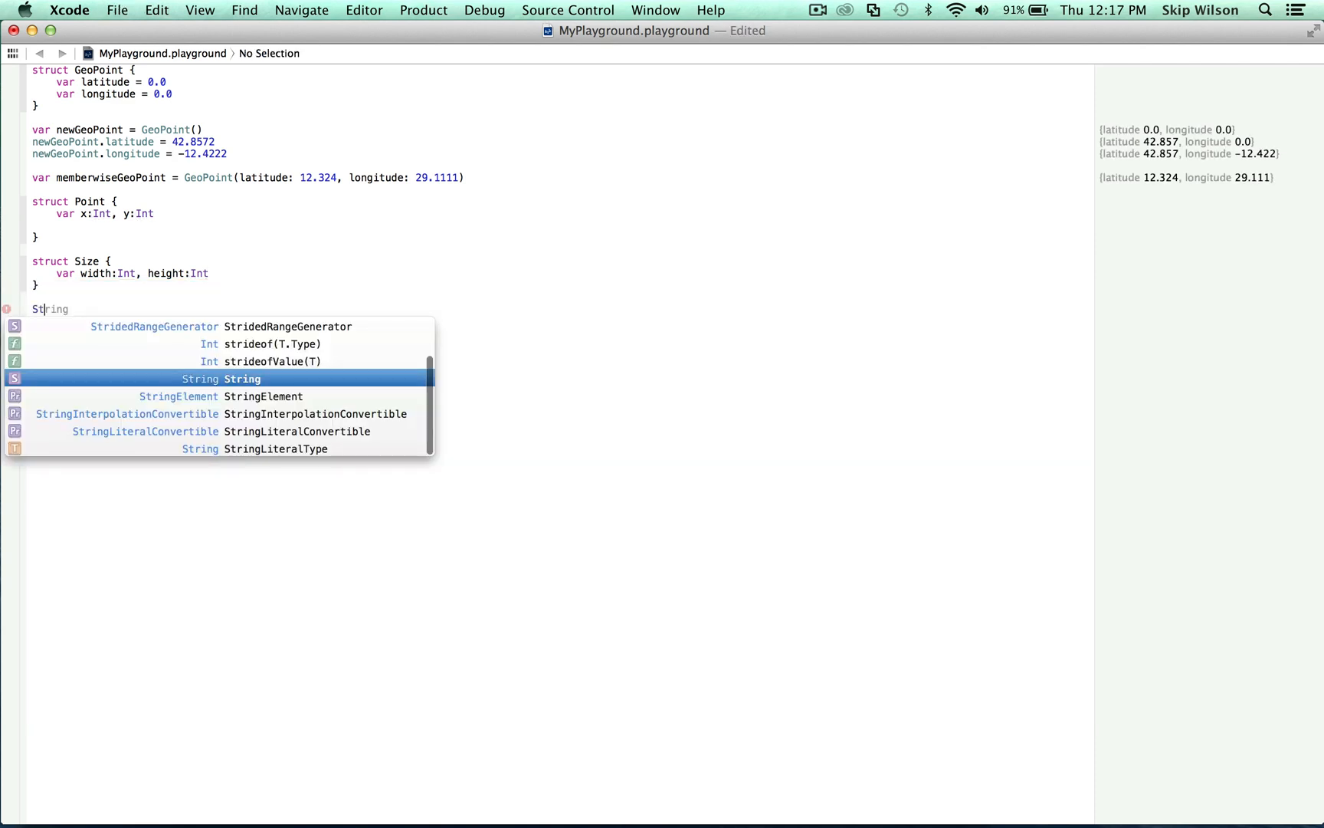
Declare struct Rect with var origin:Point, size:Size properties
text(struct Rec)
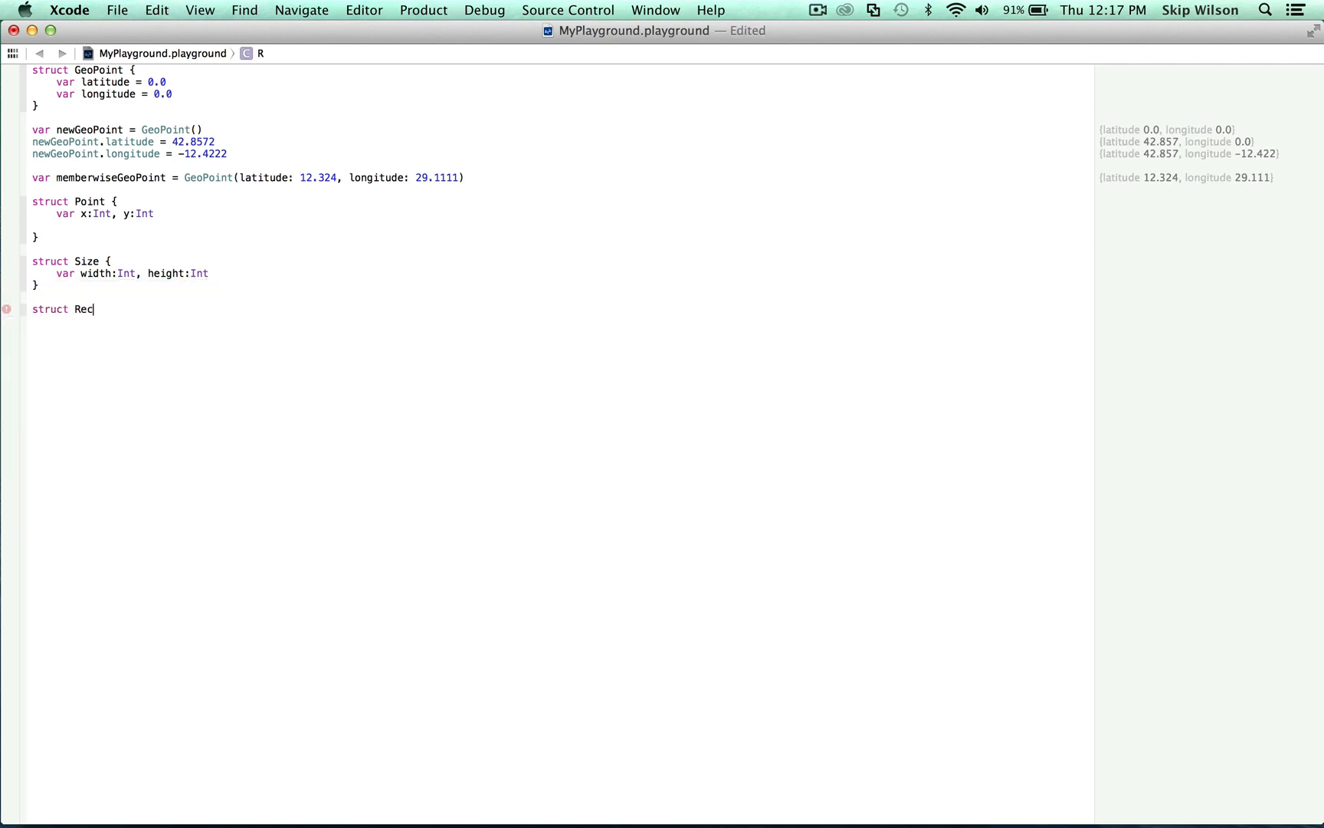
text(t {)
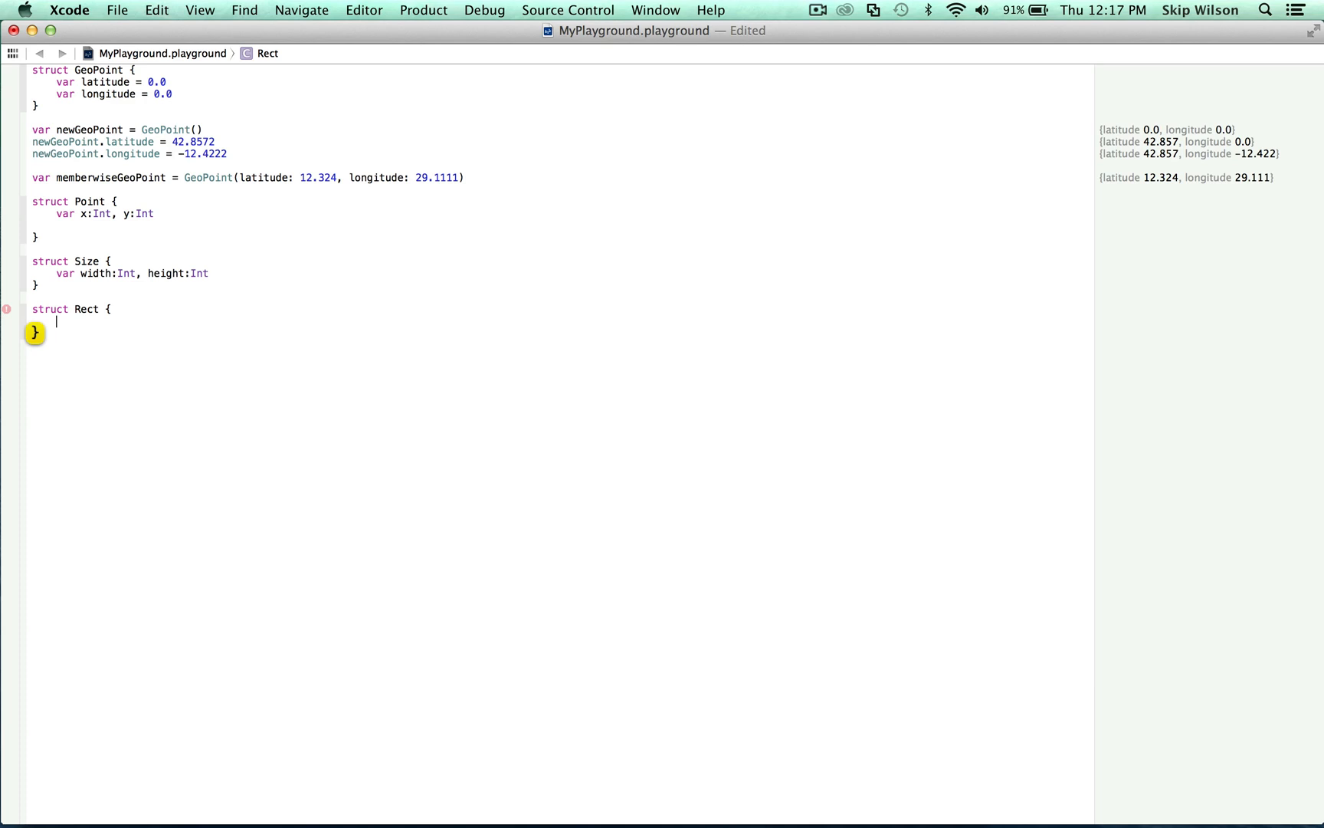
text(var o)
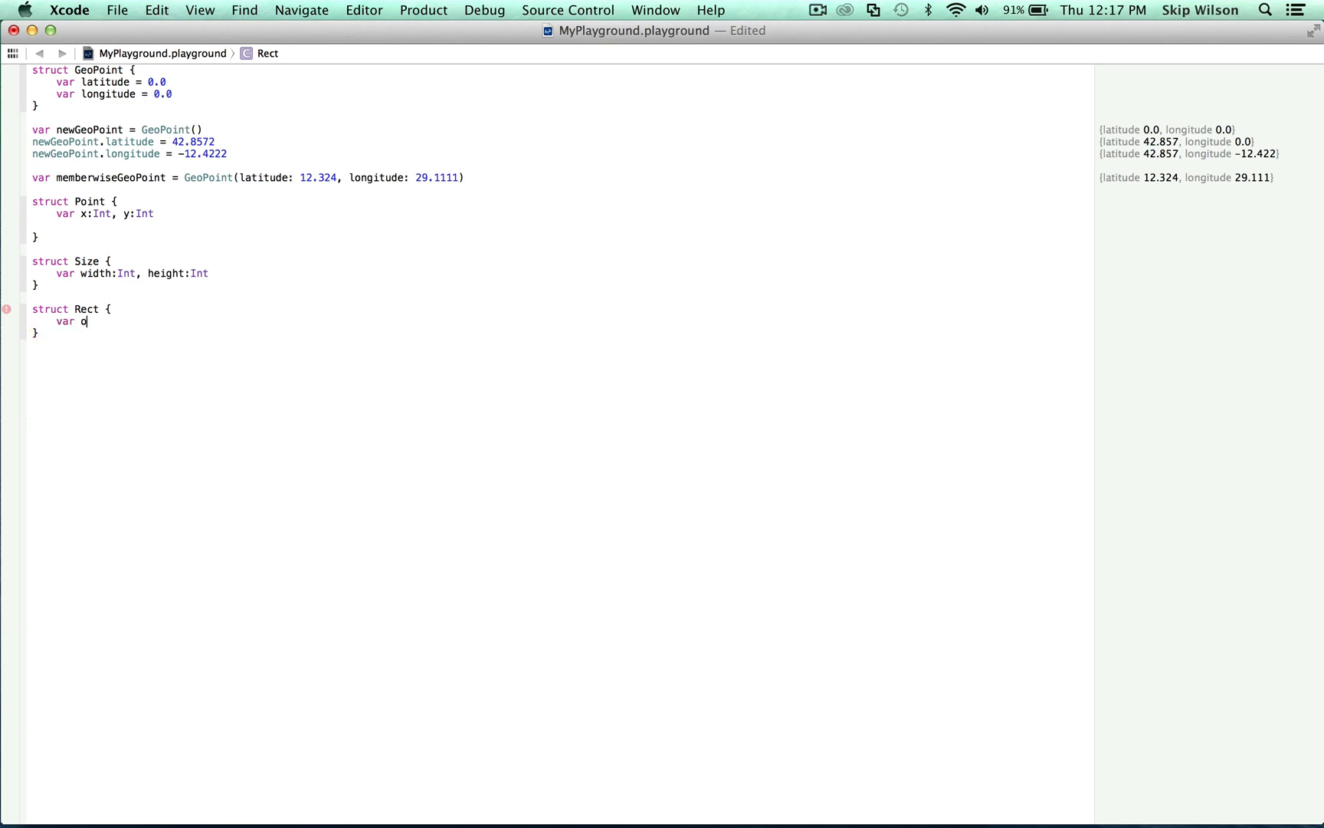
text(rigin:)
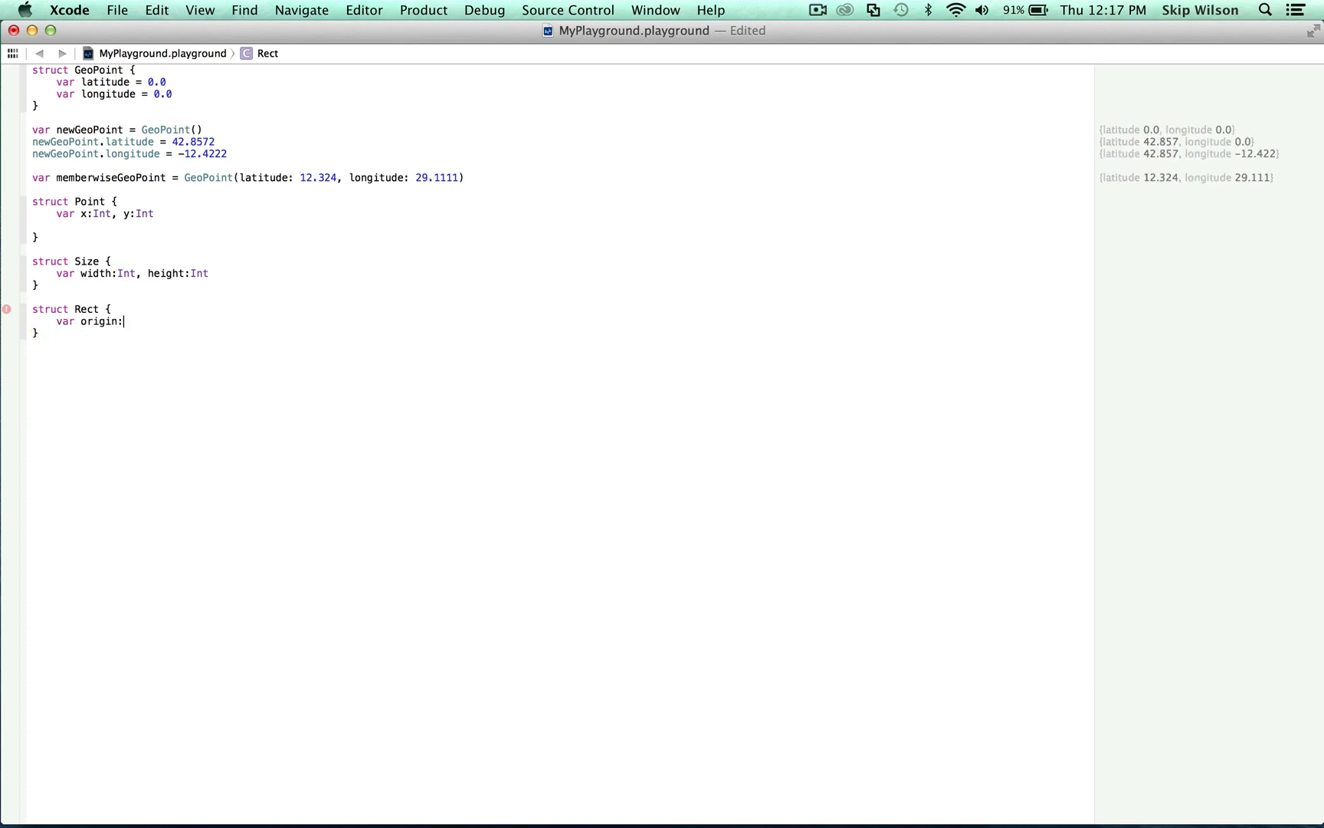
text(Point)
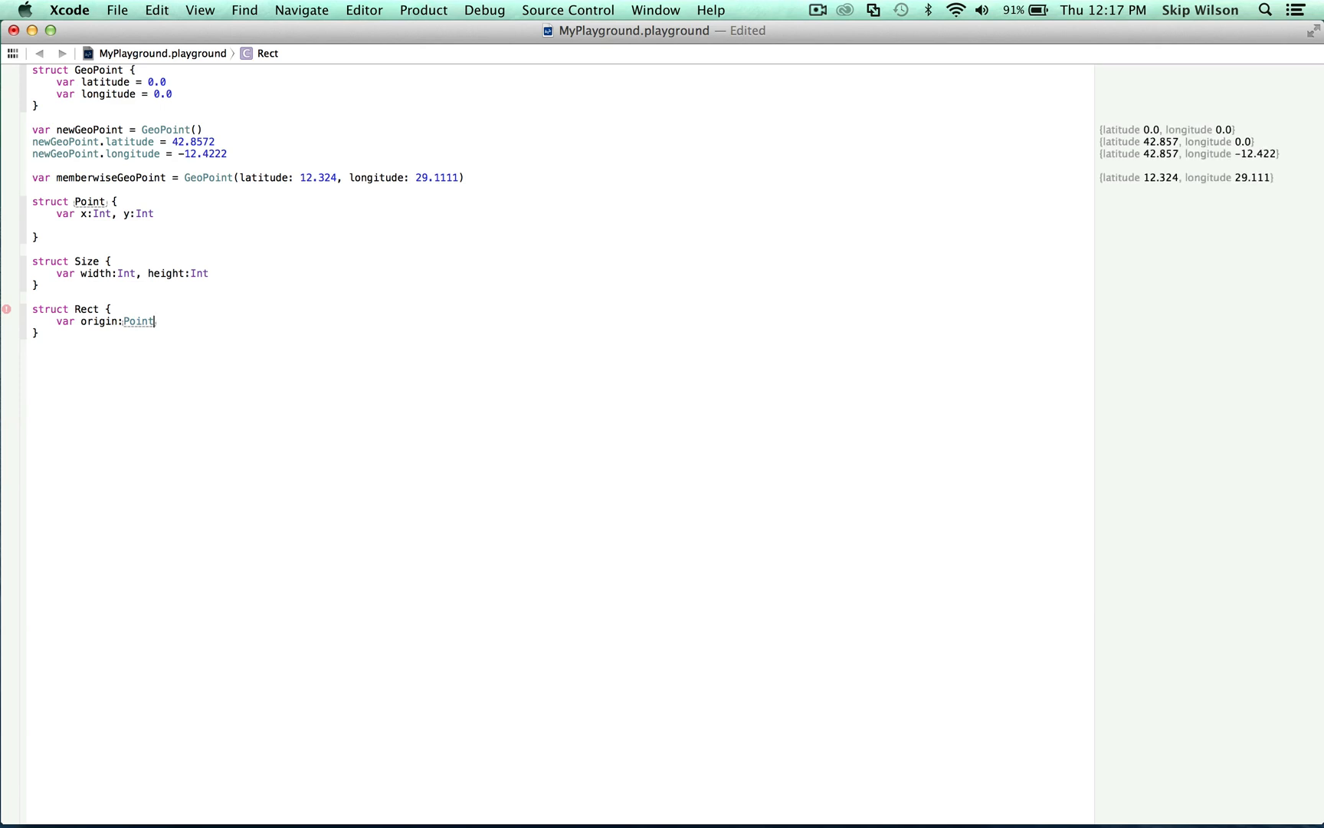
text(, size:Size)
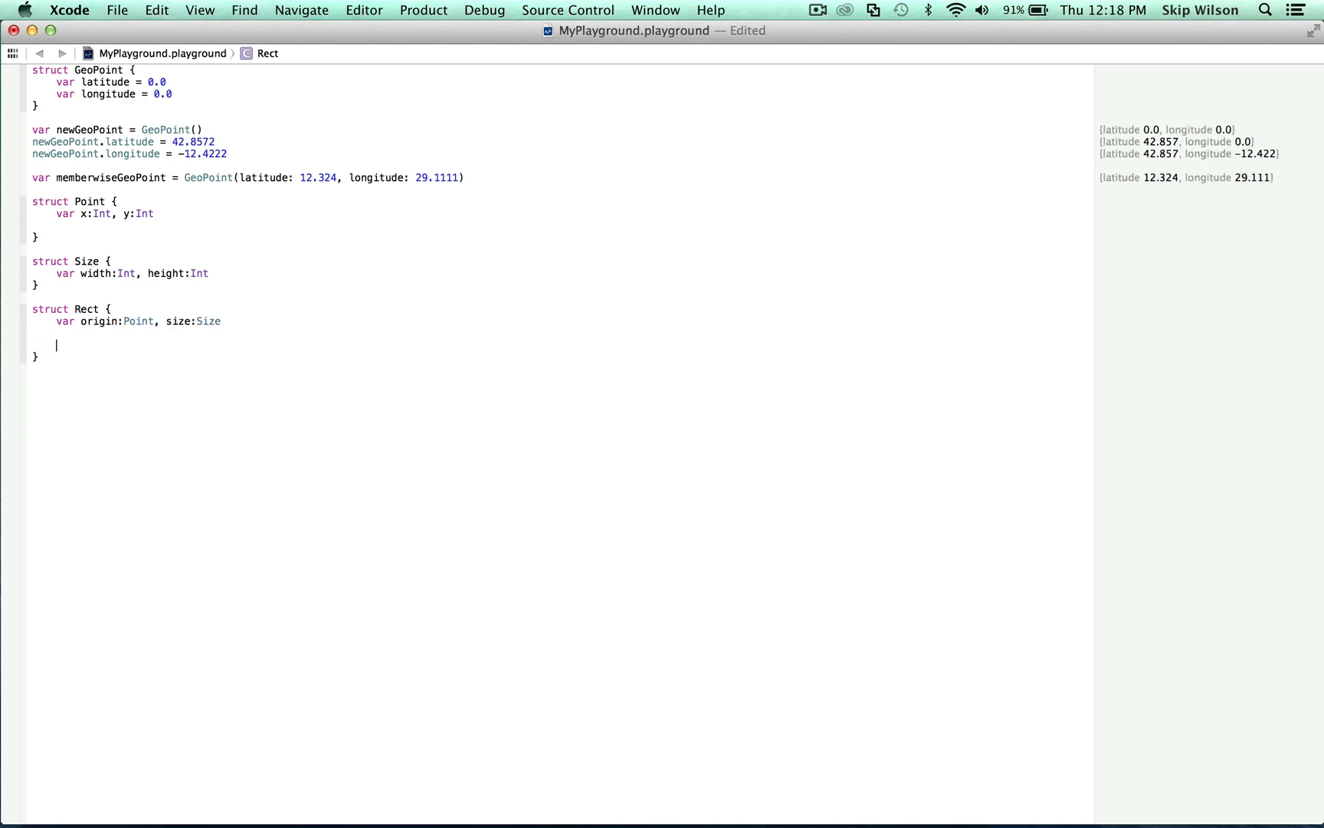
Add a center() -> Point method to Rect computing x = origin.x + (size.width / 2)
text(func center()
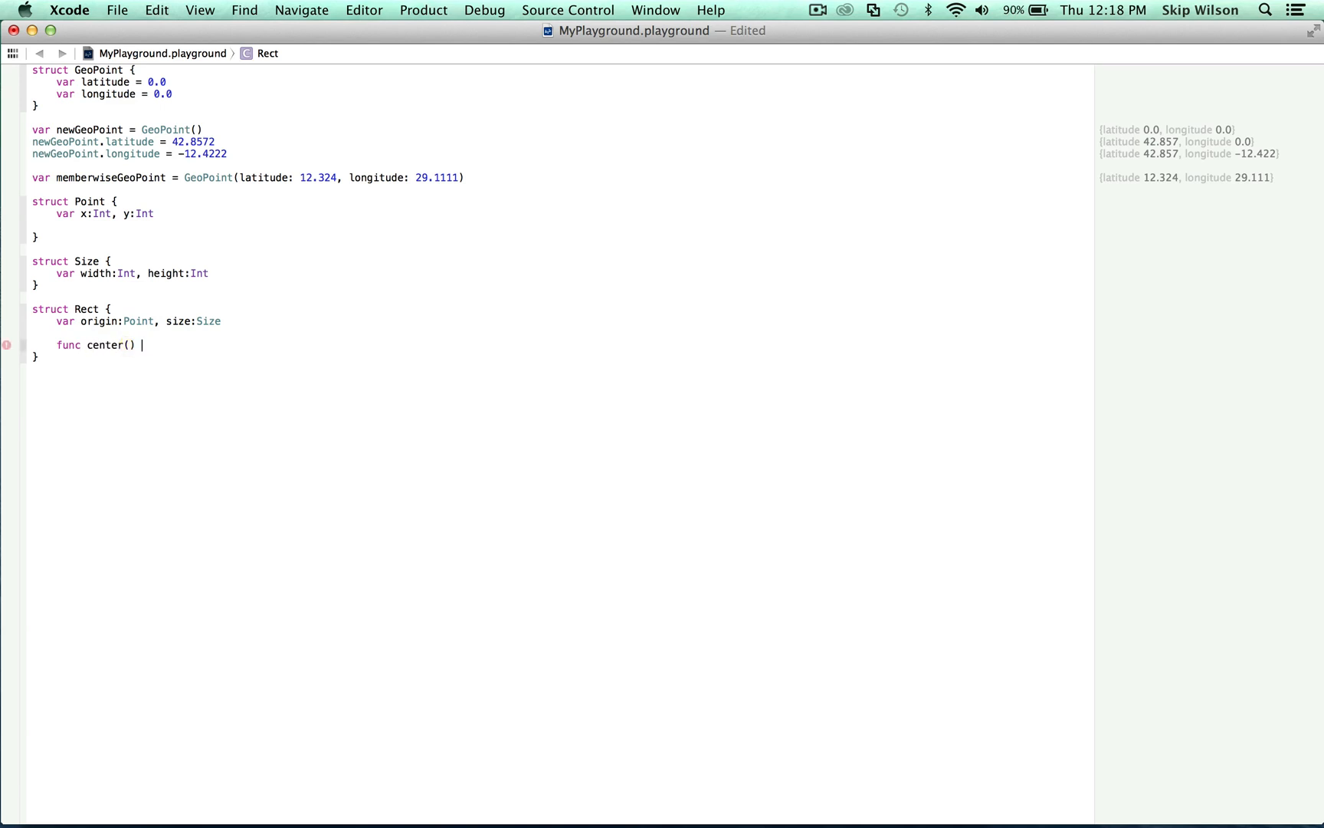
text(-> Point {)
text(var x =)
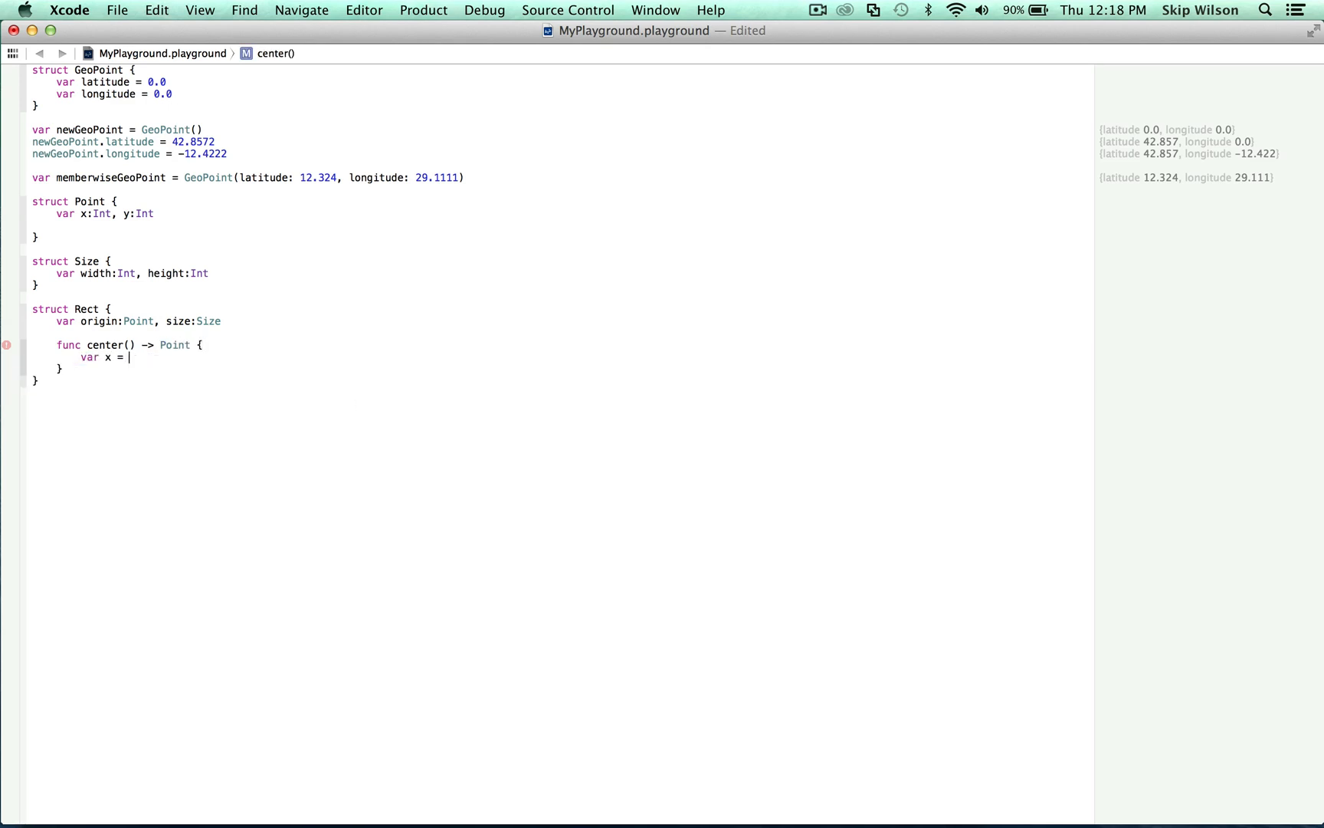
text(origin.x)
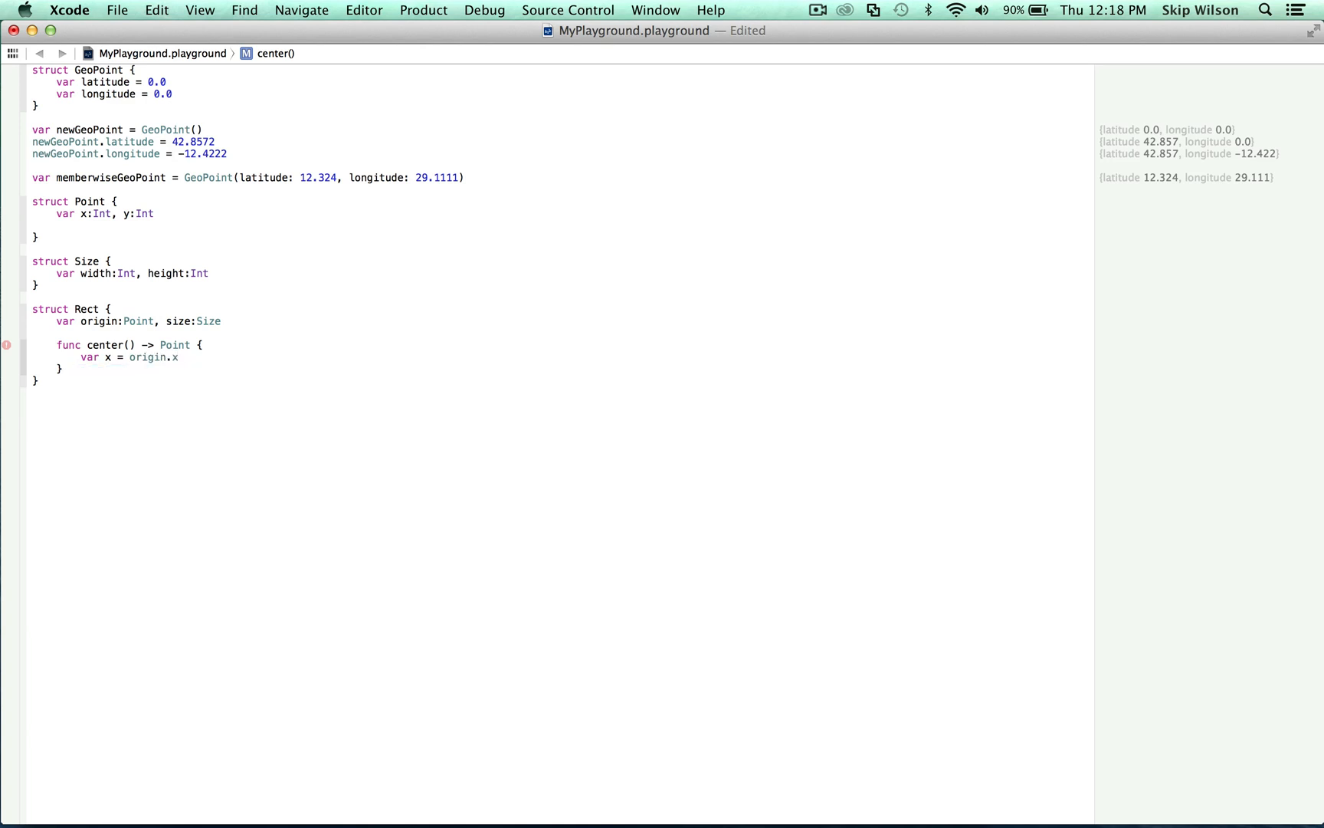
text(+ (size.widt)
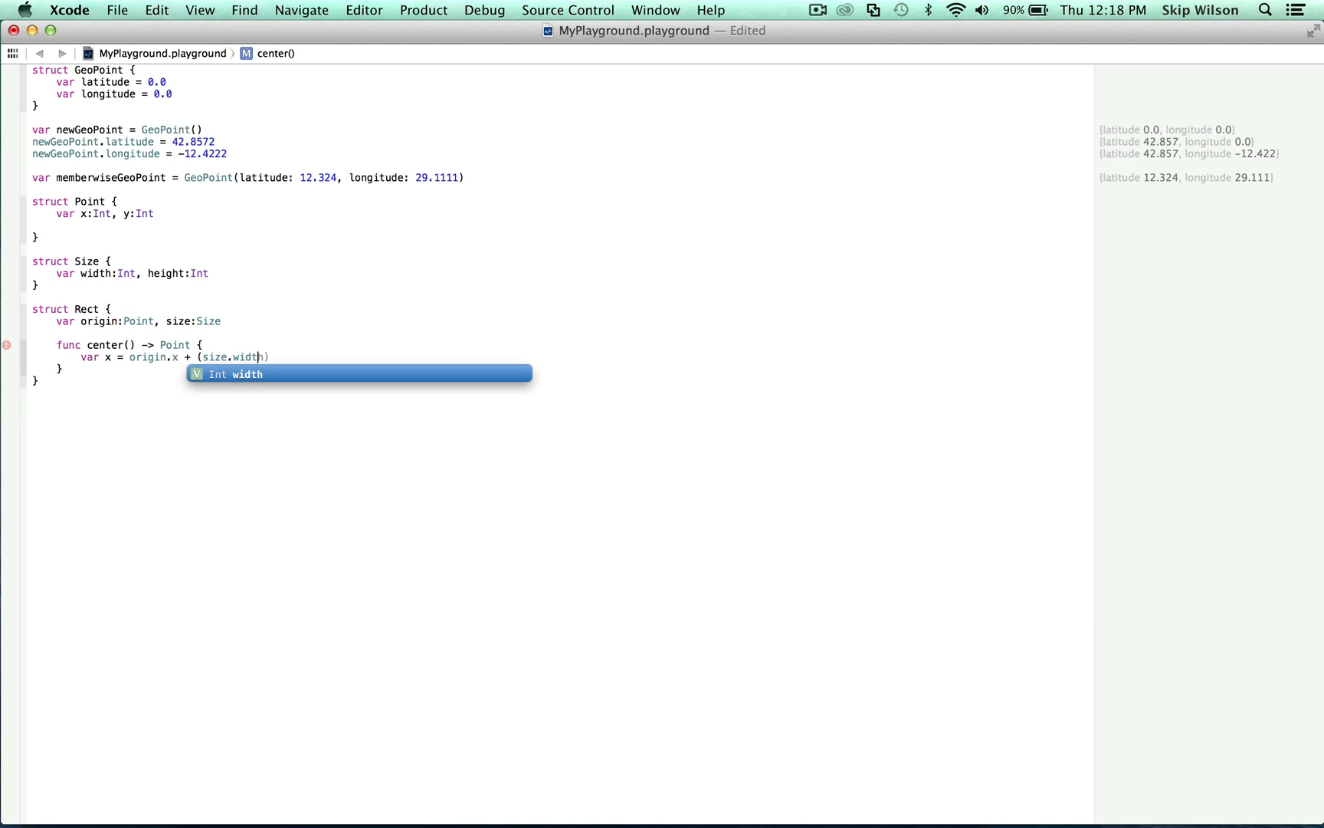
text(/ 2)
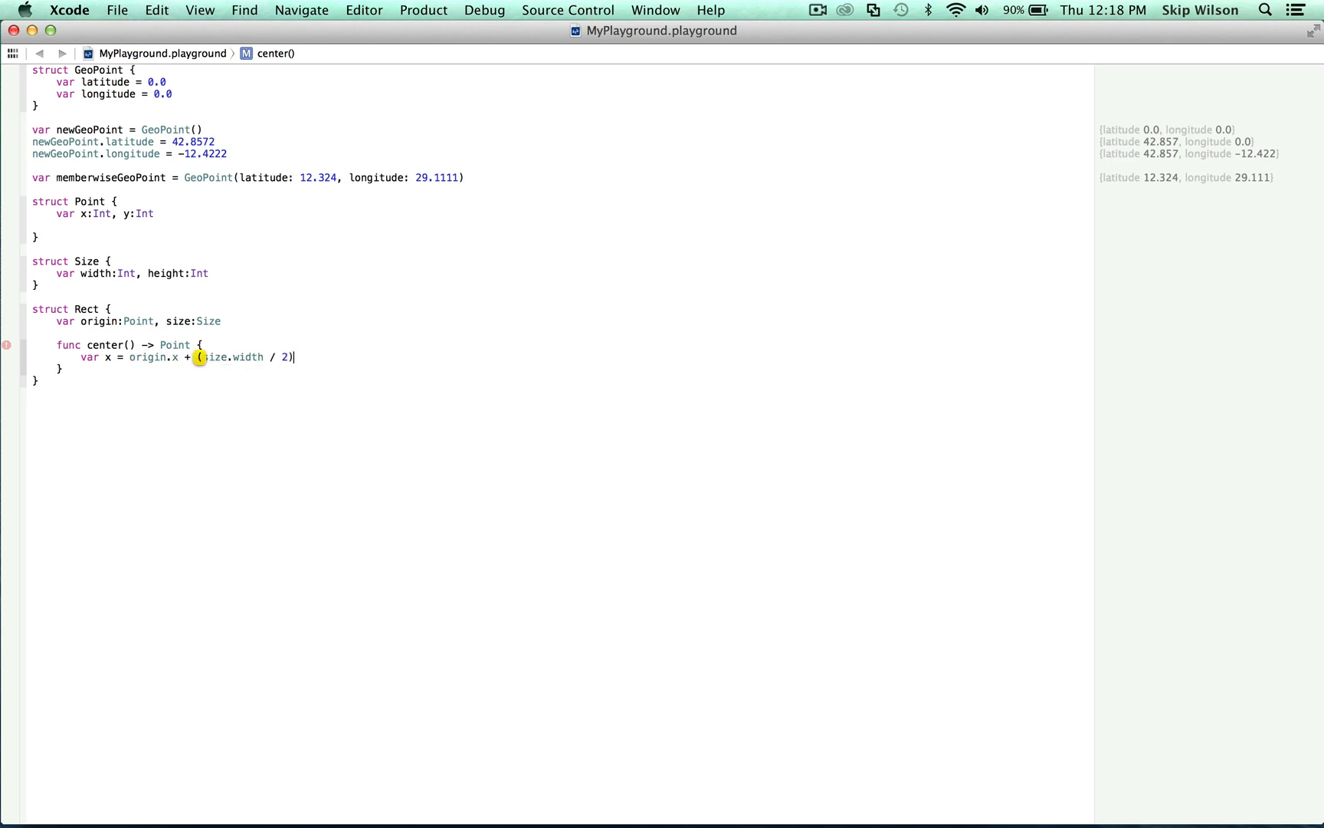
text(var y = origin.x + (size.width / 2))
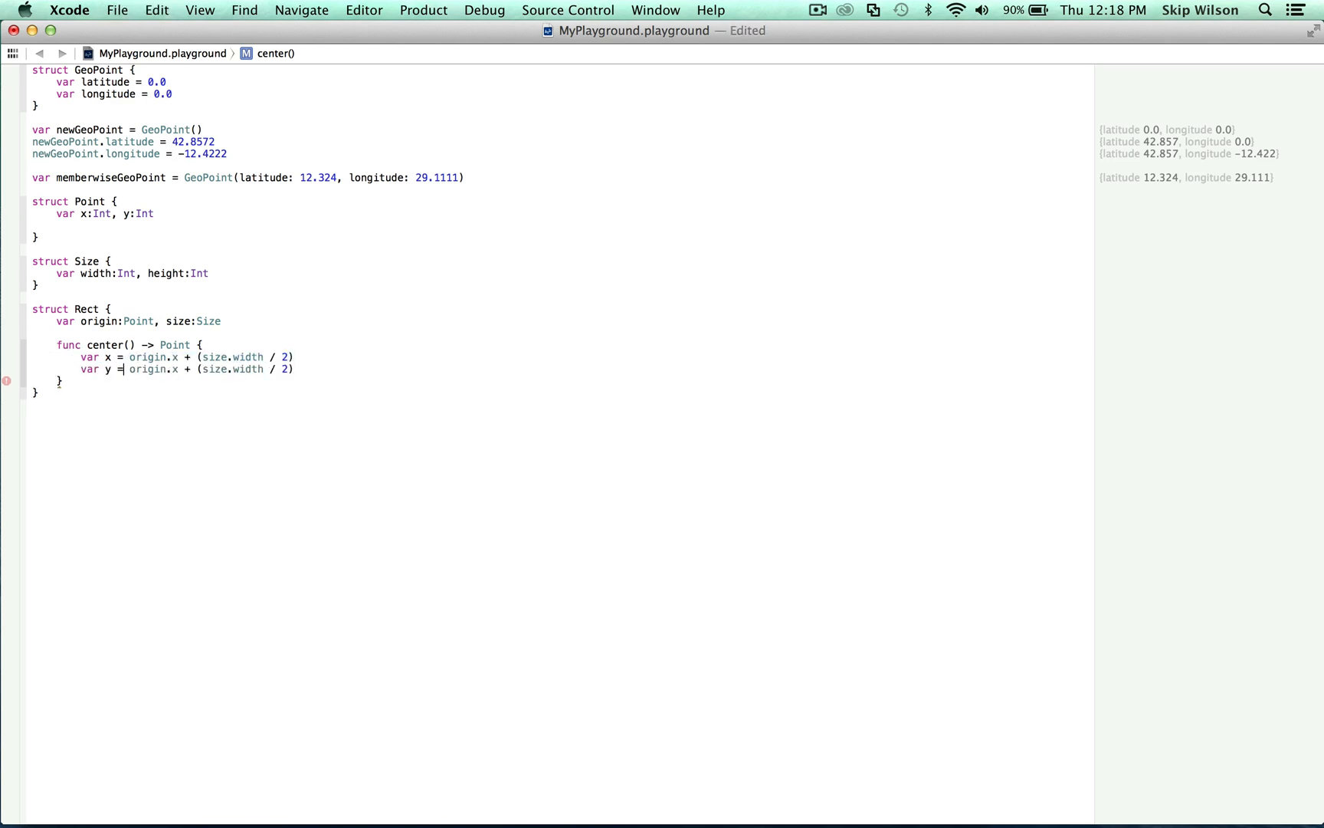
Compute y = origin.y + (size.height / 2) and return Point(x: x, y: y)
text(origin.y +)
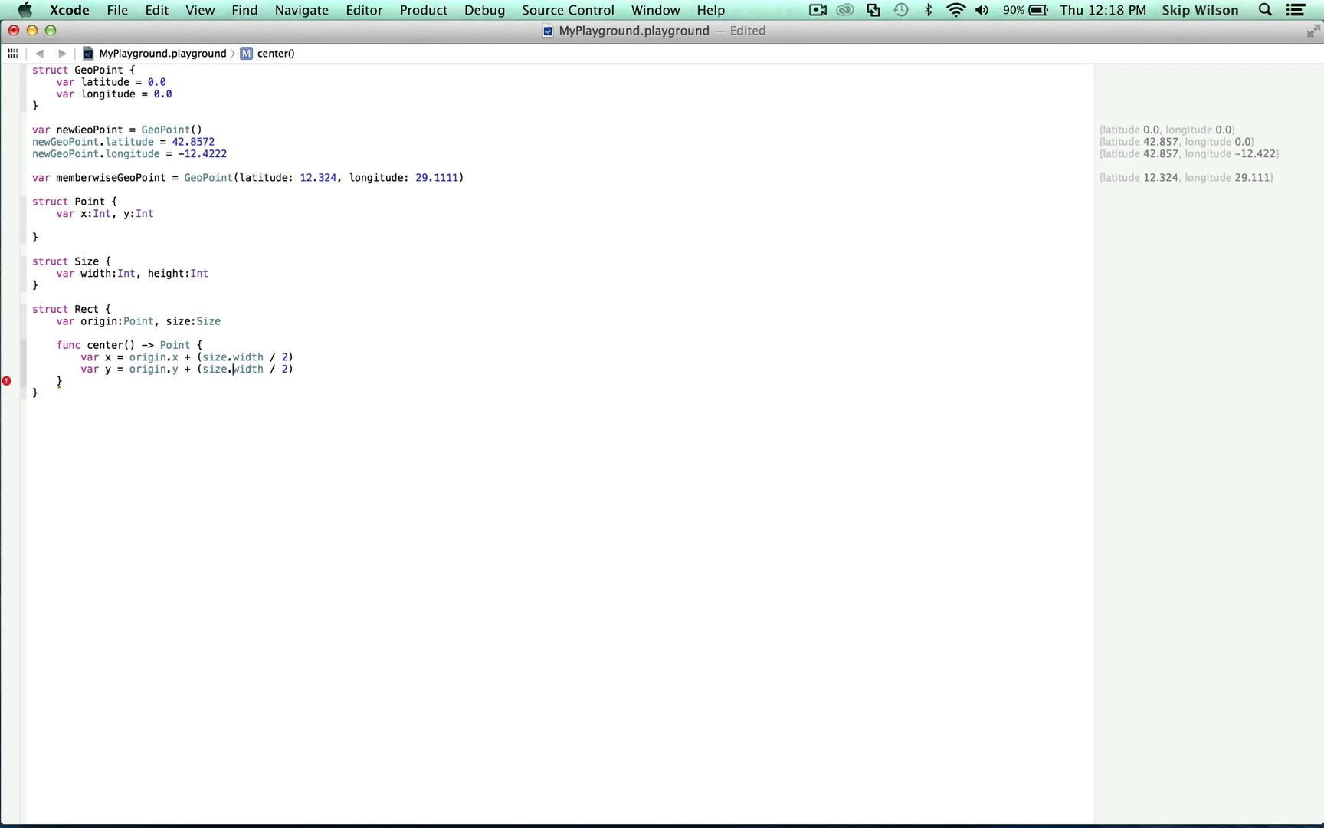
text(height)
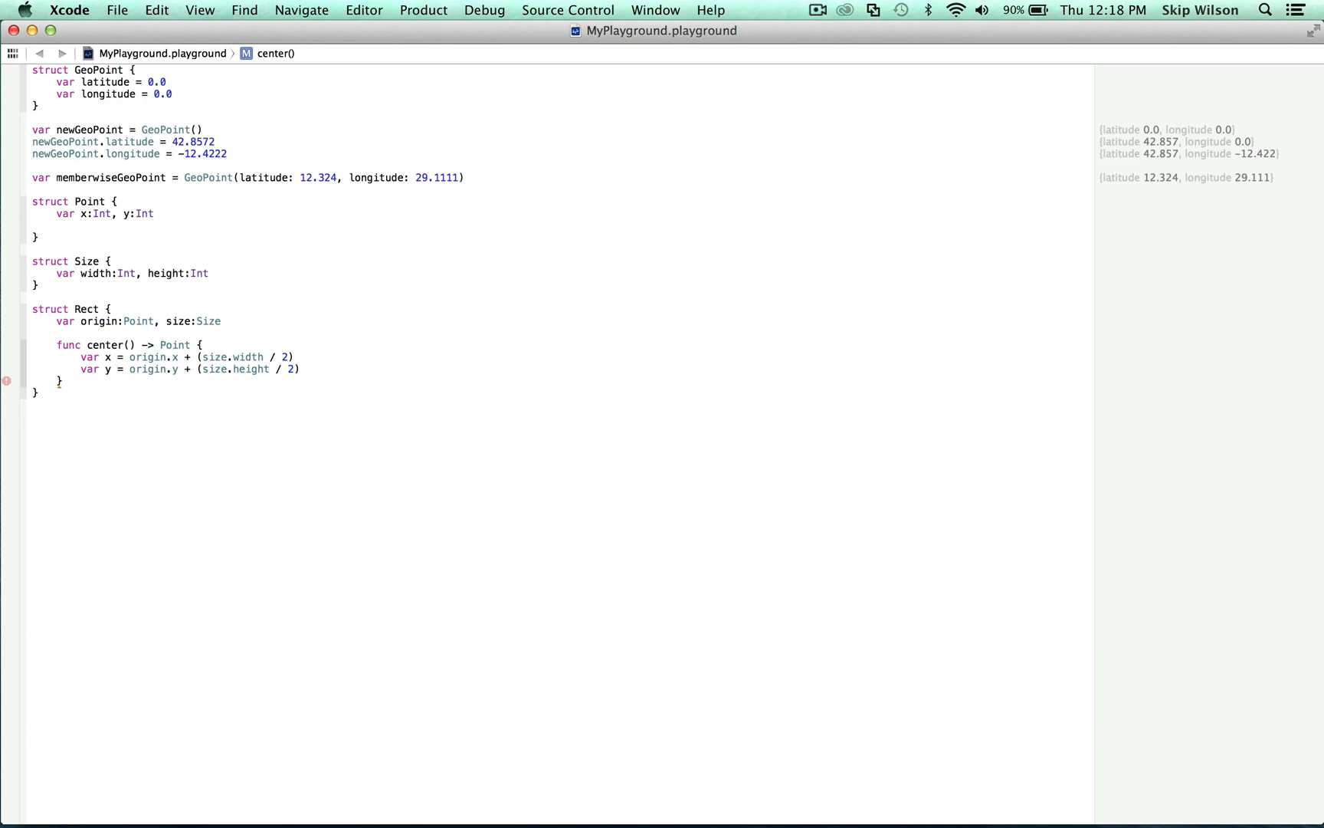
text(return Point(x: x,y: y)
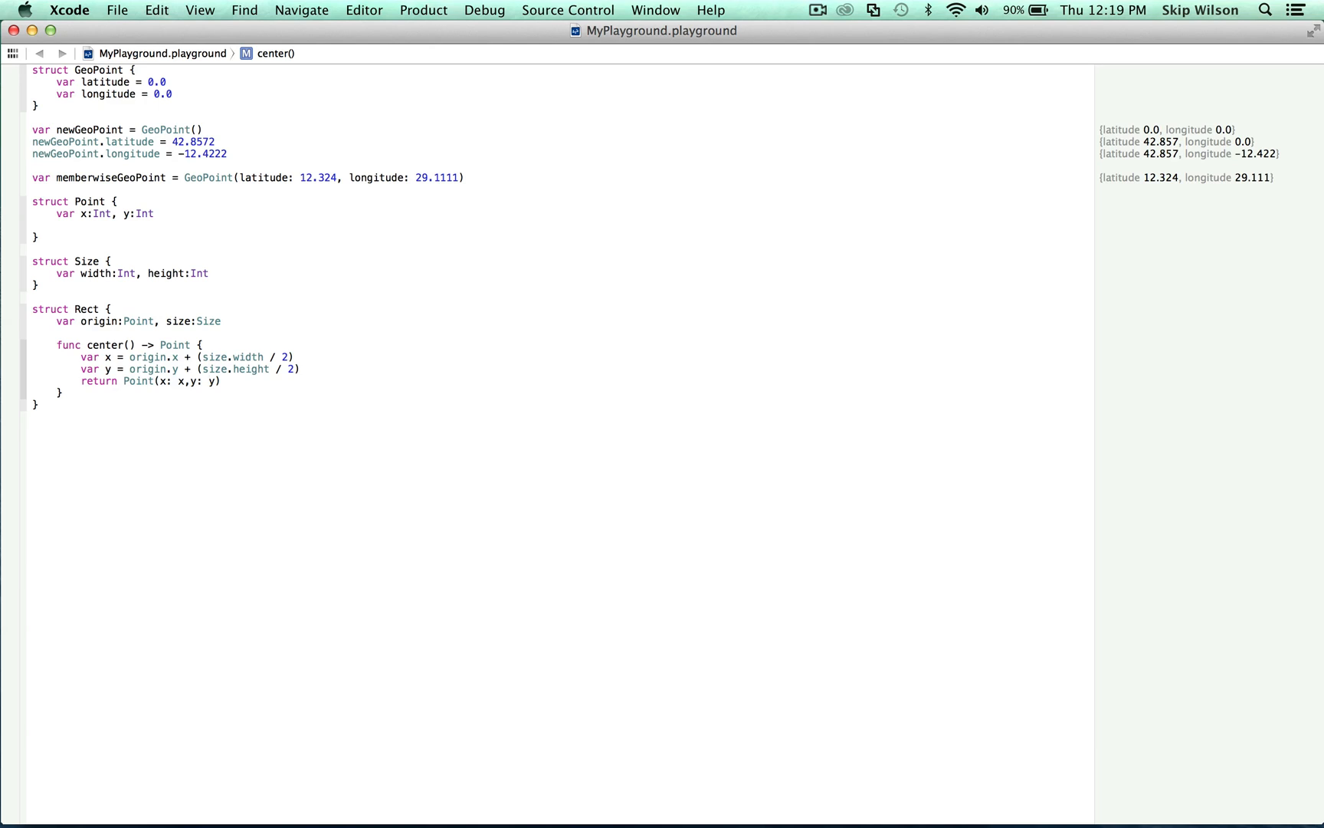
click(209, 381)
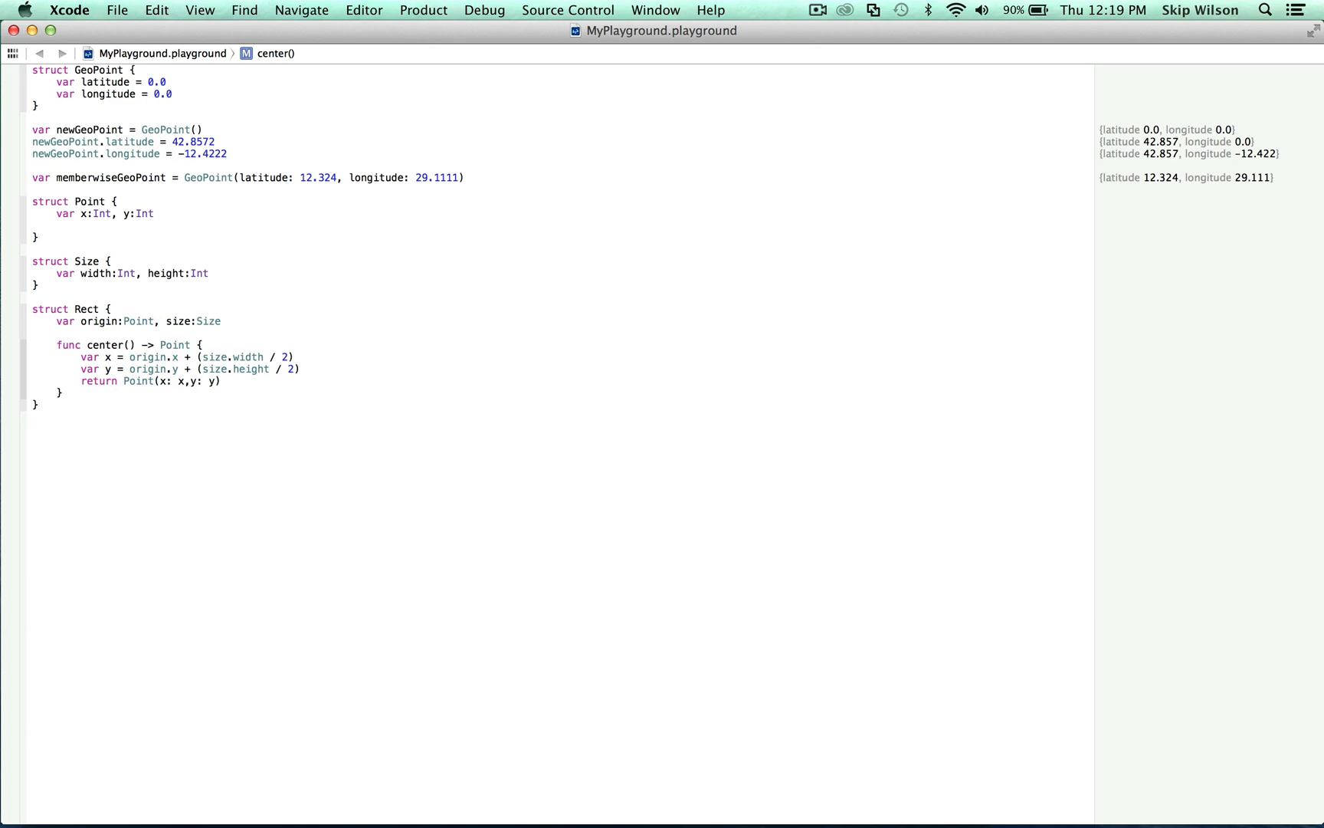
Declare var one = 1, two = 2, three = 3 on a single line
text(y)
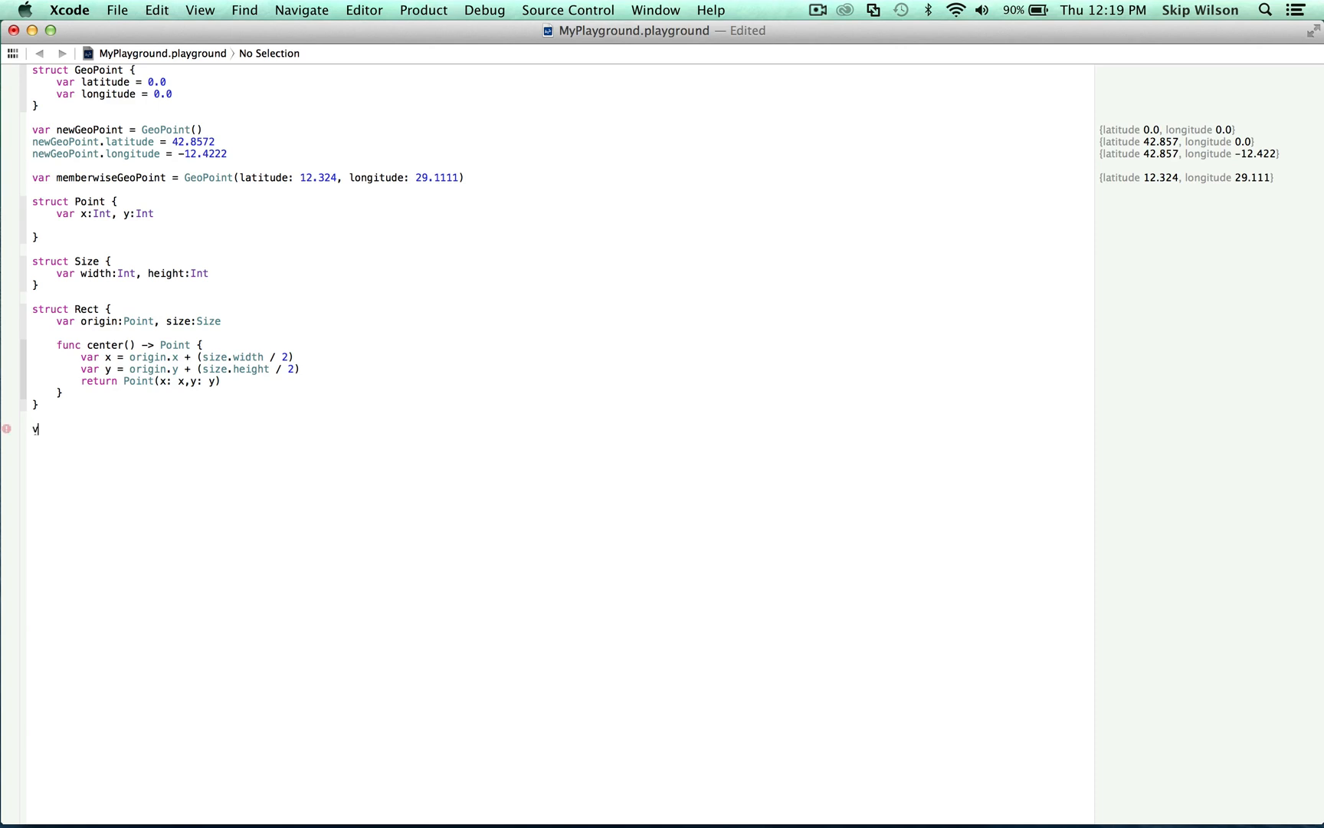
text(var one =)
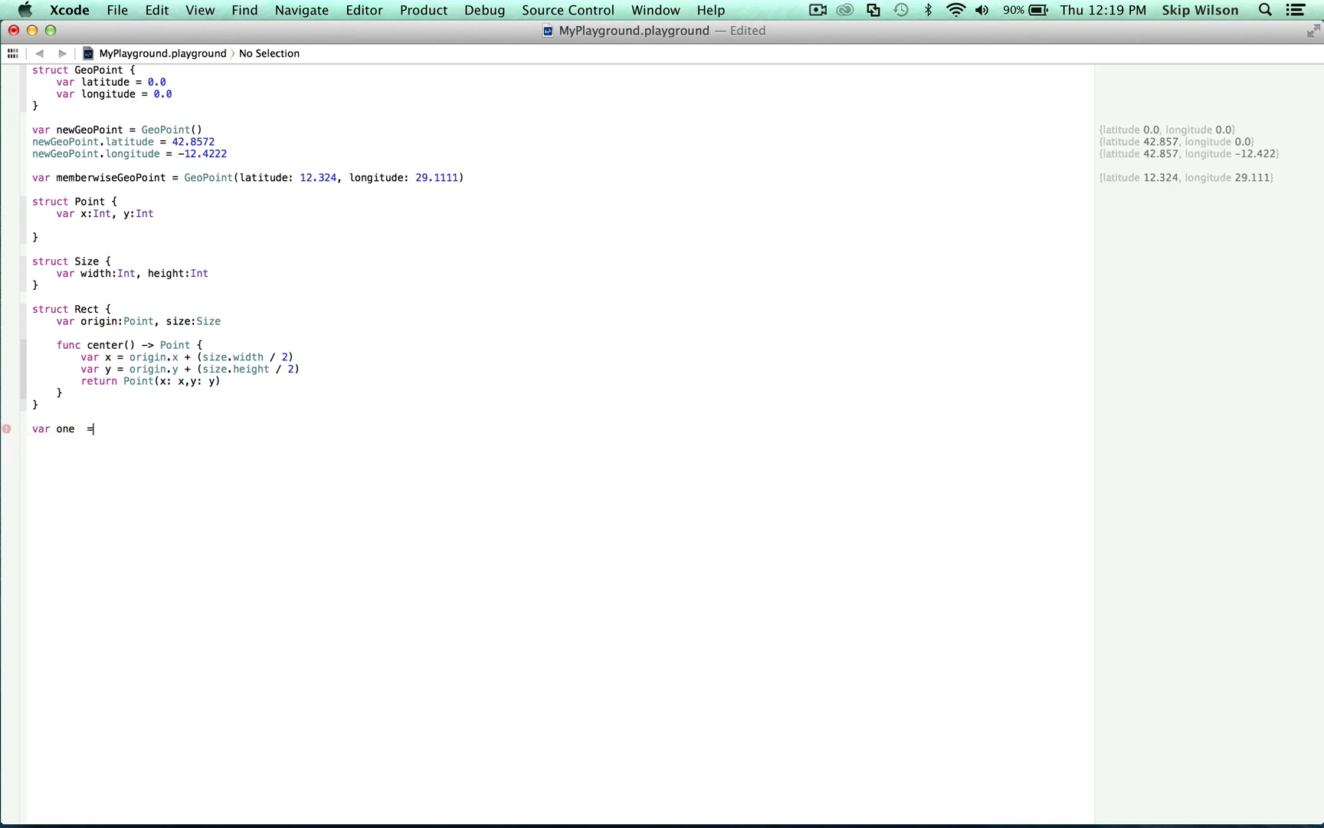
text(1, t)
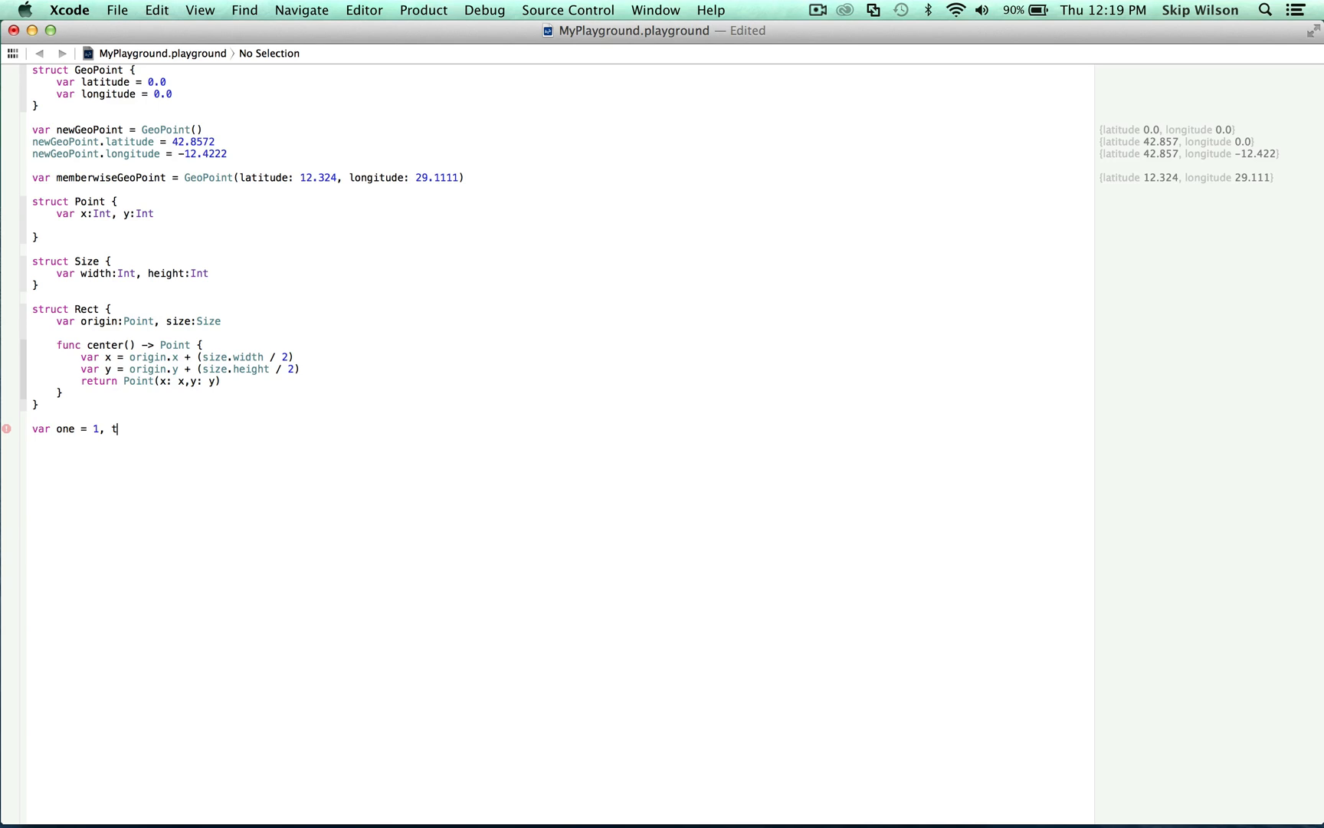
text(wo = 2)
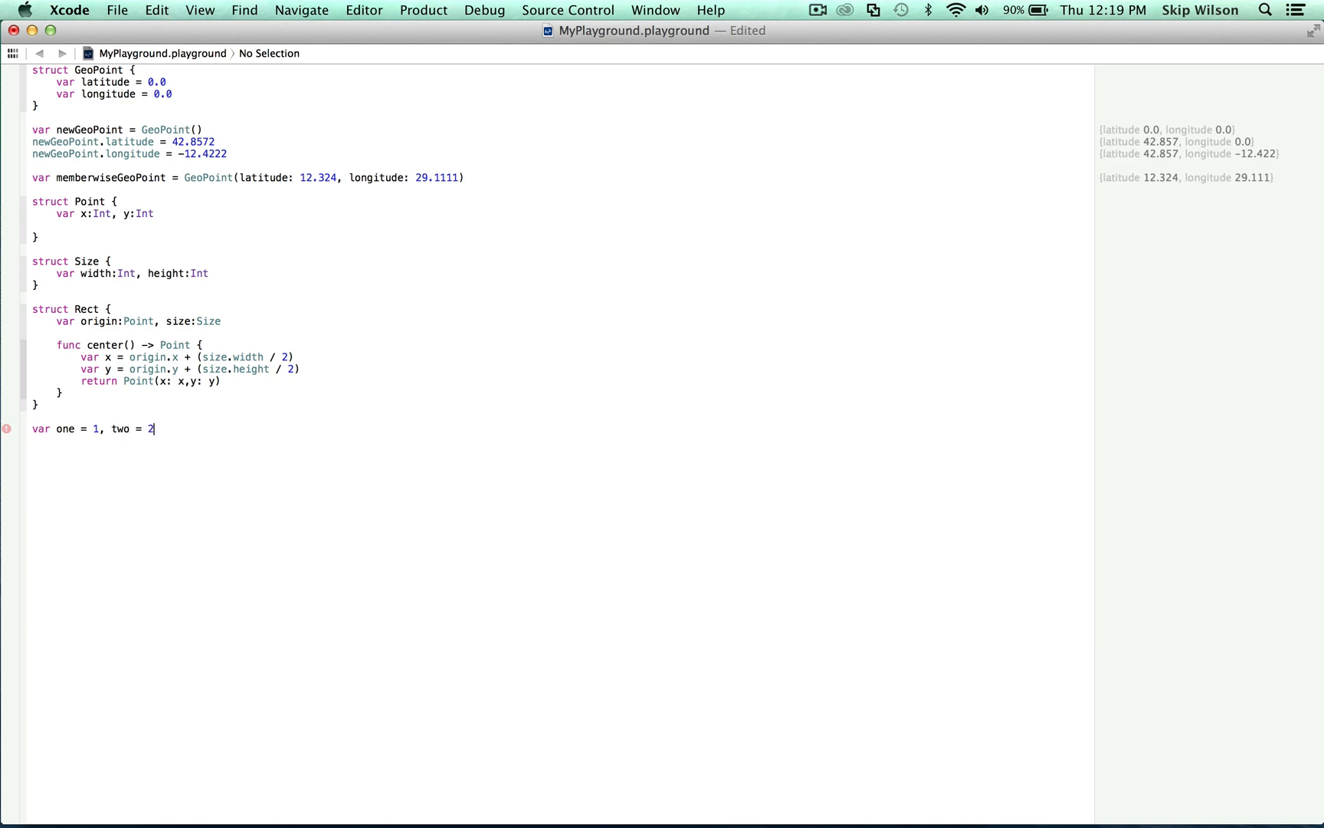
text(, three = 3)
text(o)
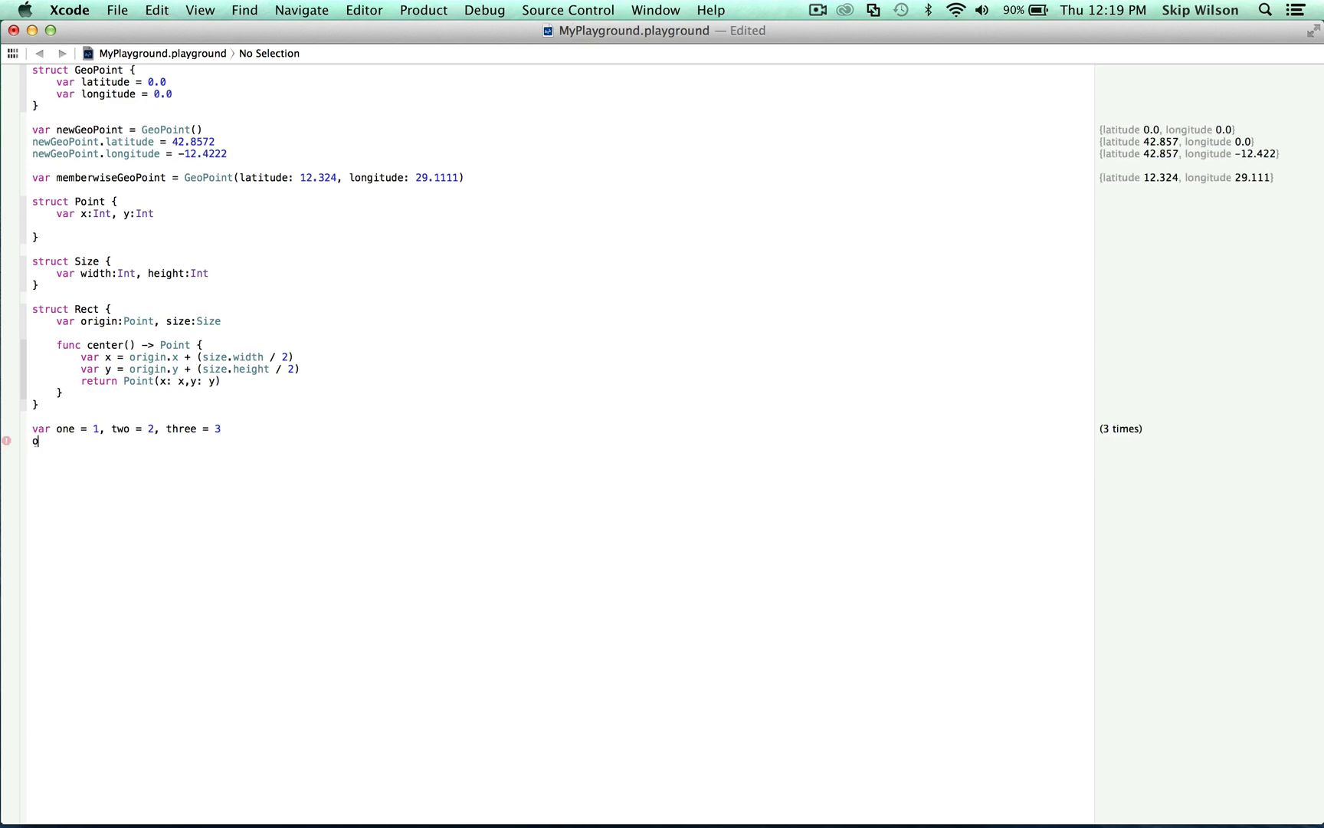
List one, two, three on separate lines and change var to let, showing 1, 2, 3
text(two)
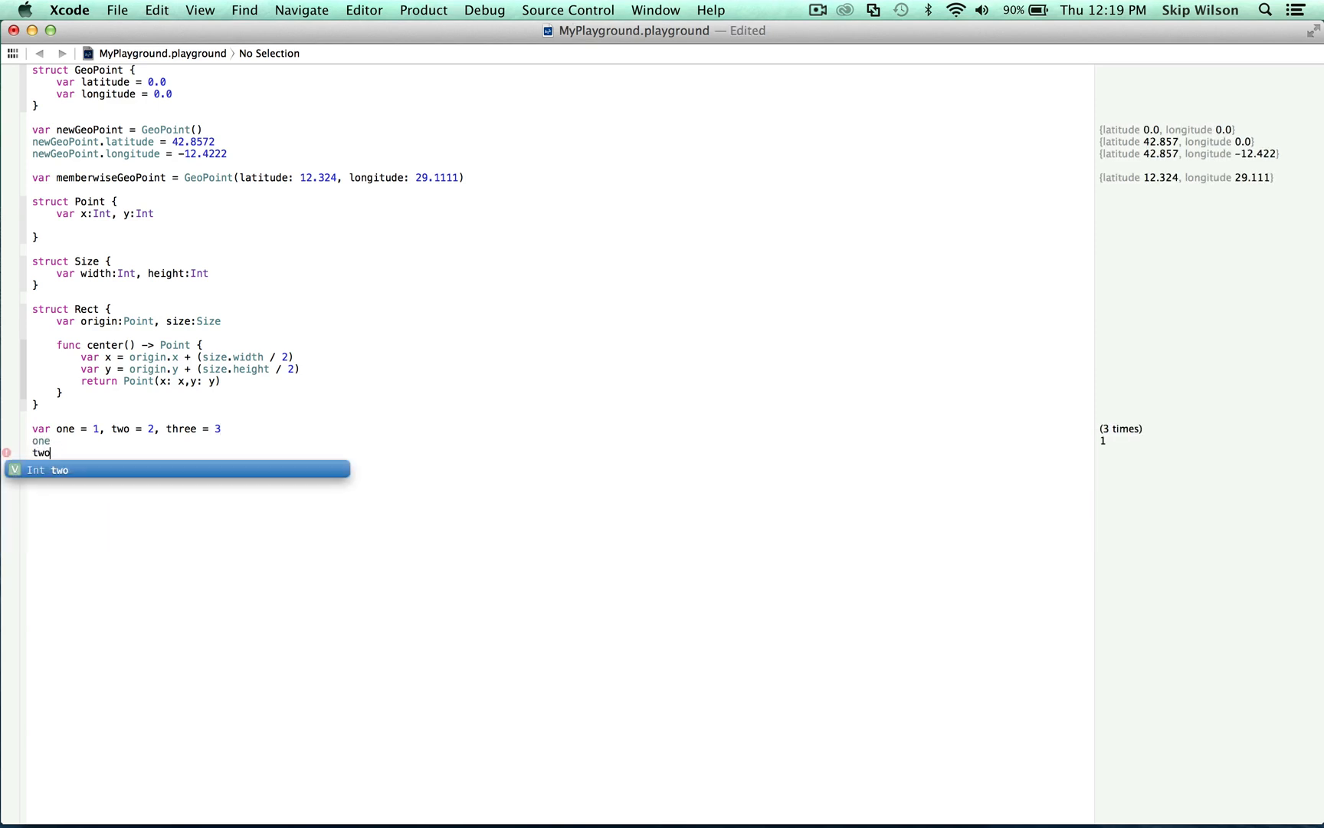
text(three)
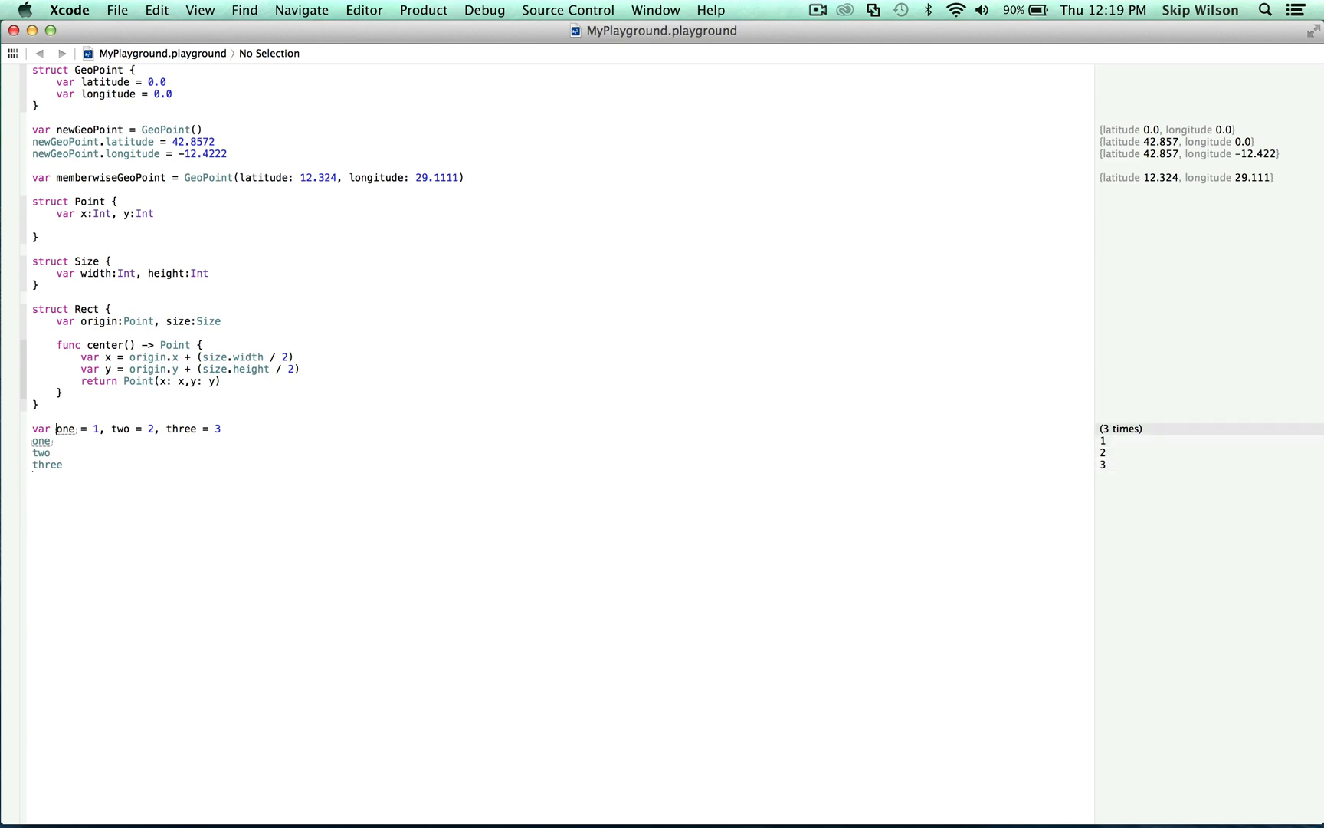
text(let)
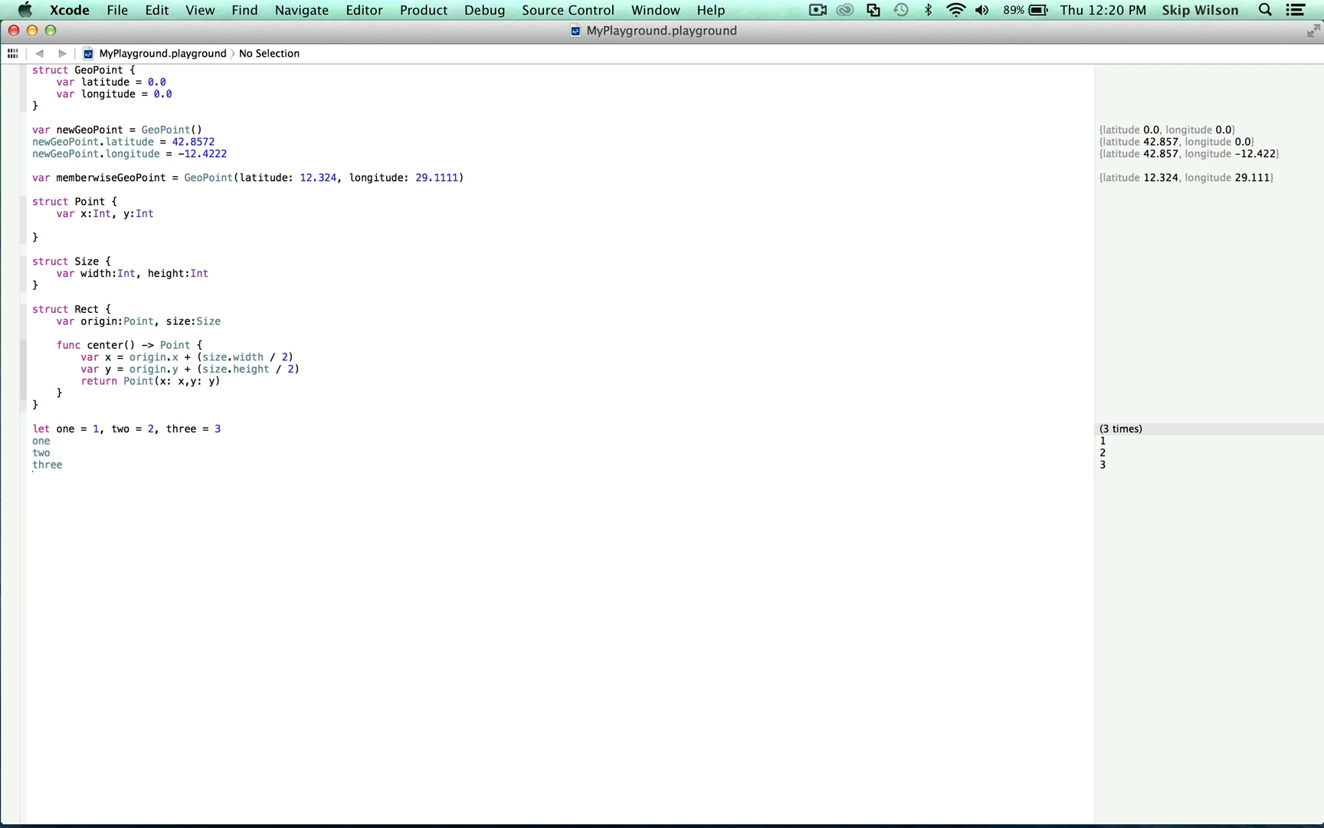
click(51, 427)
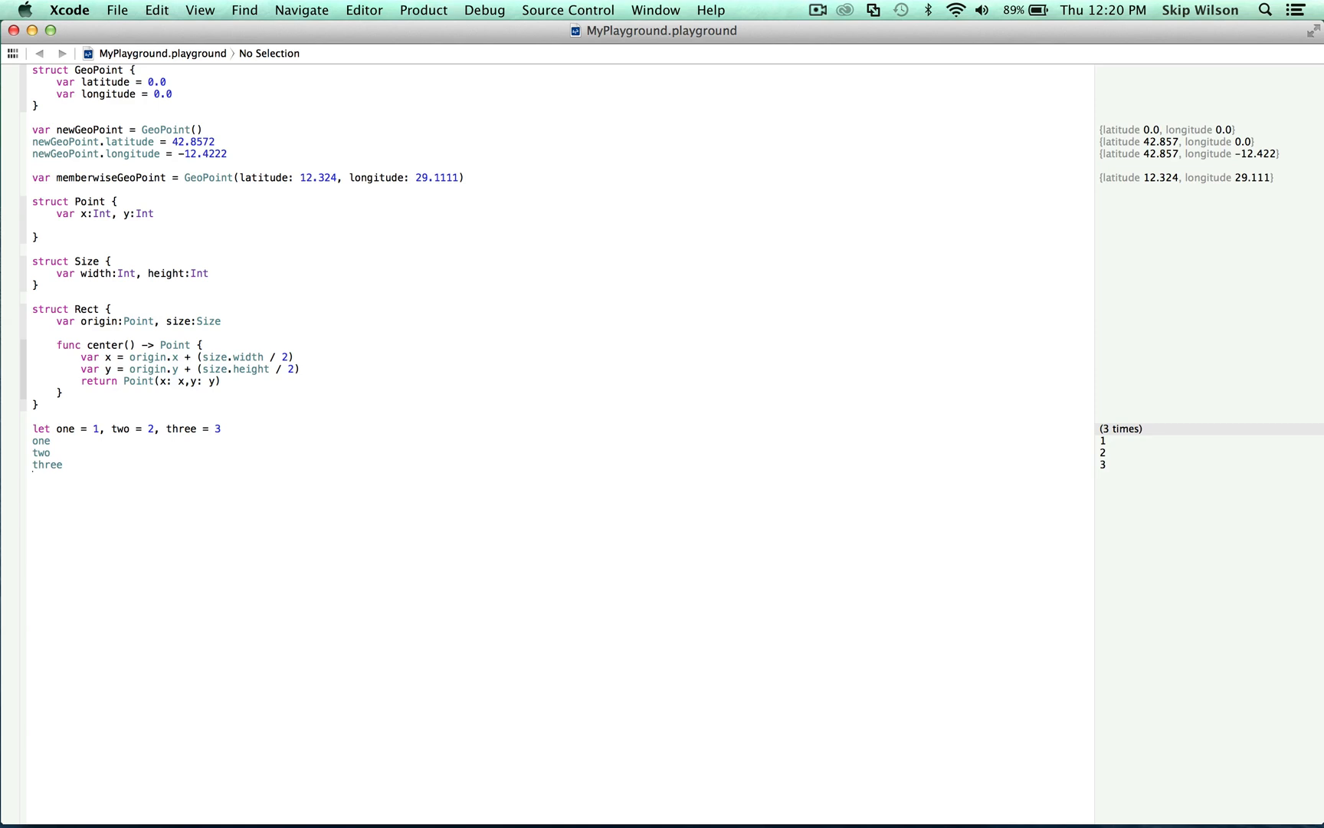
click(50, 427)
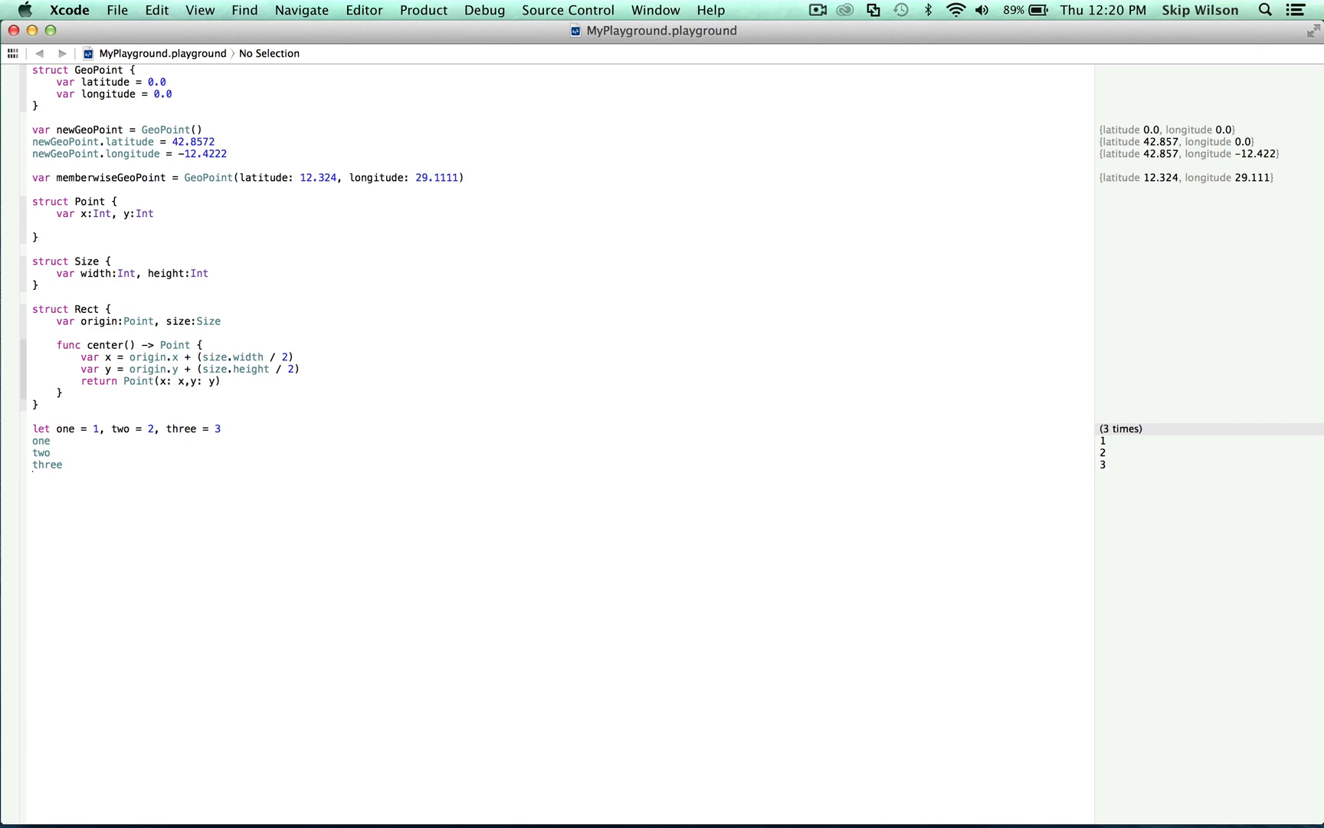
Declare var newRect = Rect() with no arguments below the Rect struct
text(var)
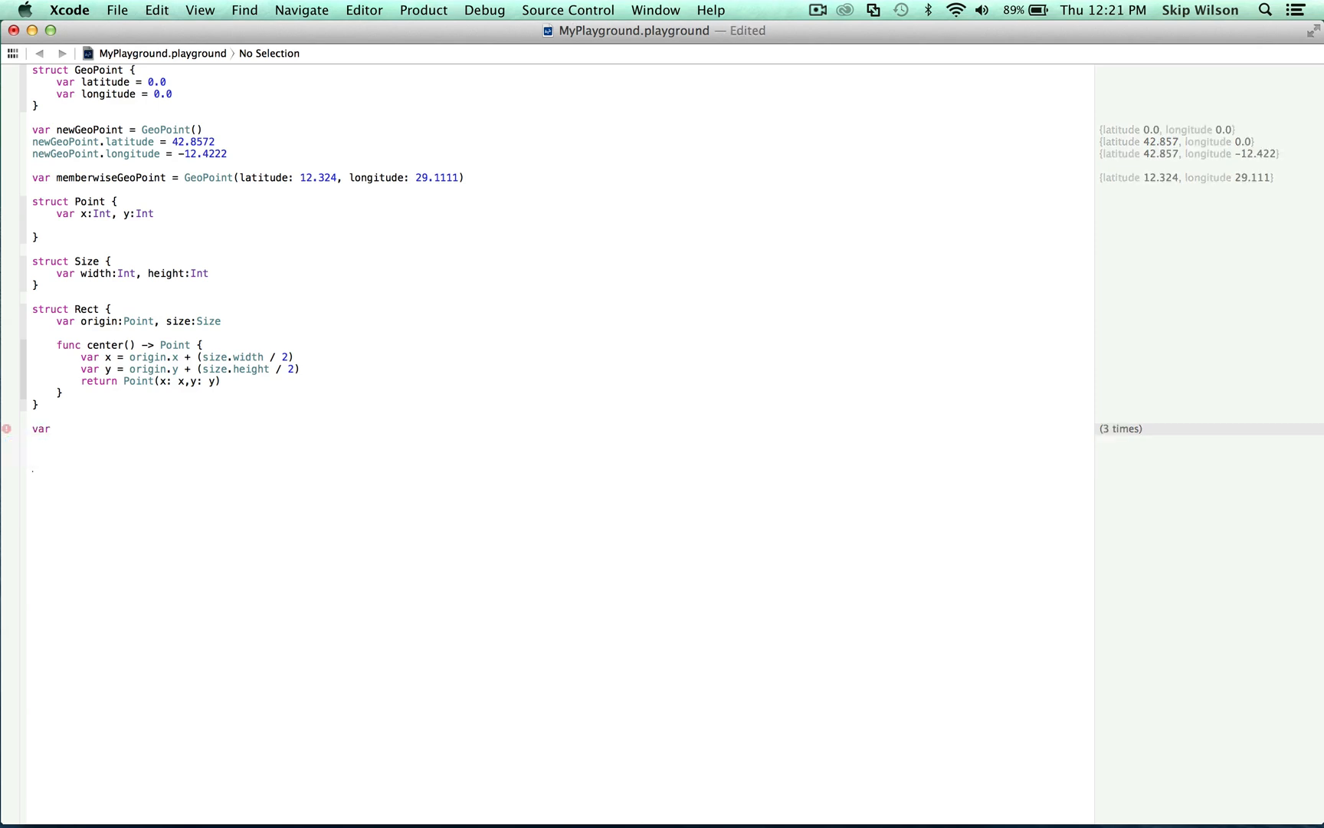
text(newRect =)
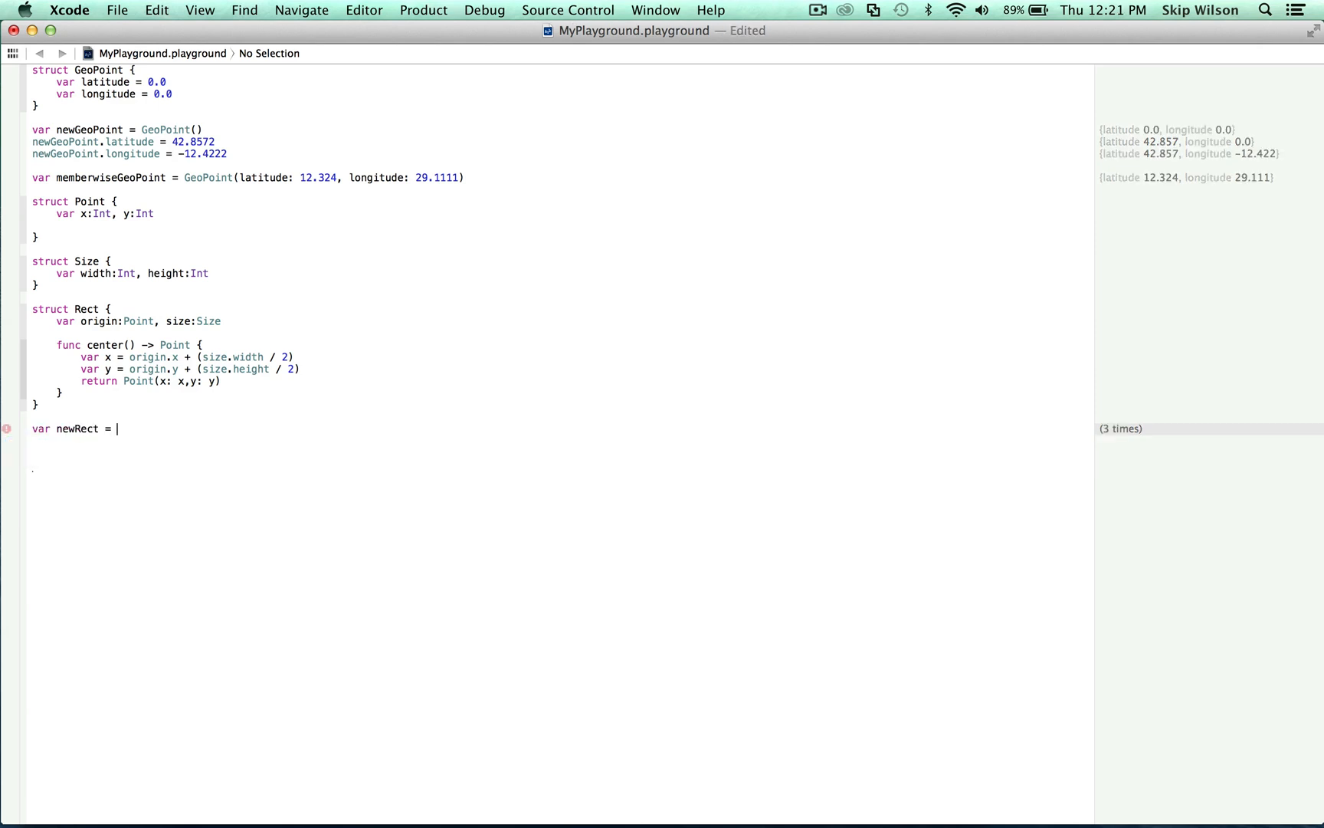
text(Rect())
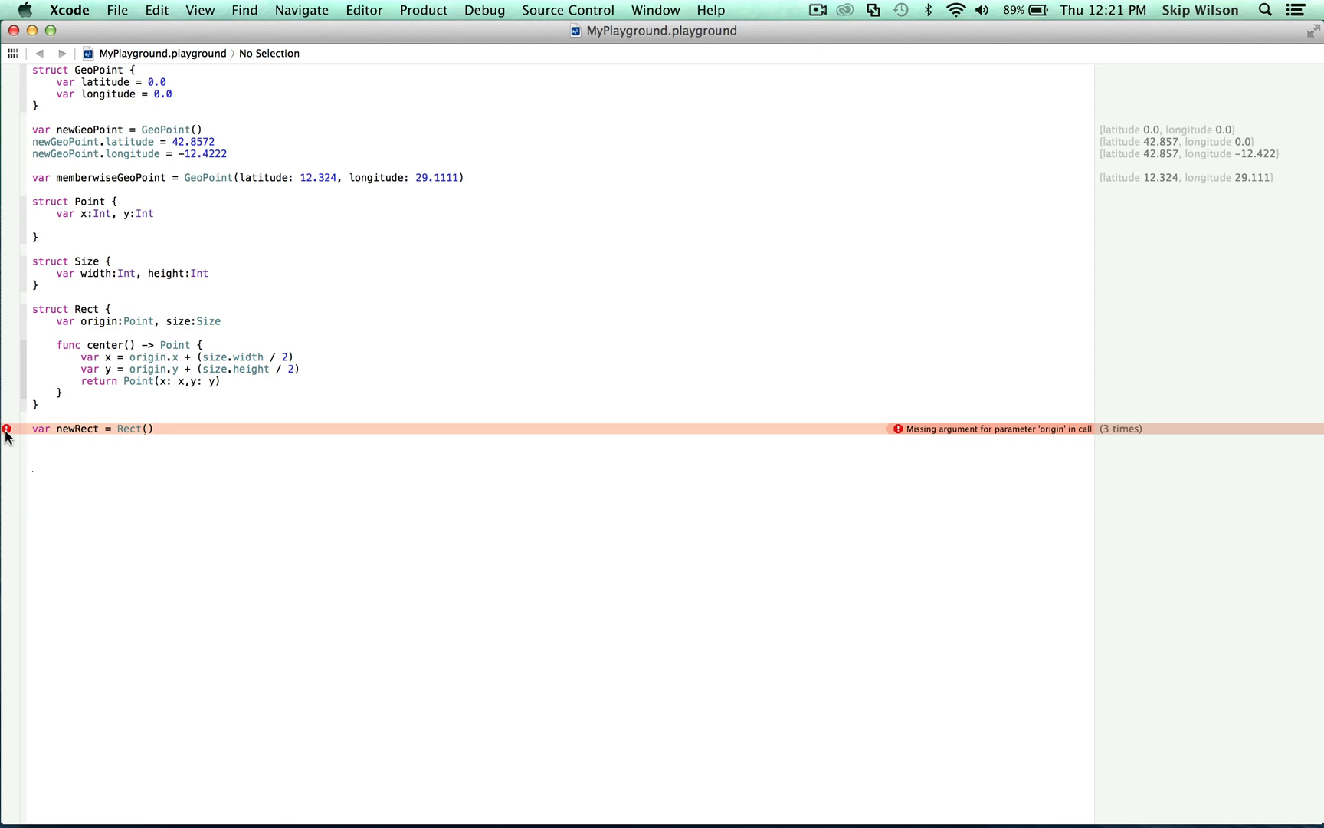
Inspect the missing-origin error marker in the gutter, then remove the newRect line
click(155, 427)
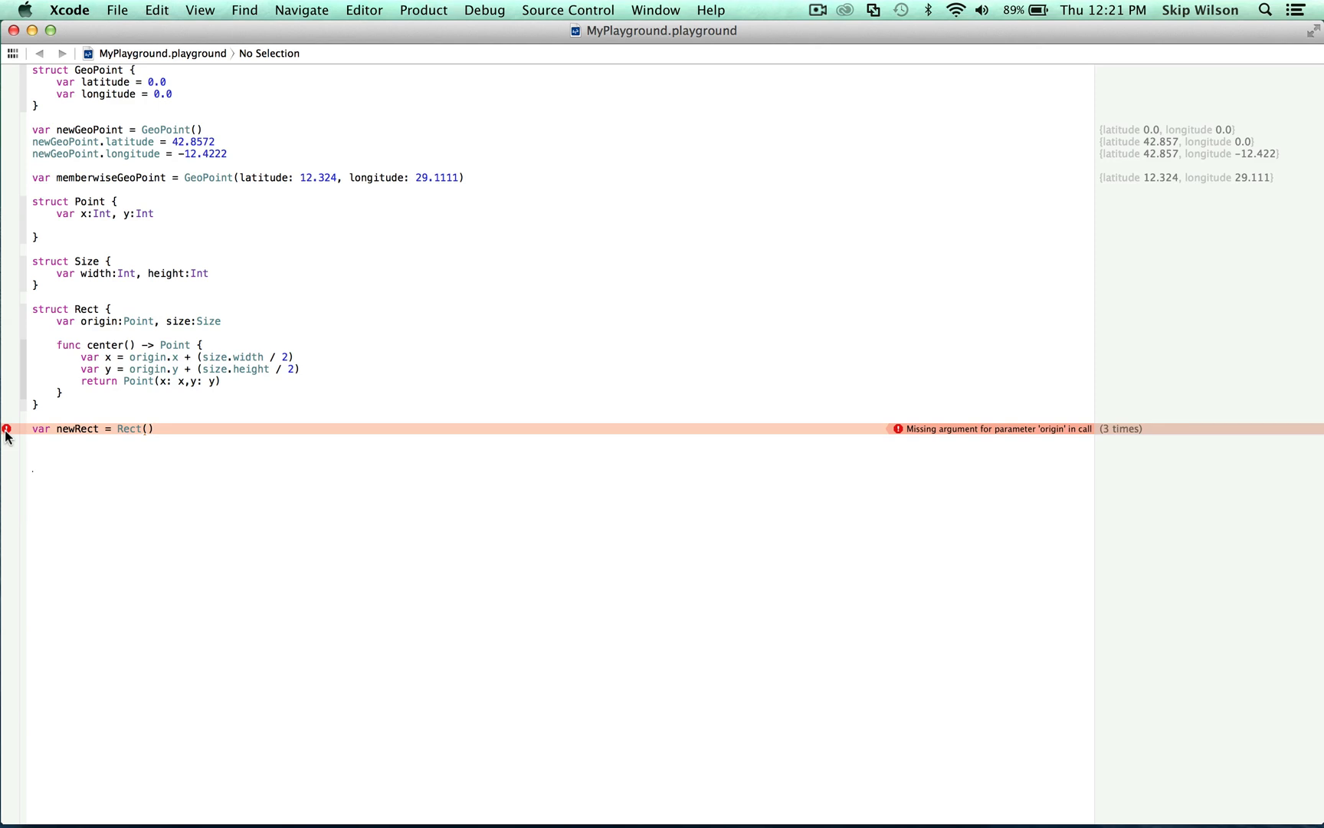
click(151, 428)
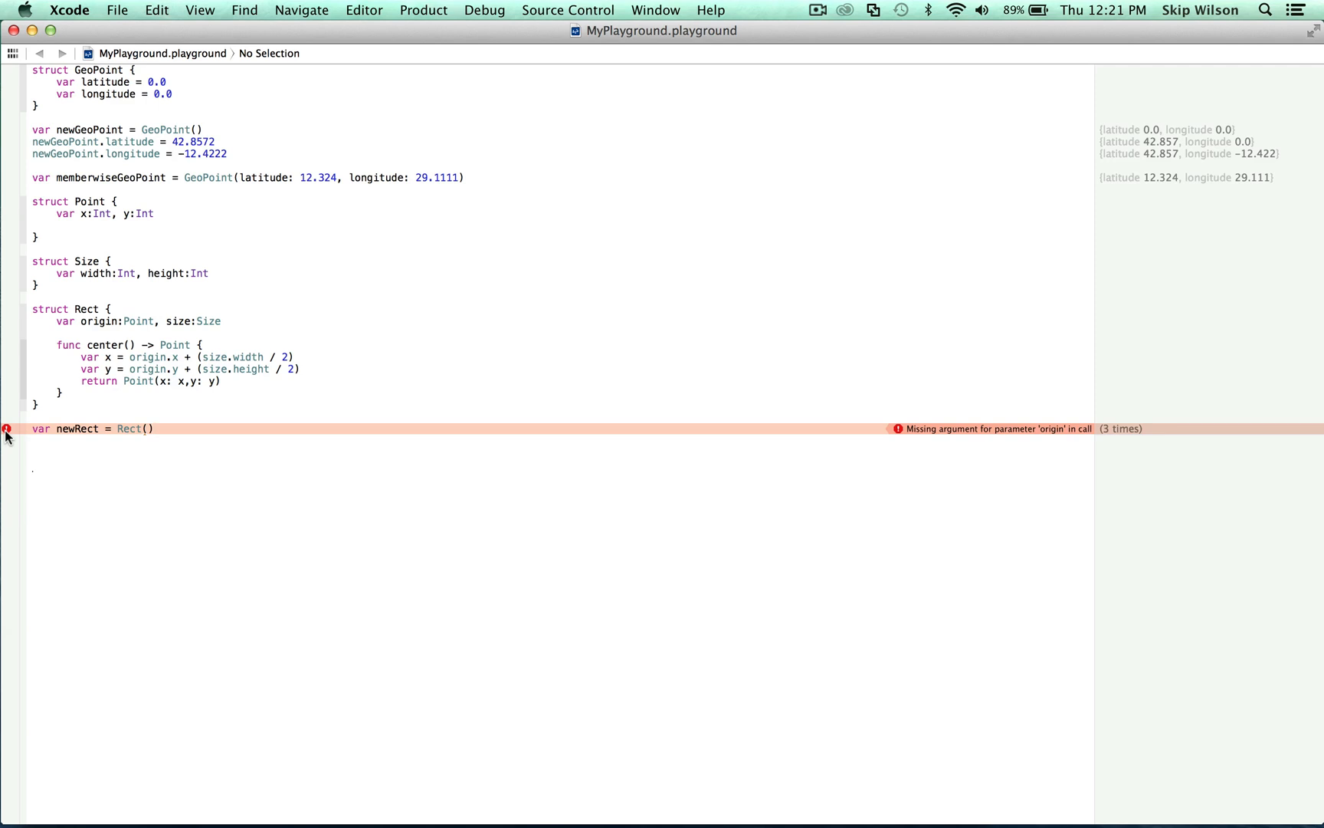
click(152, 427)
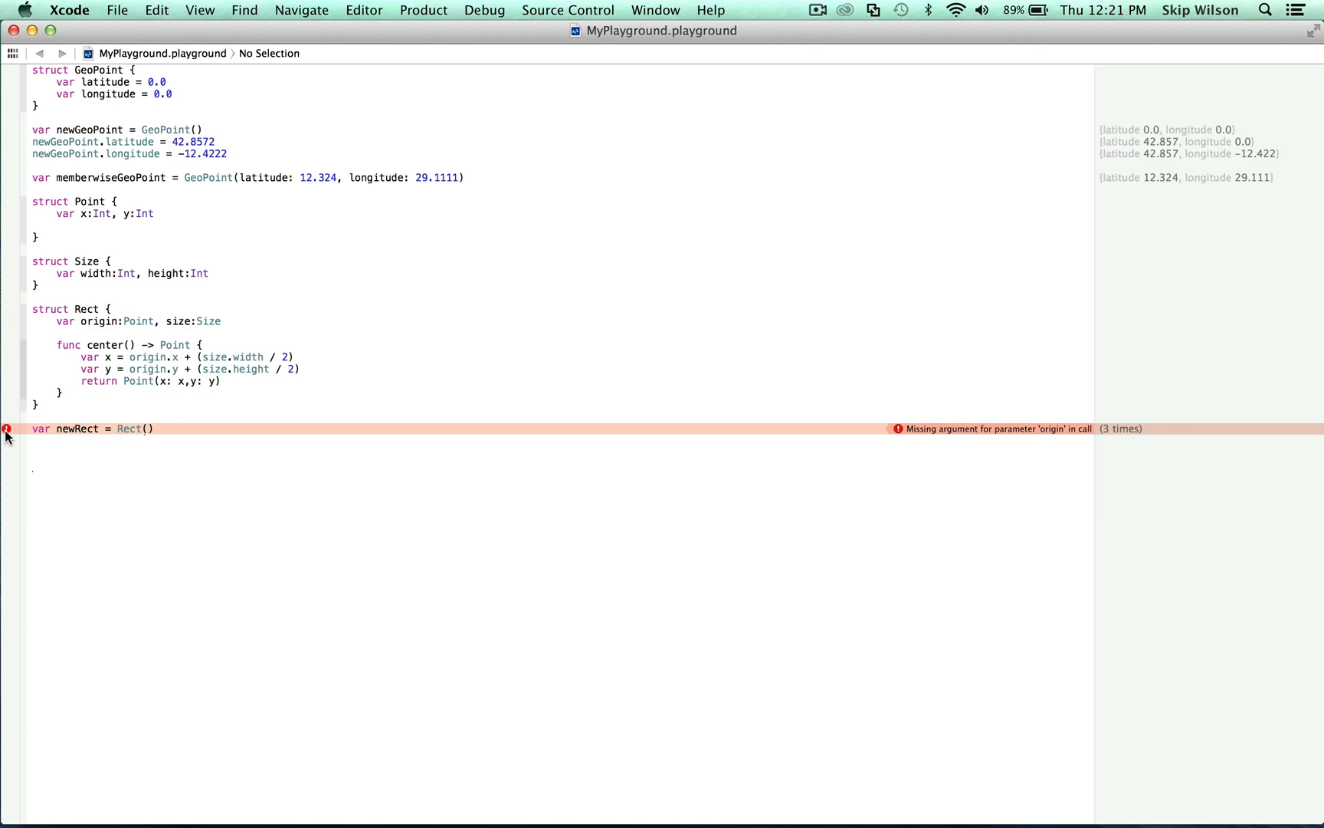
click(154, 428)
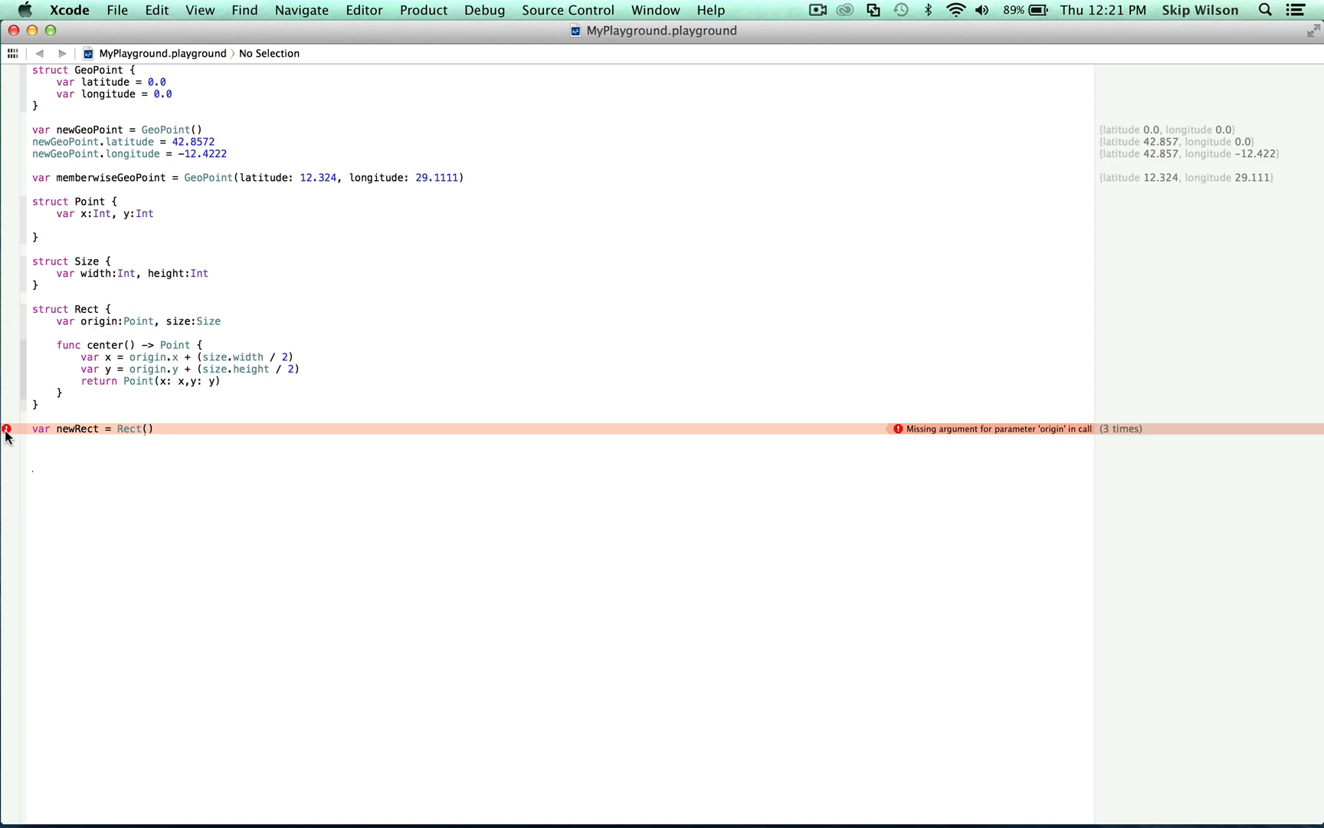
click(153, 427)
text(V)
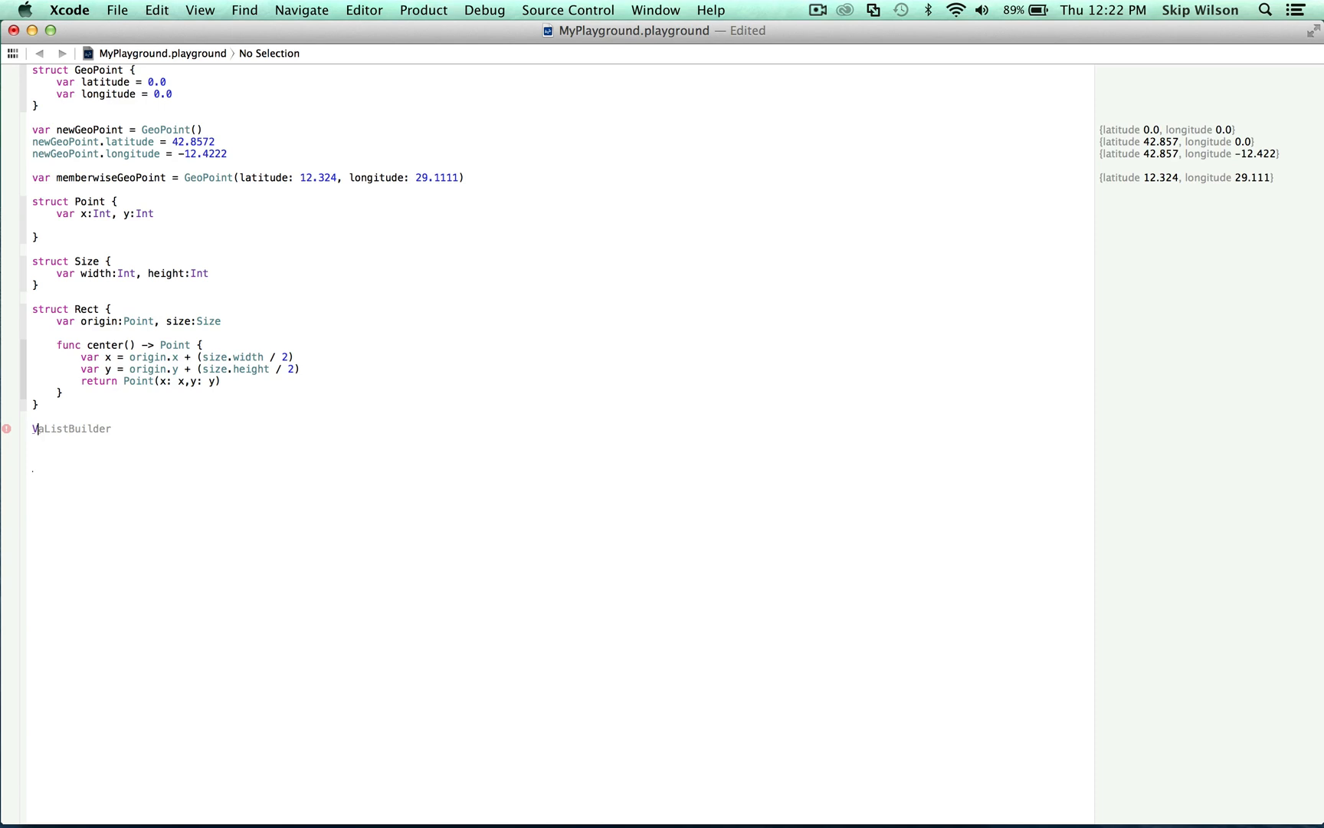
Declare var origin = Point() and var size = Size(width: 100, height: 100)
text(var origin =)
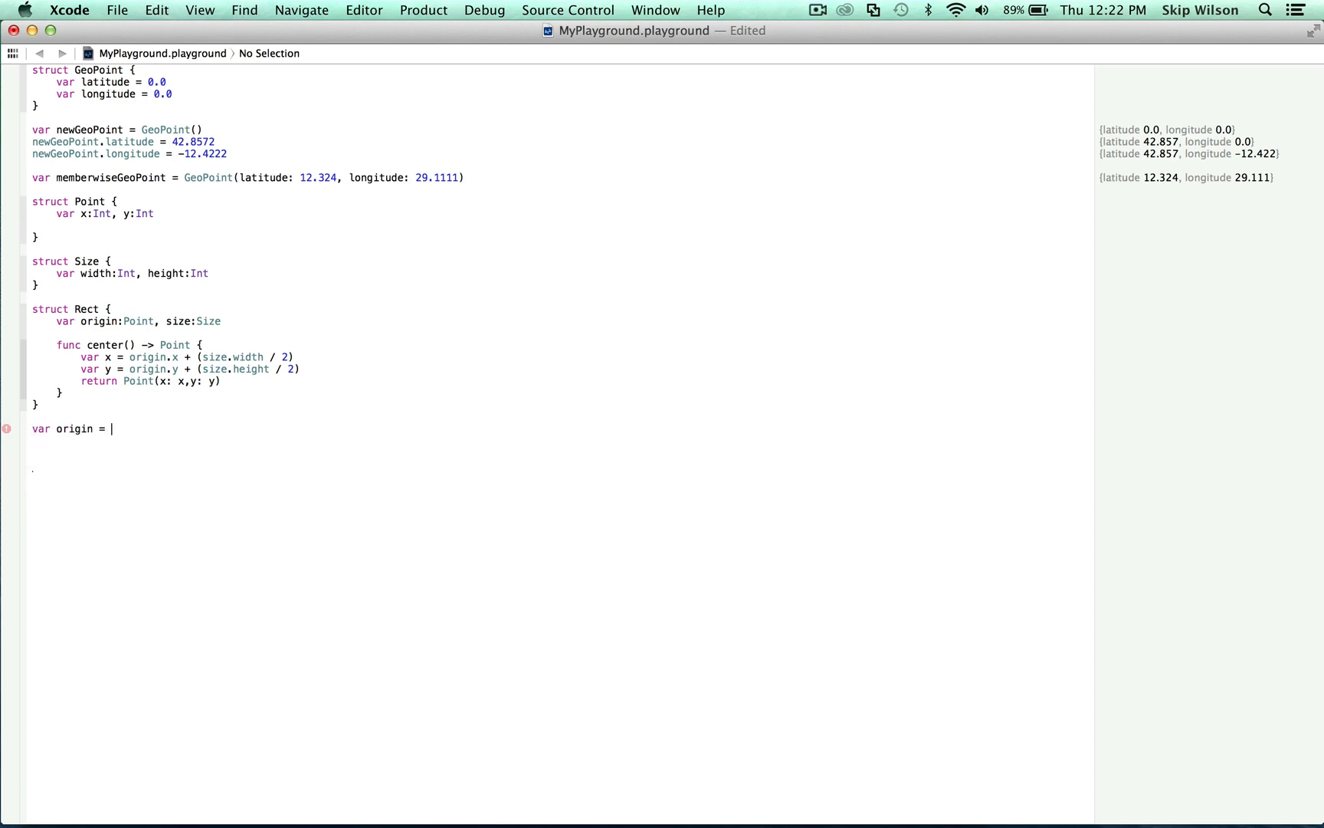
text(Point(x: 0, y: 0)
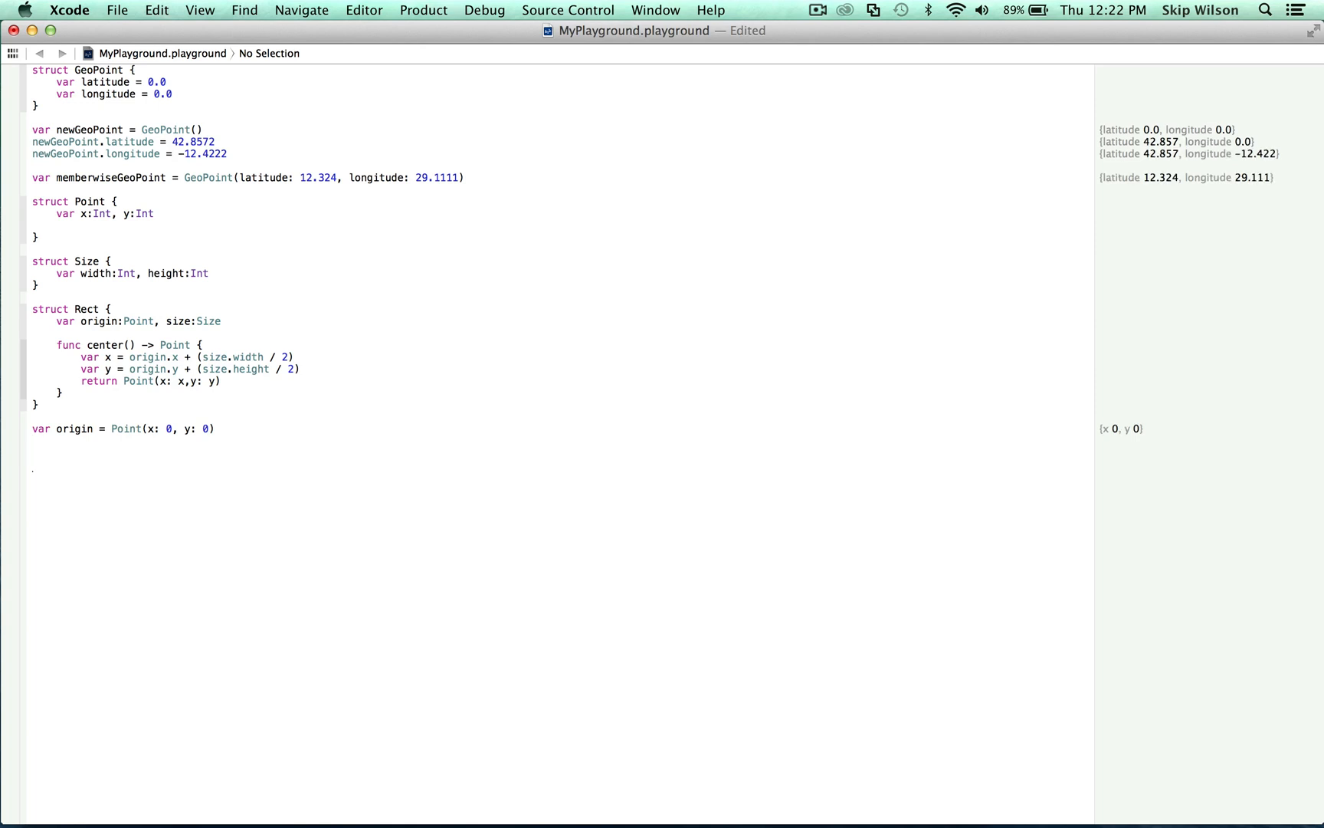
text(Size)
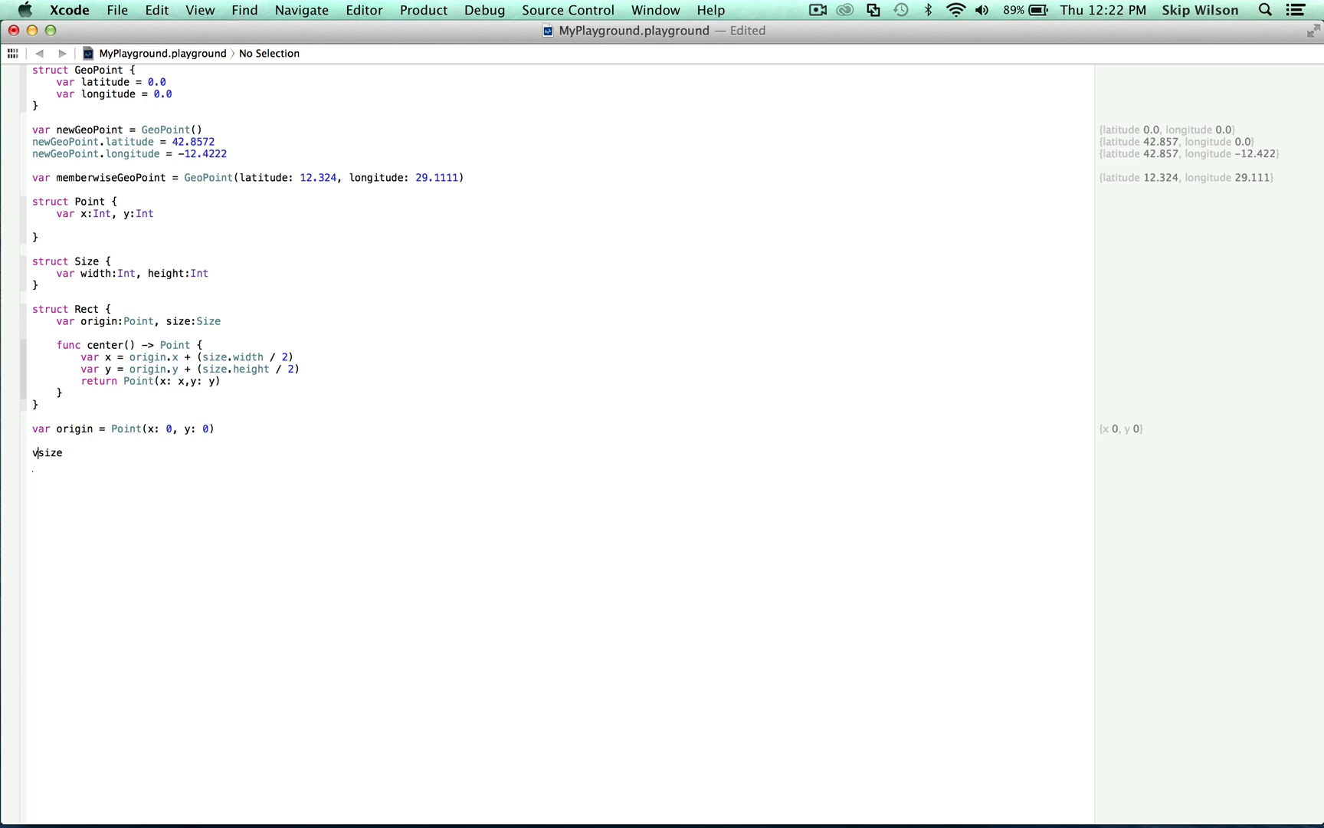
text(ar size = P)
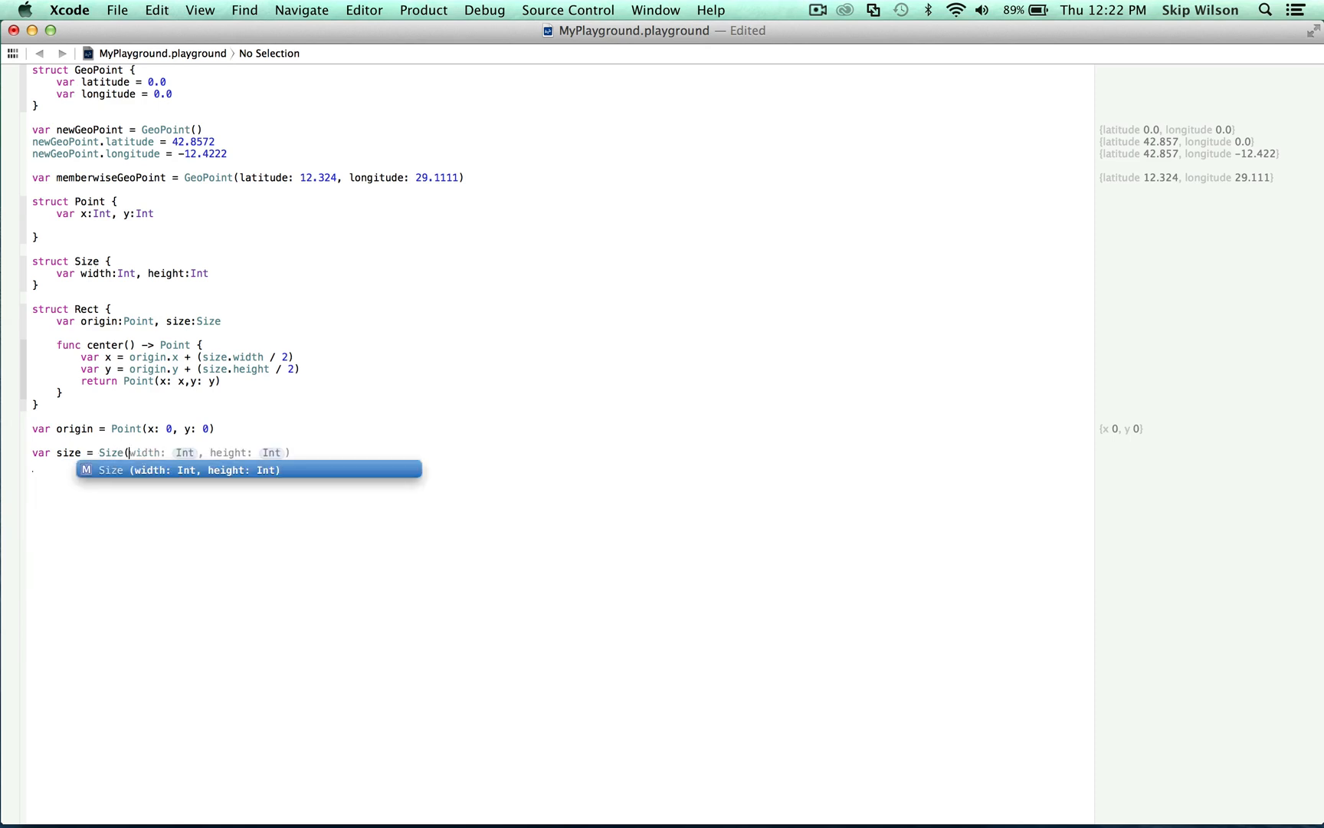
text(100, height: Int)
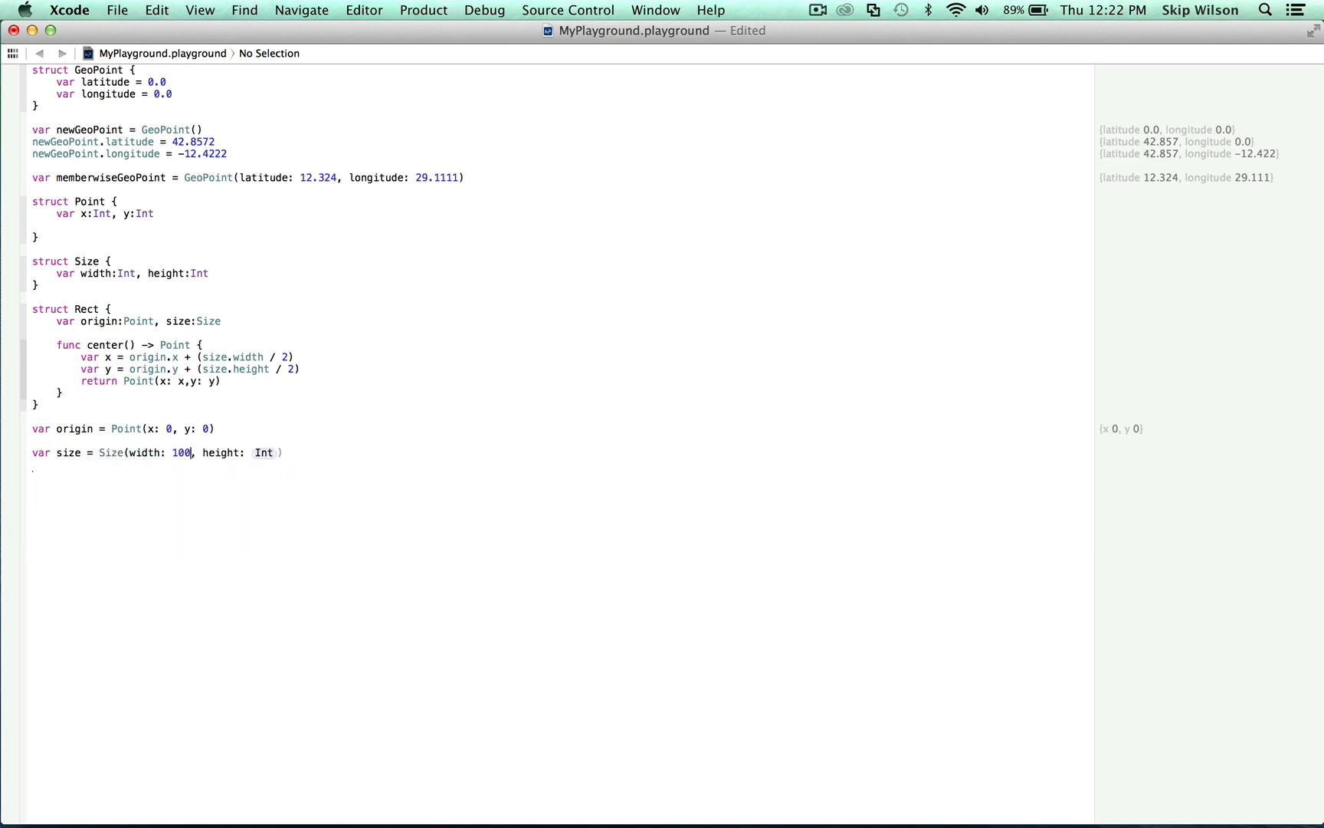
text(100)
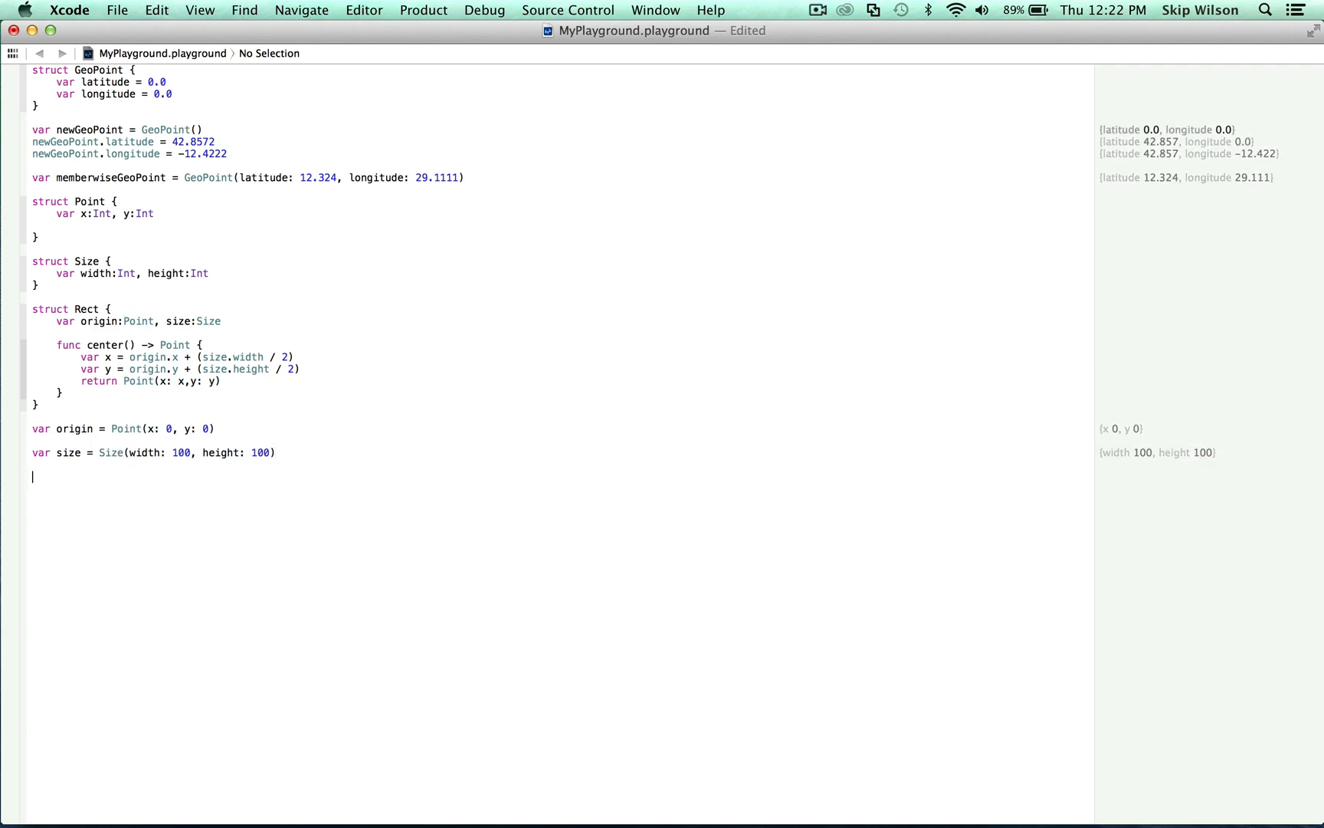
Declare var rect = Rect(origin: origin, size: size) using completion placeholders
text(var)
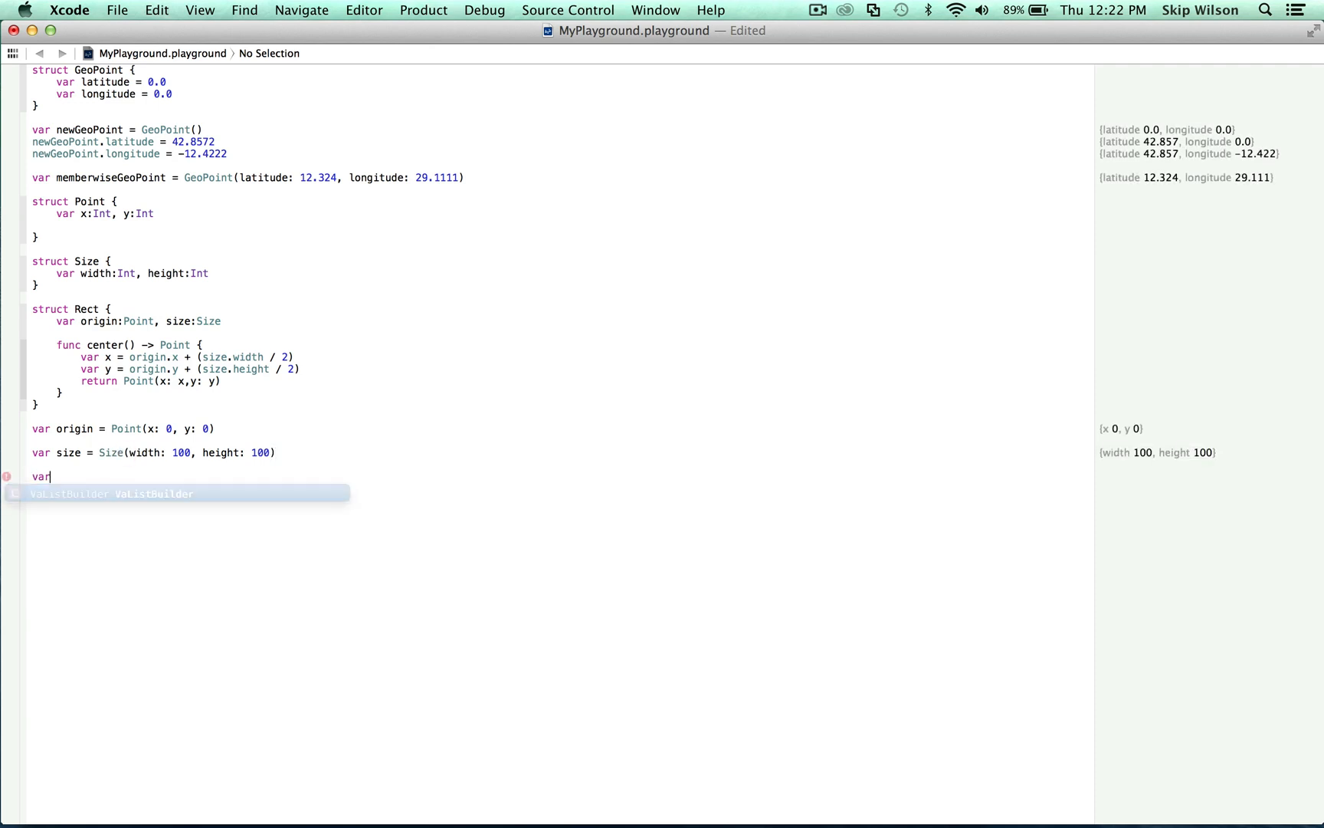
key(escape)
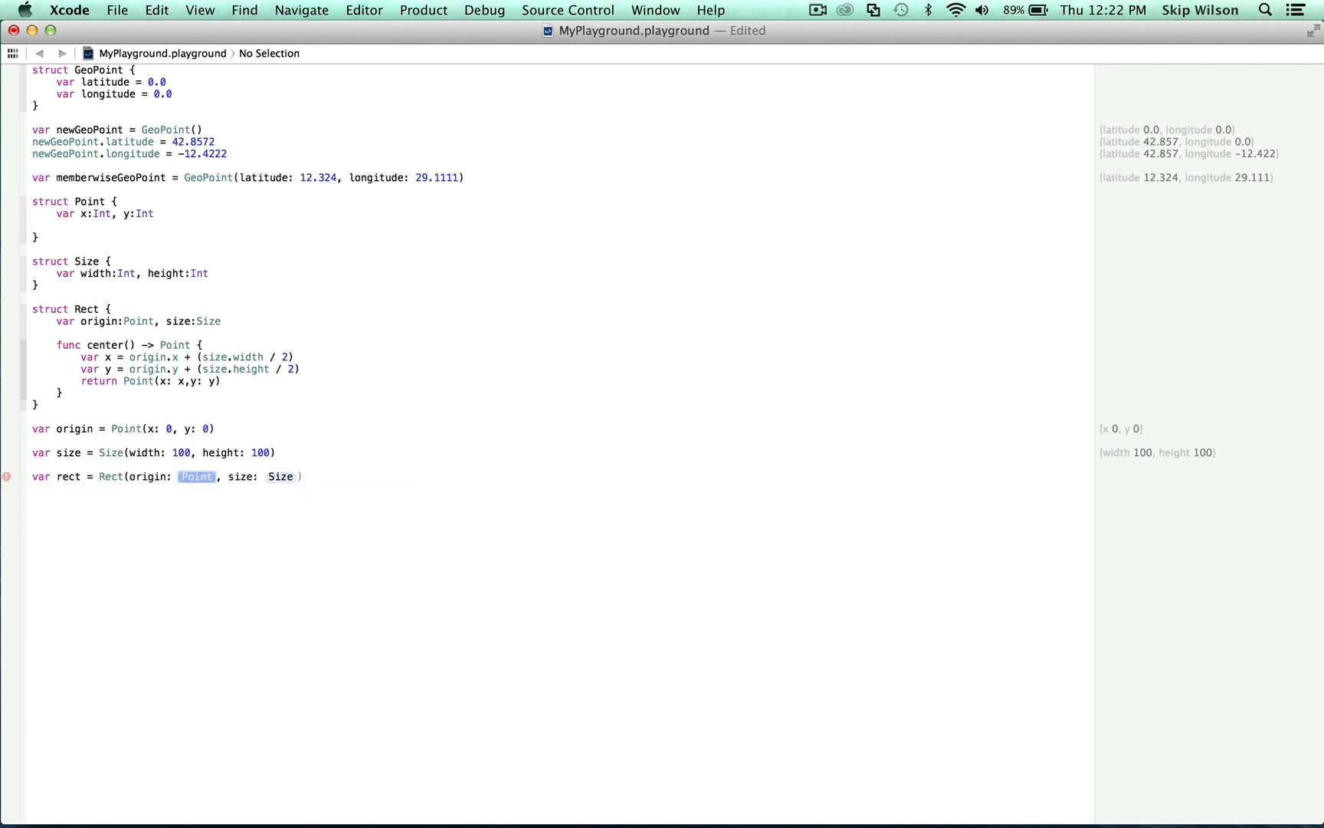
text(origin)
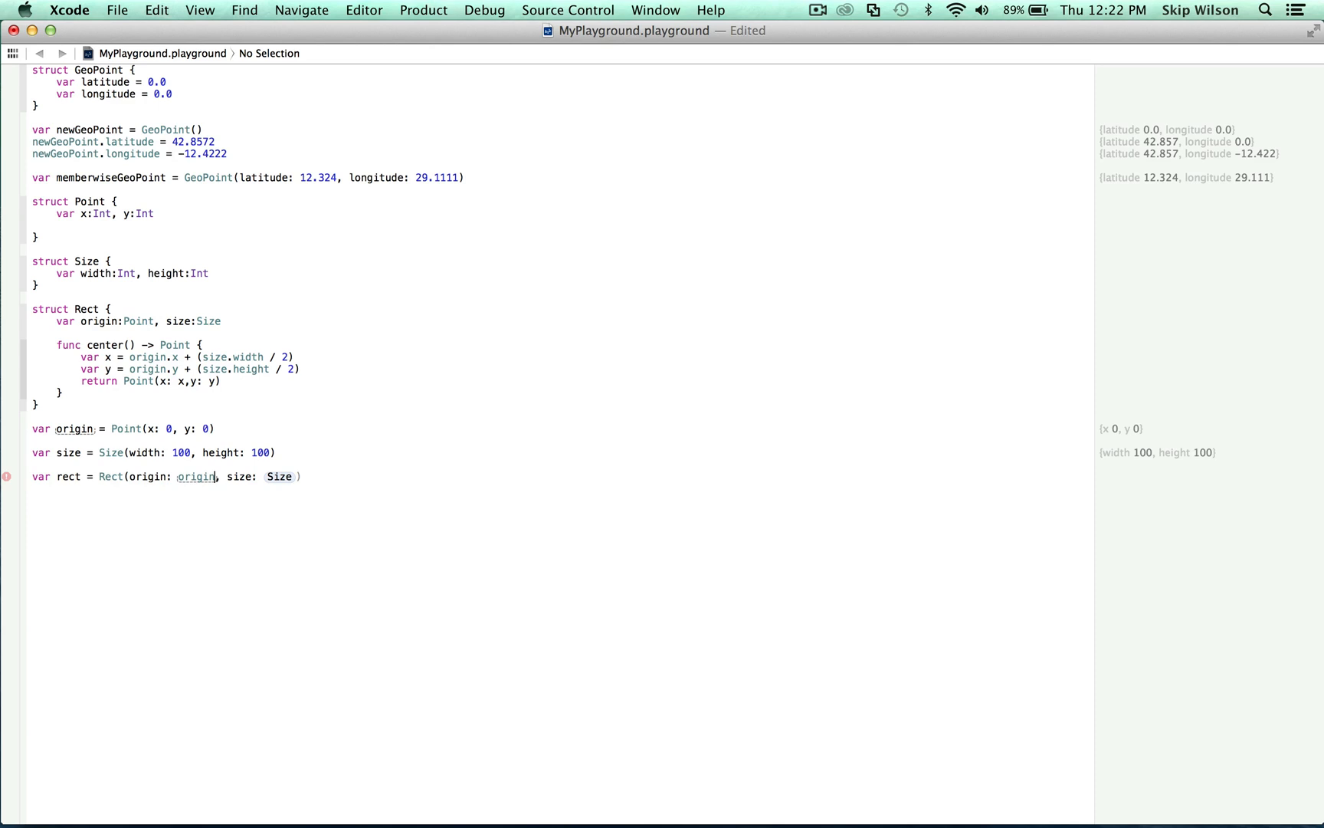
text(Size)
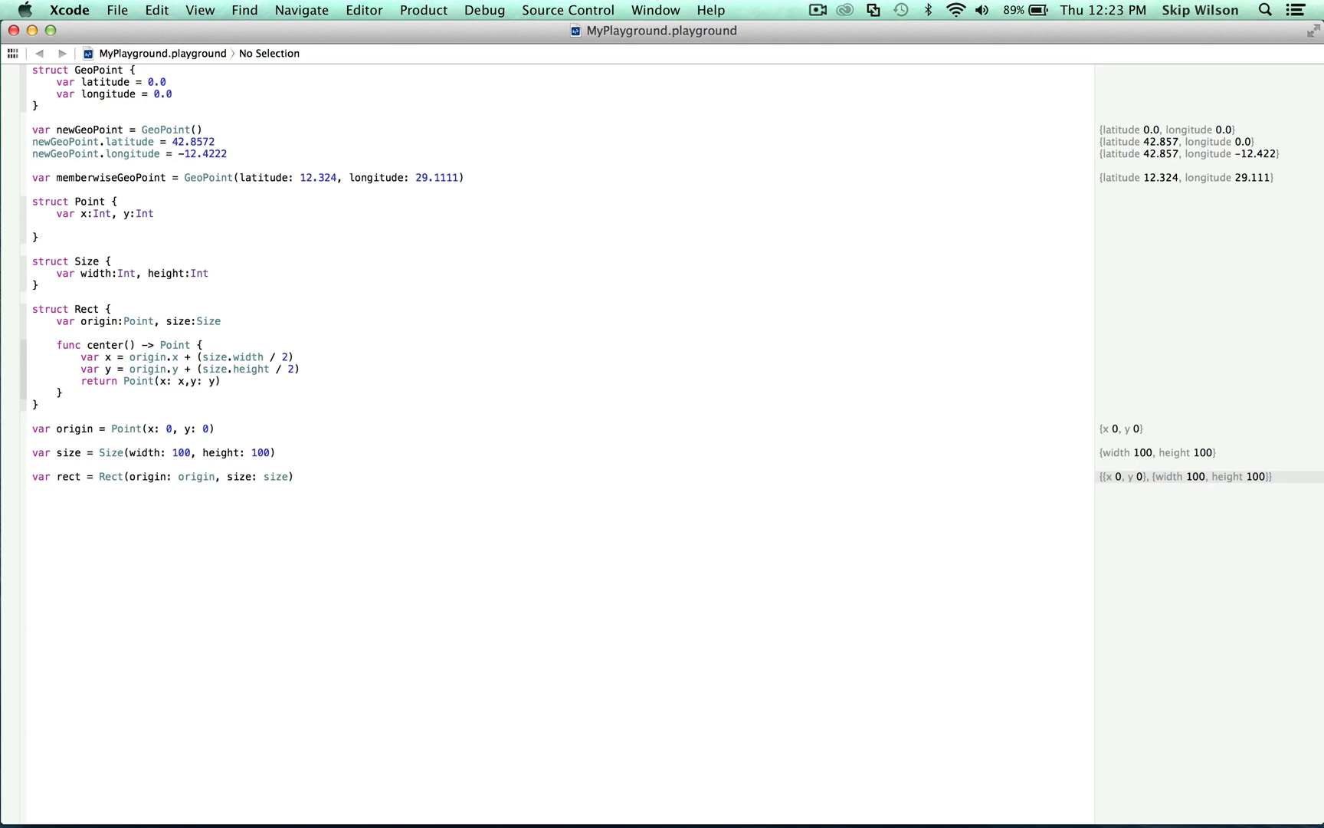
Set rect.size.width = 80 and define var center = rect.center(), showing x 40, y 50
text(rect)
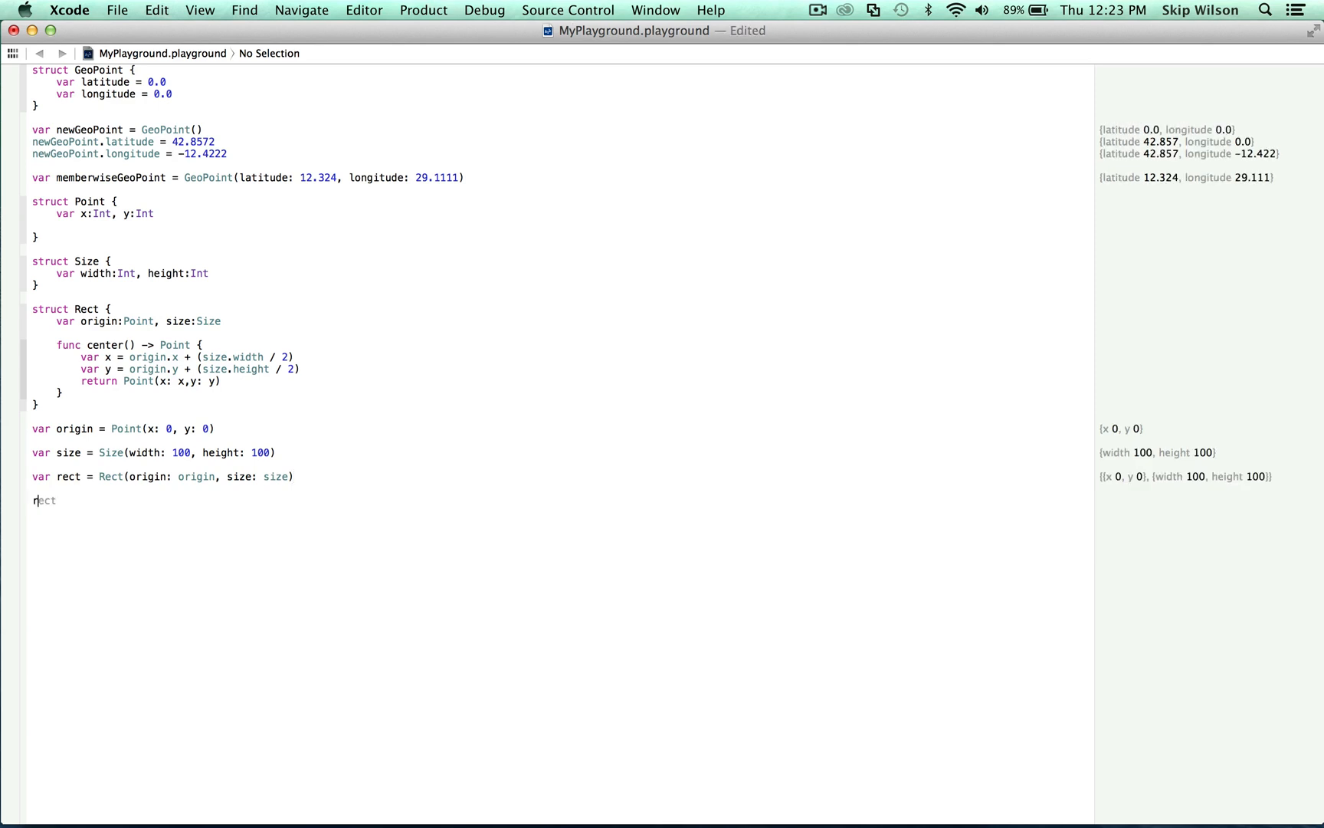
text(.size)
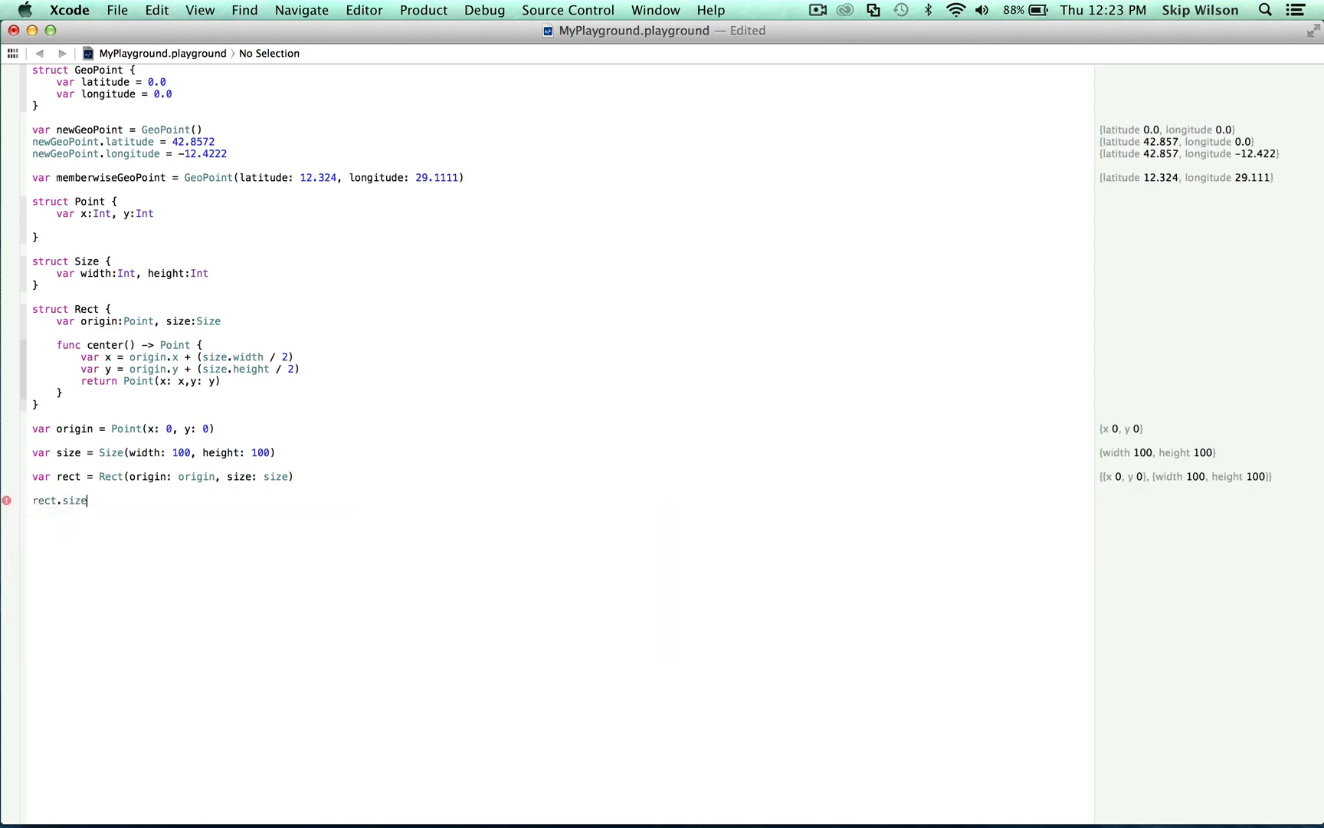
text(.width =)
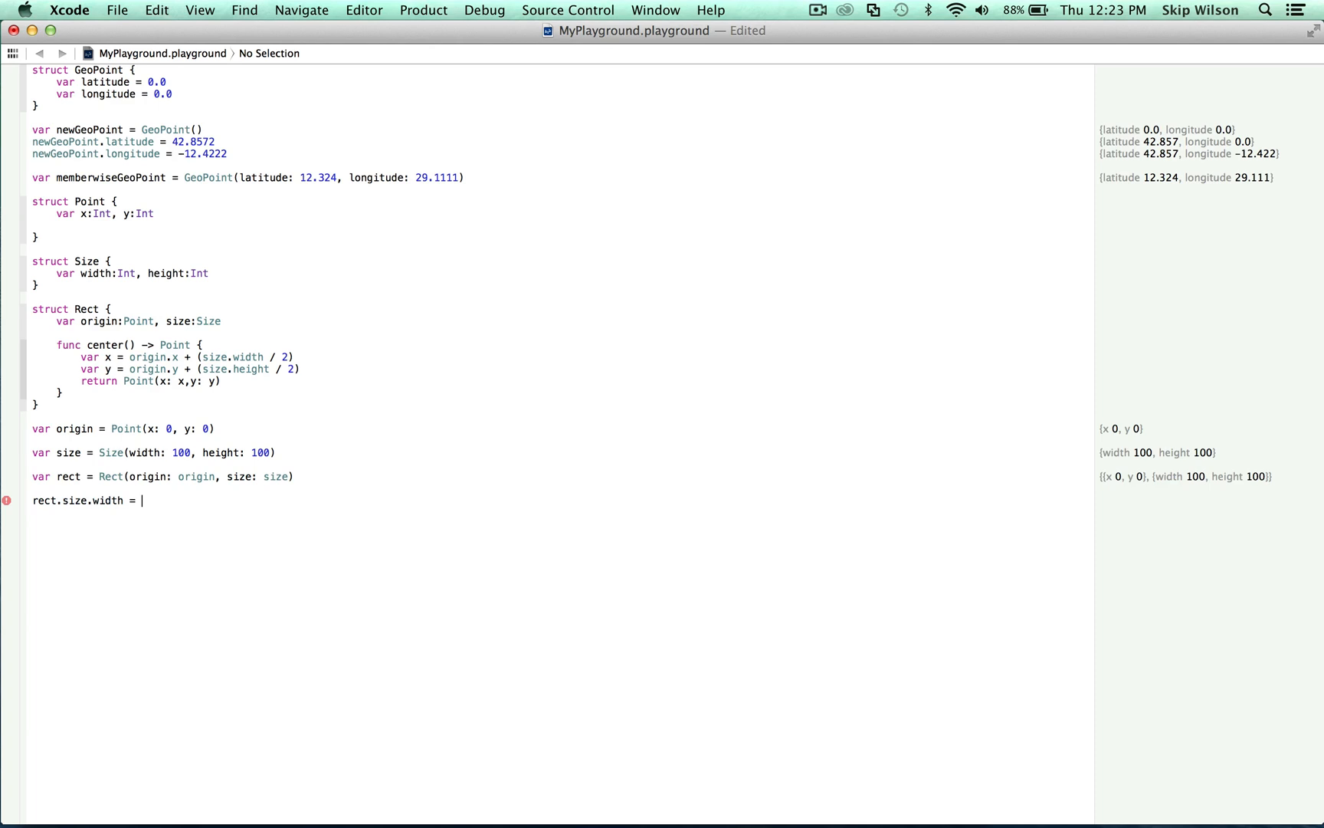
text(80)
text(var center = rect.center())
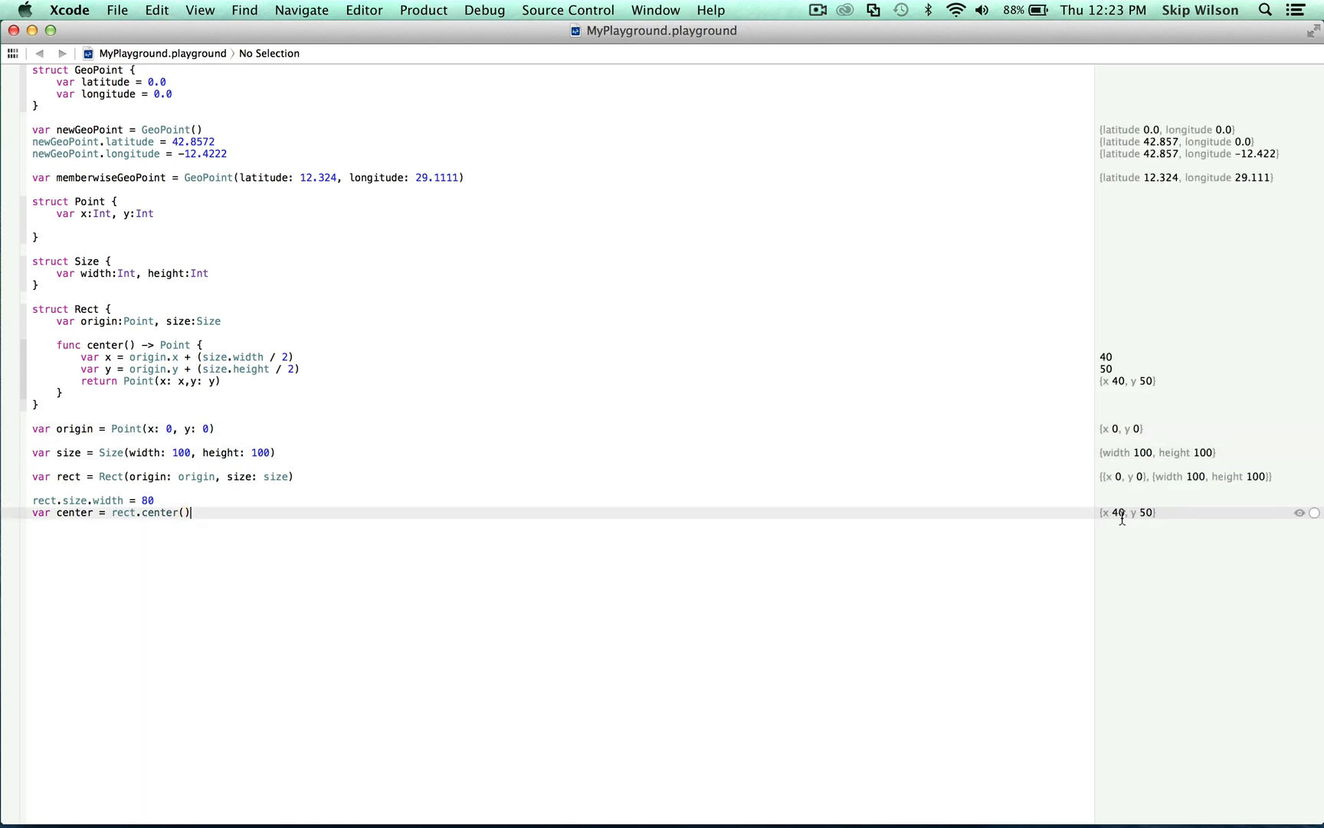
mouse_move(1159, 516)
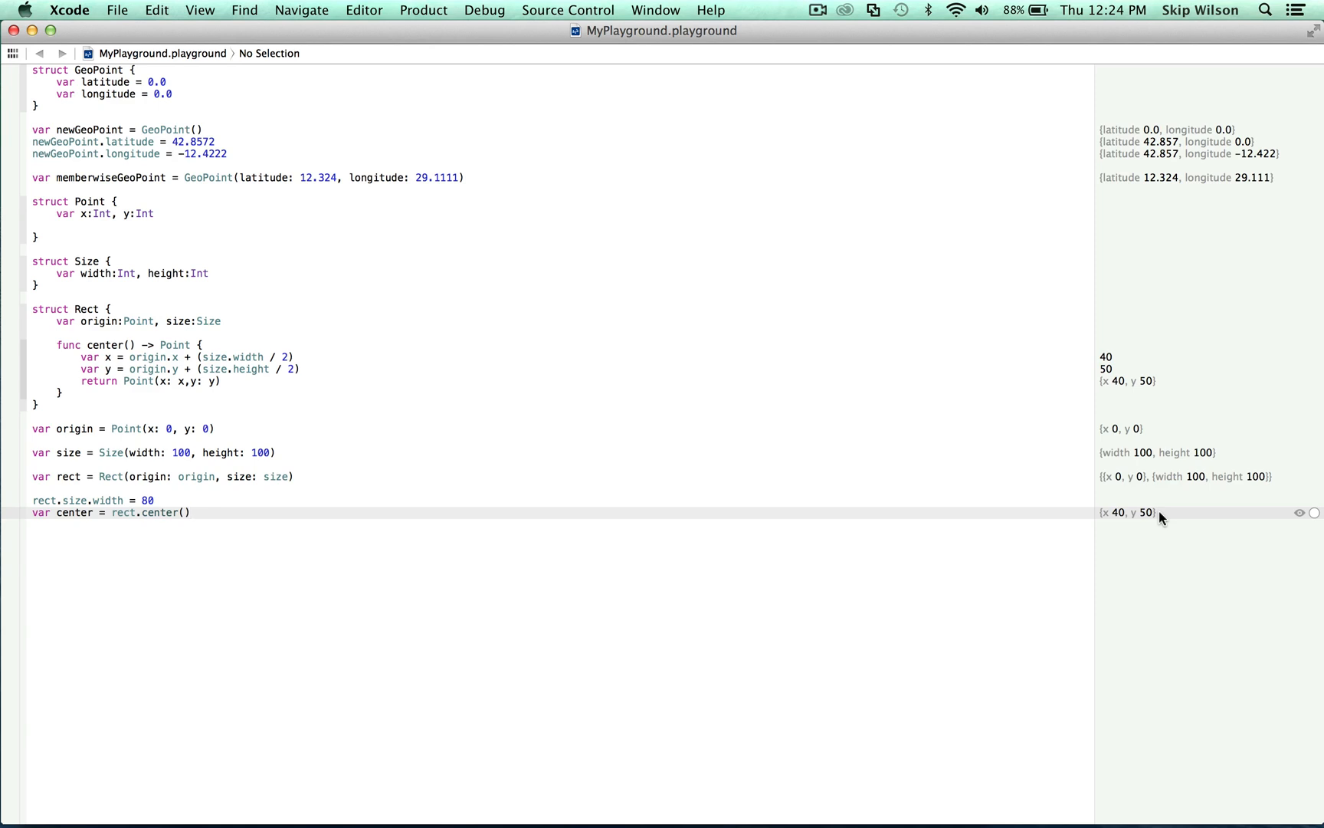
click(190, 512)
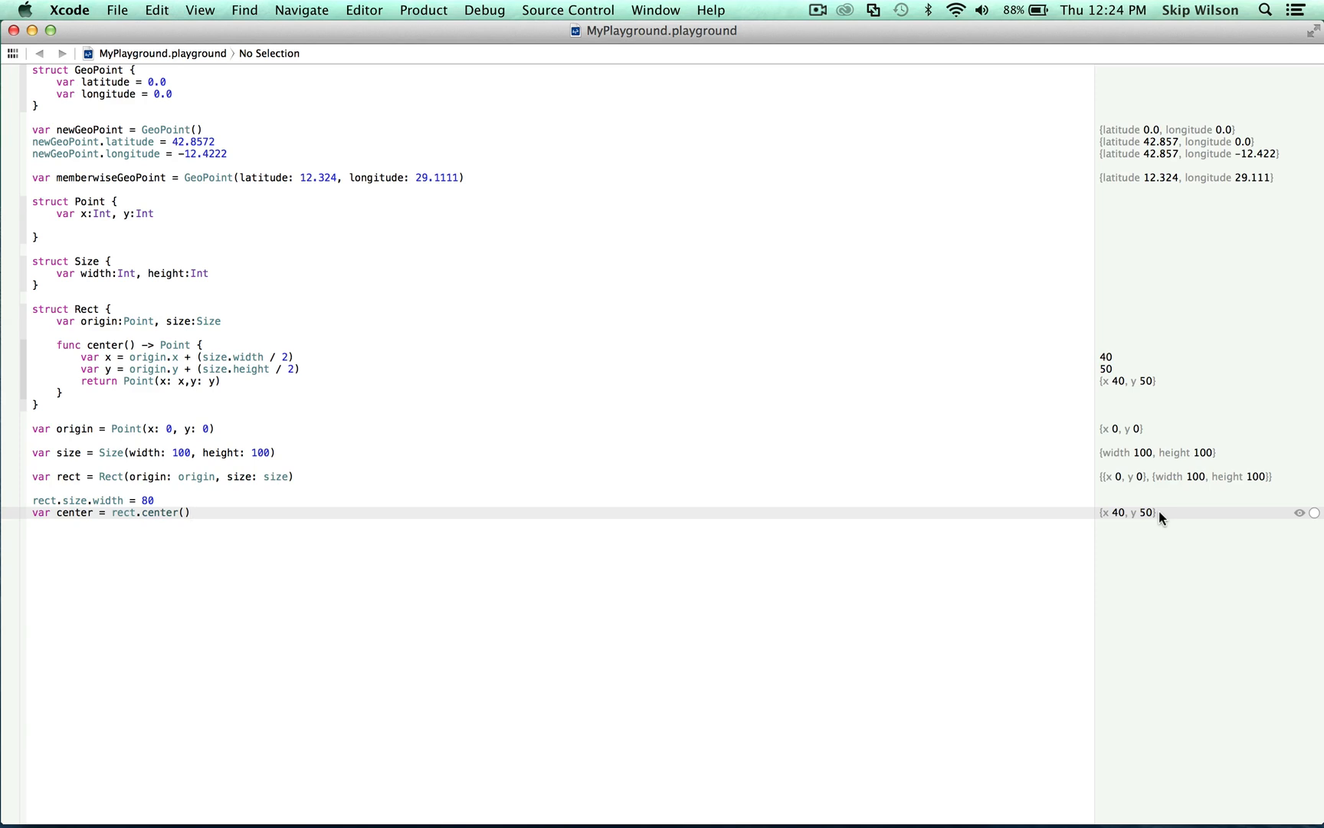
click(190, 512)
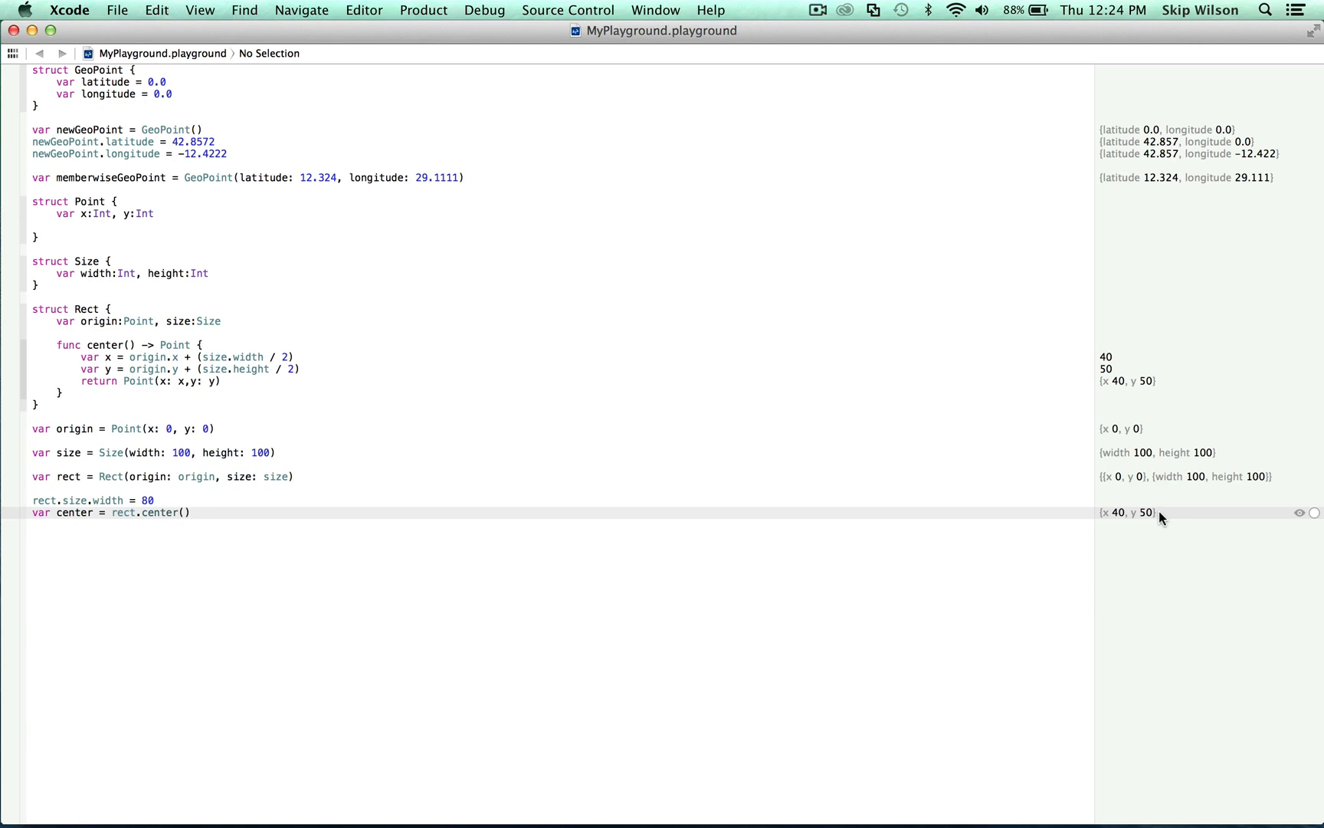
Declare var pointOne = Point(x: 10, y: 10) and var pointTwo = pointOne
key(Return)
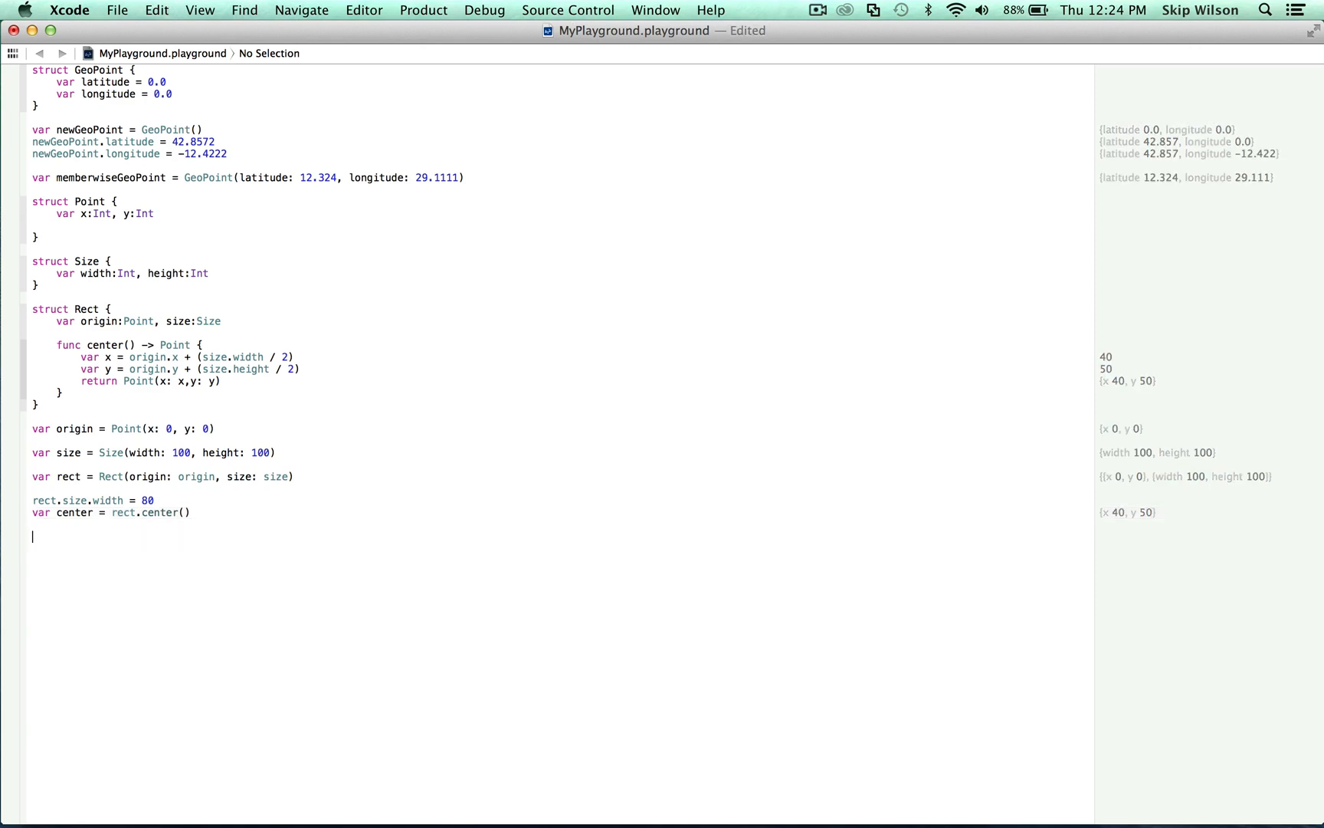
text(var poin)
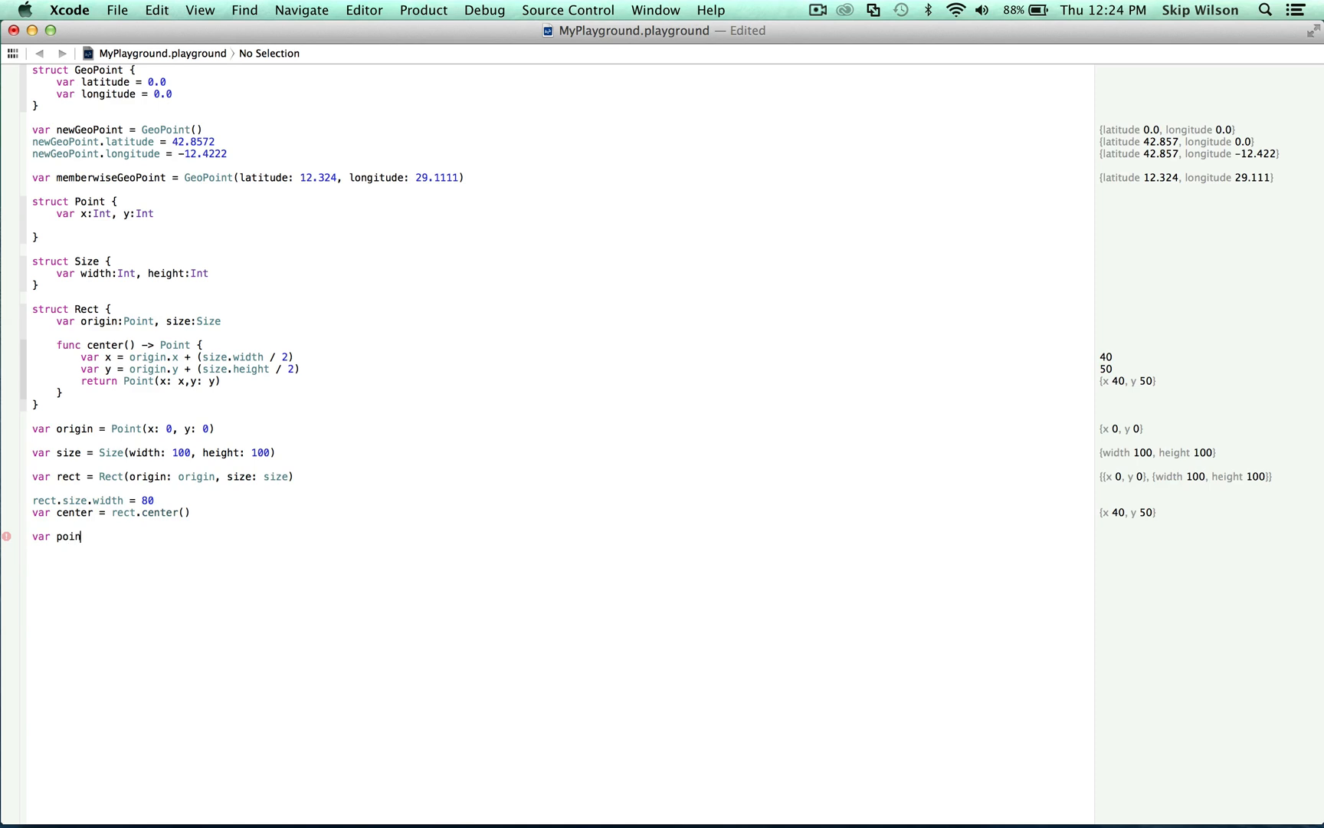
text(tOne = Point(x: 10, y:)
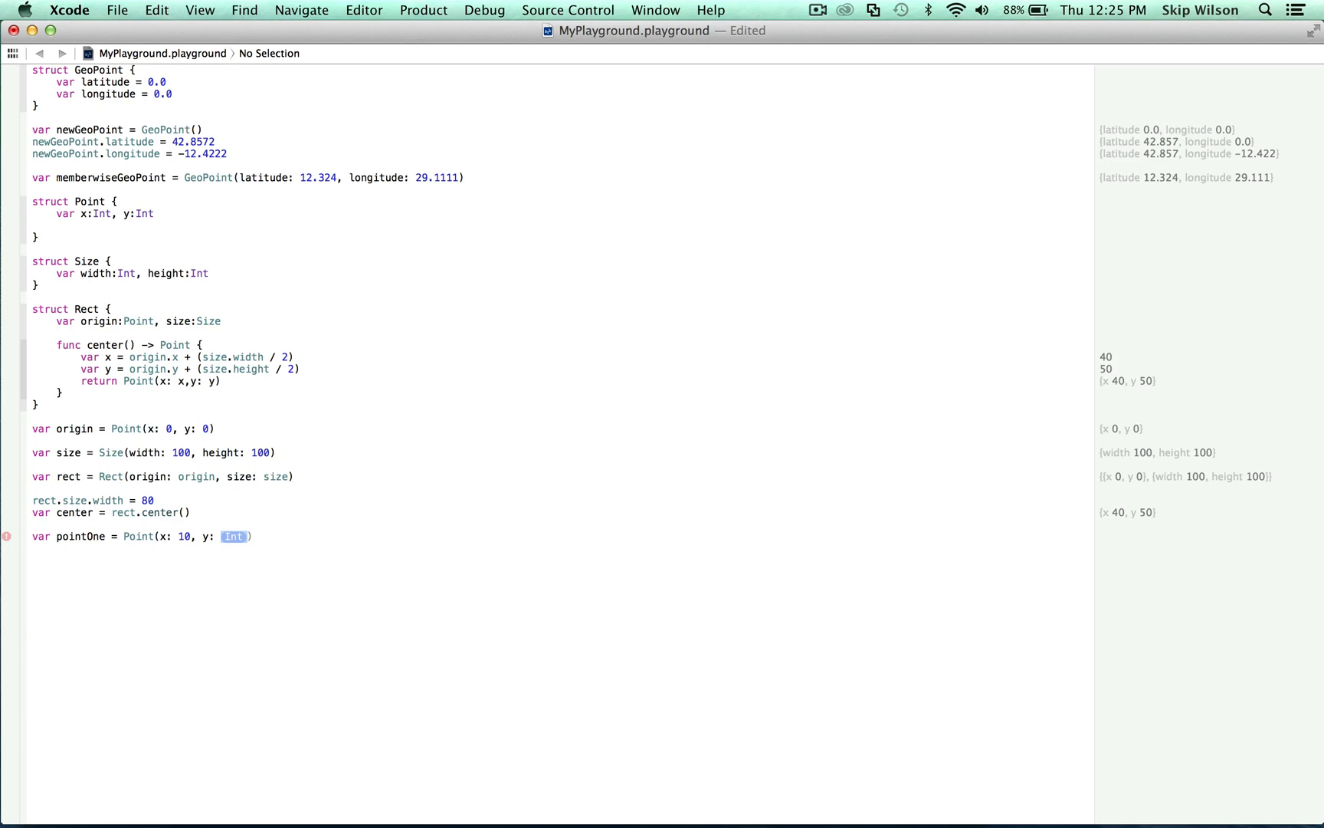
text(10)
text(var)
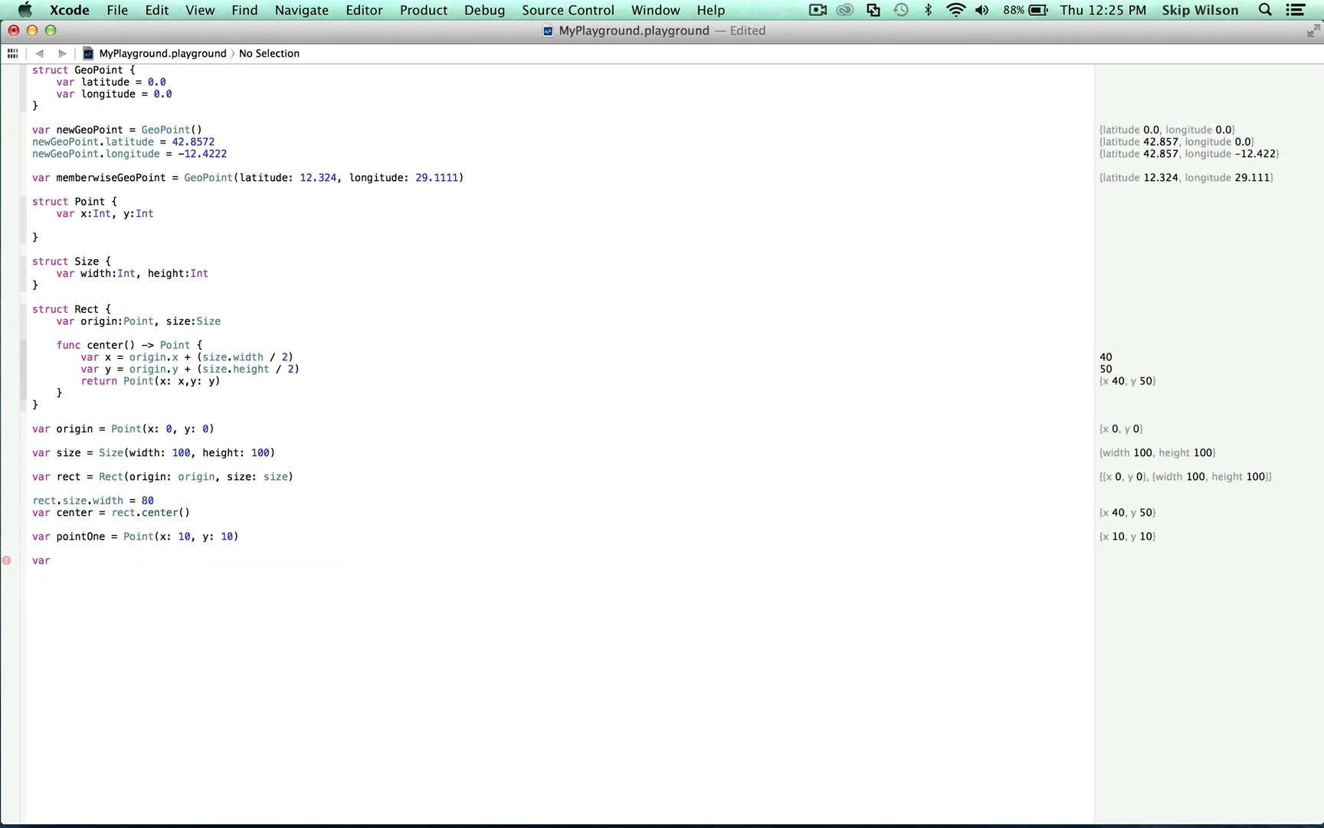
text(poin)
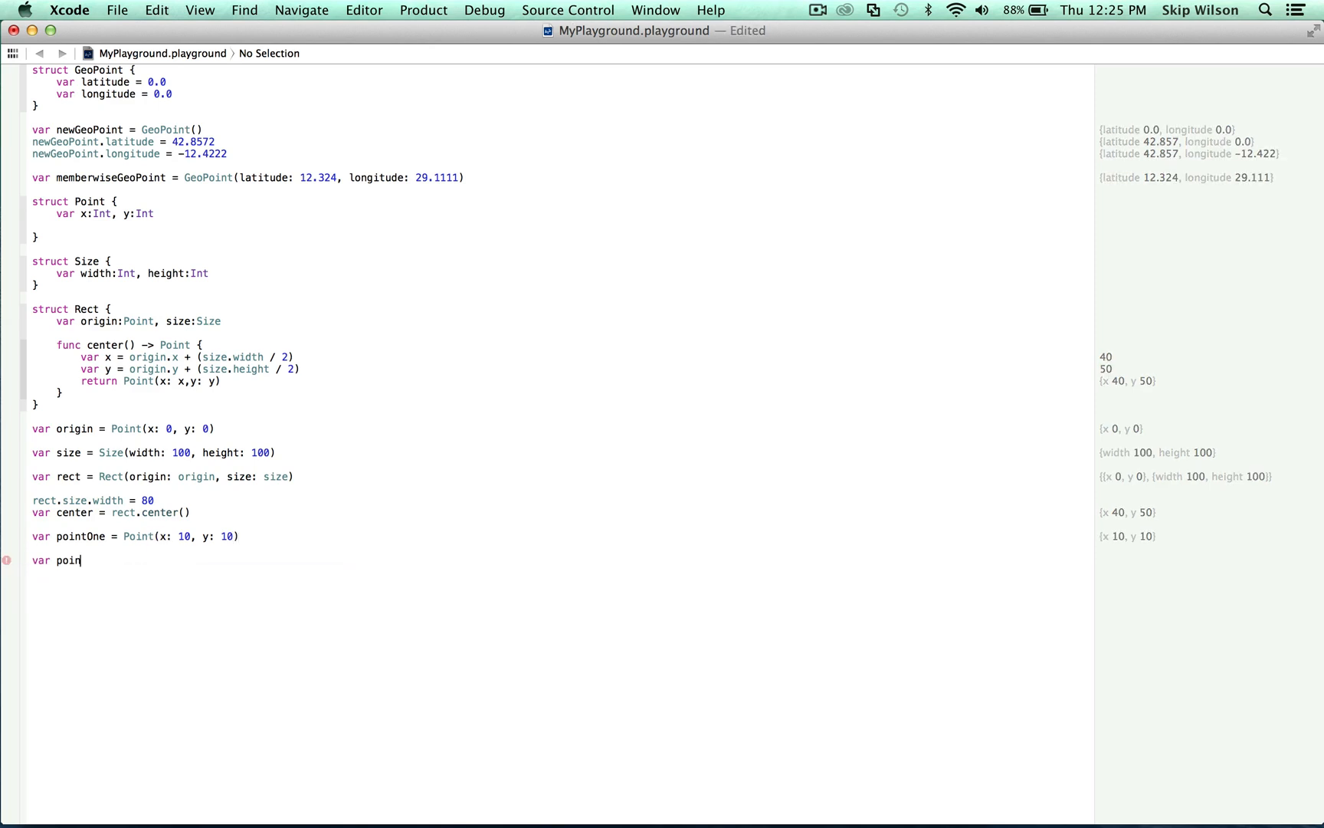
text(tTwo)
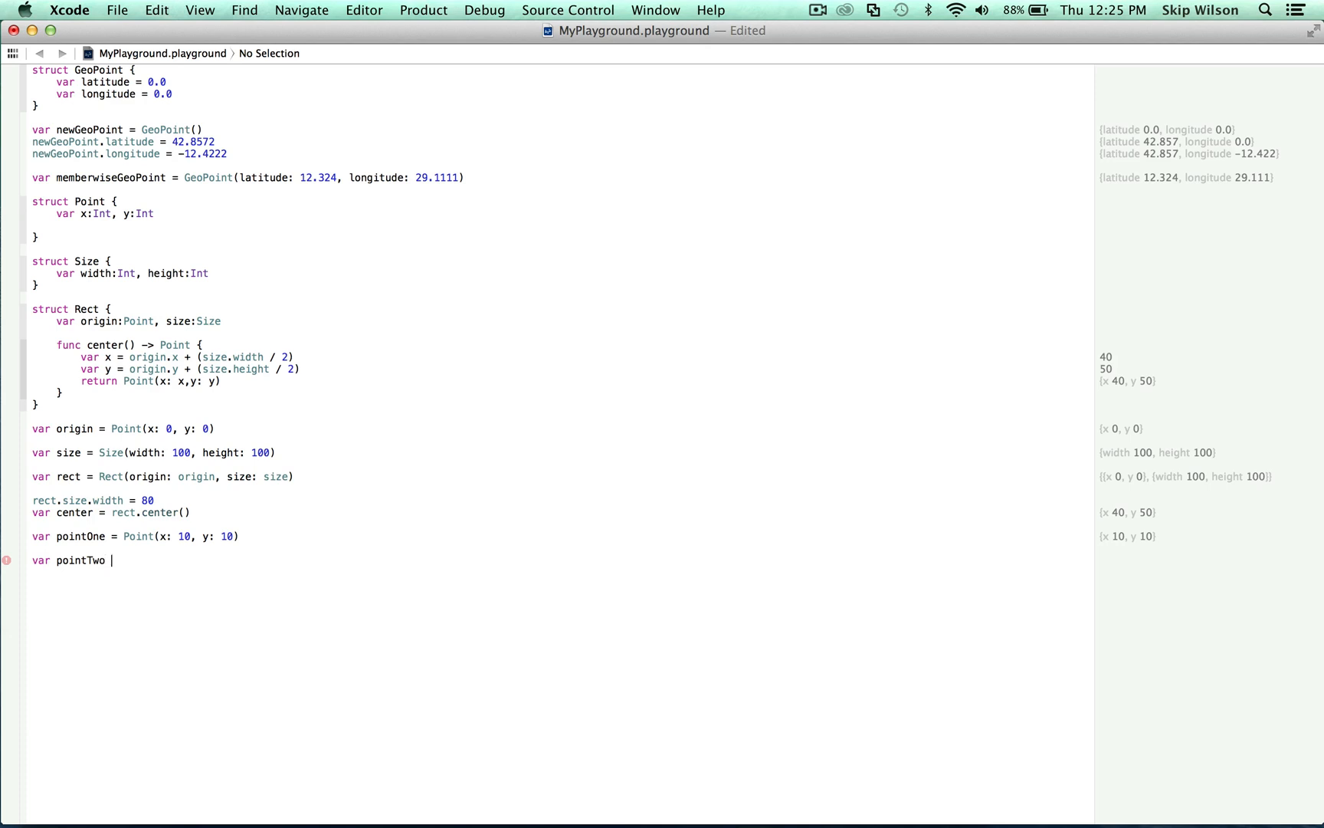
text(= PointOne)
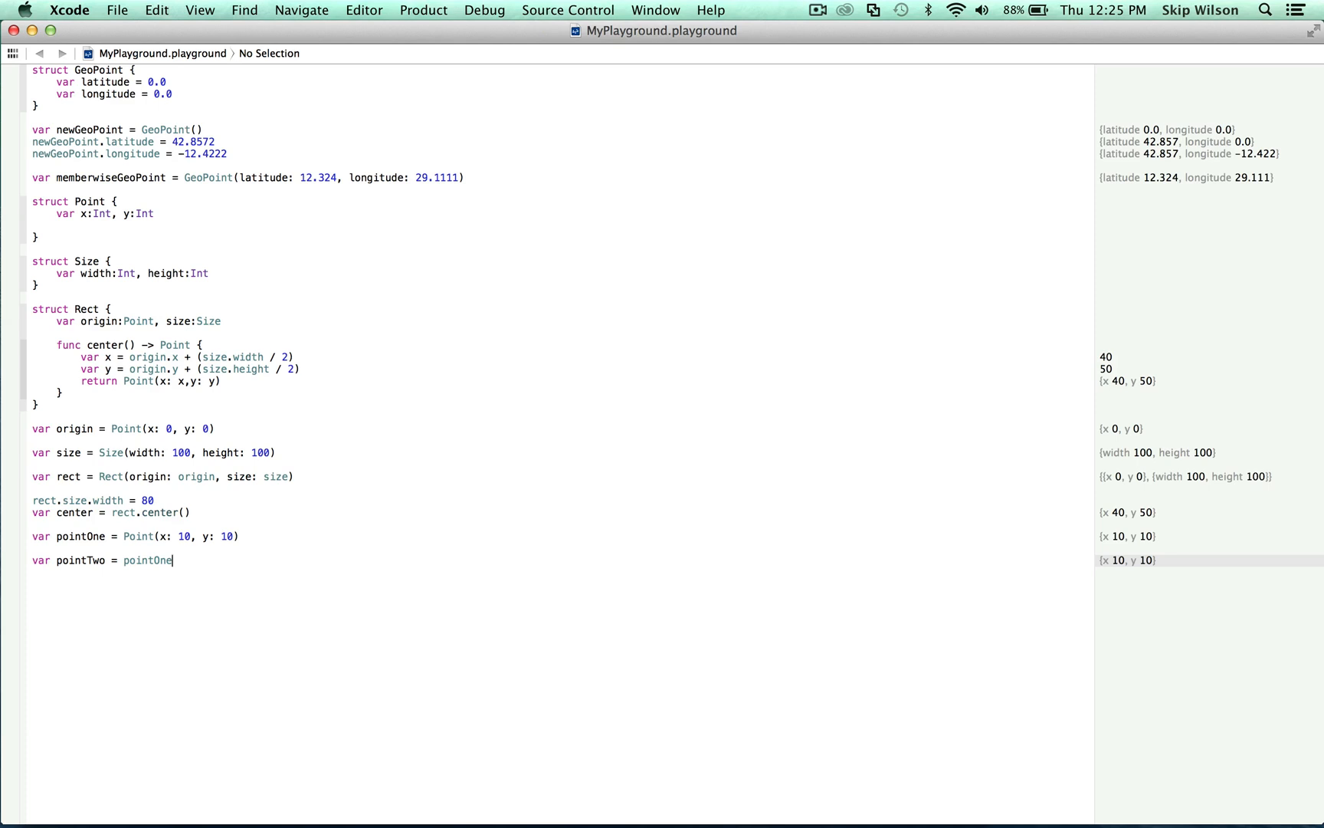
Set pointTwo.x = 20, then list pointOne.x and pointTwo.x to compare 10 versus 20
key(Return)
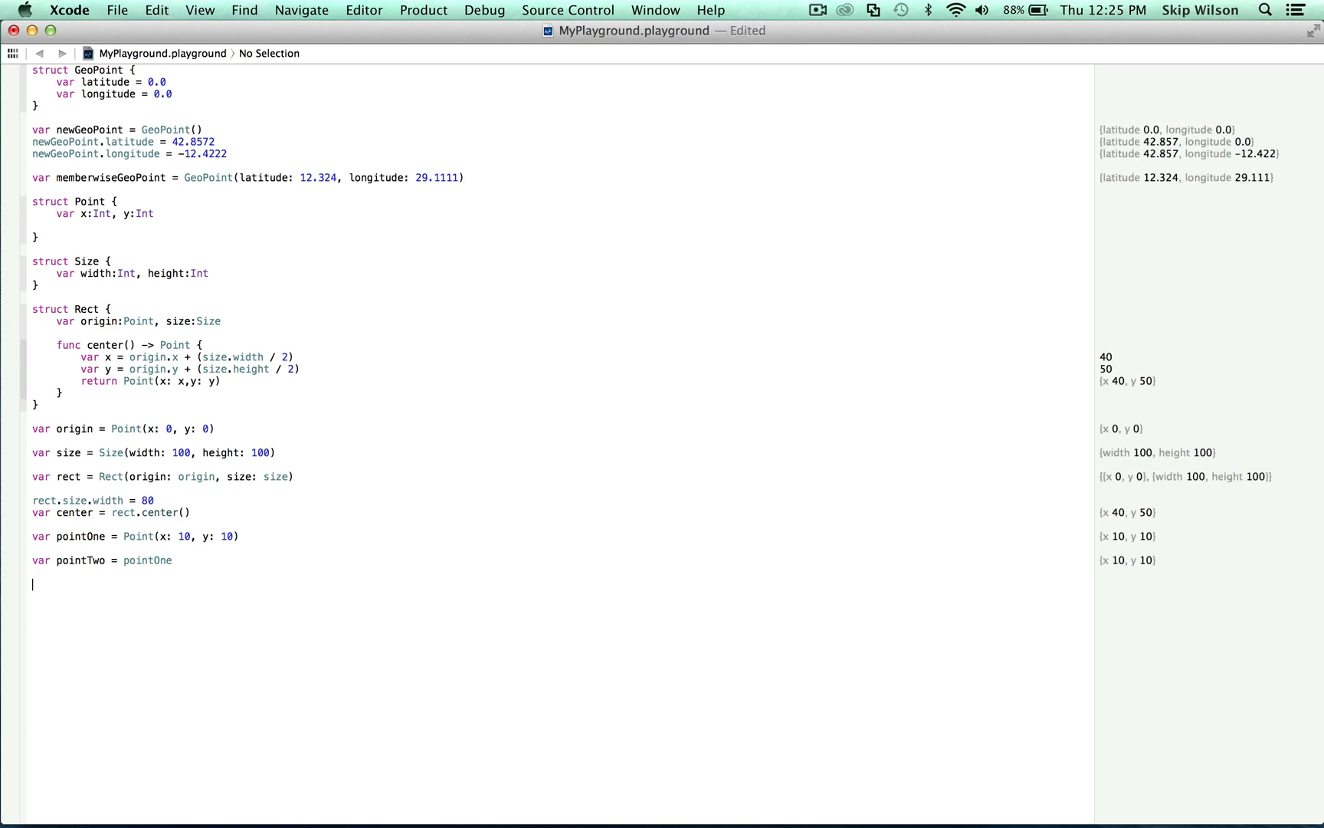
text(PointTwo.x)
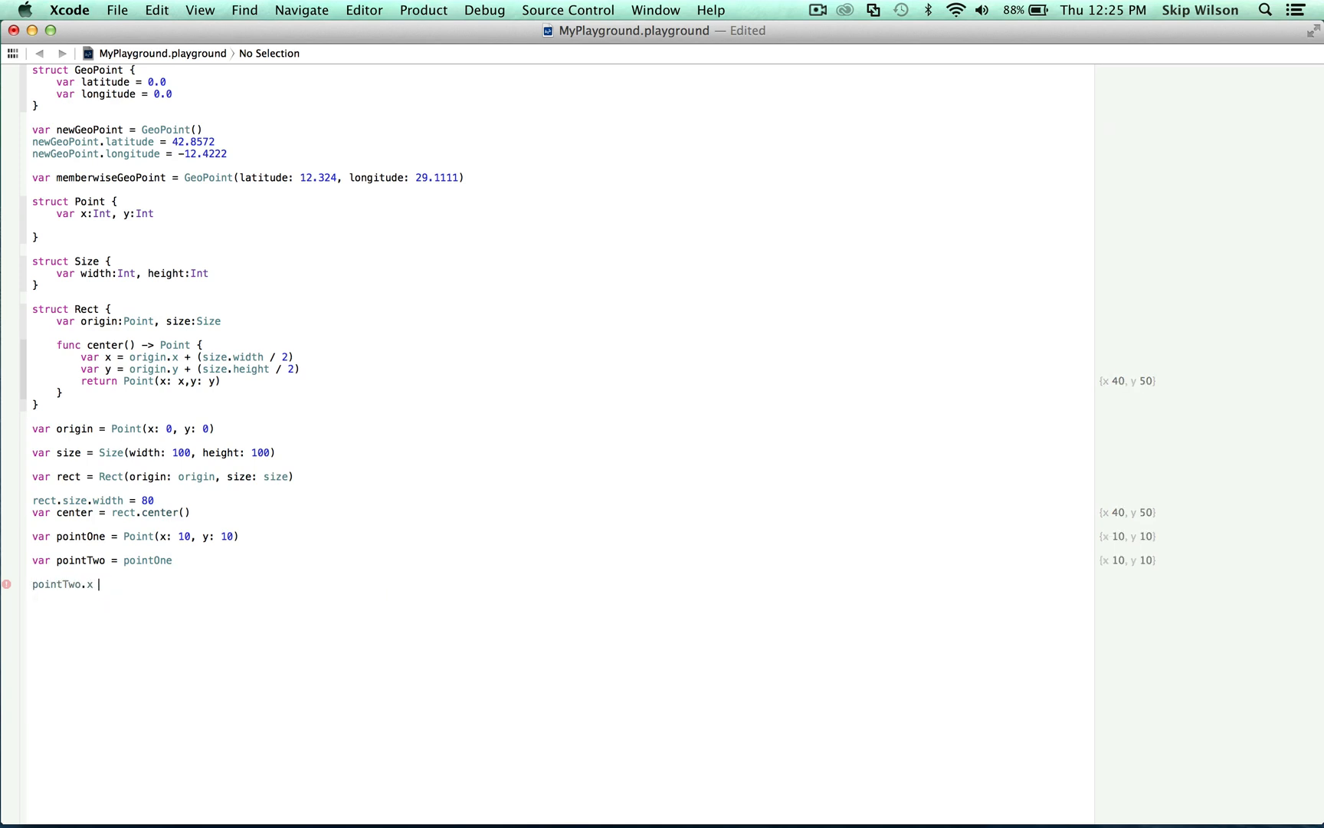
text(= 20)
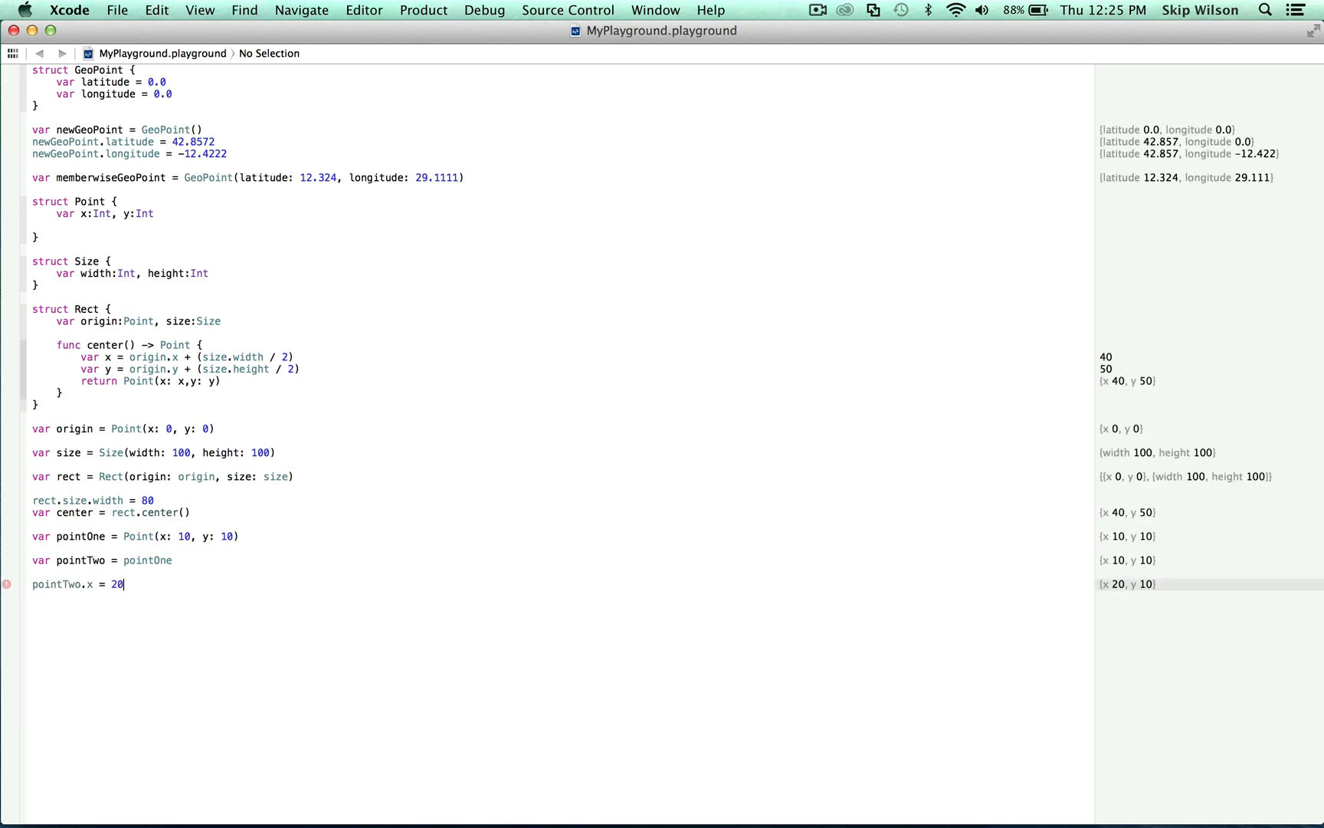
key(Return)
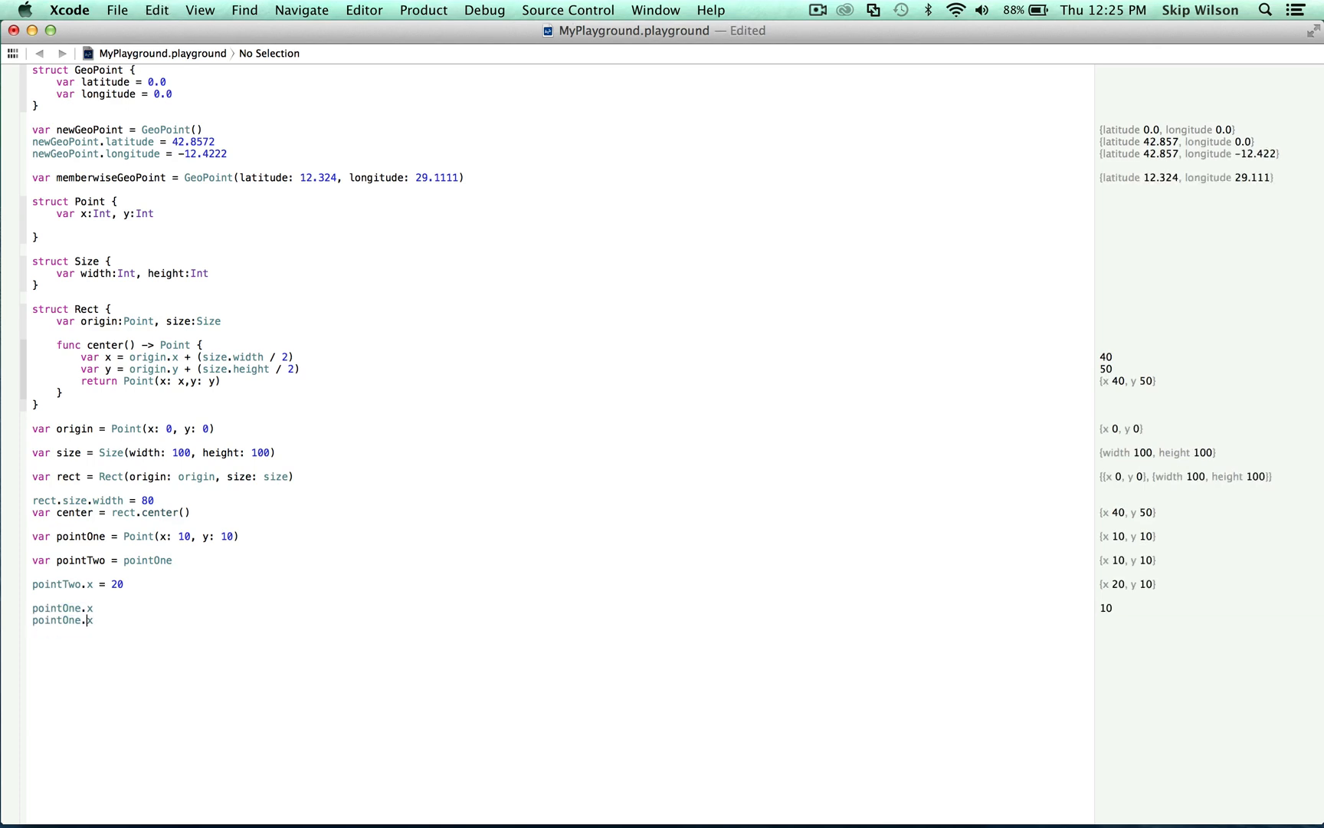
text(pointTwo.x)
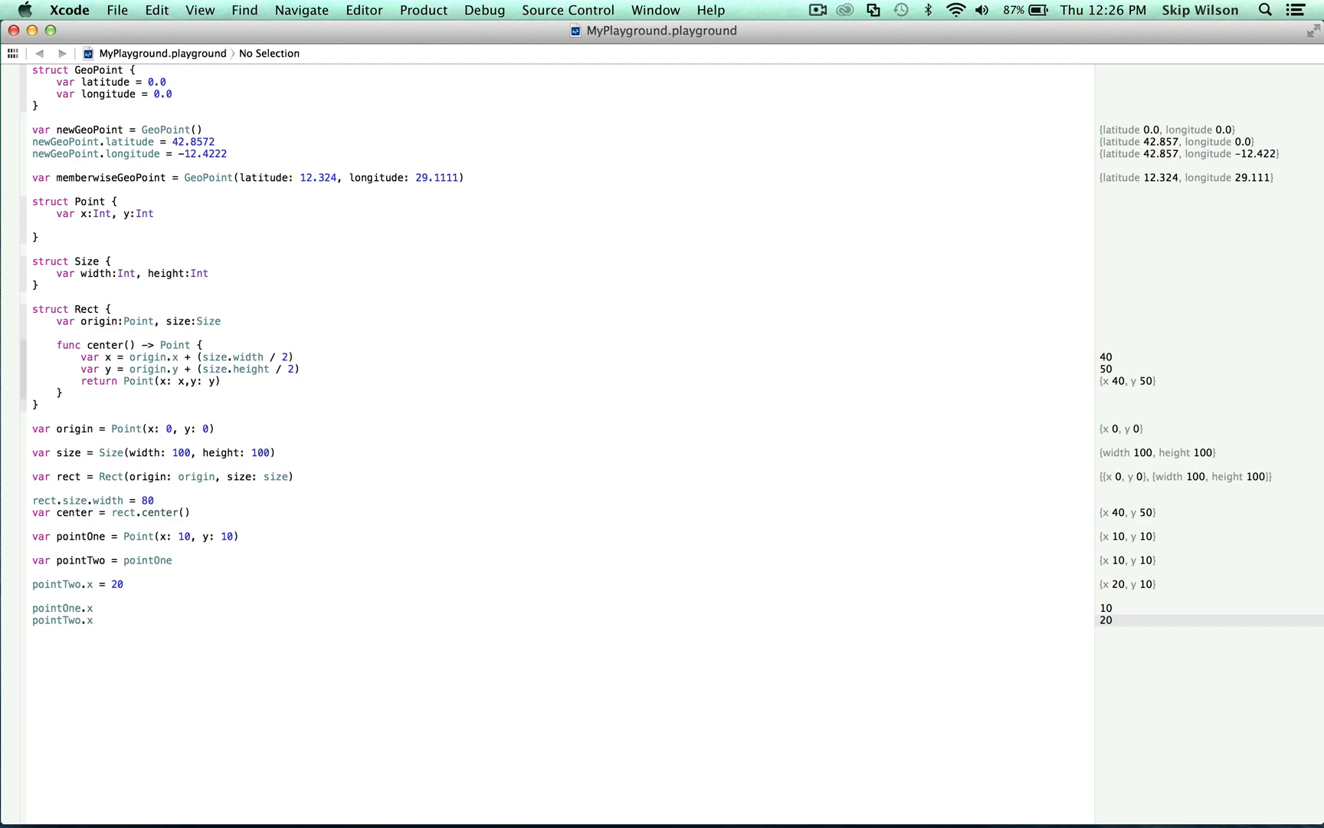
Define struct Foo with var someProperty = 0.0
click(80, 619)
text(struct)
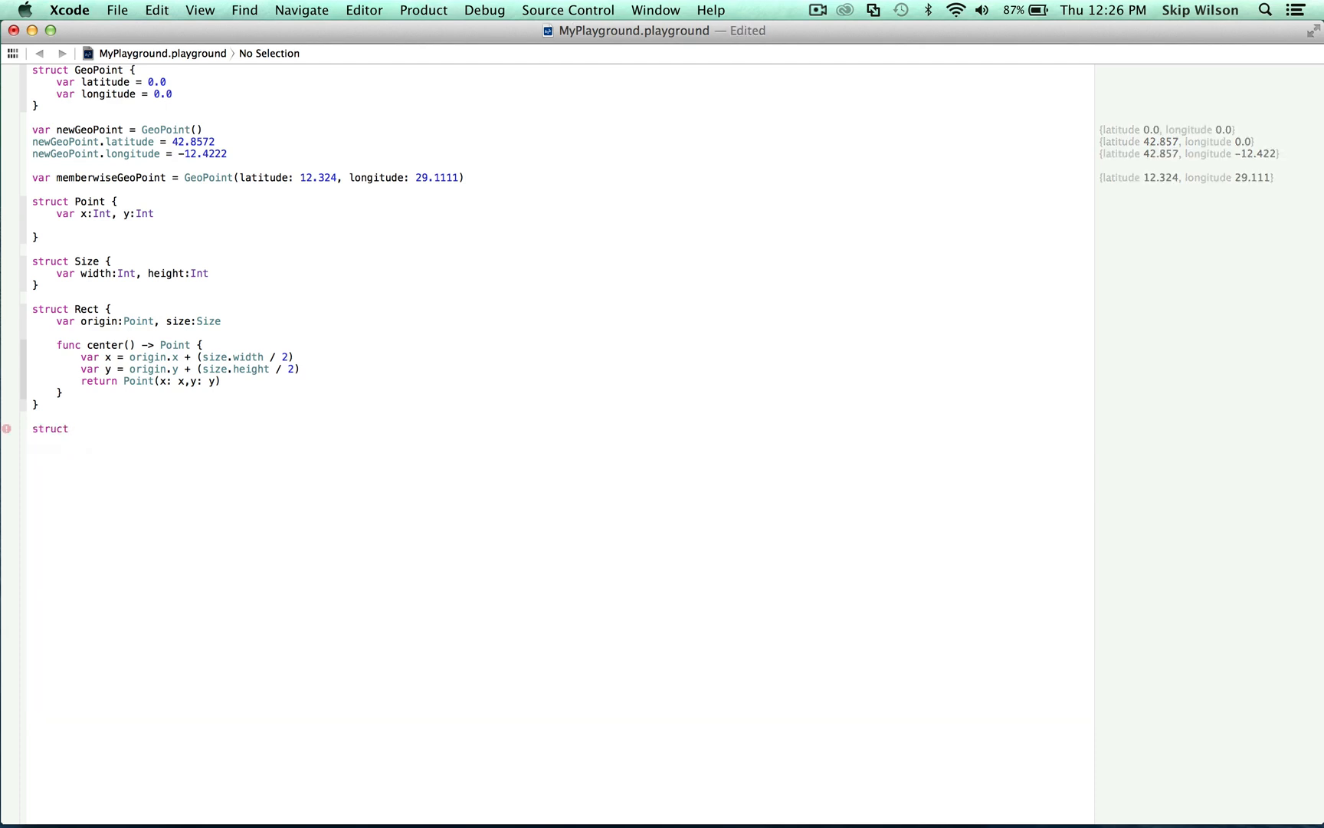
text(Foo)
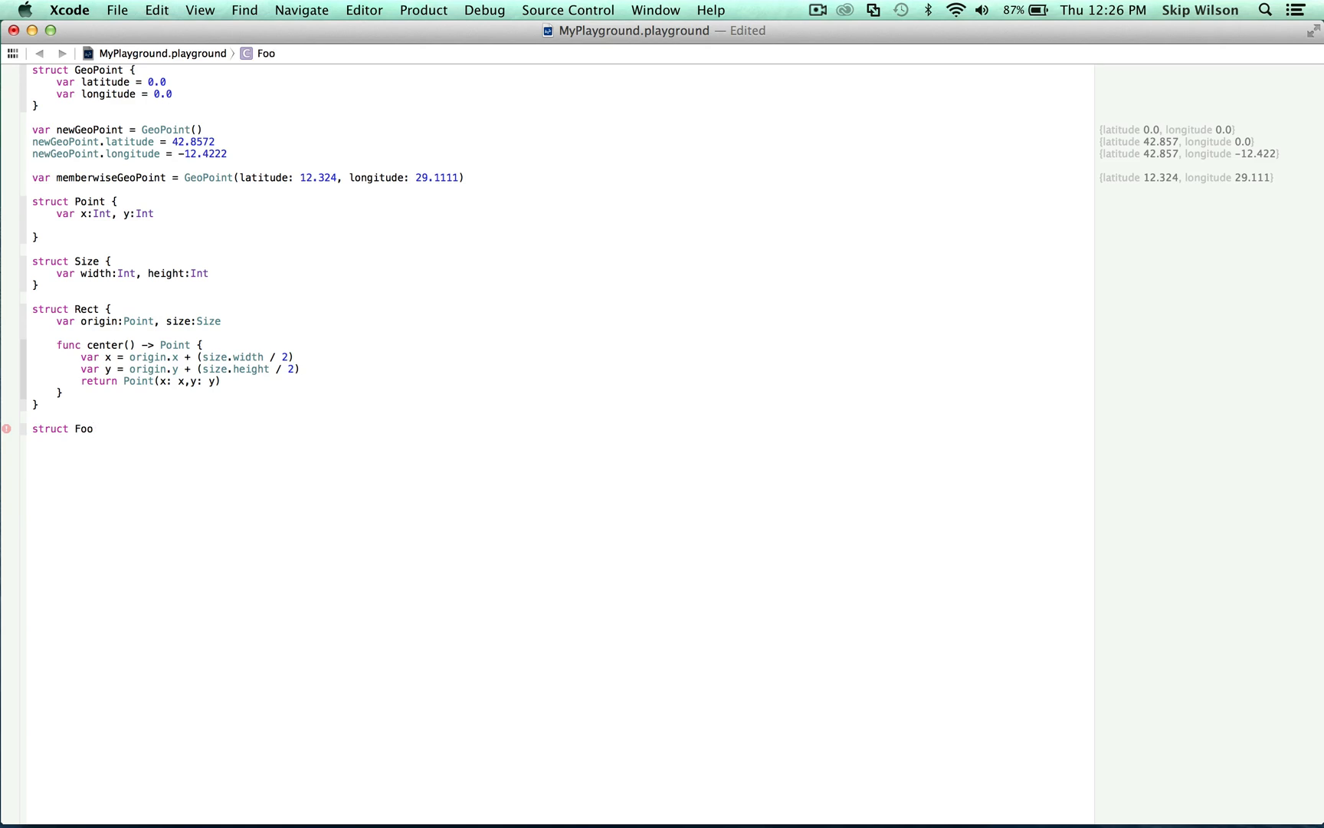
text({)
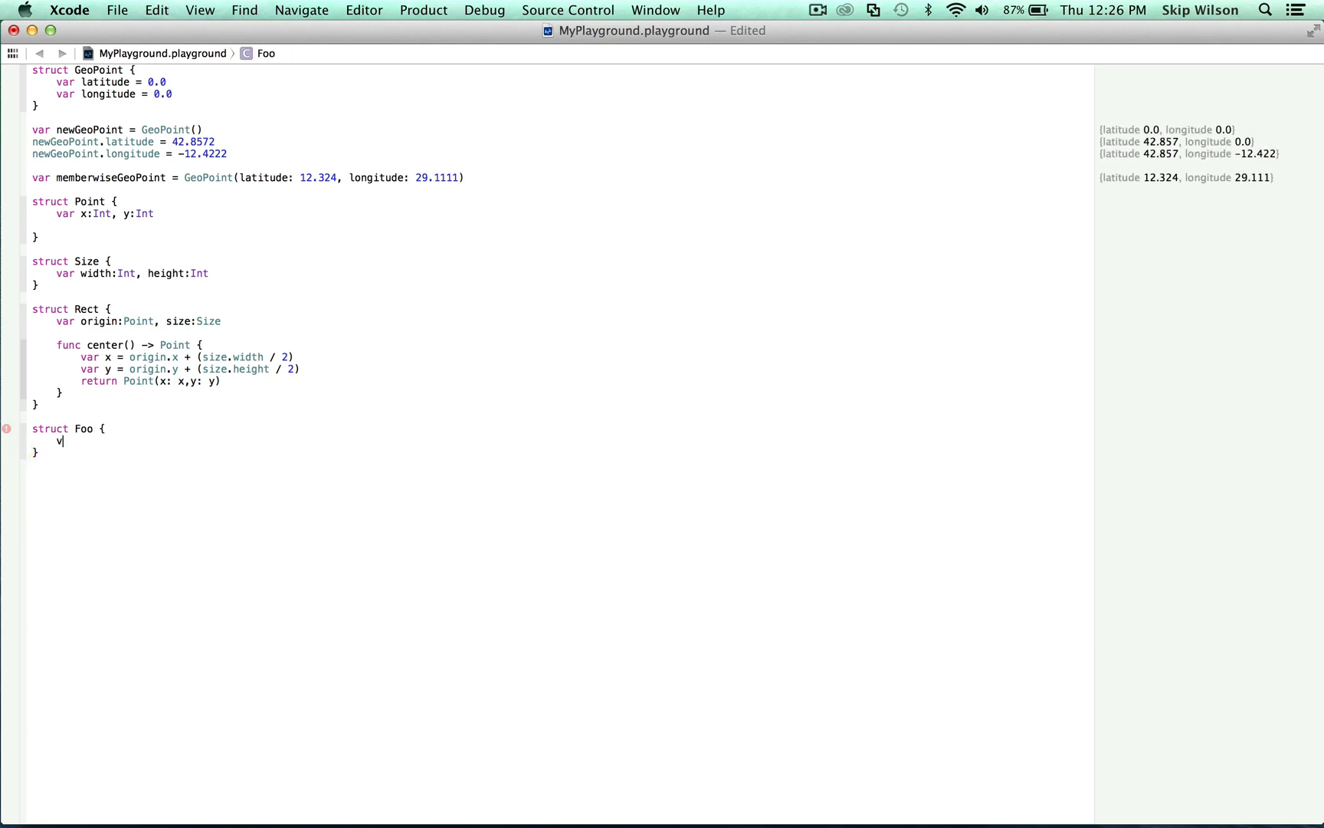
text(ar some)
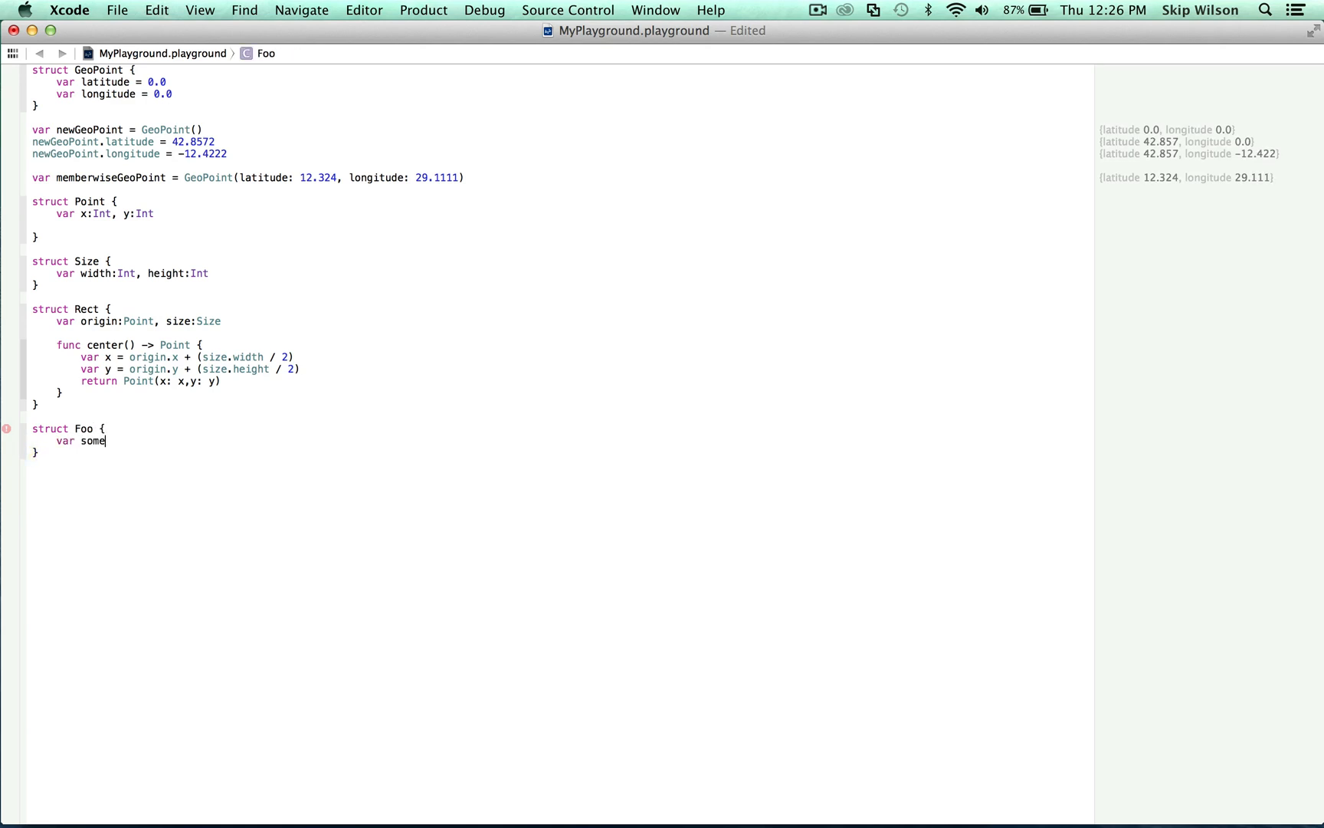
text(Property)
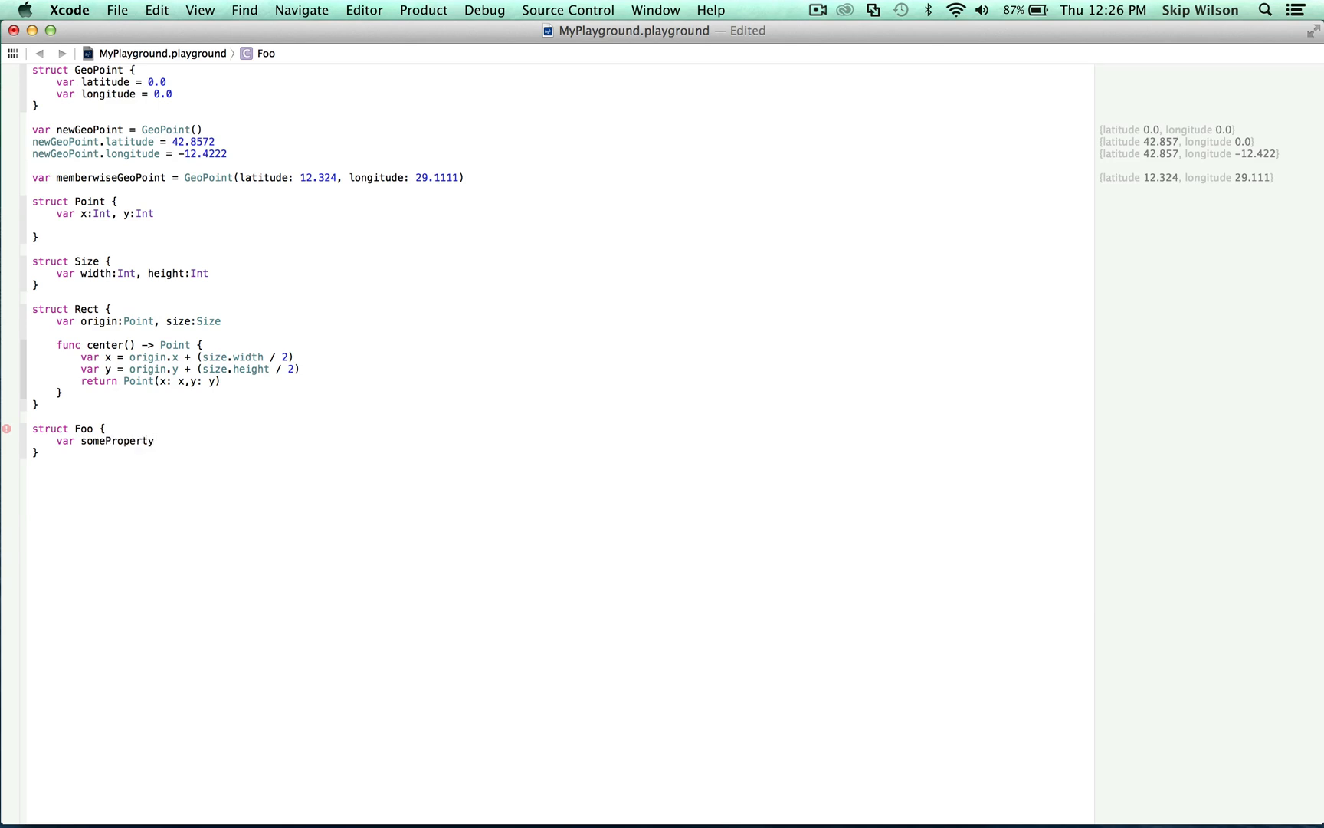
text(= 0.0)
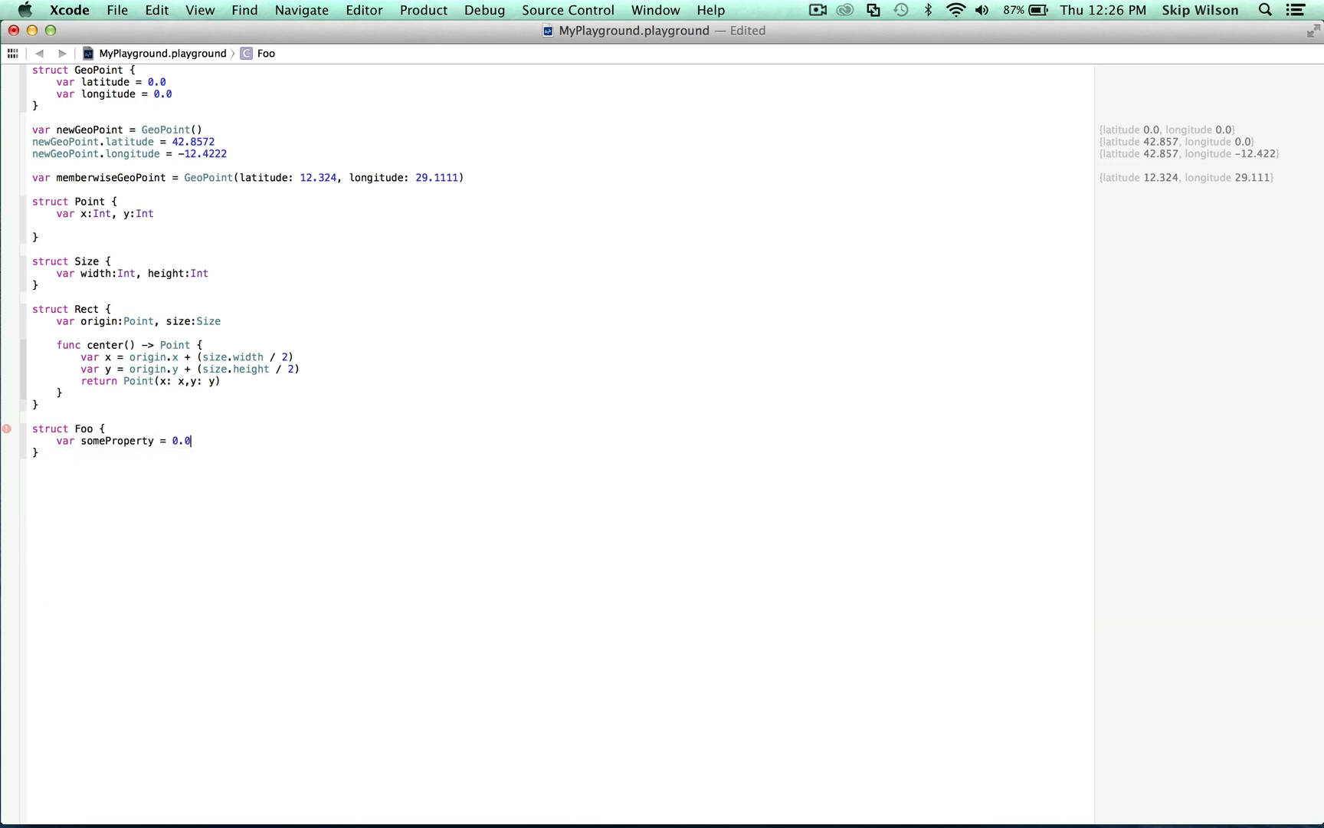
Add func incrementSomeProperty(increment: Double = 1) { self.someProperty += increment } to Foo
key(Return)
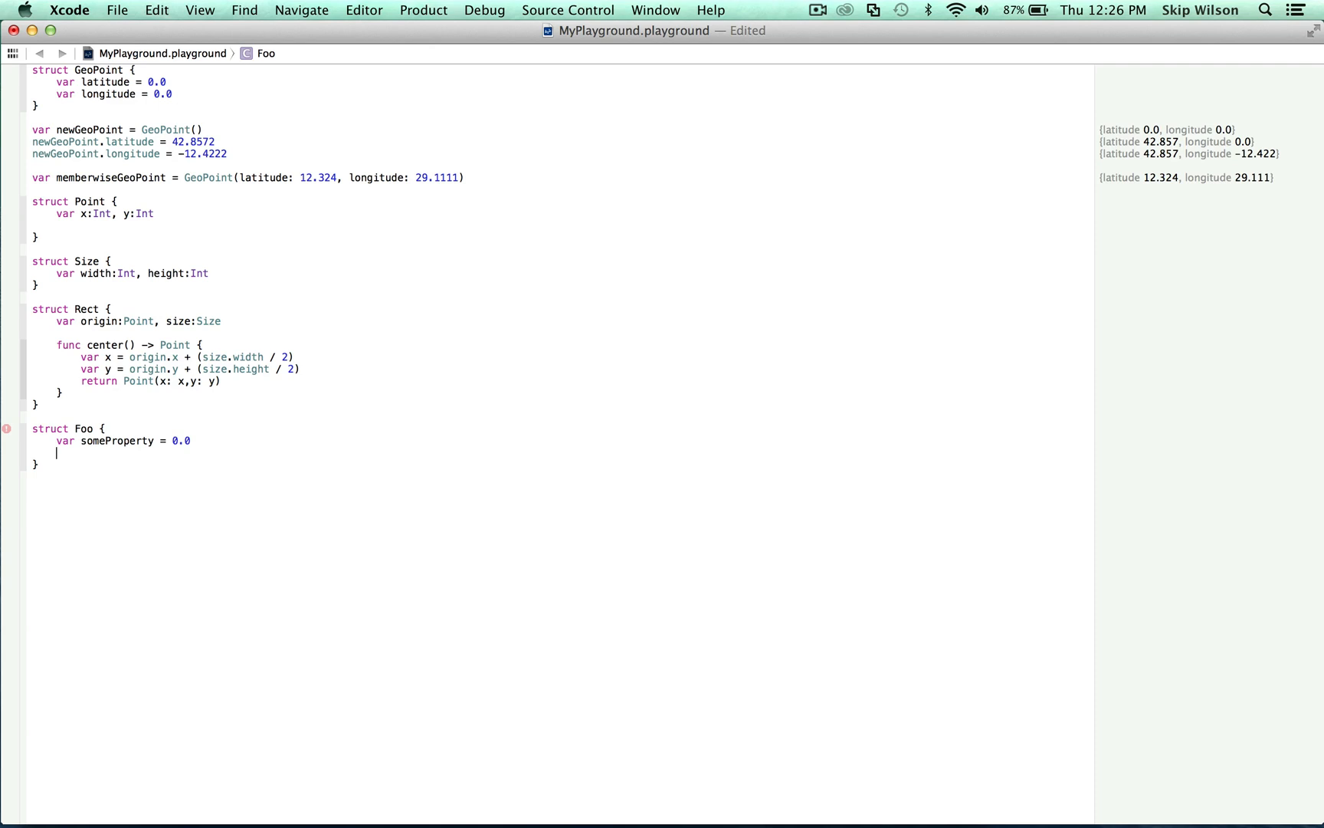
text(functio)
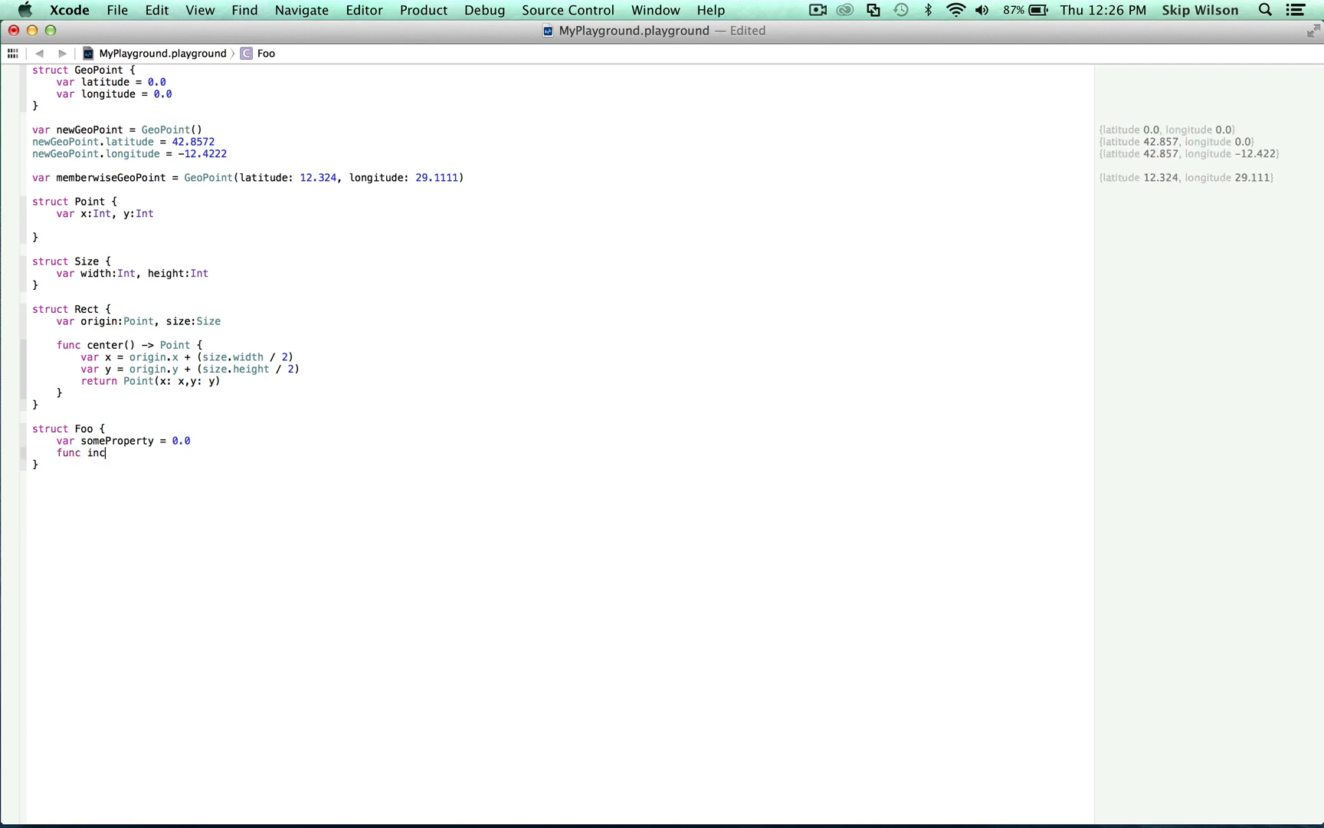
text(rementSomeProperty(increment:)
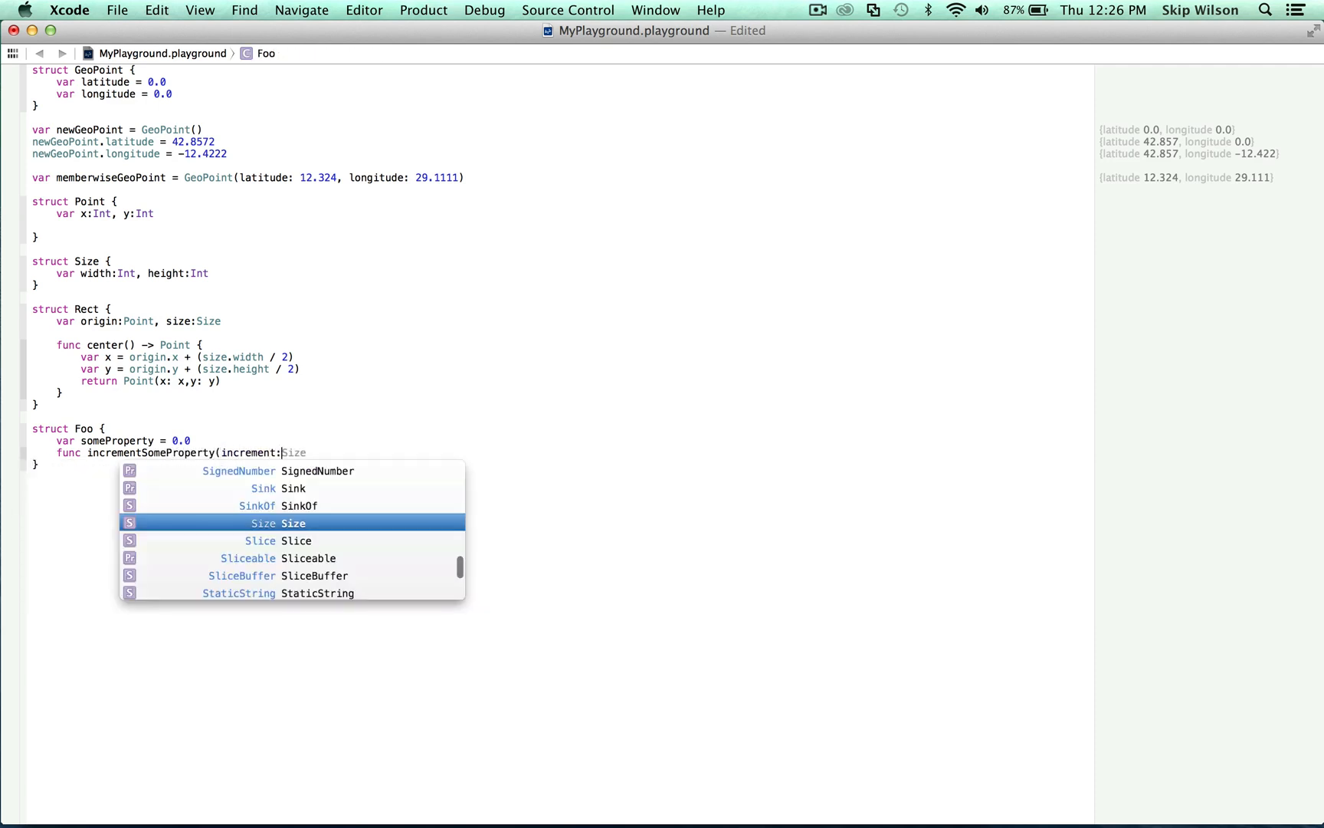
text(Dcou)
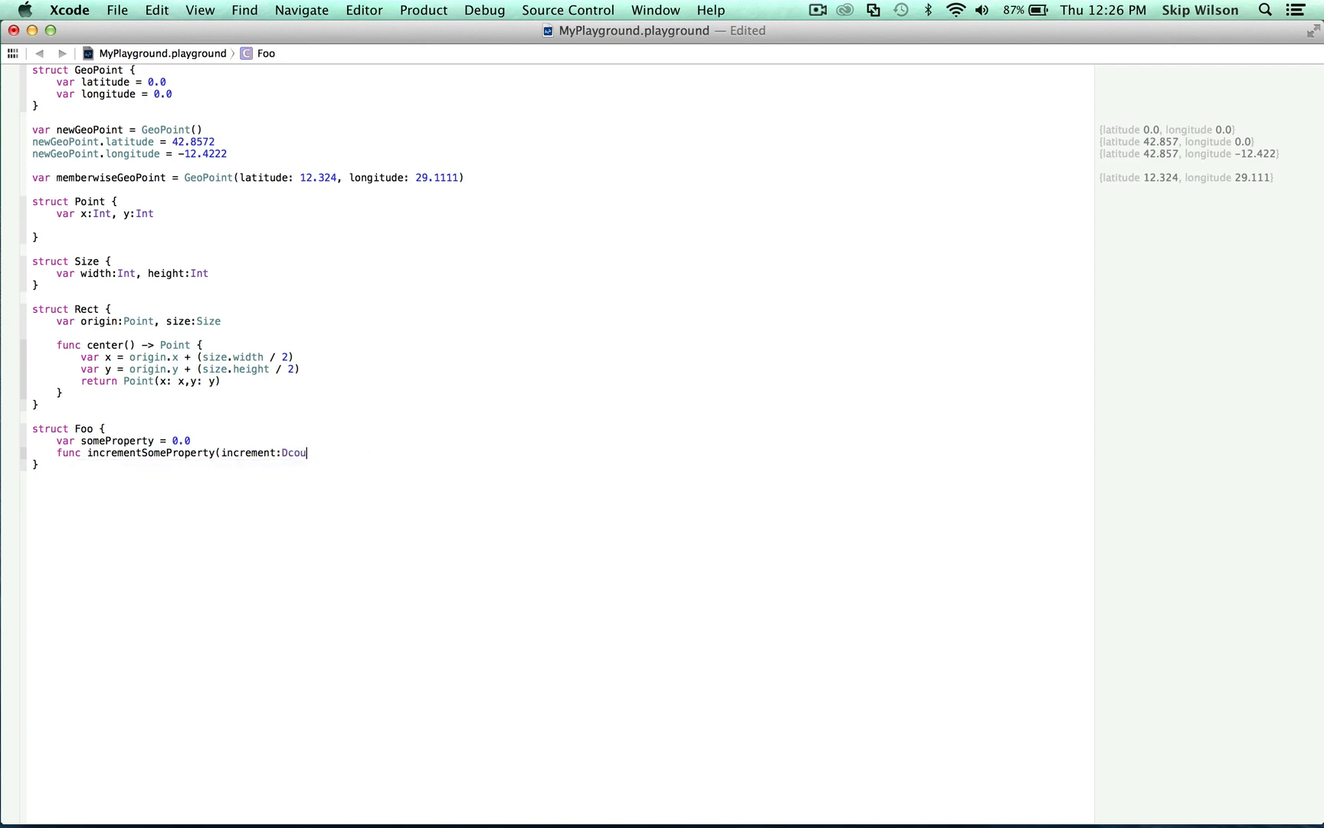
text(Double -)
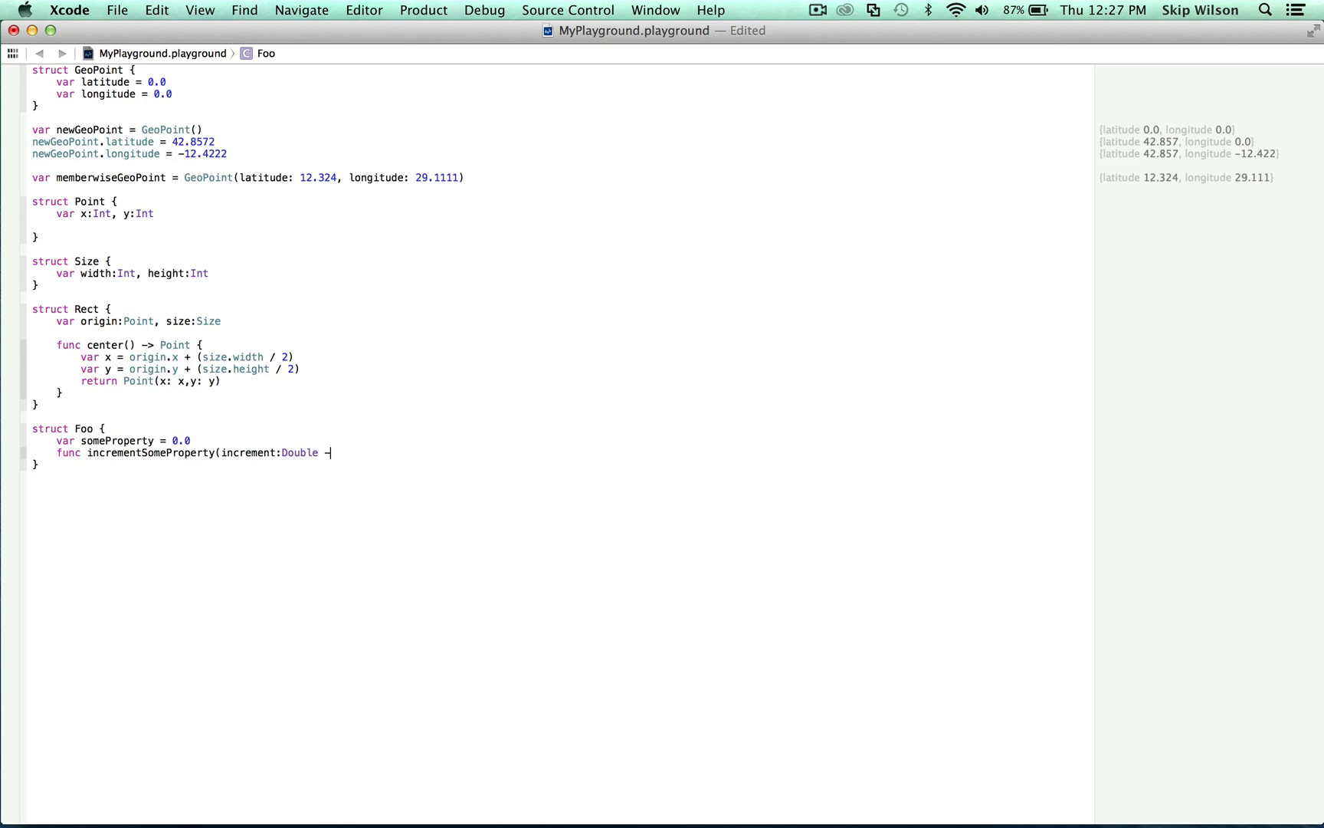
text(= 1){)
text(self.someProperty)
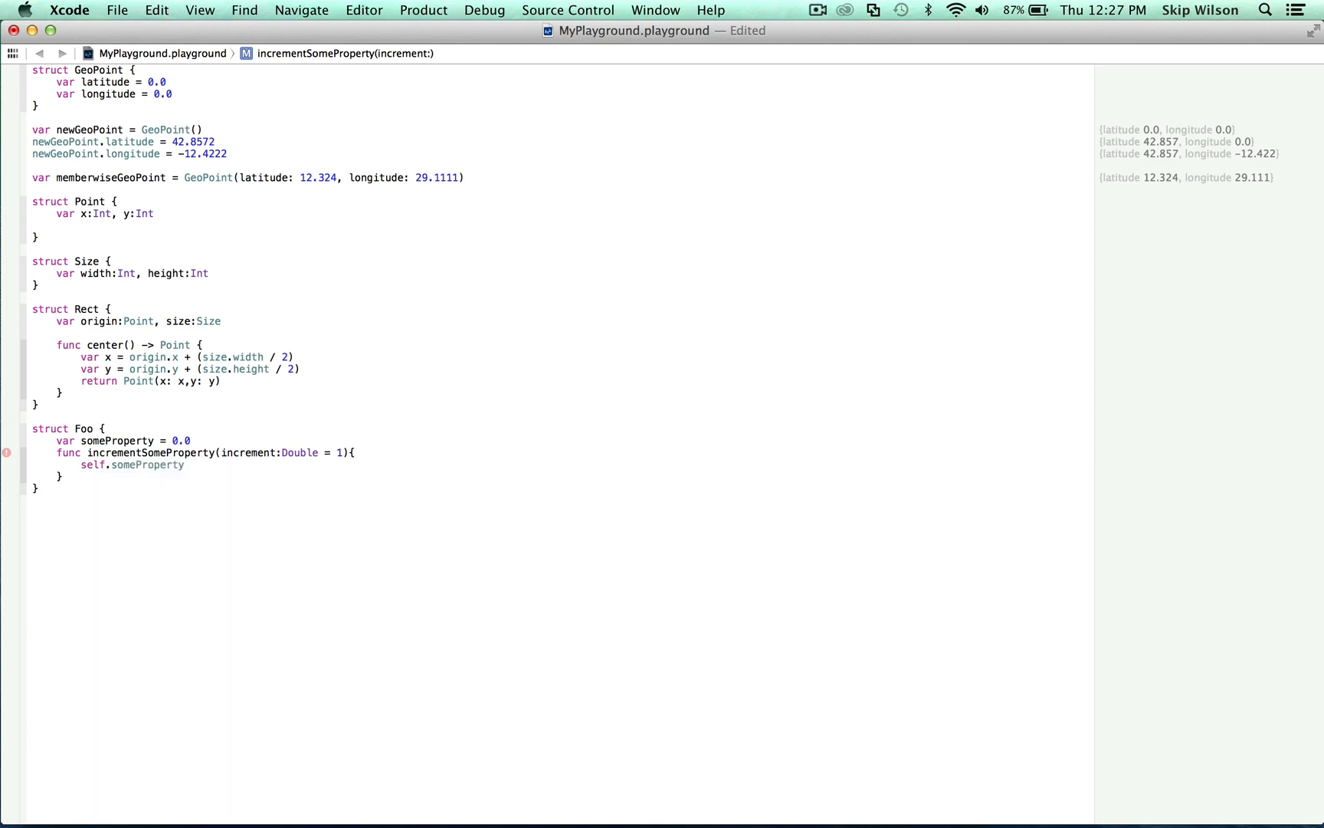
text(+=)
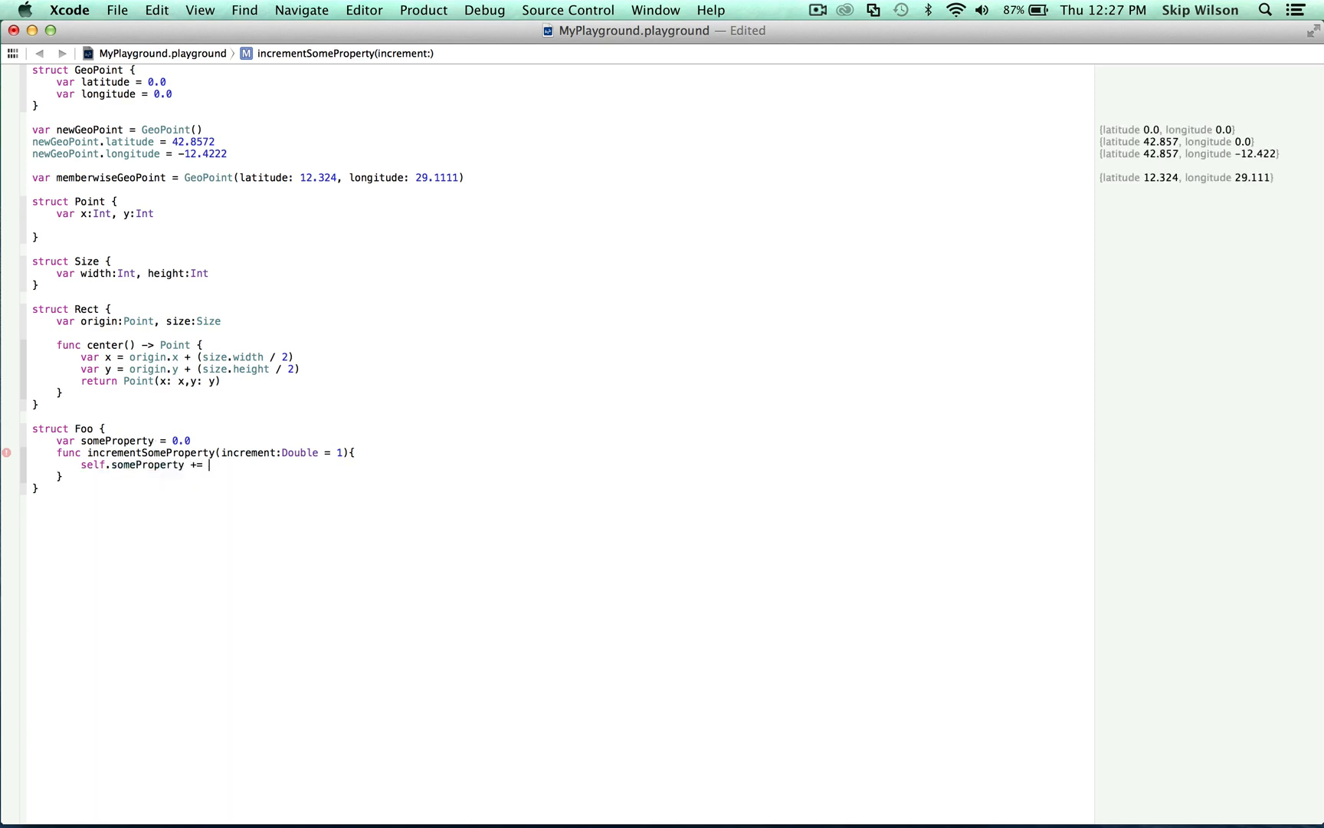
text(increment)
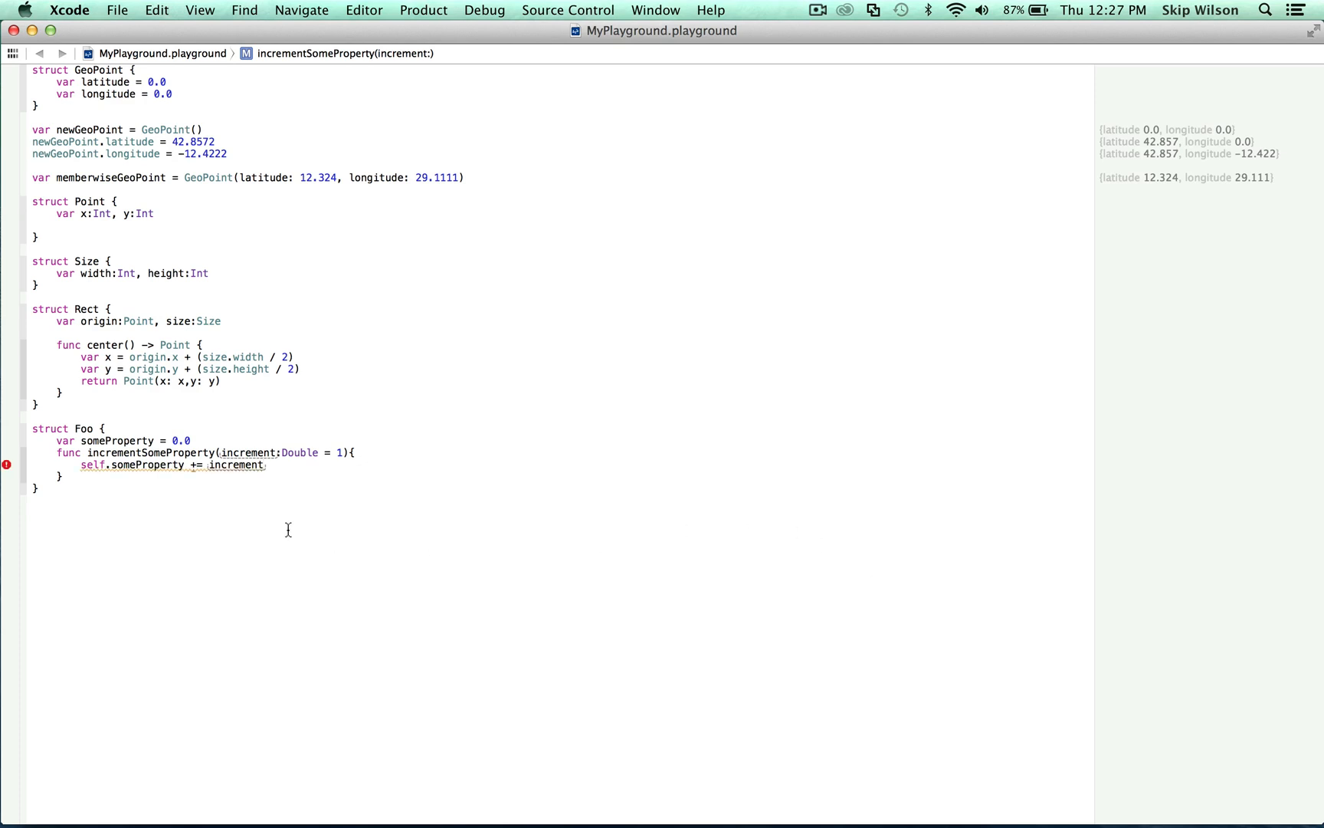
Reveal the inline error on self.someProperty += increment: no '+=' overload accepts the arguments
click(6, 464)
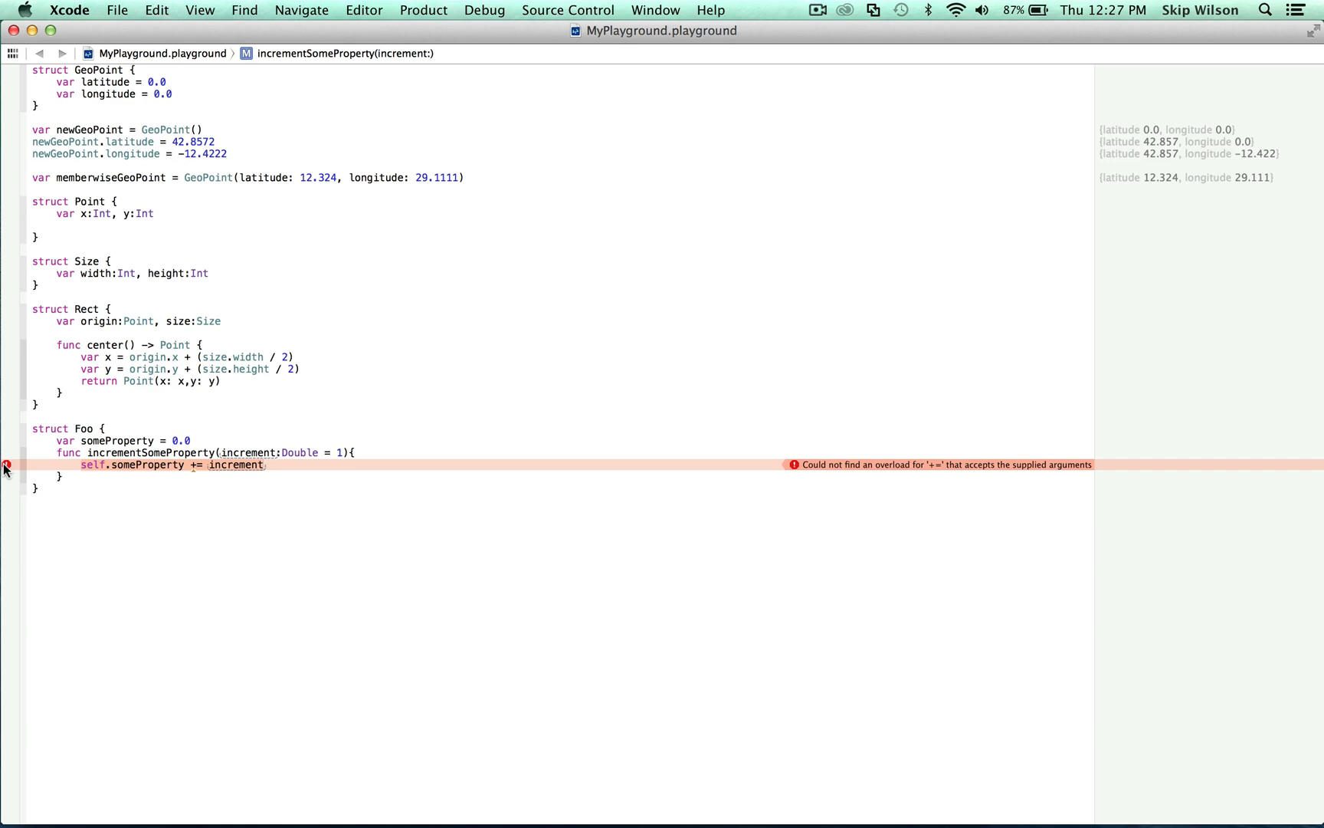
click(264, 464)
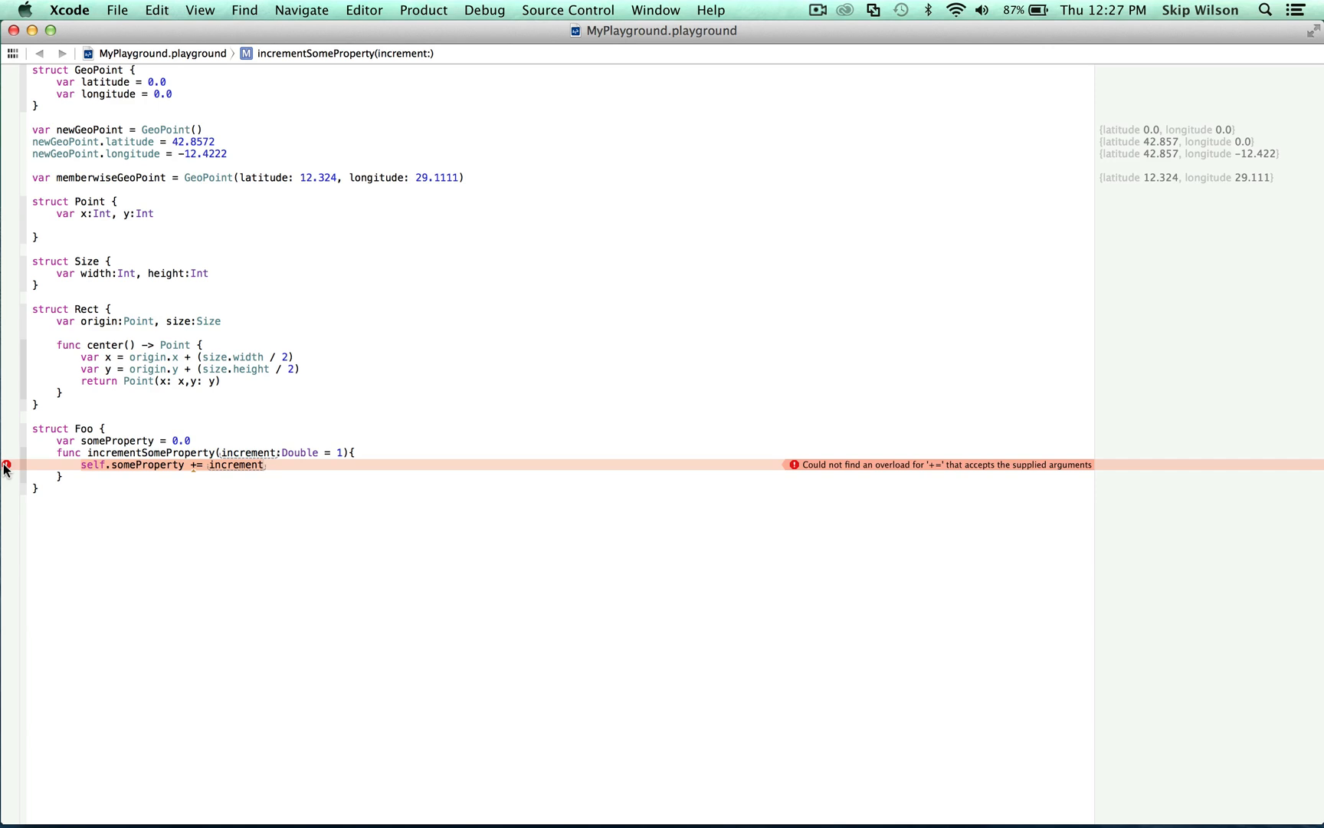
click(263, 465)
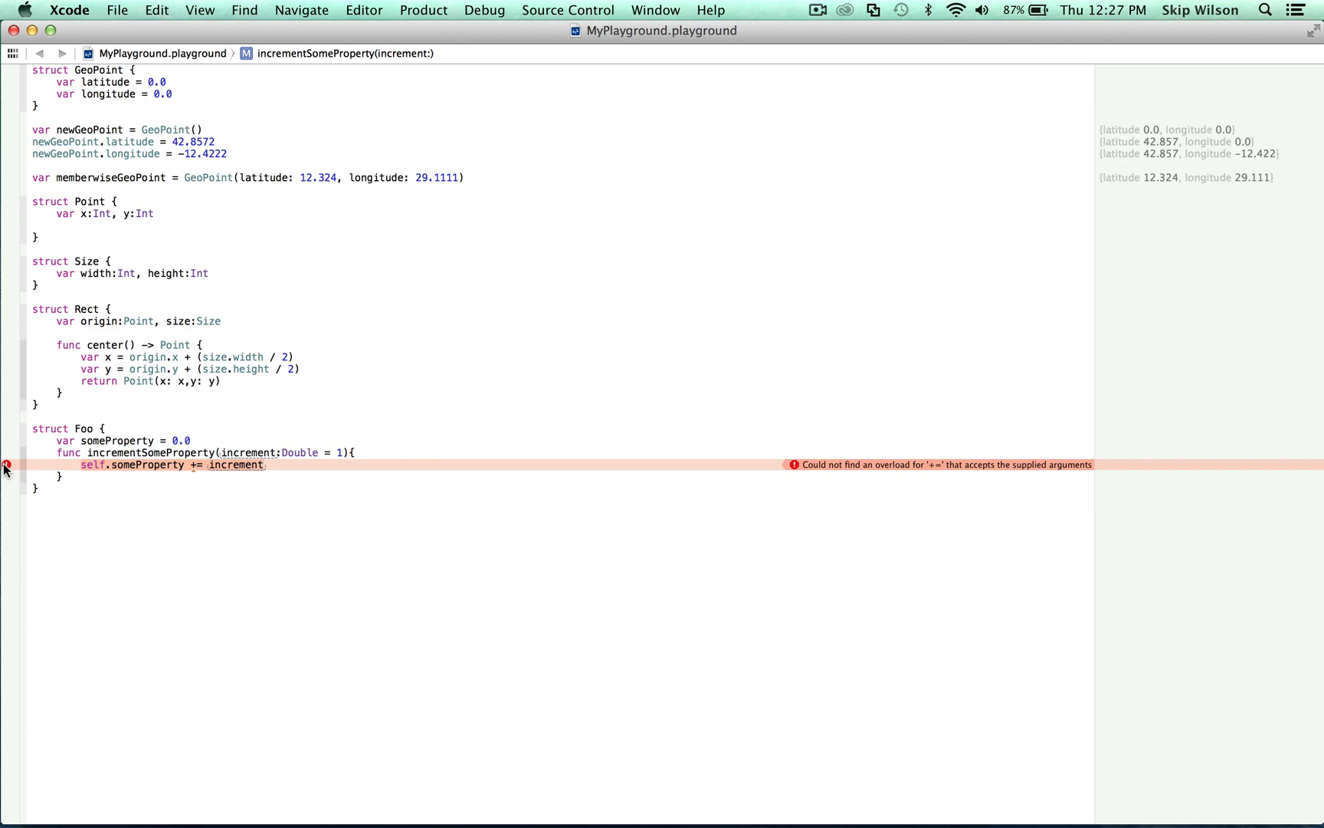
click(263, 465)
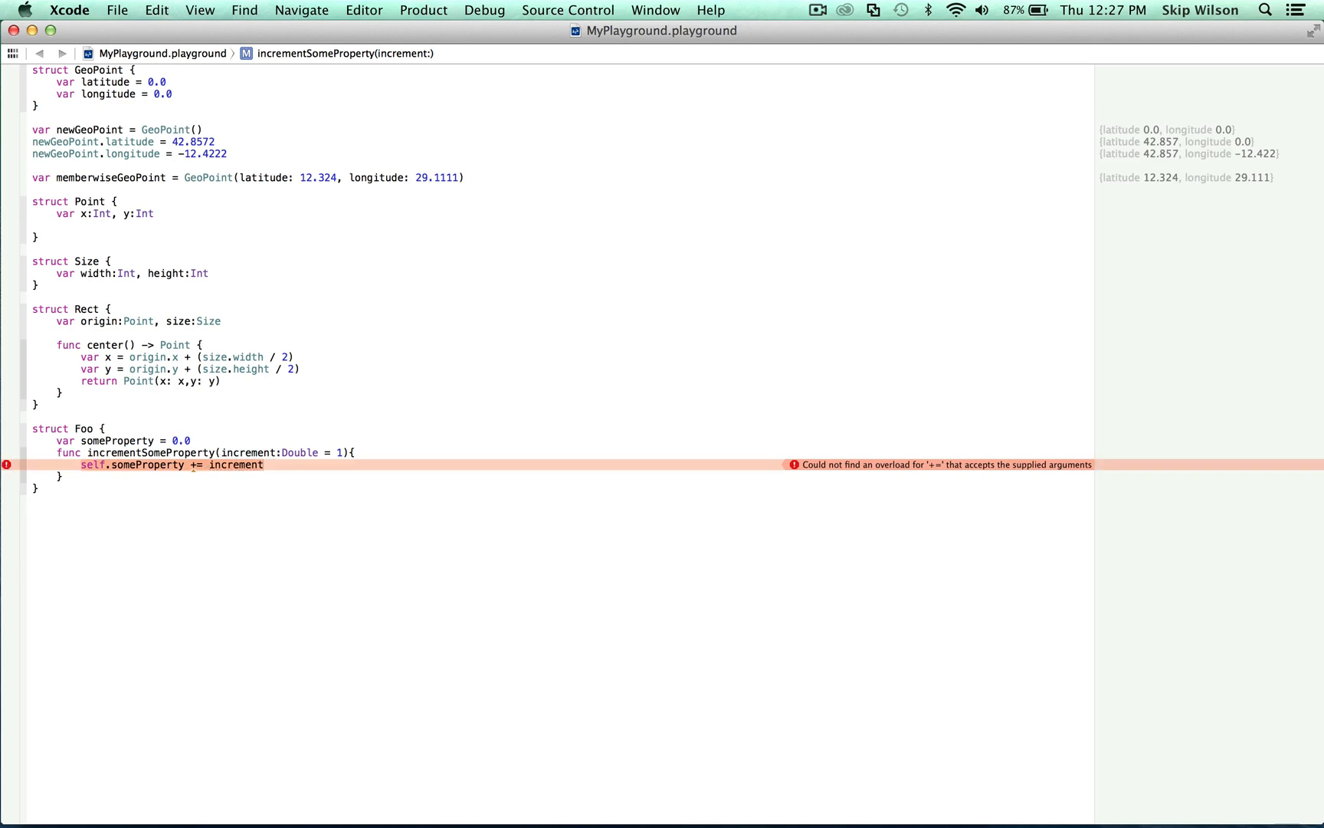
Mark incrementSomeProperty as mutating and declare var myFoo = Foo()
text(mutating)
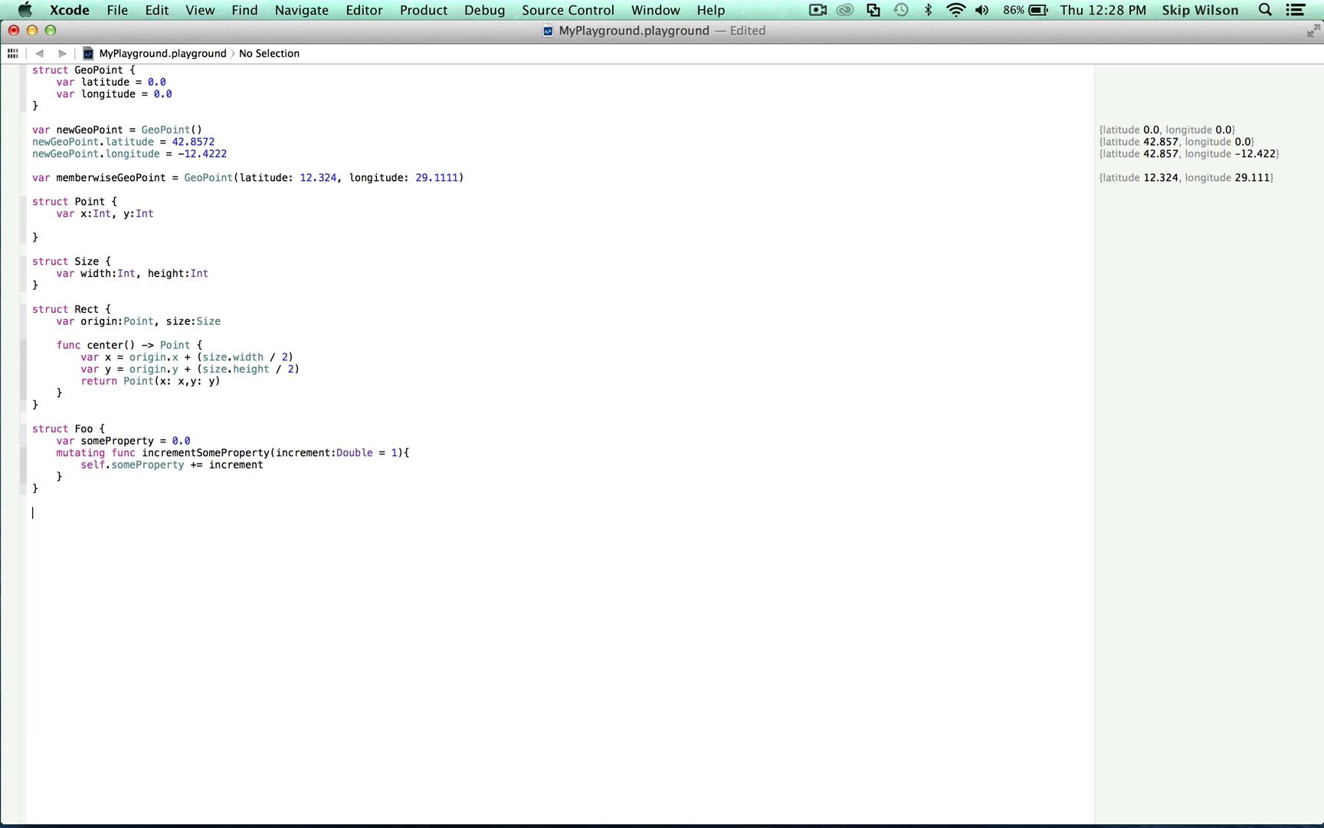
text(var my)
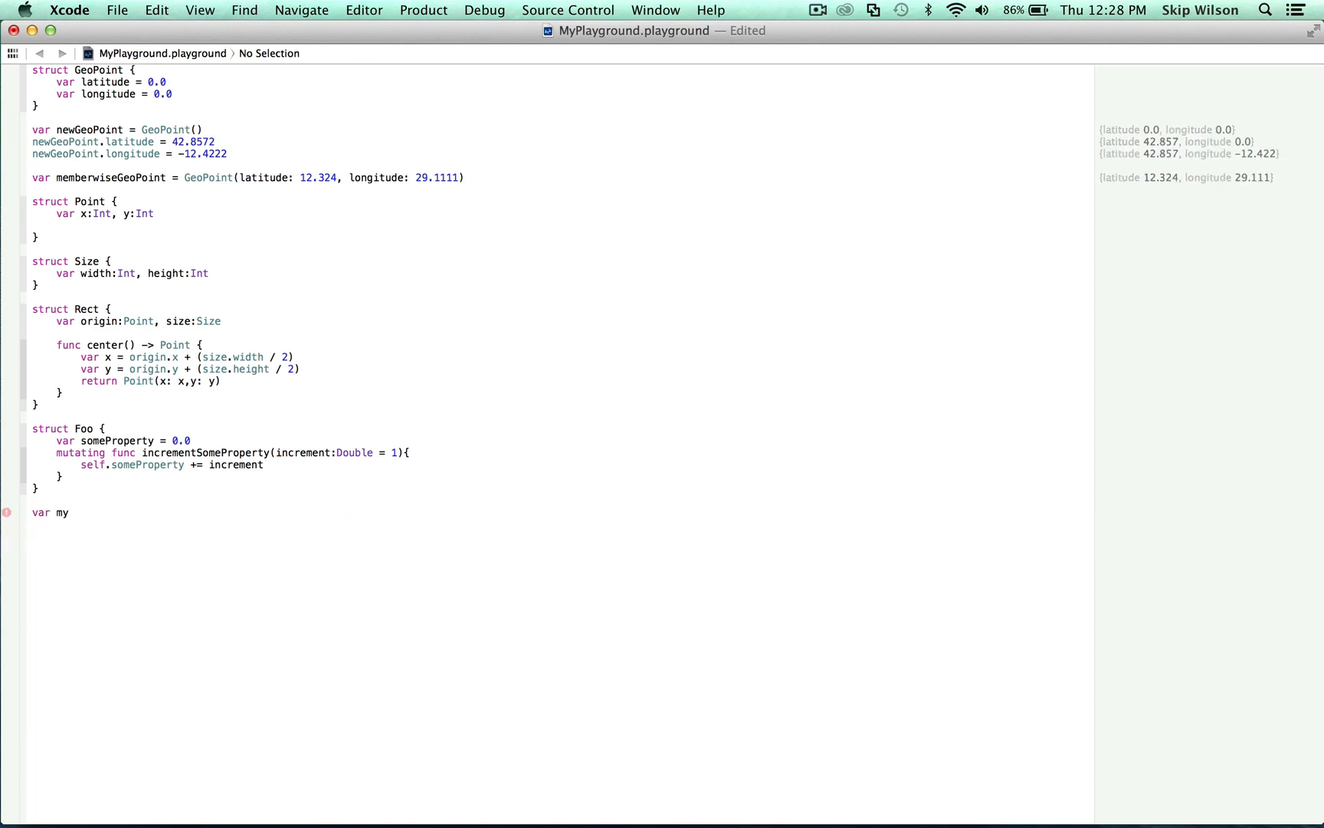
text(Foo = Foo)
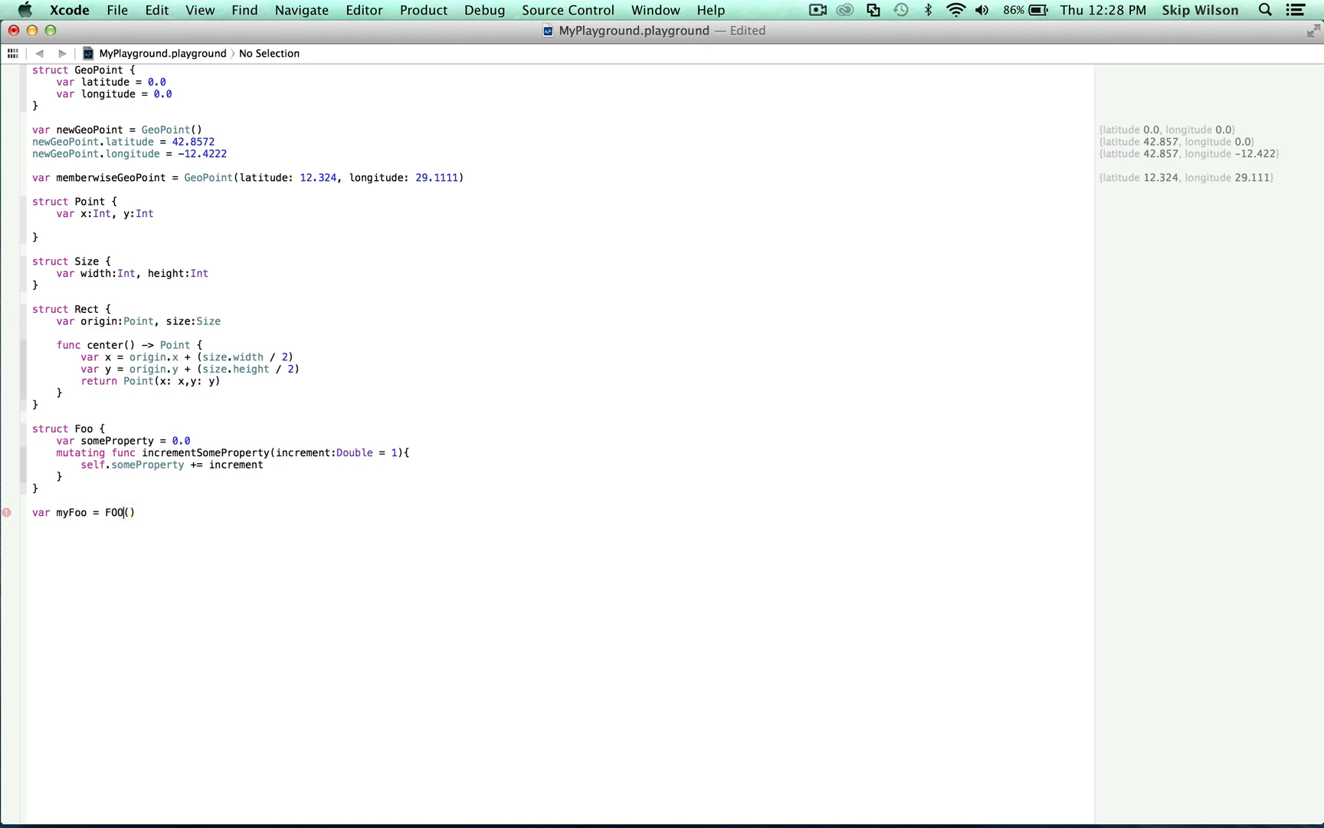
text(Foo)
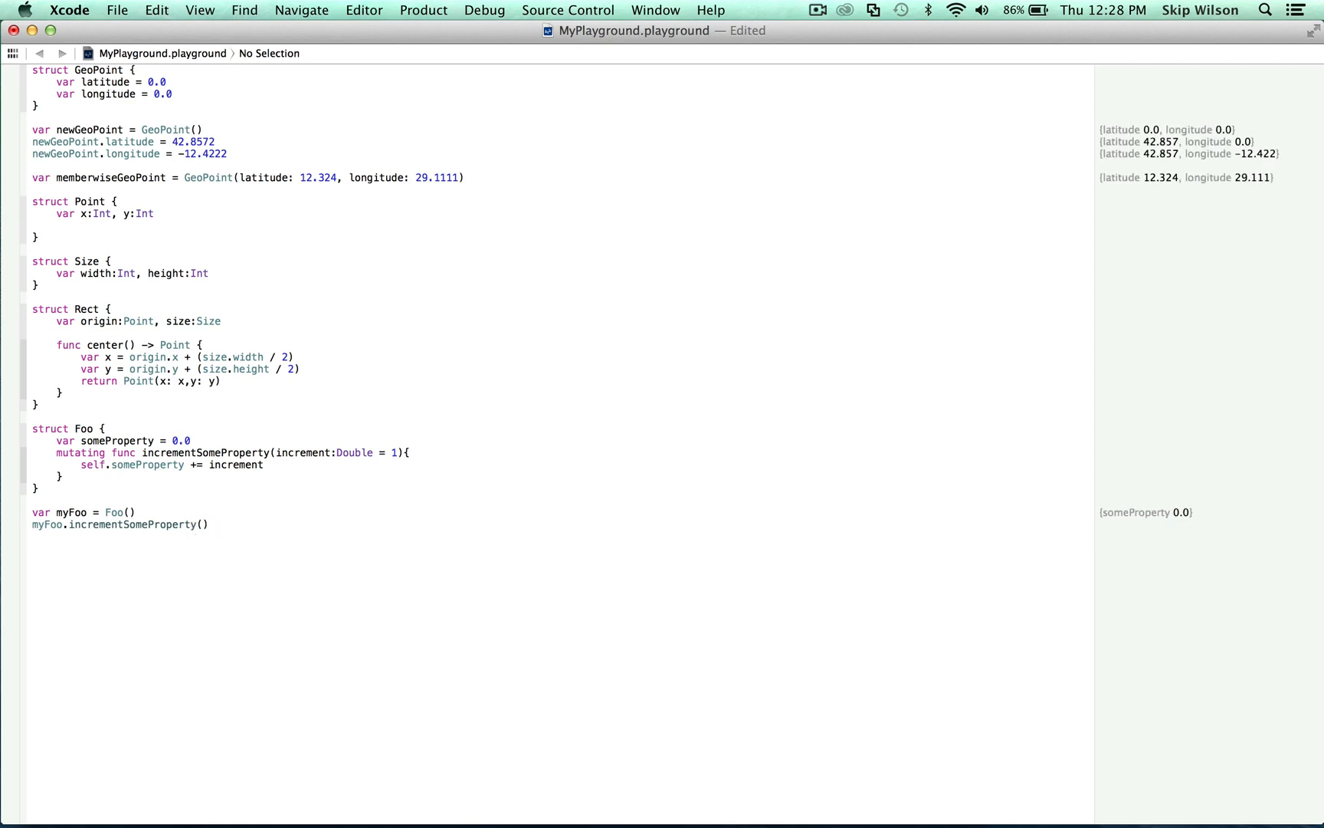
Call myFoo.incrementSomeProperty() and with increment: 2.0, checking myFoo.someProperty shows 1.0
text(myFoo.someProperty)
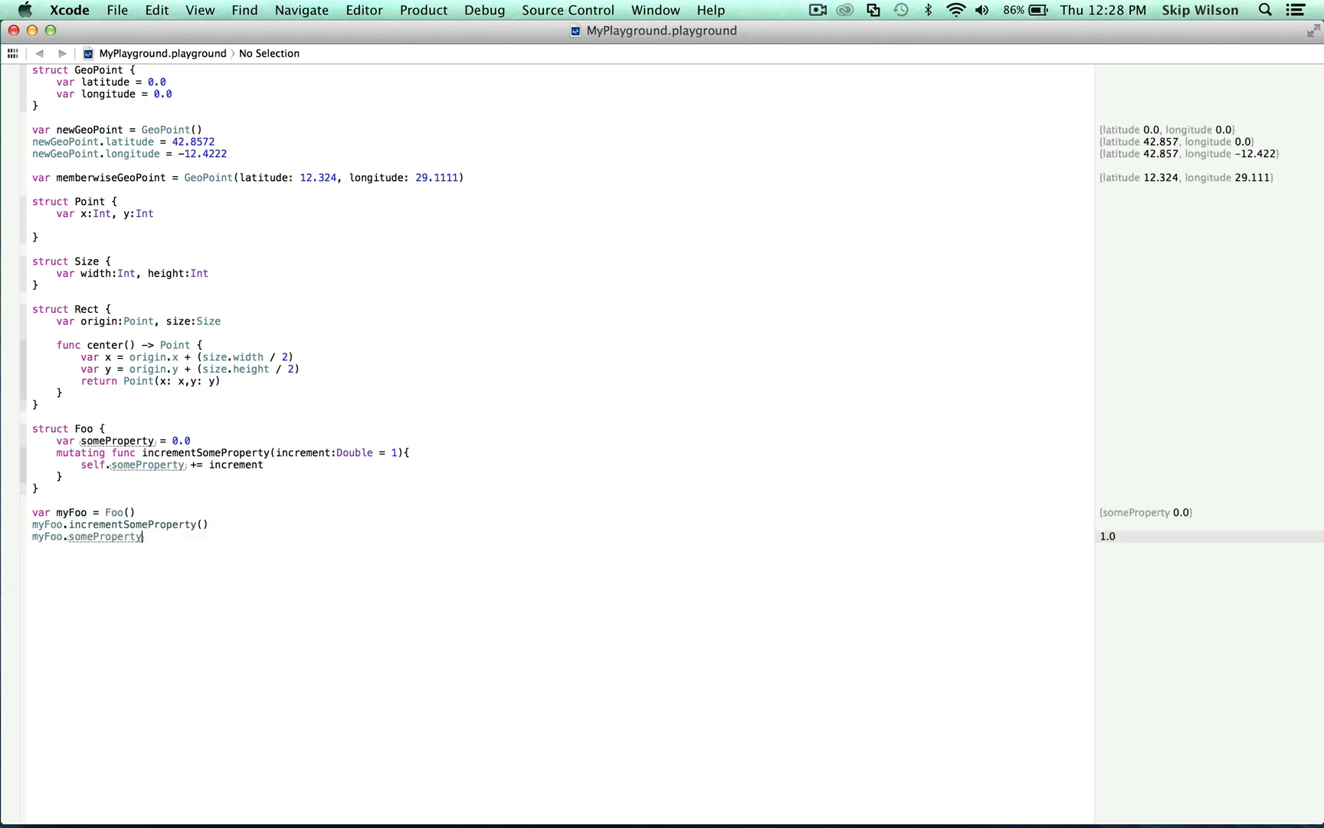
double_click(118, 524)
text(myFoo.incrementSomeProperty(    ))
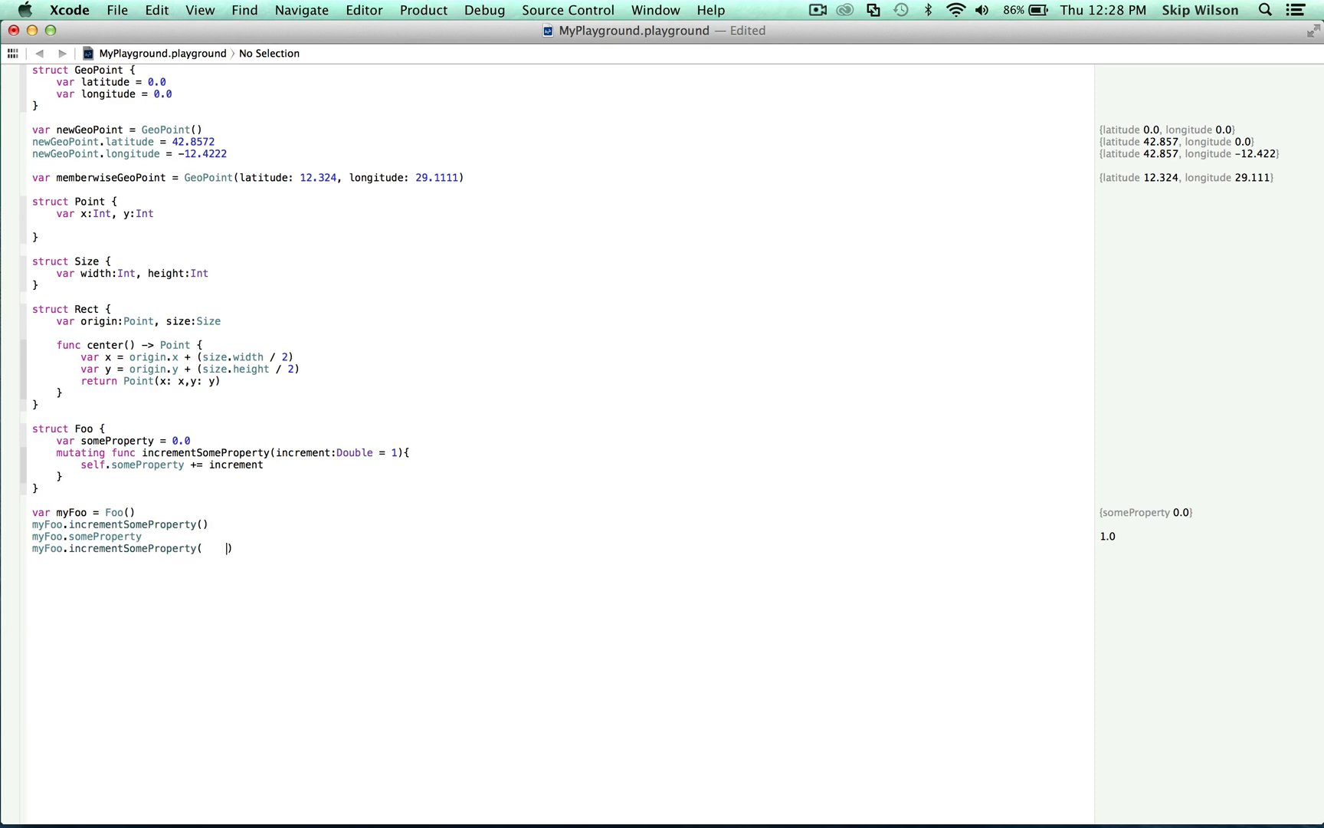
key(backspace)
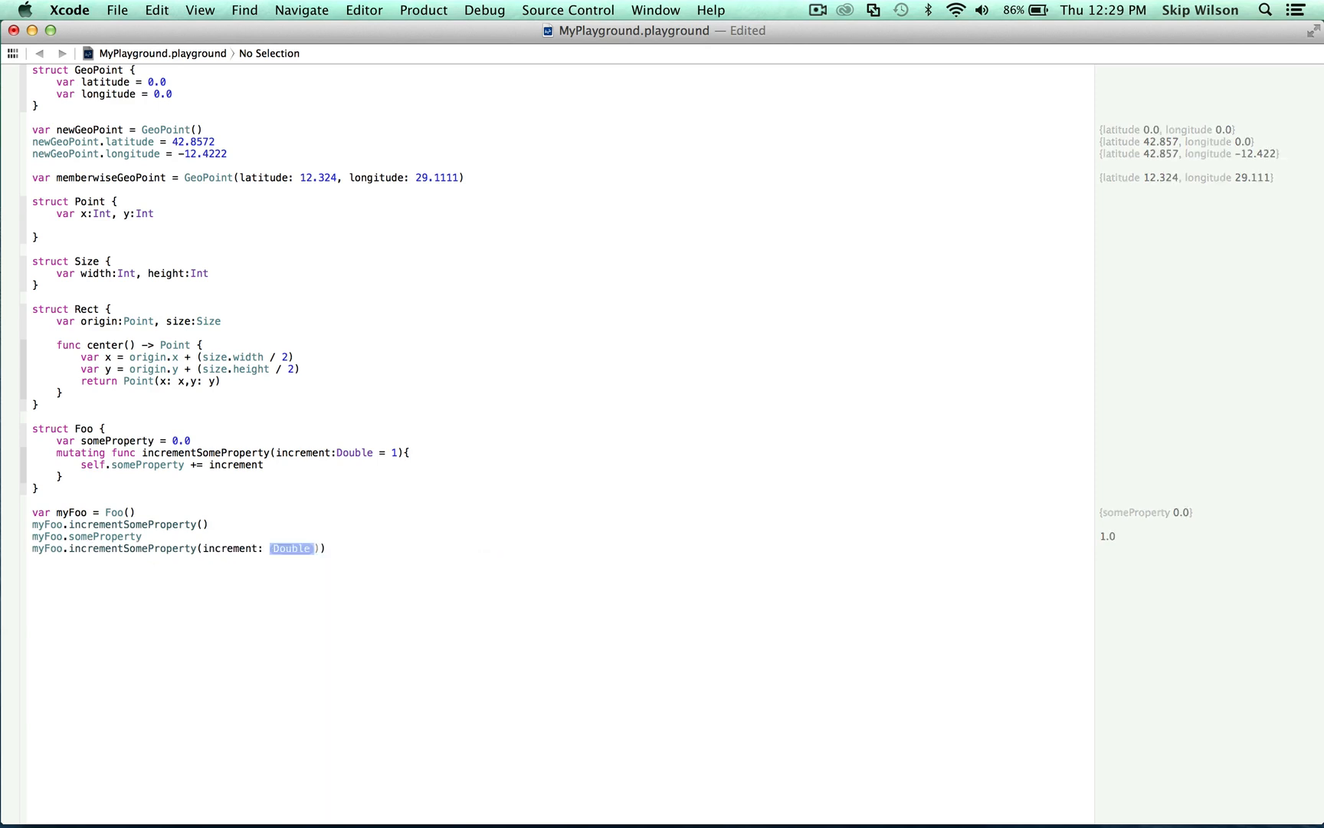
text(2.0)
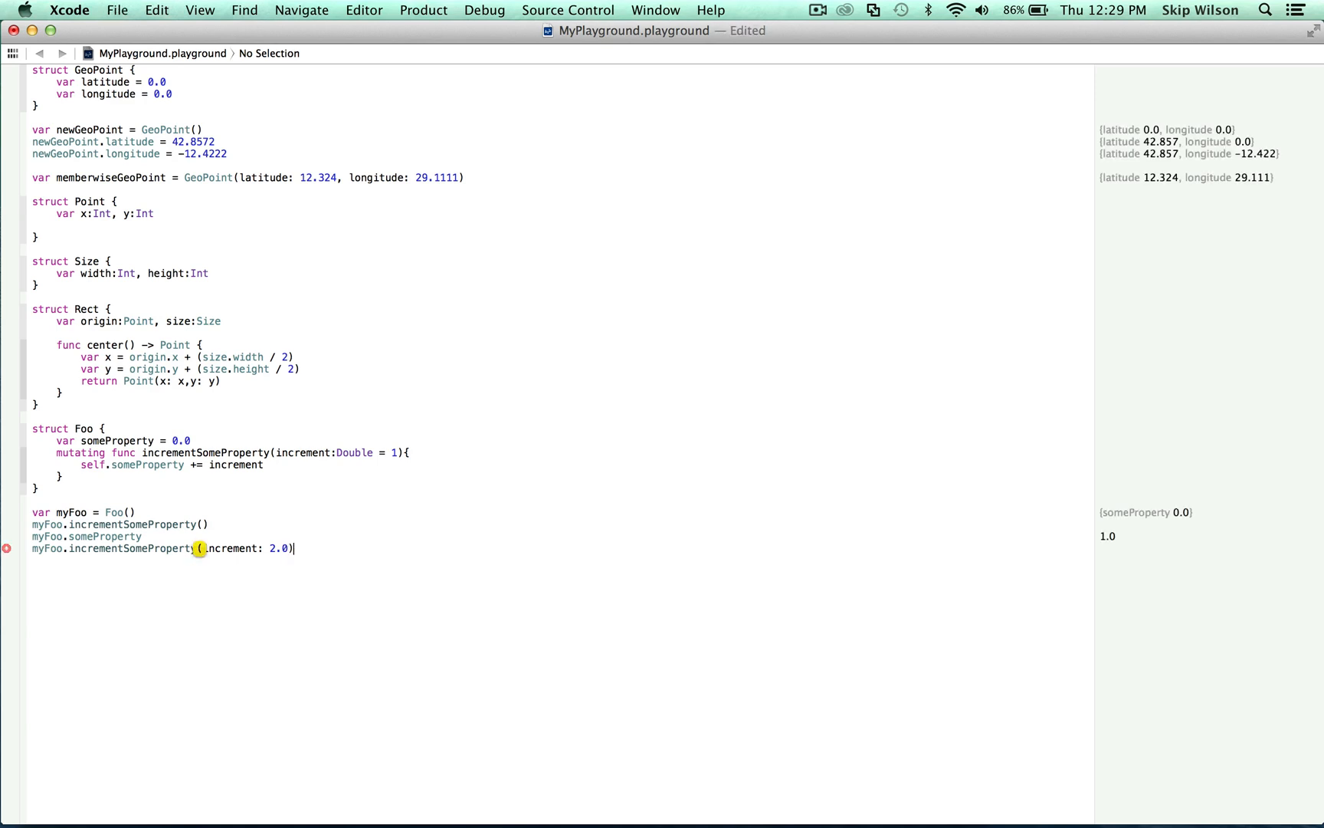
text(myFoo)
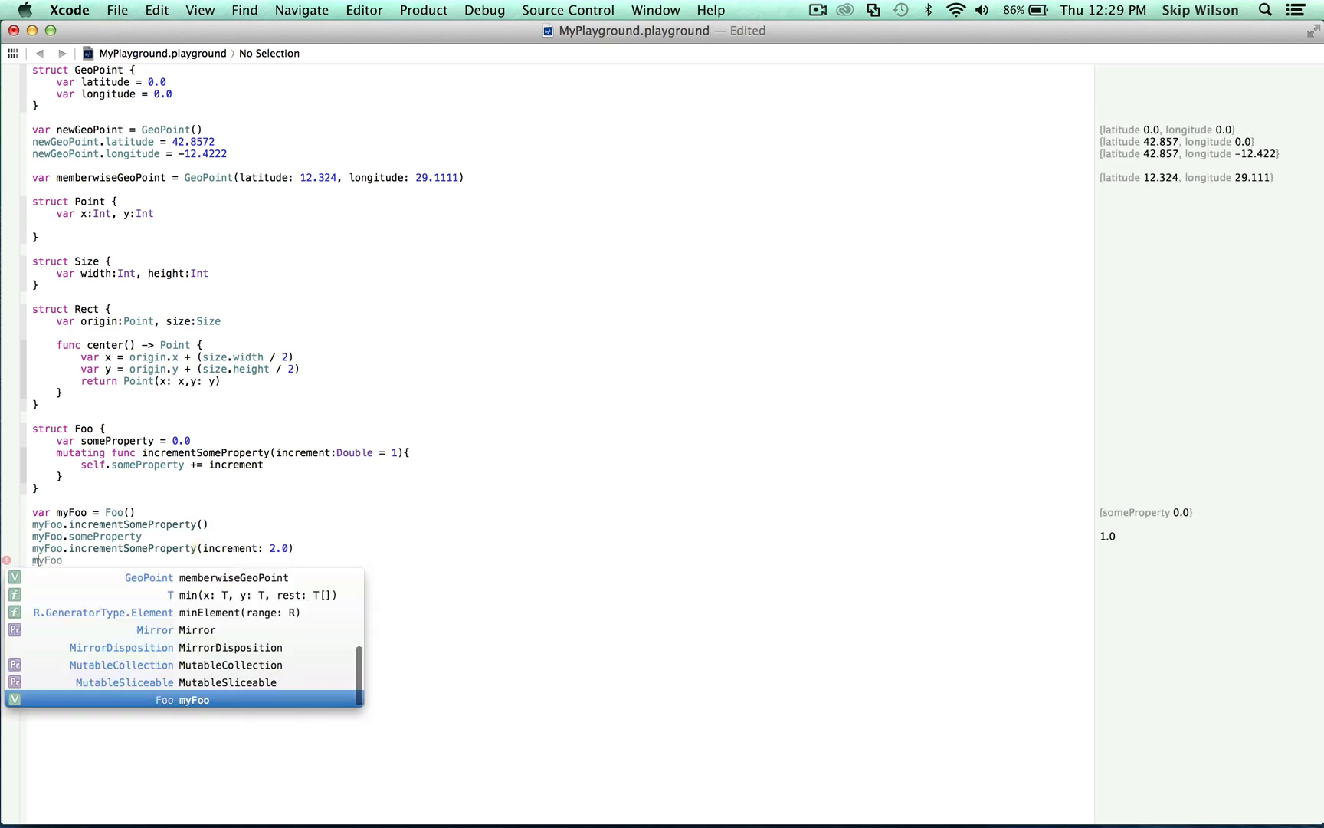